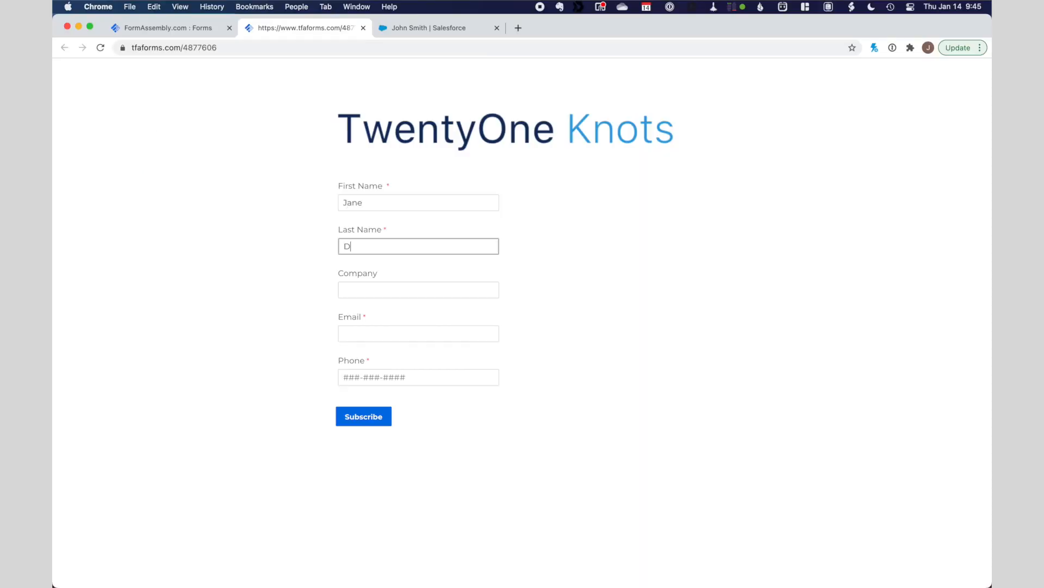
Submit the test lead with Last Name, Company ABC Corp., Email and Phone, then view Salesforce leads
{"action": "type", "text": "oe"}
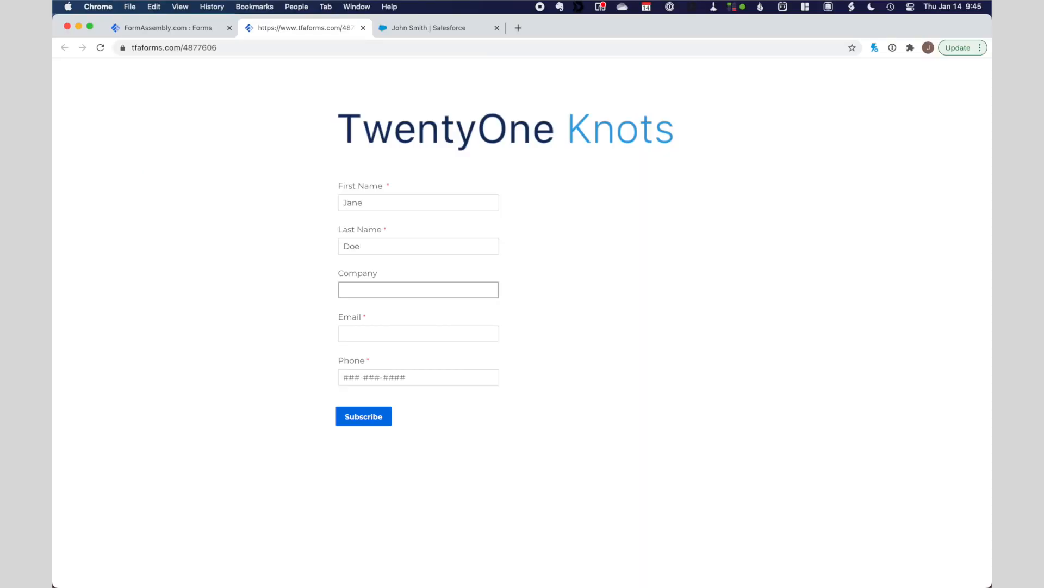
{"action": "type", "text": "ABC Corep"}
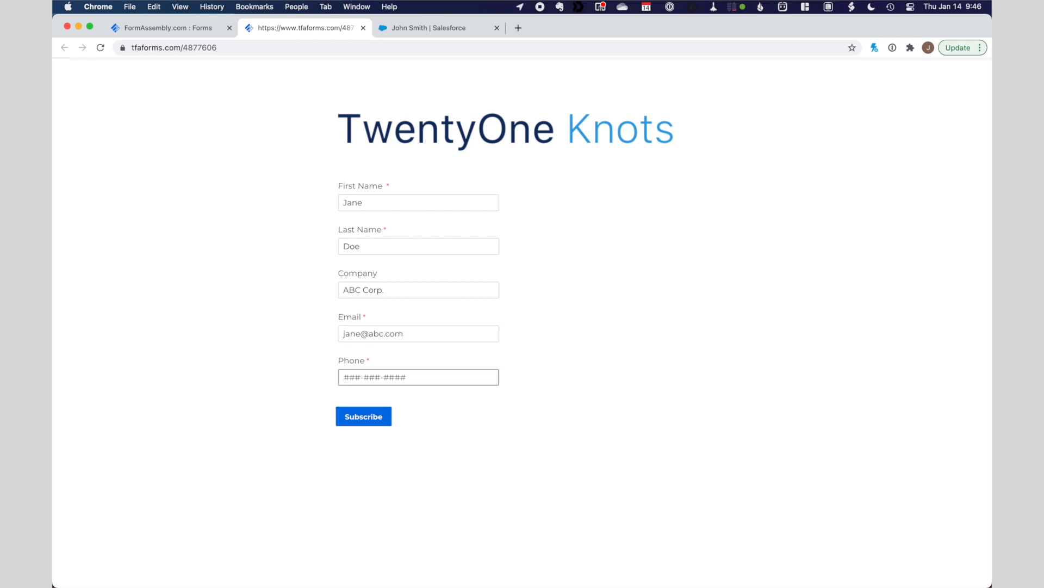
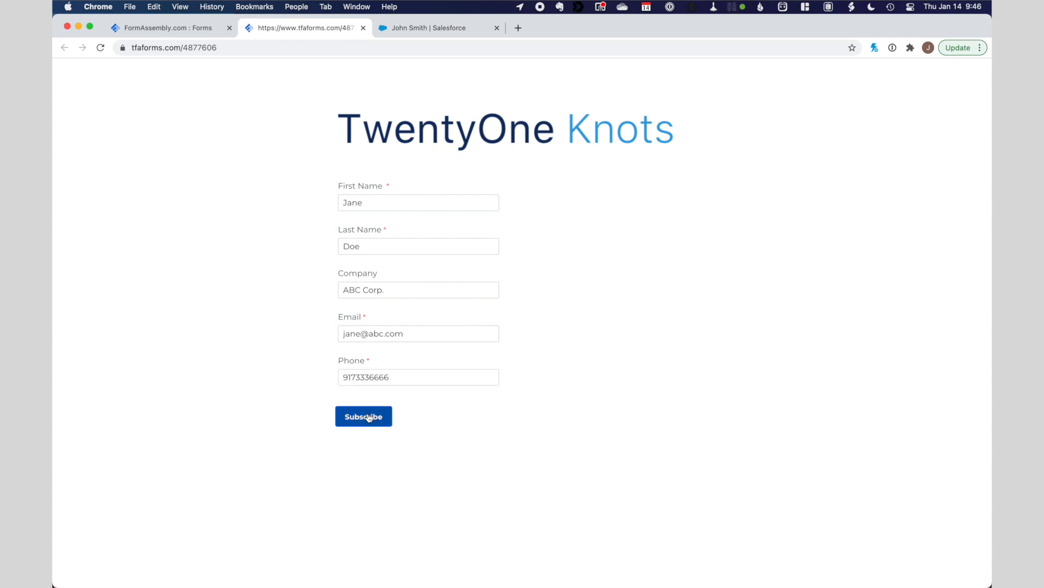
{"action": "left_click", "coordinate": [363, 415]}
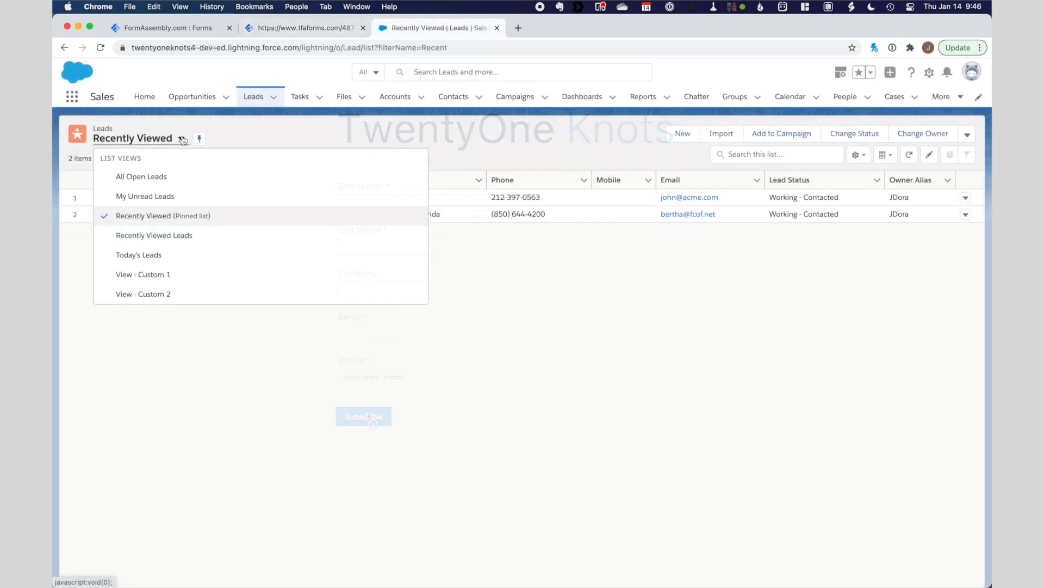
{"action": "left_click", "coordinate": [139, 254]}
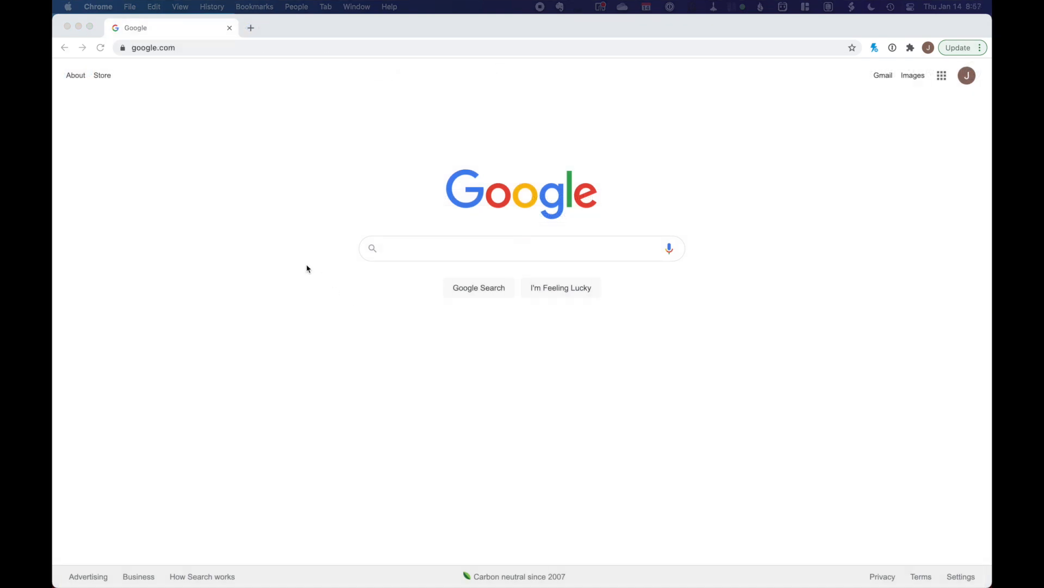
{"action": "mouse_move", "coordinate": [286, 248]}
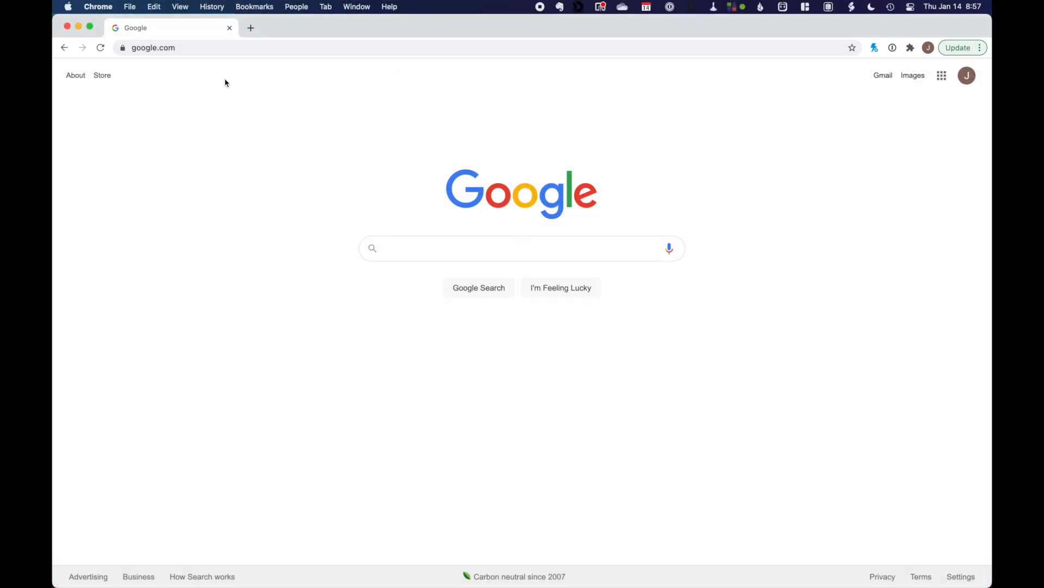
Go to formassembly.com and start a free trial sign-up
{"action": "left_click", "coordinate": [154, 48]}
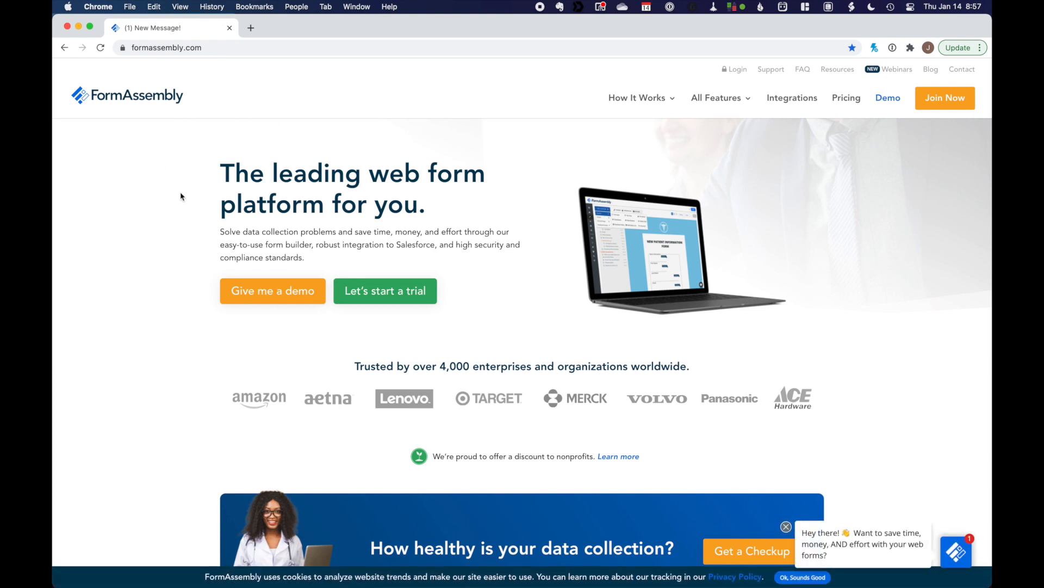
{"action": "mouse_move", "coordinate": [398, 291]}
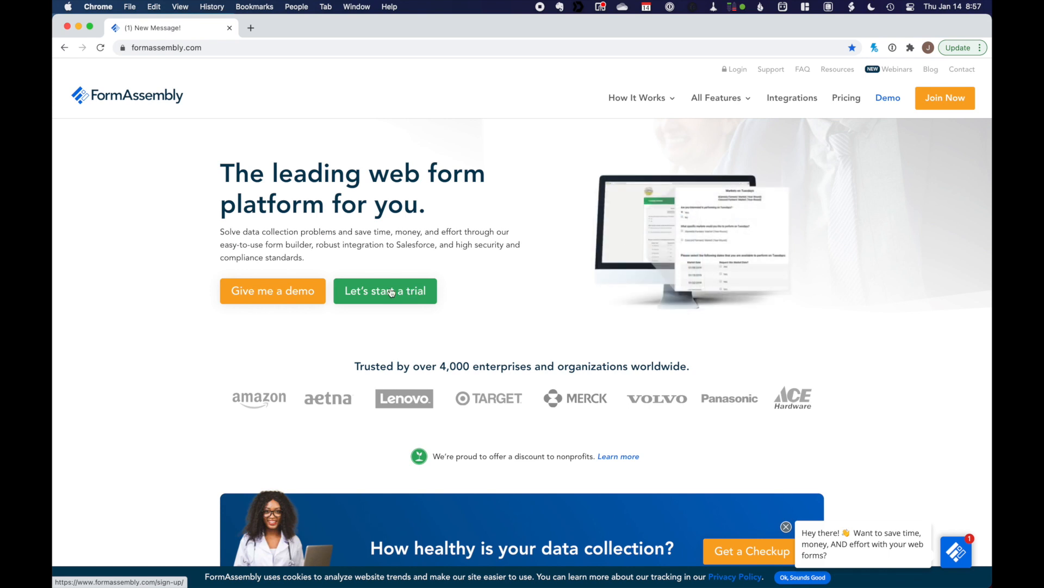
{"action": "left_click", "coordinate": [384, 291]}
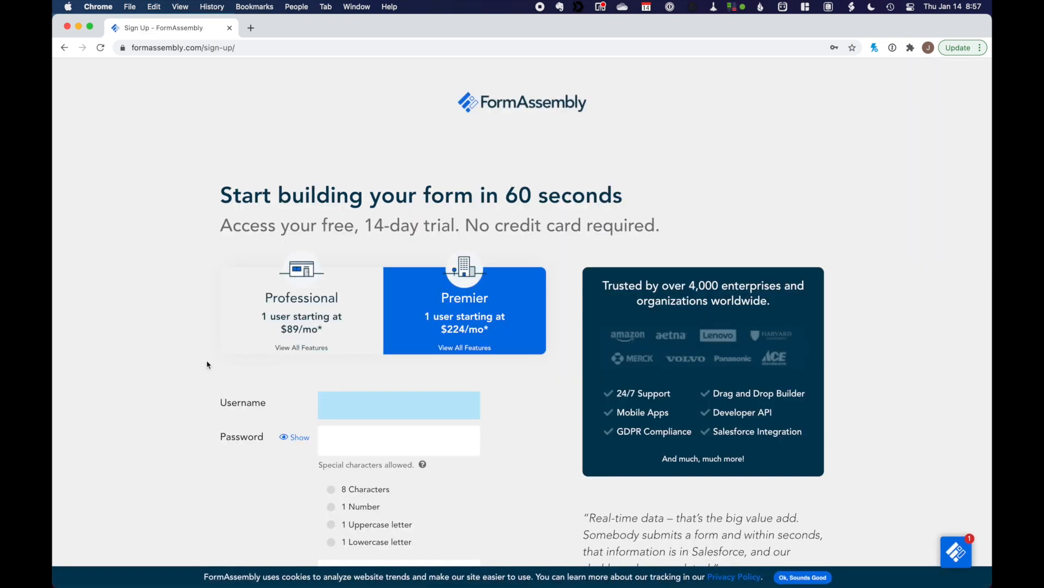
Dismiss the chat prompt and enter the username 'tokdemo' and a password
{"action": "scroll", "scroll_direction": "down", "scroll_amount": 3}
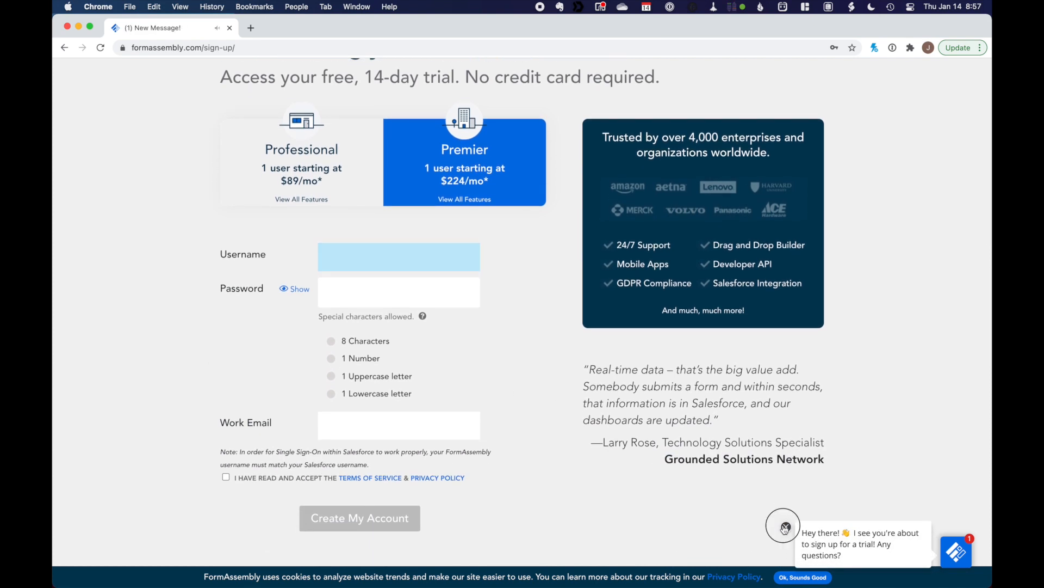
{"action": "left_click", "coordinate": [398, 256]}
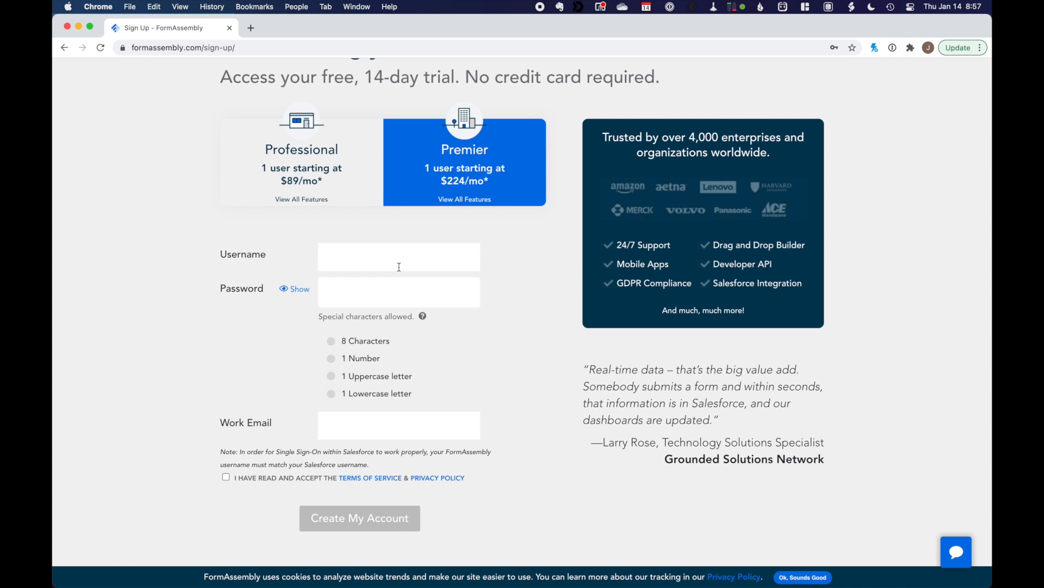
{"action": "left_click", "coordinate": [399, 256]}
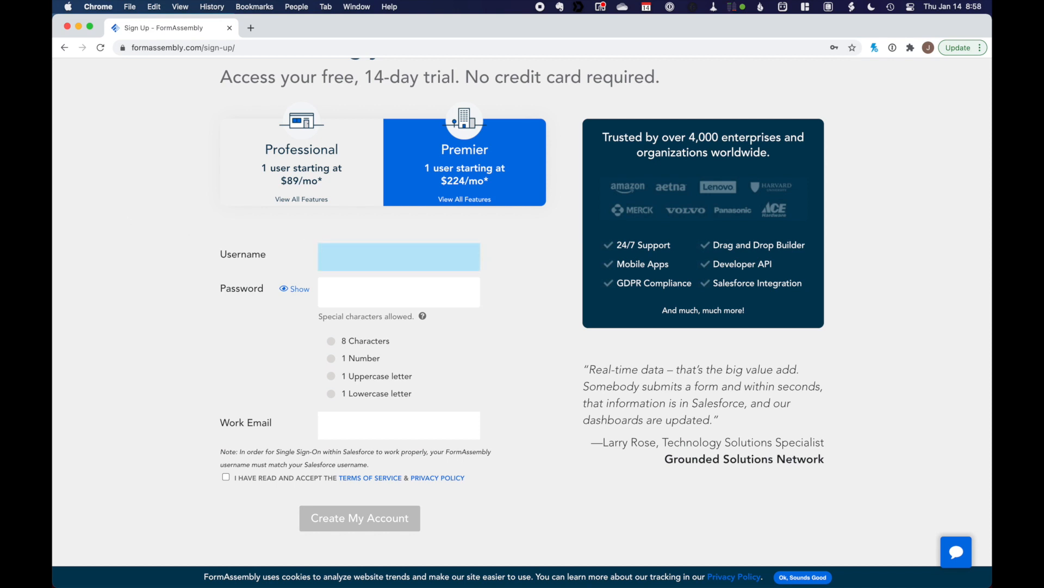
{"action": "type", "text": "tokde"}
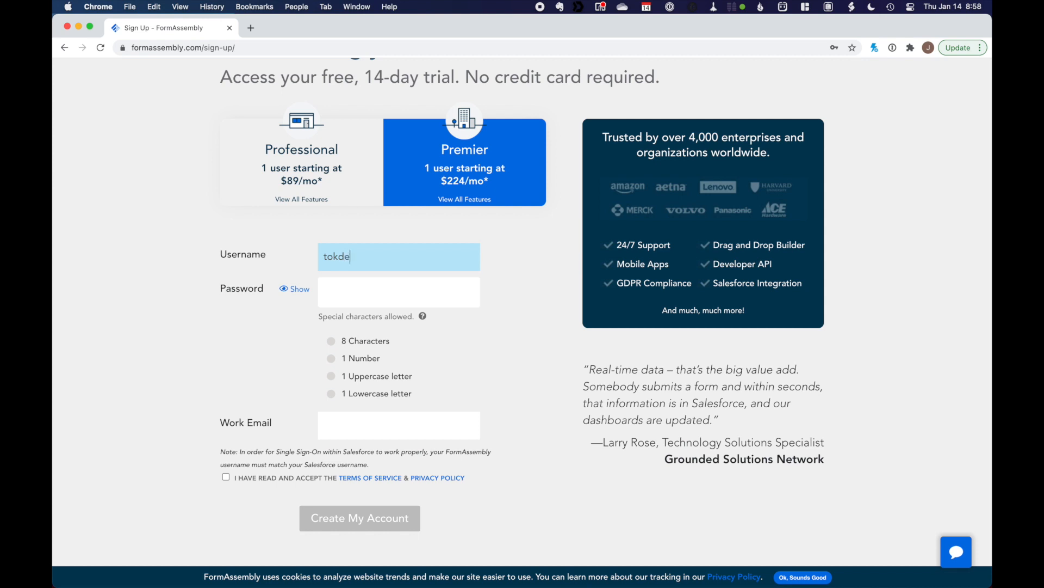
{"action": "type", "text": "mo"}
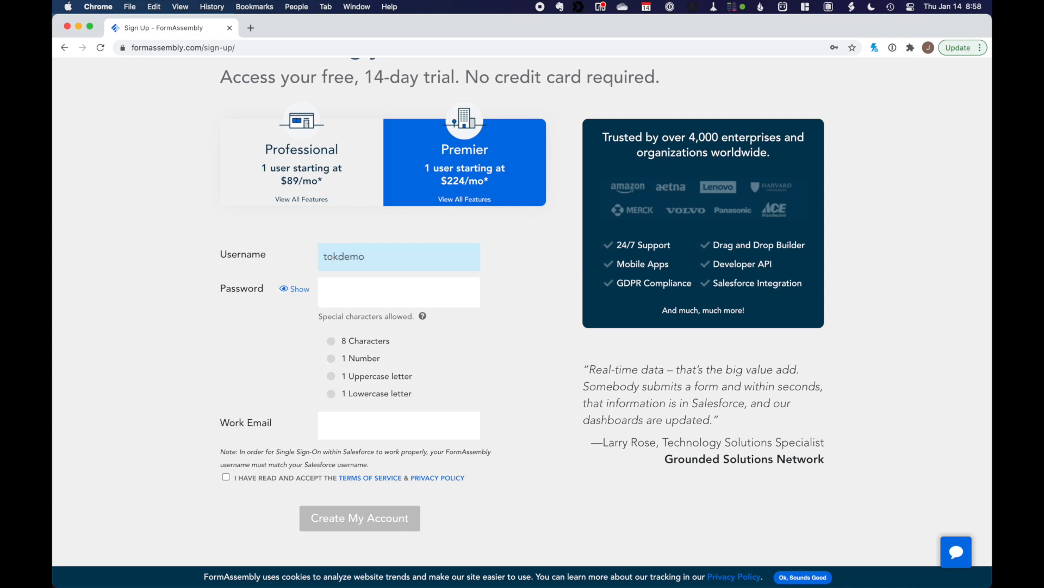
{"action": "left_click", "coordinate": [398, 291]}
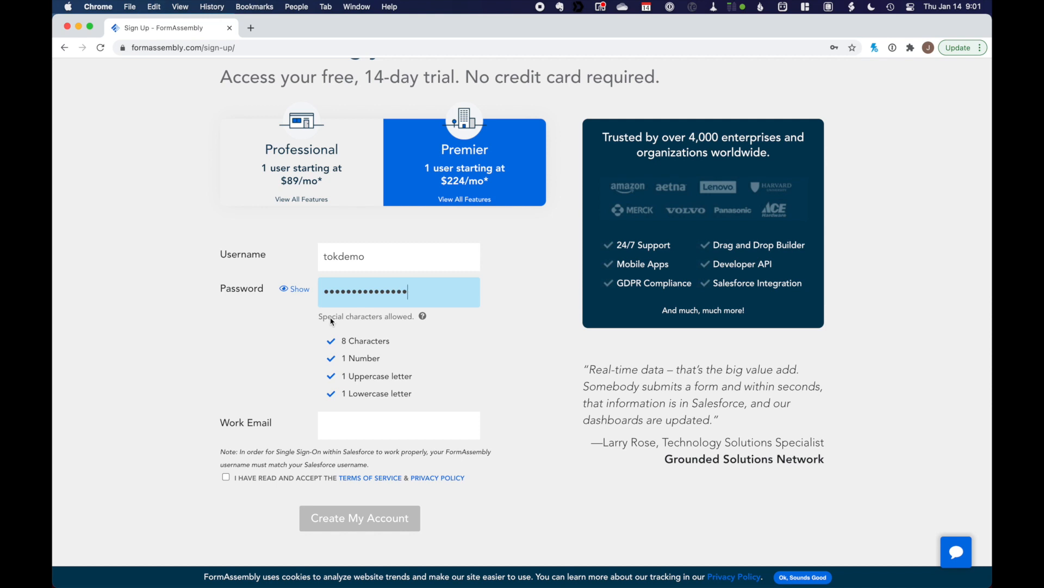
{"action": "left_click", "coordinate": [398, 424]}
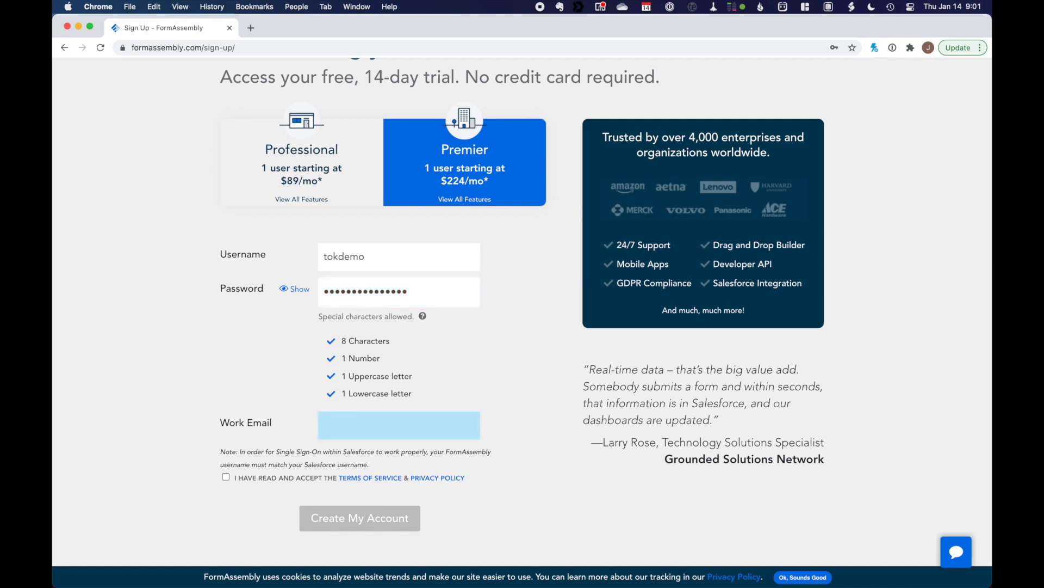
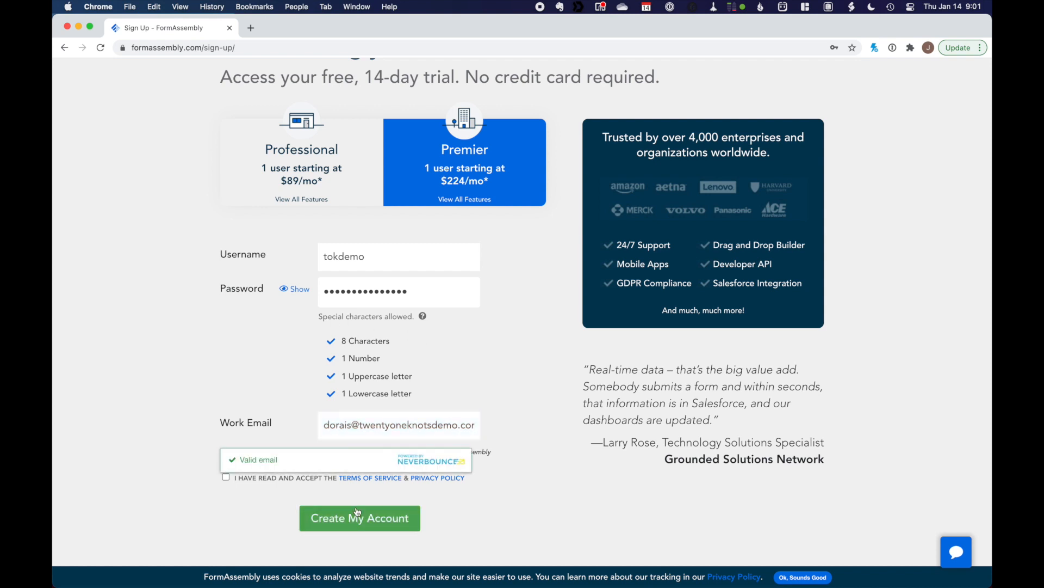
{"action": "left_click", "coordinate": [226, 477]}
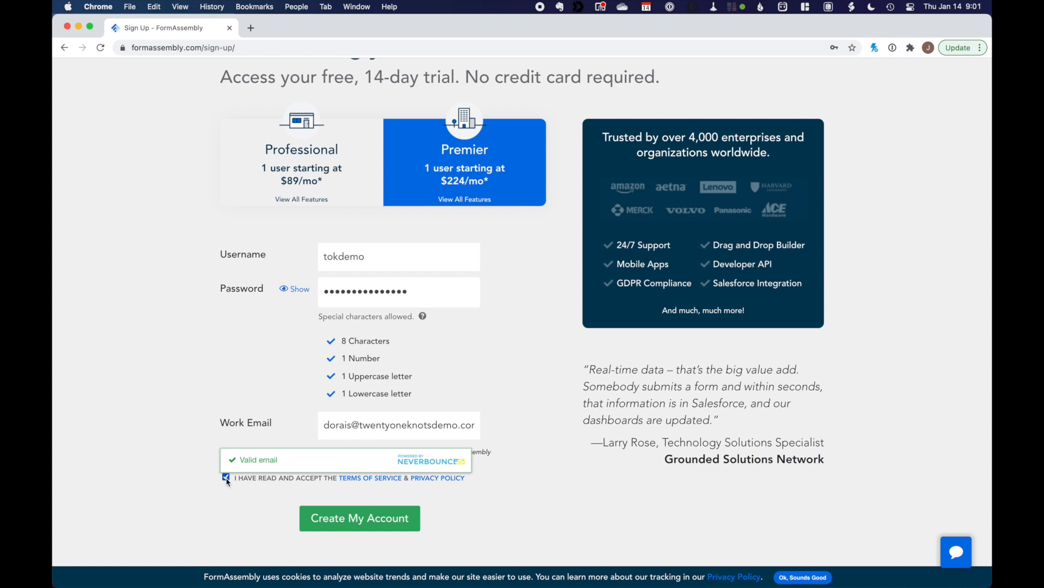
{"action": "left_click", "coordinate": [359, 517]}
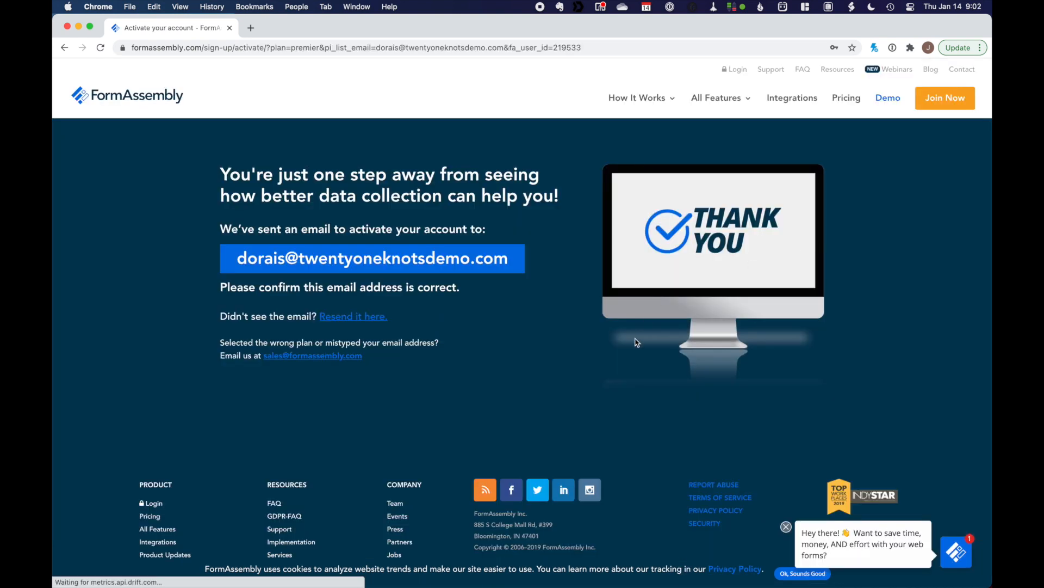
{"action": "mouse_move", "coordinate": [578, 331]}
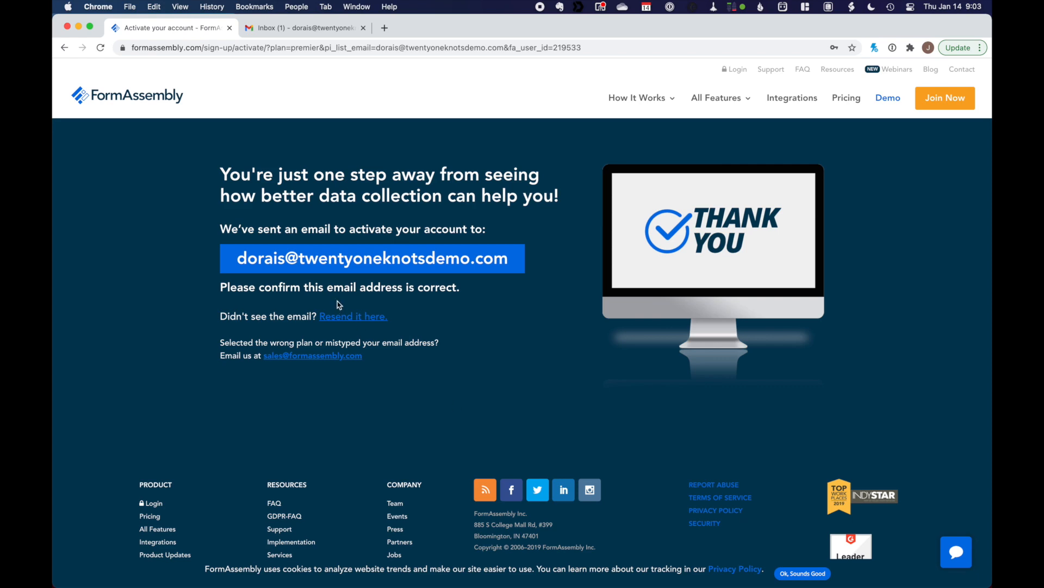
{"action": "mouse_move", "coordinate": [285, 107]}
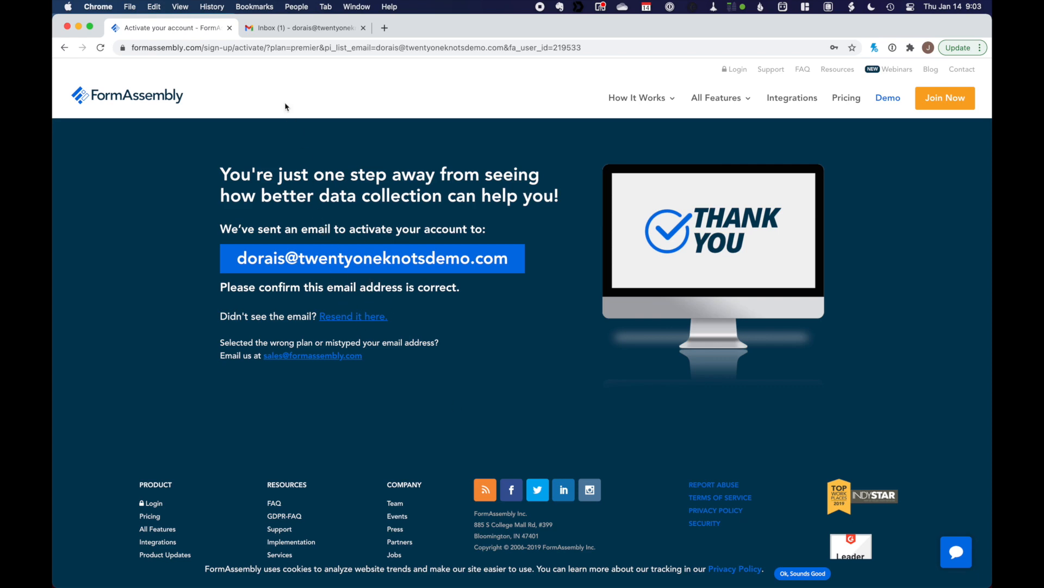
Activate the FormAssembly account from the 'Welcome aboard!' Gmail email
{"action": "left_click", "coordinate": [303, 27]}
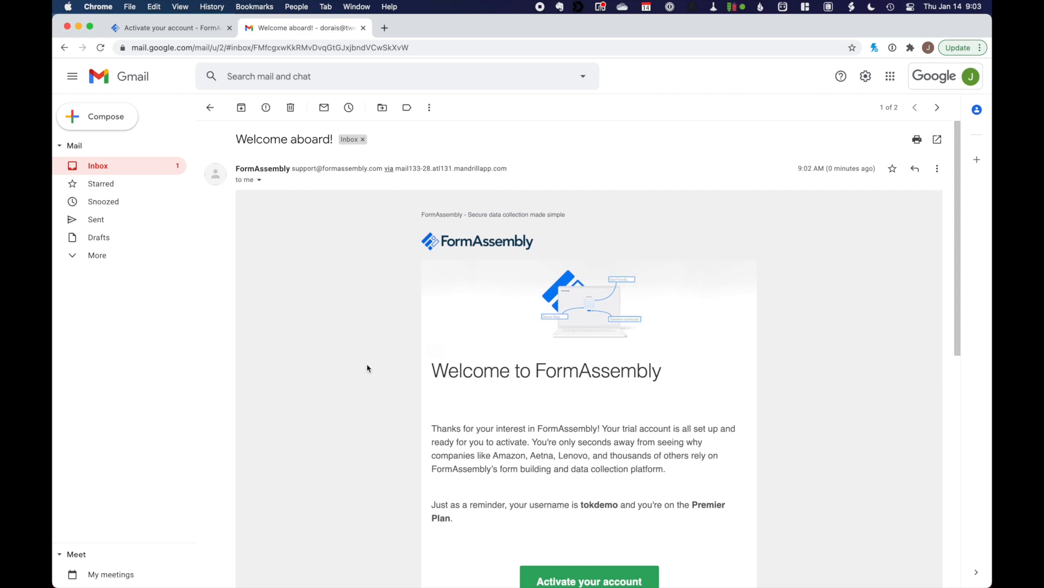
{"action": "scroll", "scroll_direction": "down", "scroll_amount": 3}
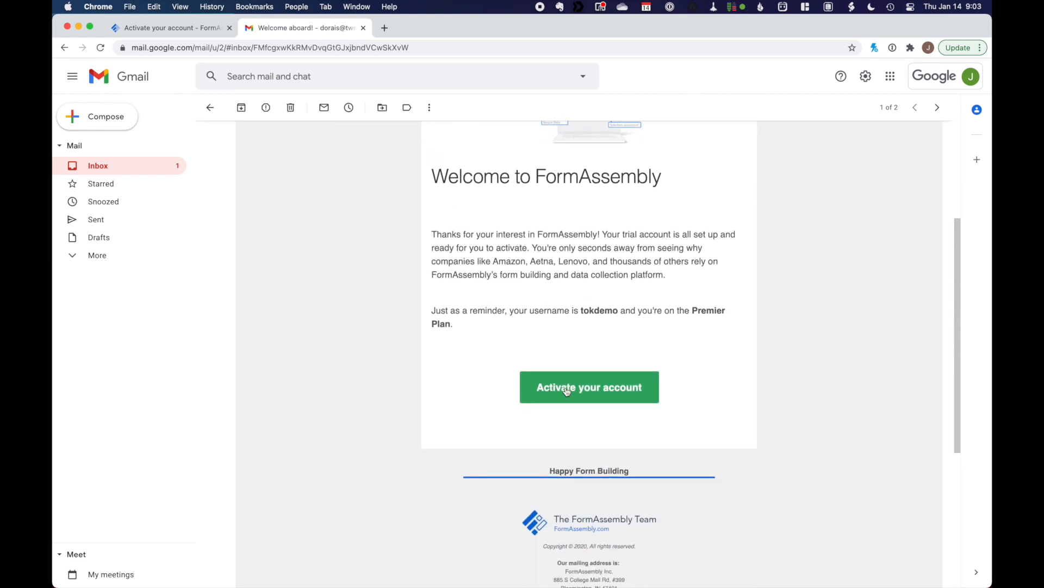
{"action": "left_click", "coordinate": [589, 386]}
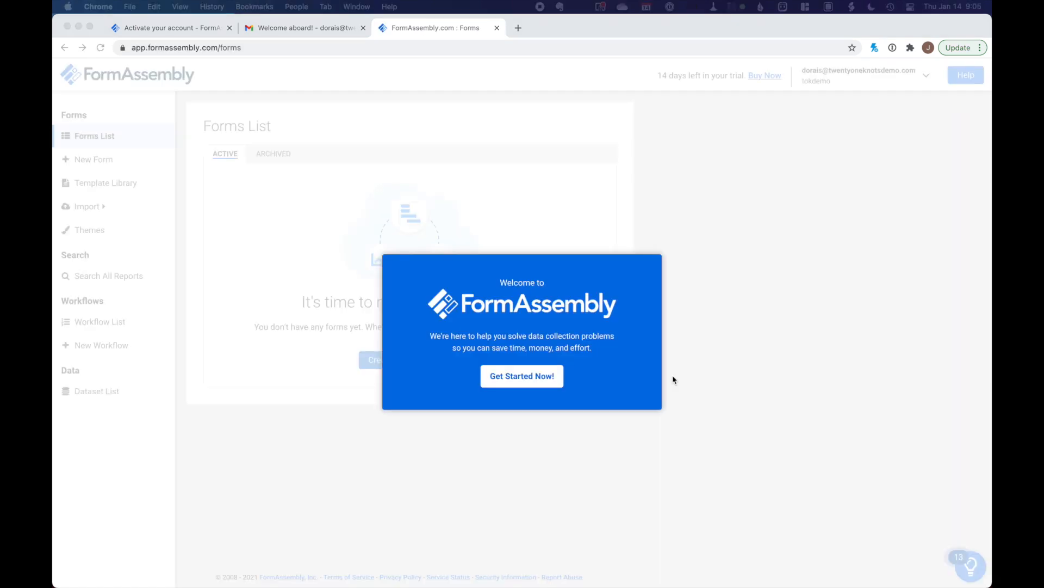
{"action": "mouse_move", "coordinate": [426, 241]}
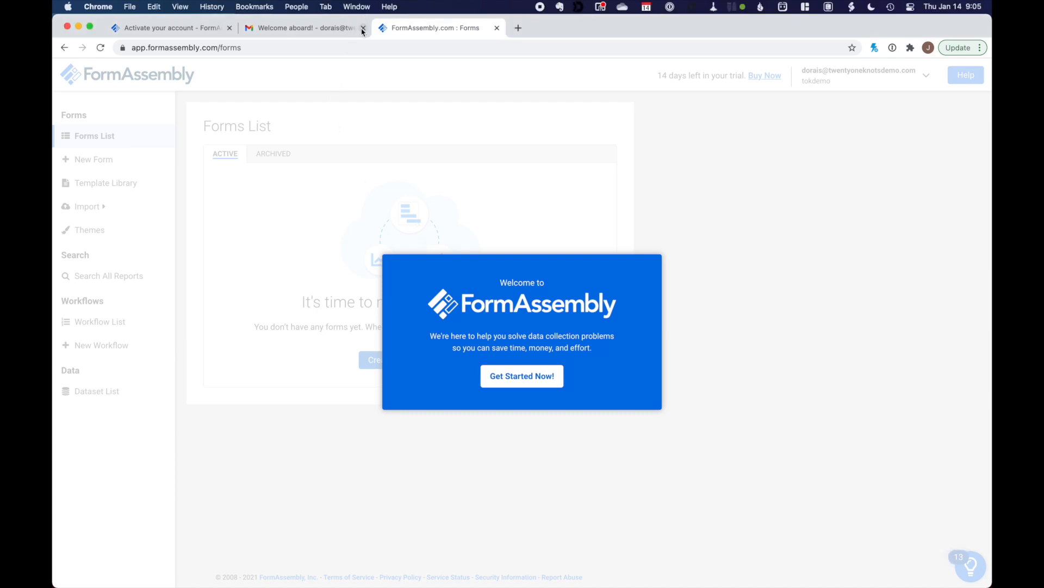
Close the Gmail tab, get past the welcome popup and skip the getting-started tour
{"action": "left_click", "coordinate": [363, 27]}
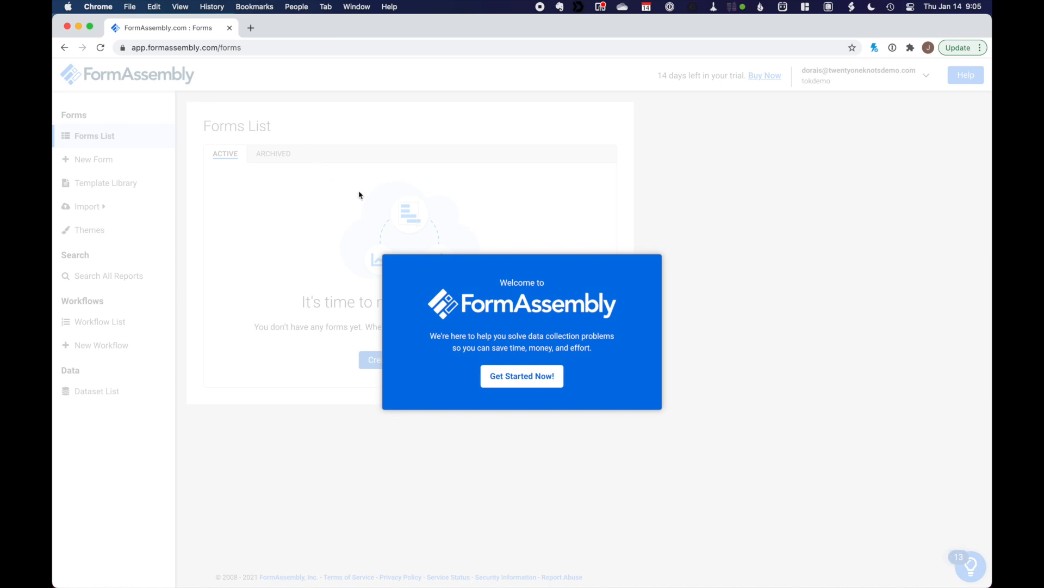
{"action": "mouse_move", "coordinate": [380, 207]}
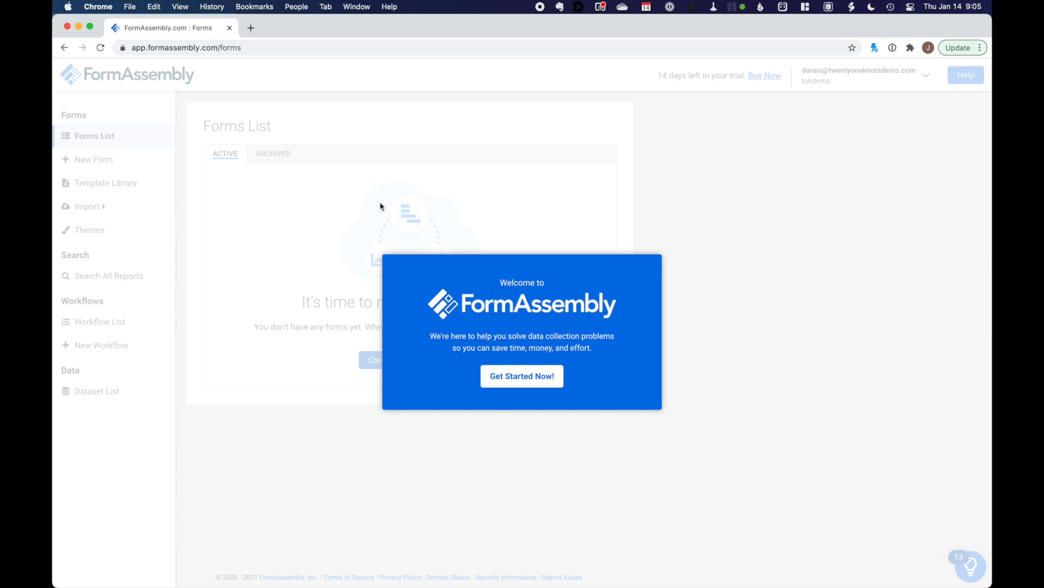
{"action": "mouse_move", "coordinate": [633, 175]}
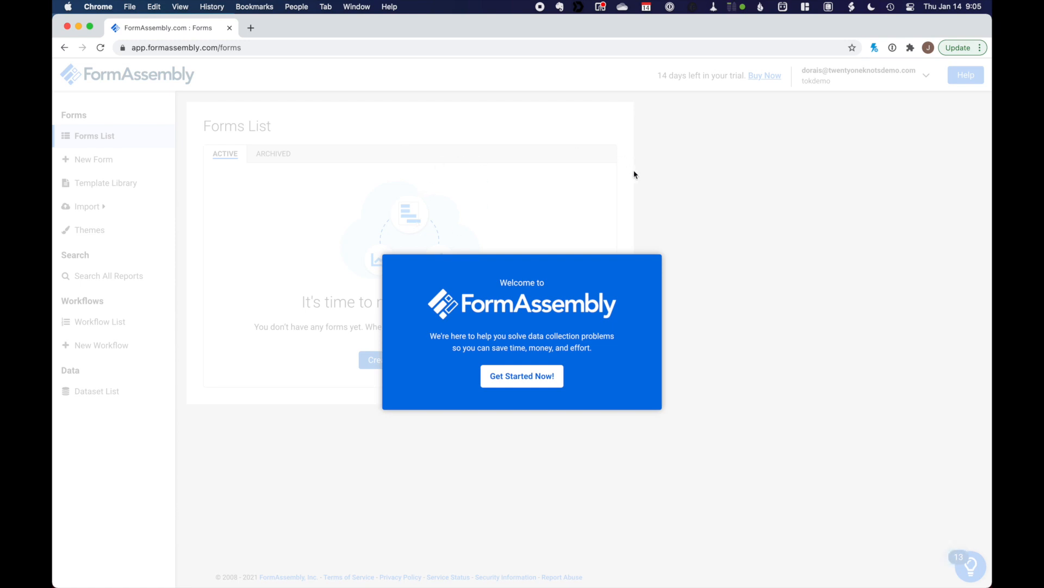
{"action": "mouse_move", "coordinate": [596, 228]}
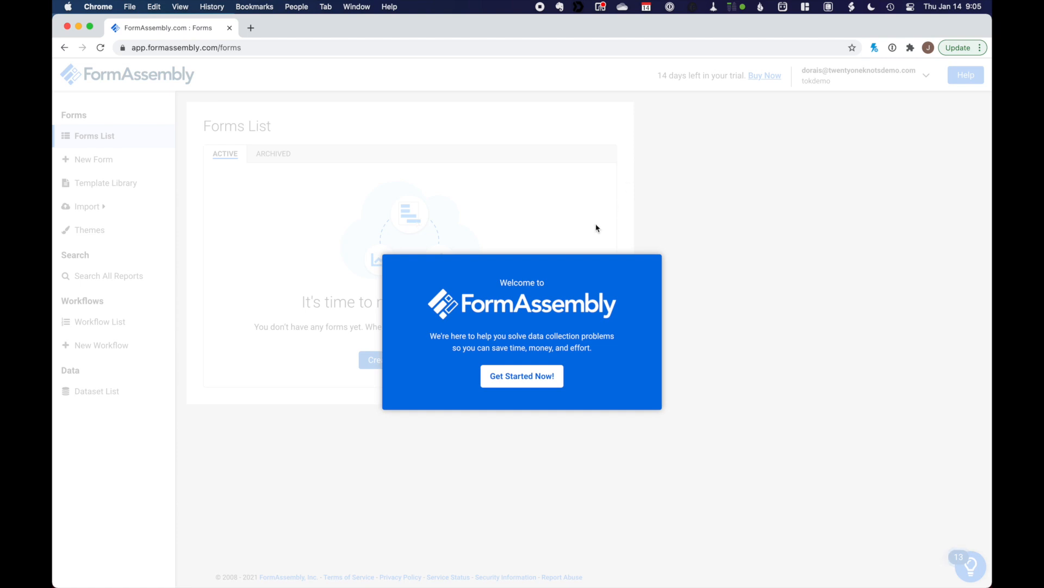
{"action": "left_click", "coordinate": [522, 376]}
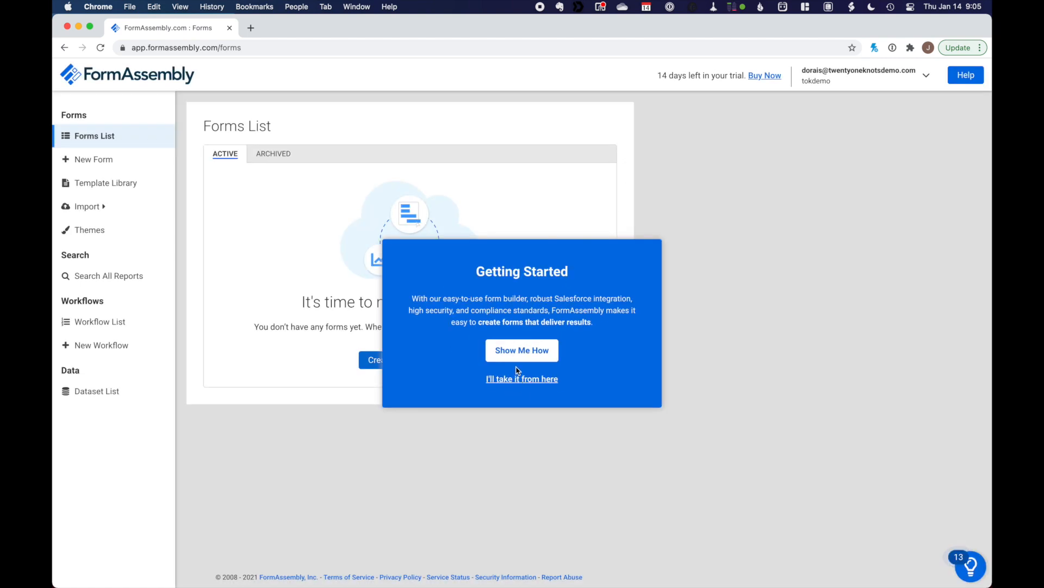
{"action": "left_click", "coordinate": [521, 379]}
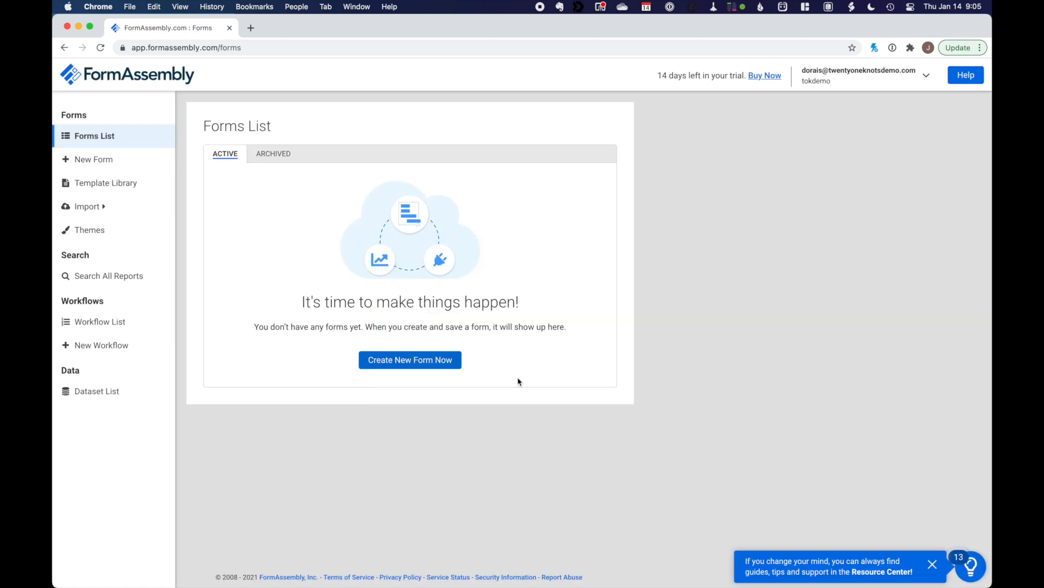
{"action": "mouse_move", "coordinate": [579, 432]}
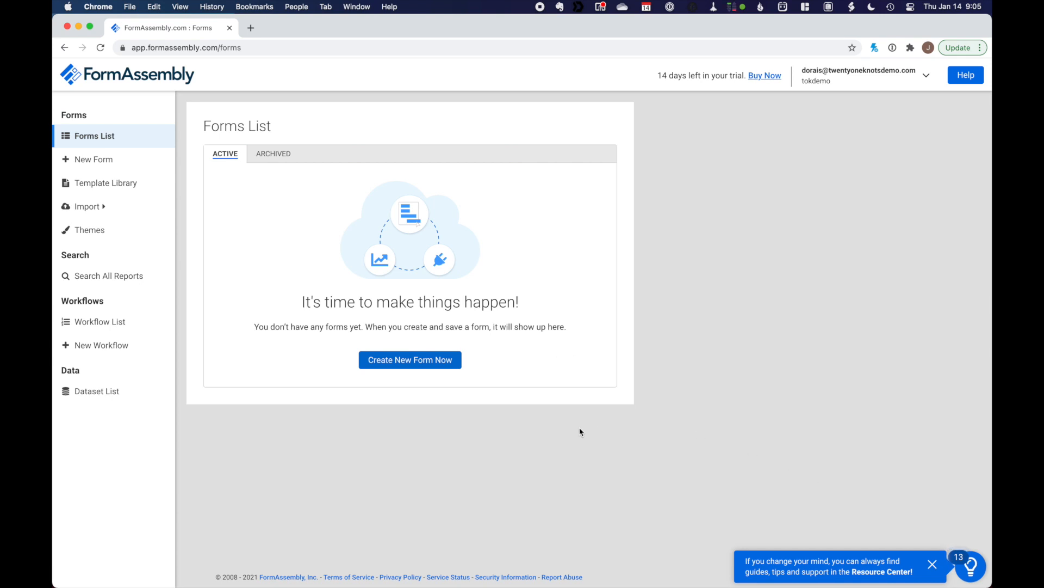
{"action": "mouse_move", "coordinate": [399, 328]}
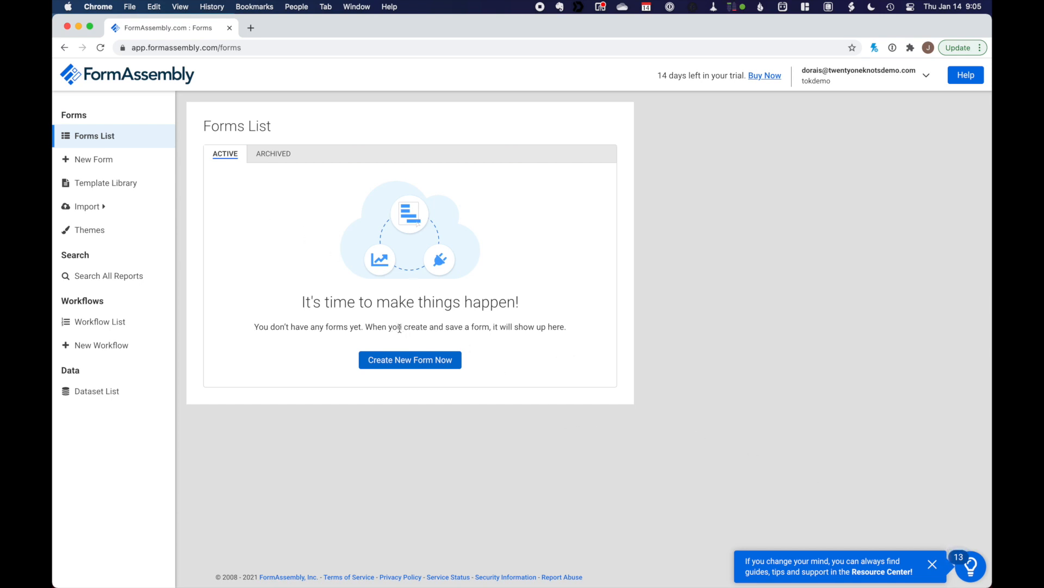
Create a new form from the Email Newsletter Signup Form template found by searching 'email'
{"action": "left_click", "coordinate": [409, 360]}
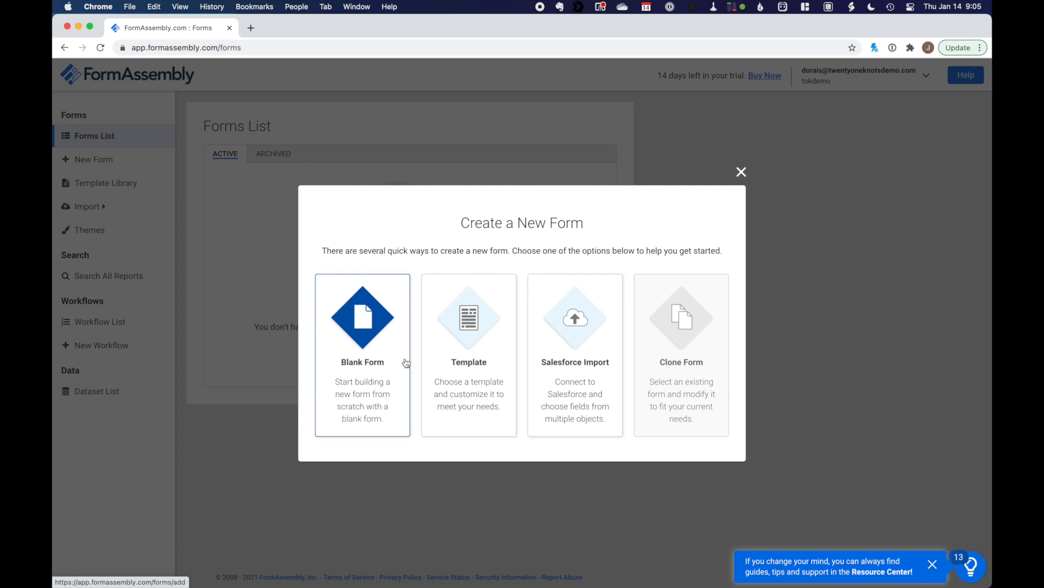
{"action": "mouse_move", "coordinate": [469, 318]}
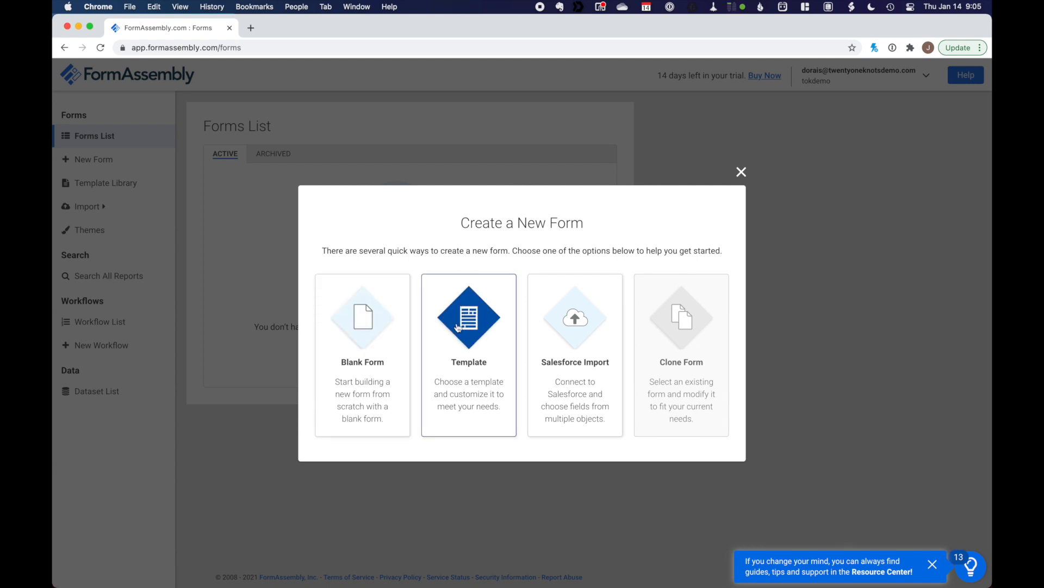
{"action": "mouse_move", "coordinate": [453, 348]}
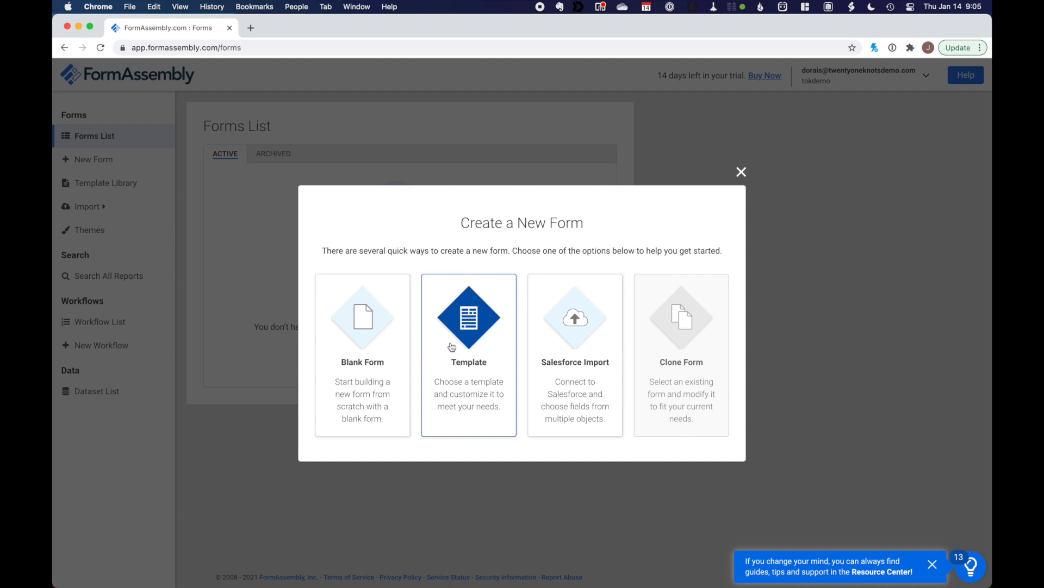
{"action": "mouse_move", "coordinate": [466, 336]}
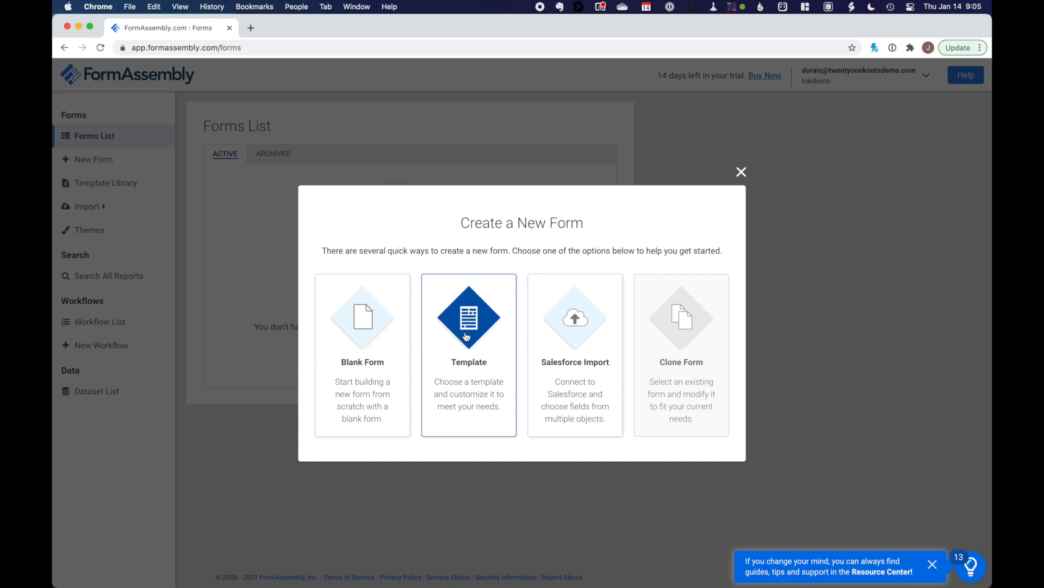
{"action": "mouse_move", "coordinate": [486, 341]}
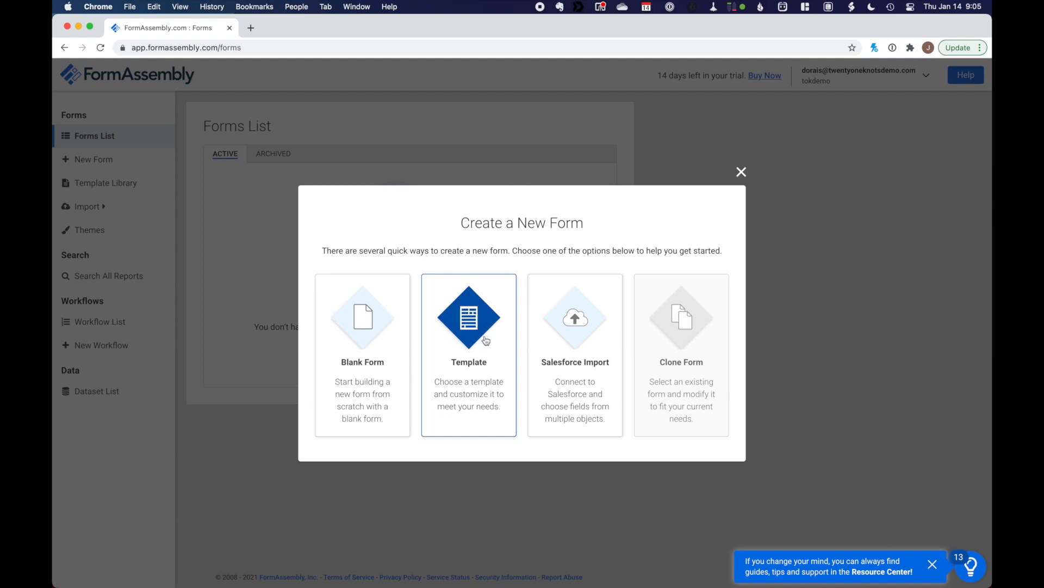
{"action": "mouse_move", "coordinate": [473, 297]}
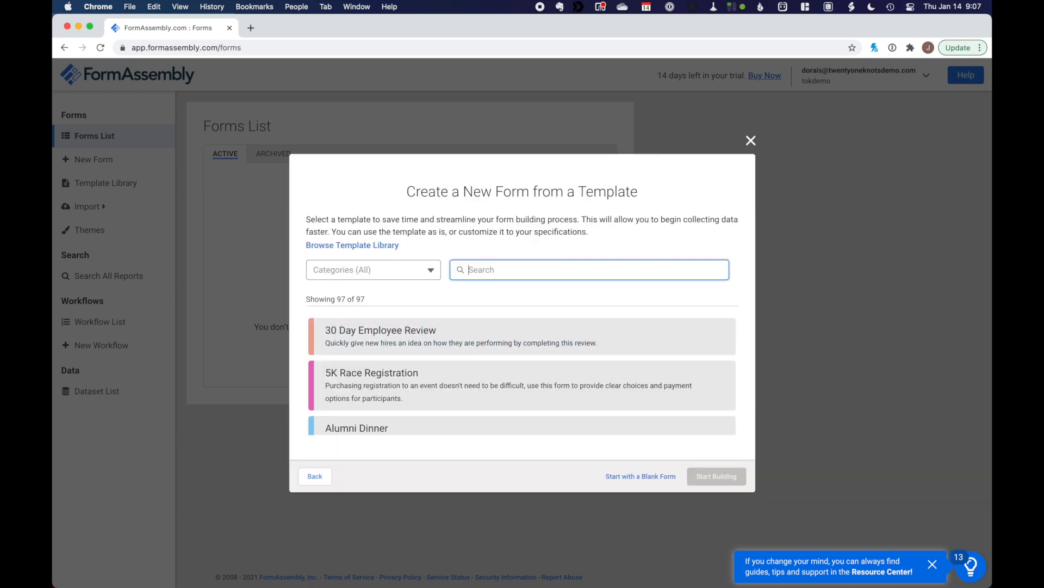
{"action": "mouse_move", "coordinate": [496, 245]}
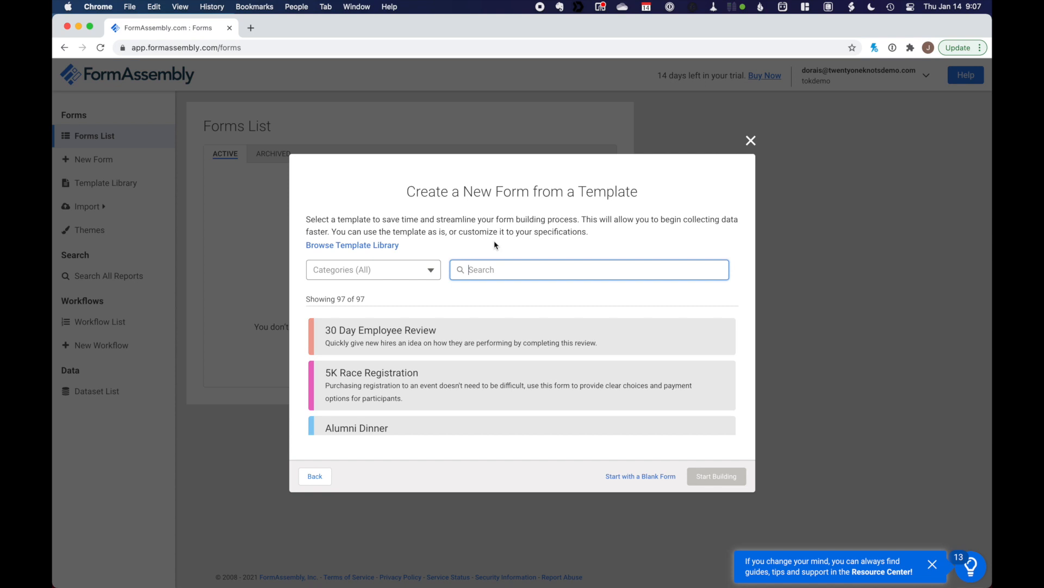
{"action": "type", "text": "email"}
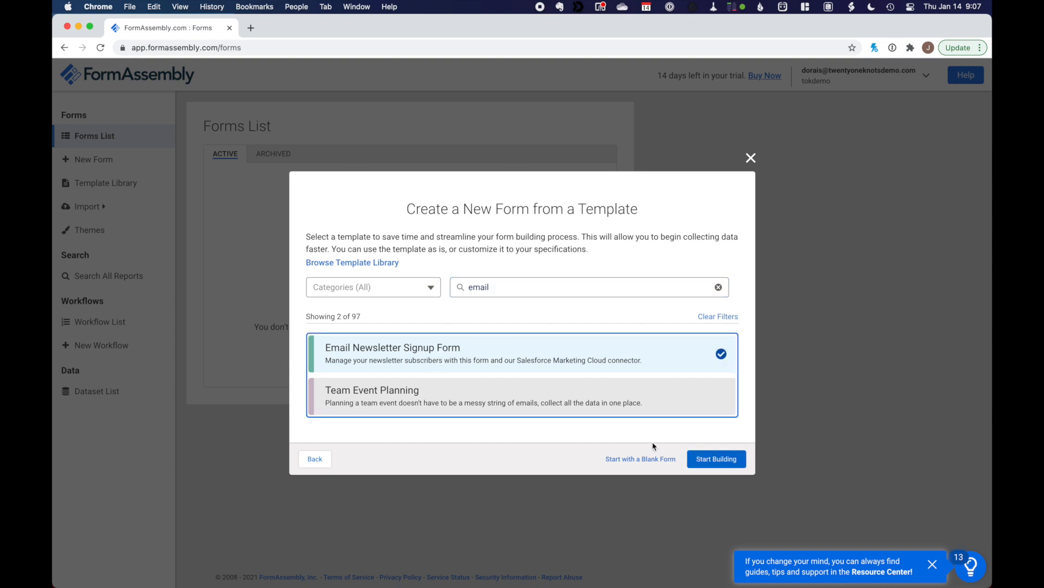
{"action": "left_click", "coordinate": [715, 458]}
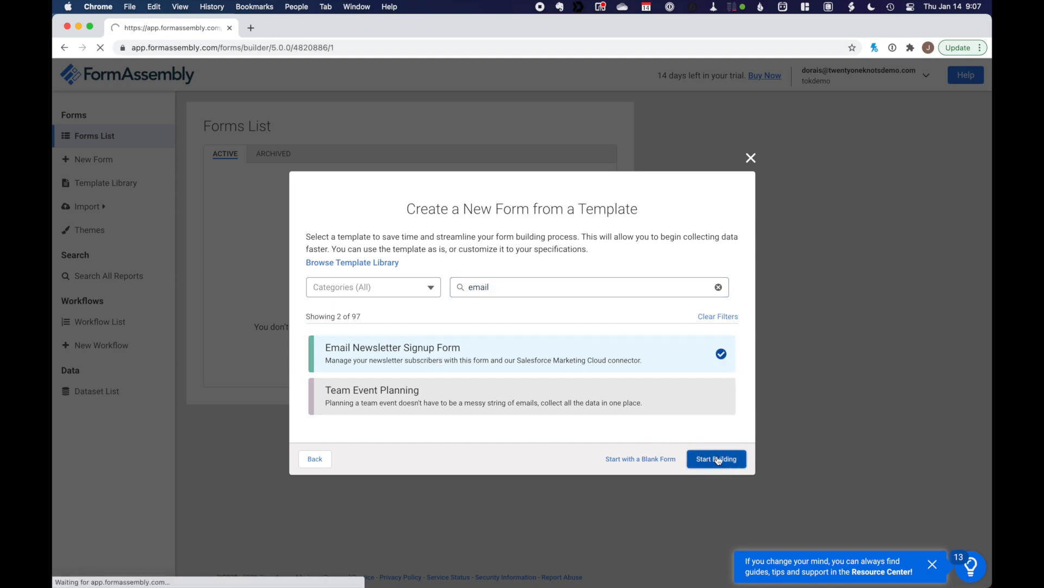
Start building from the template and delete the form's introductory text block
{"action": "left_click", "coordinate": [716, 458]}
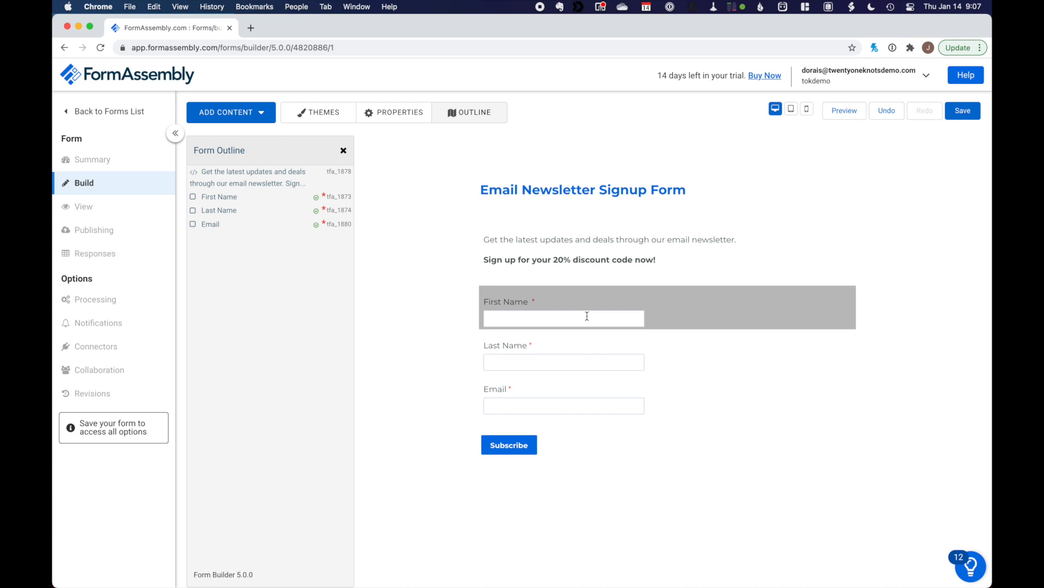
{"action": "left_click", "coordinate": [564, 405]}
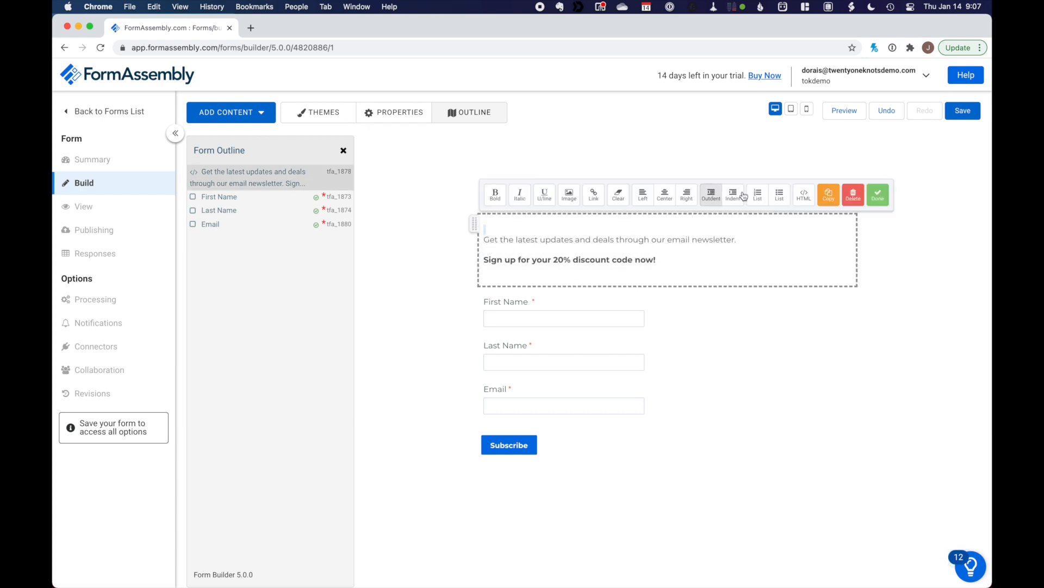
{"action": "left_click", "coordinate": [852, 194]}
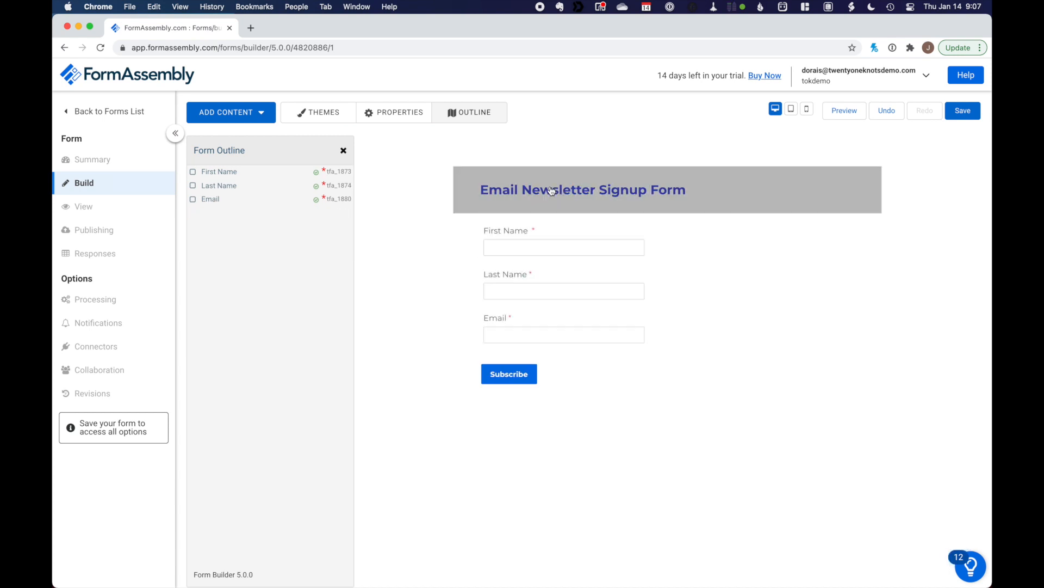
{"action": "mouse_move", "coordinate": [550, 204]}
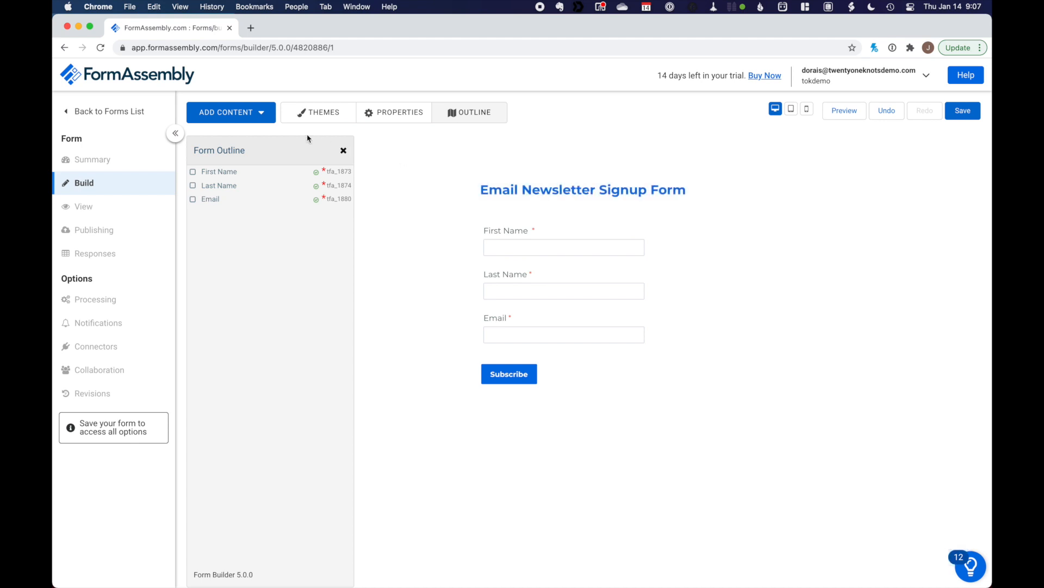
{"action": "left_click", "coordinate": [231, 112]}
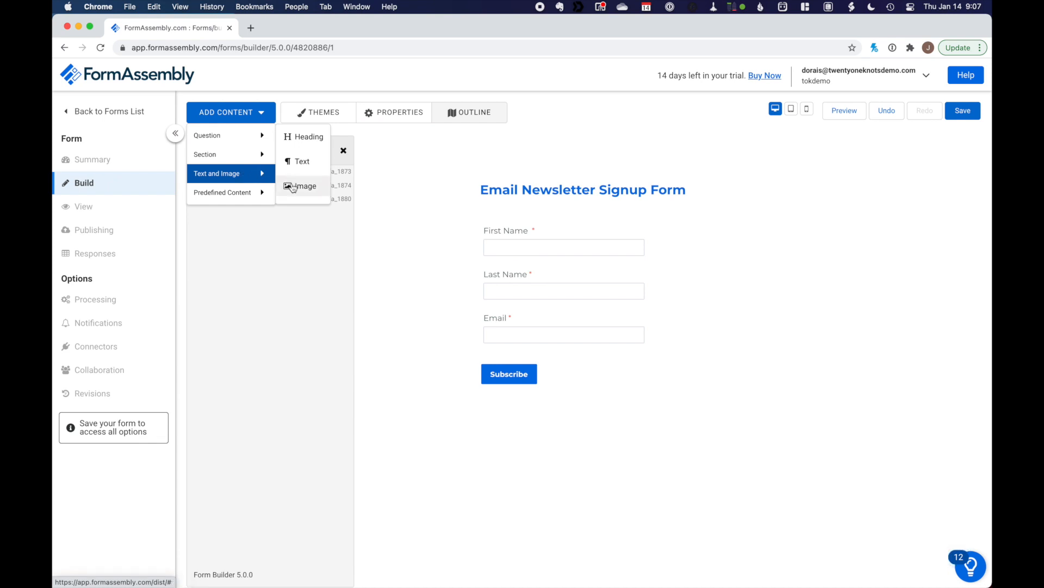
{"action": "left_click", "coordinate": [303, 186]}
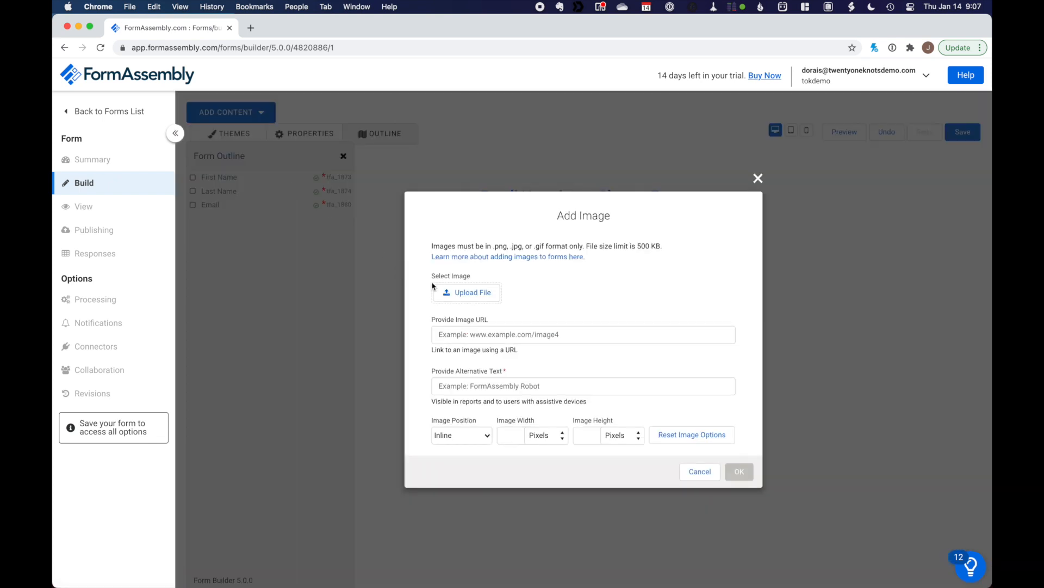
{"action": "left_click", "coordinate": [466, 291]}
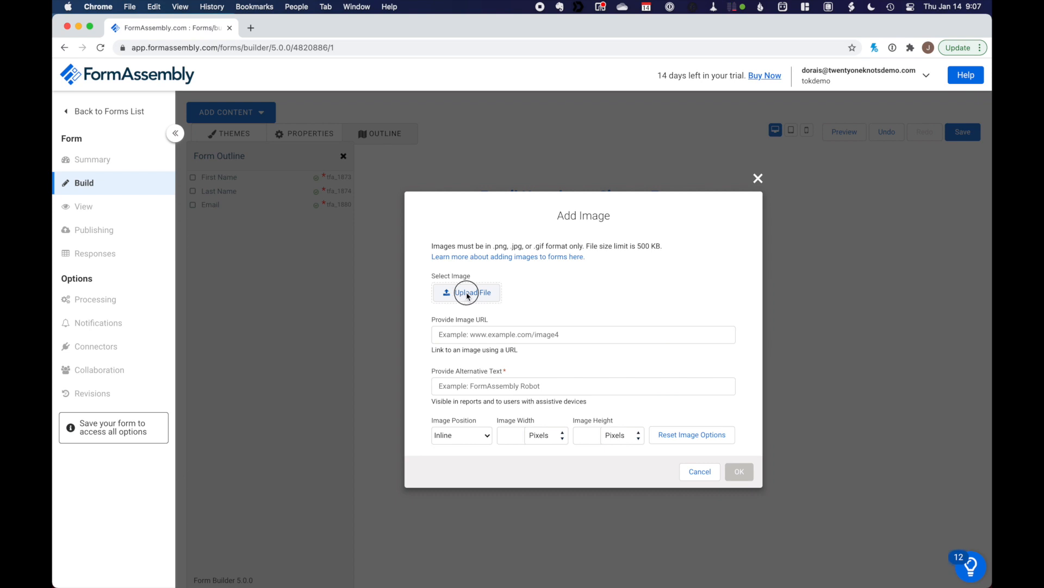
{"action": "left_click", "coordinate": [472, 293]}
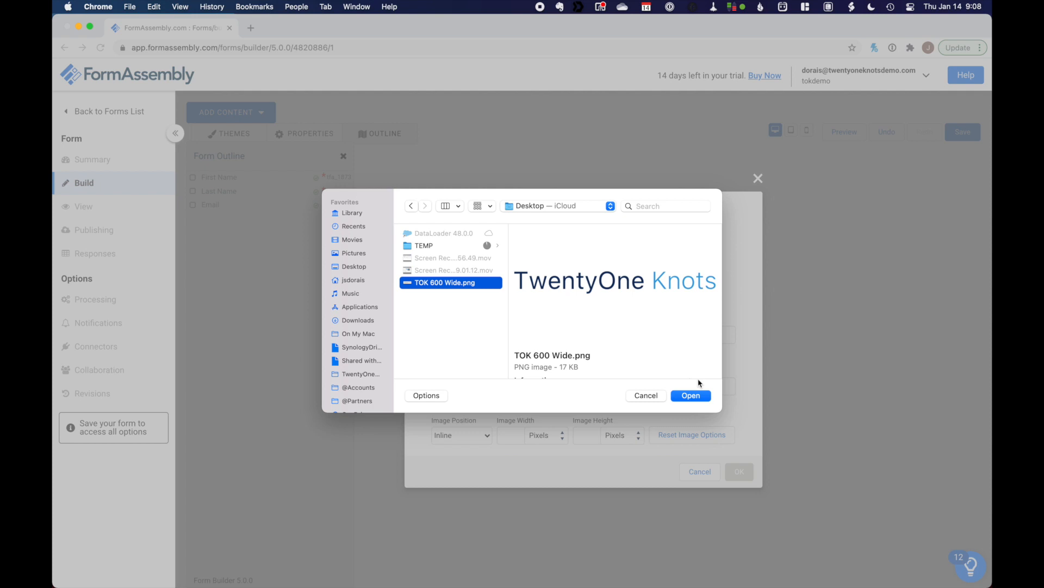
{"action": "left_click", "coordinate": [691, 395]}
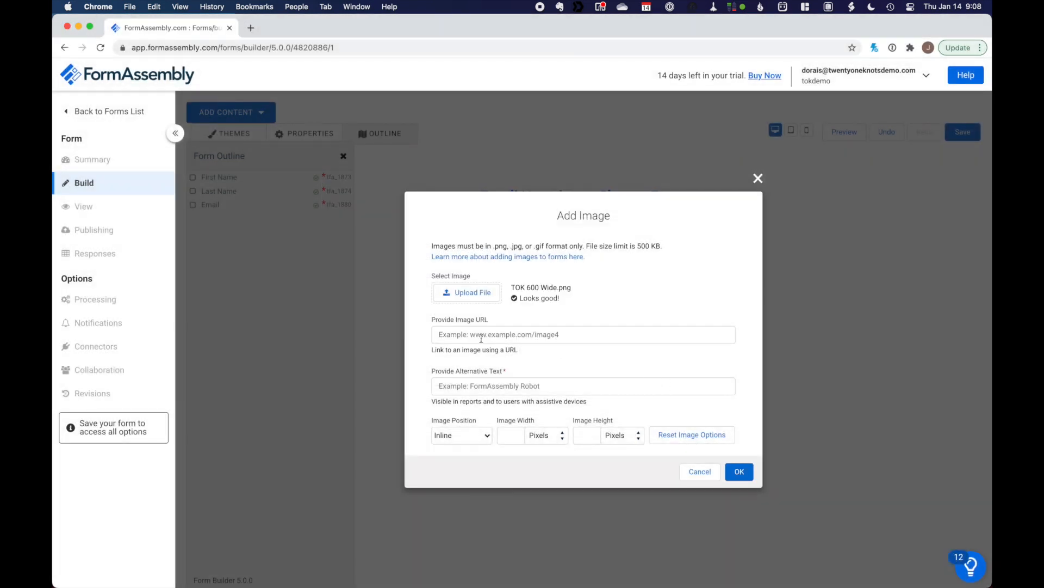
{"action": "left_click", "coordinate": [582, 333]}
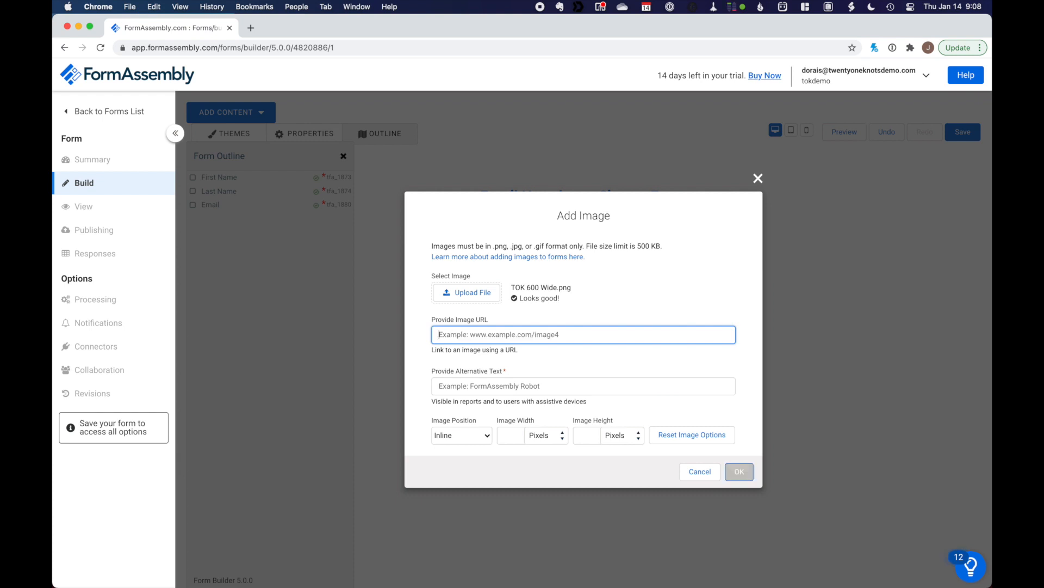
{"action": "type", "text": "https://www.twentyoneknots.com"}
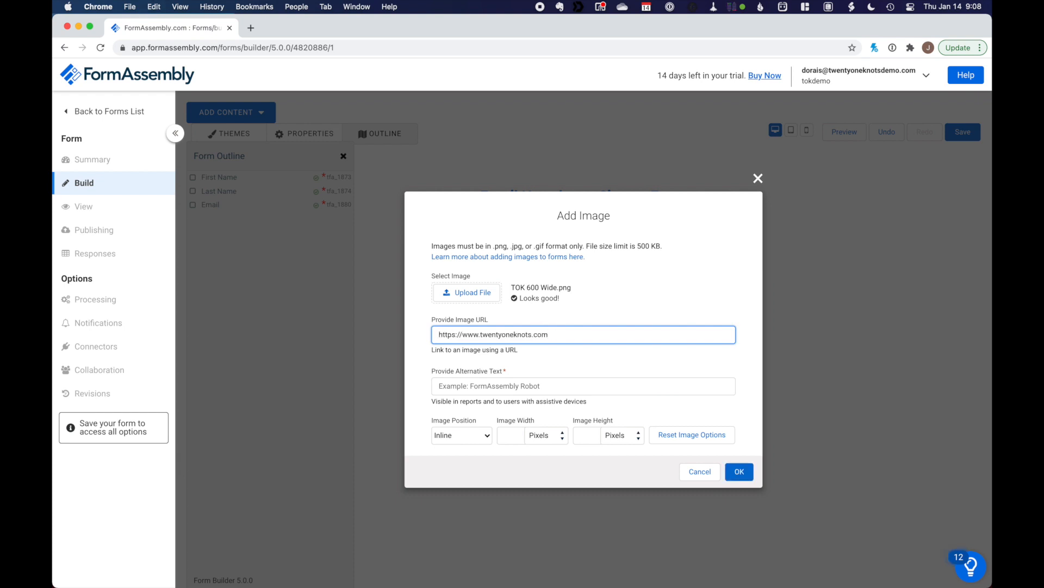
{"action": "left_click", "coordinate": [582, 386]}
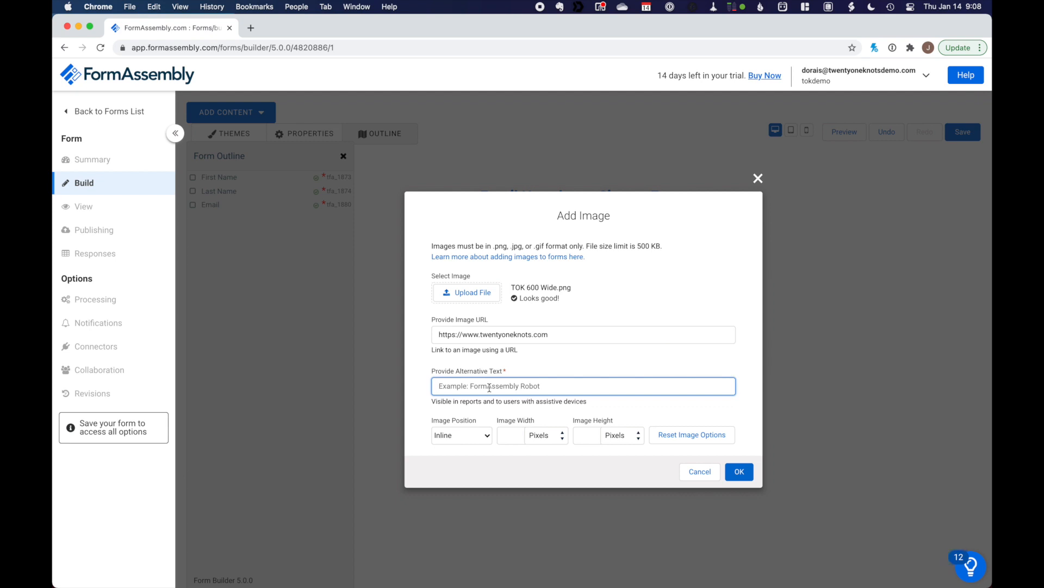
{"action": "type", "text": "TwentyOne Knots"}
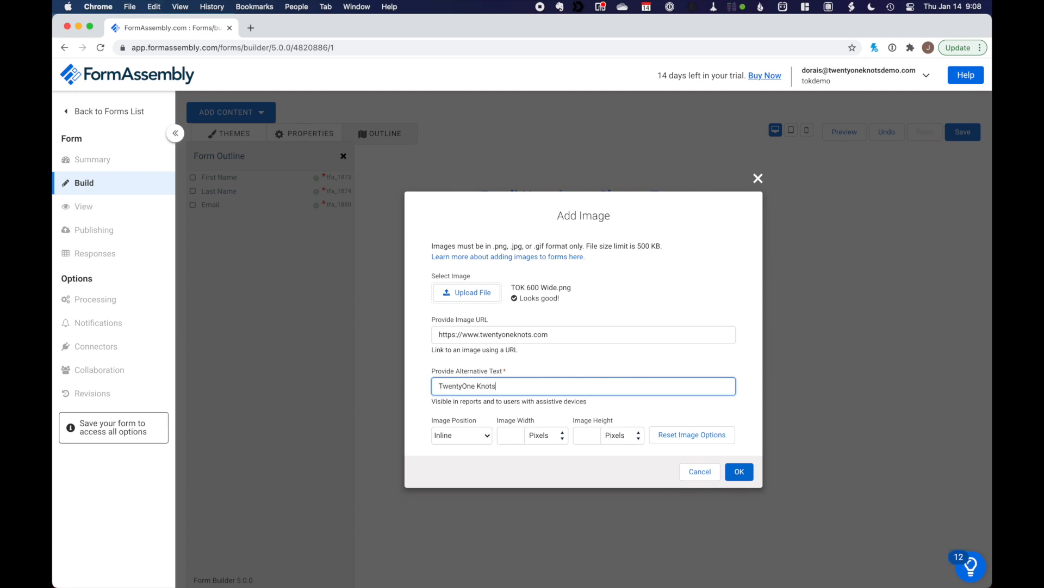
{"action": "mouse_move", "coordinate": [739, 472]}
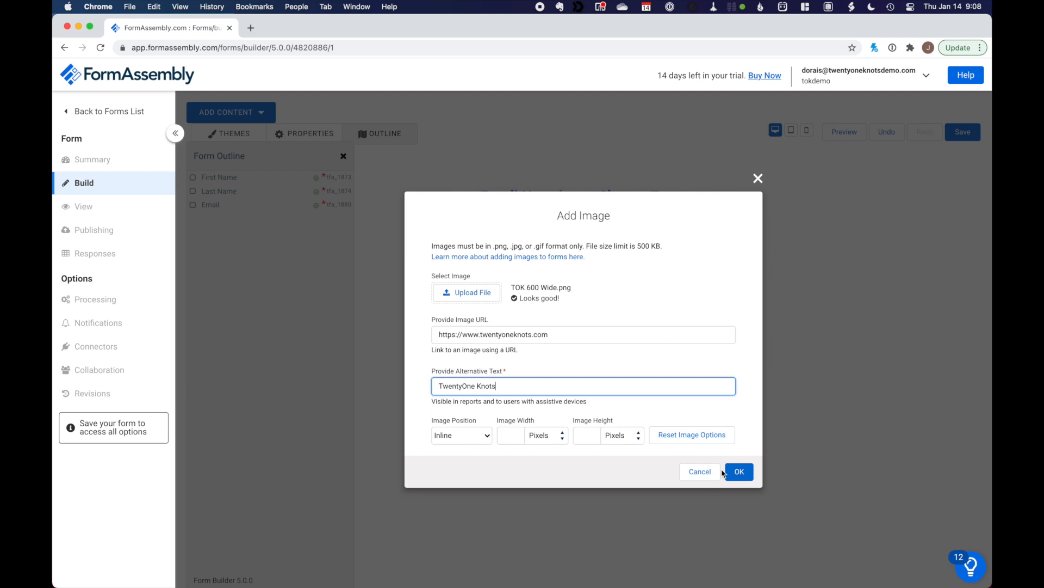
{"action": "left_click", "coordinate": [739, 471]}
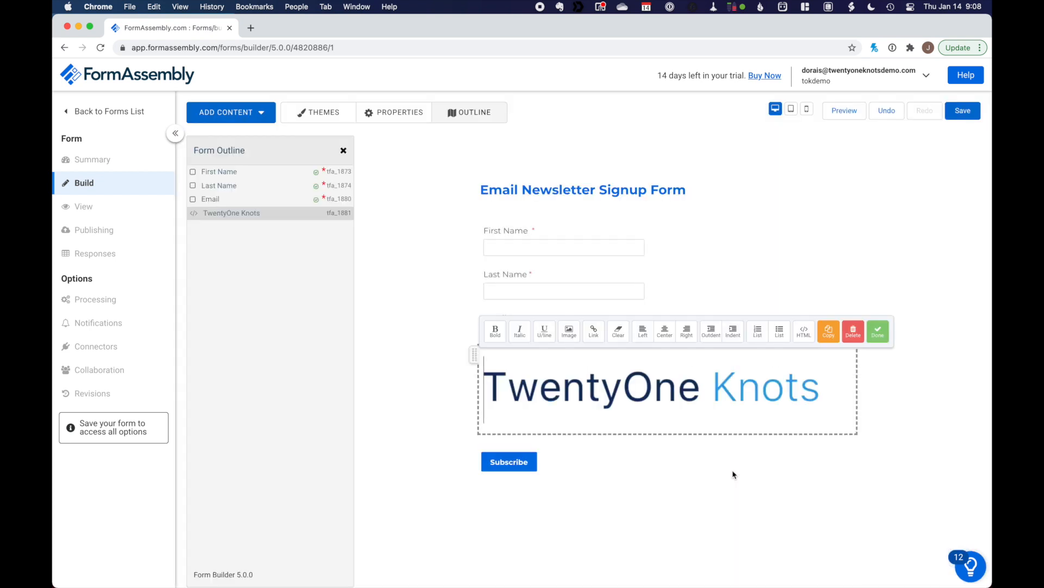
{"action": "mouse_move", "coordinate": [472, 350]}
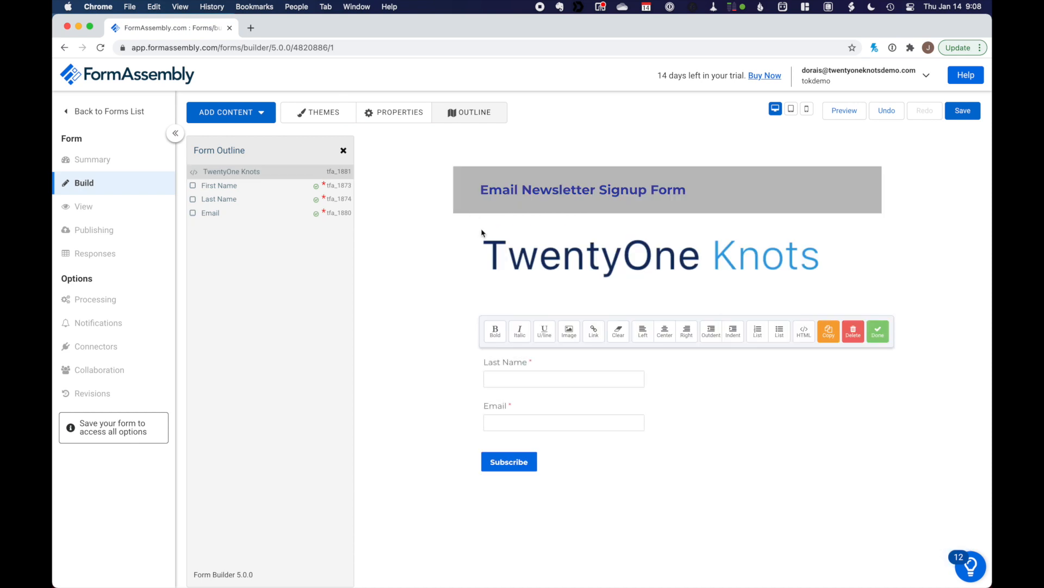
{"action": "mouse_move", "coordinate": [603, 178]}
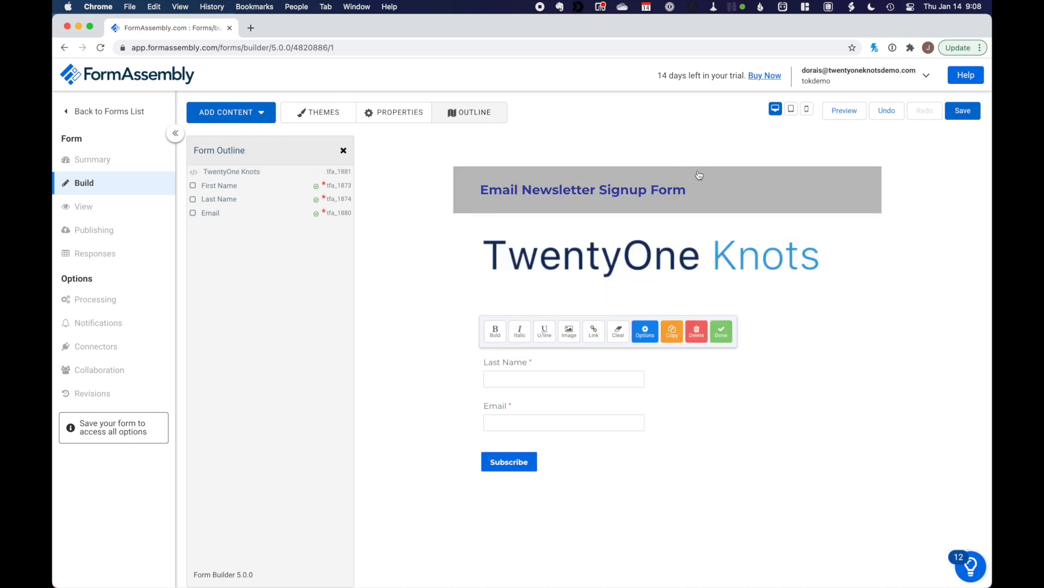
Delete the Email Newsletter Signup Form title heading from the form
{"action": "left_click", "coordinate": [582, 190]}
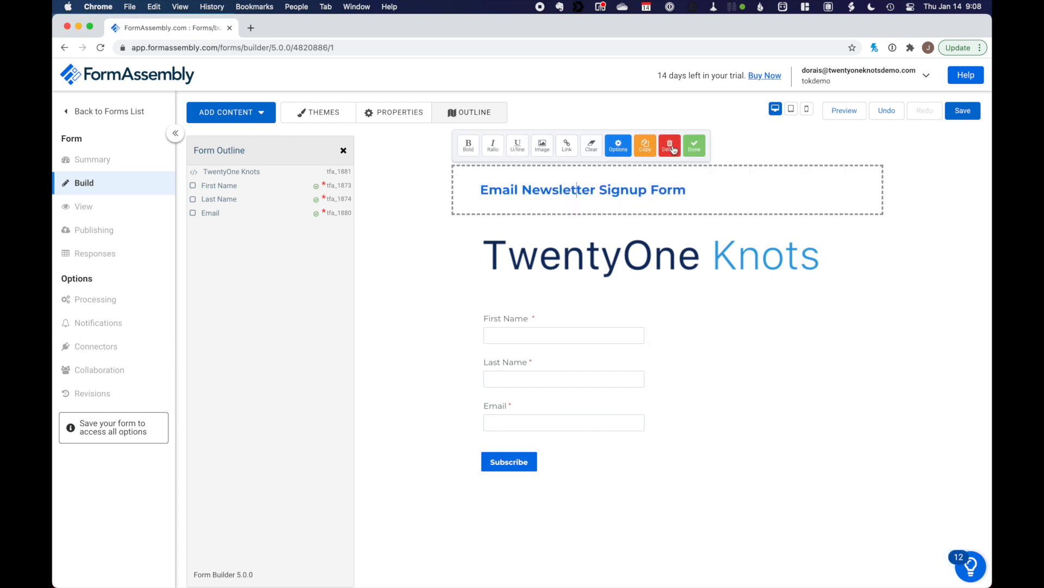
{"action": "left_click", "coordinate": [670, 145]}
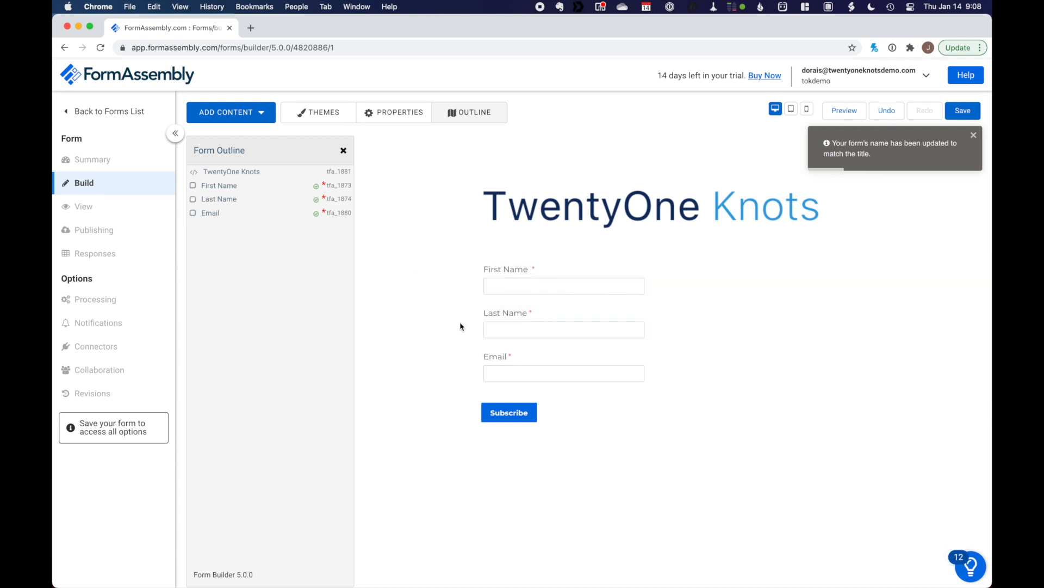
{"action": "left_click", "coordinate": [230, 112]}
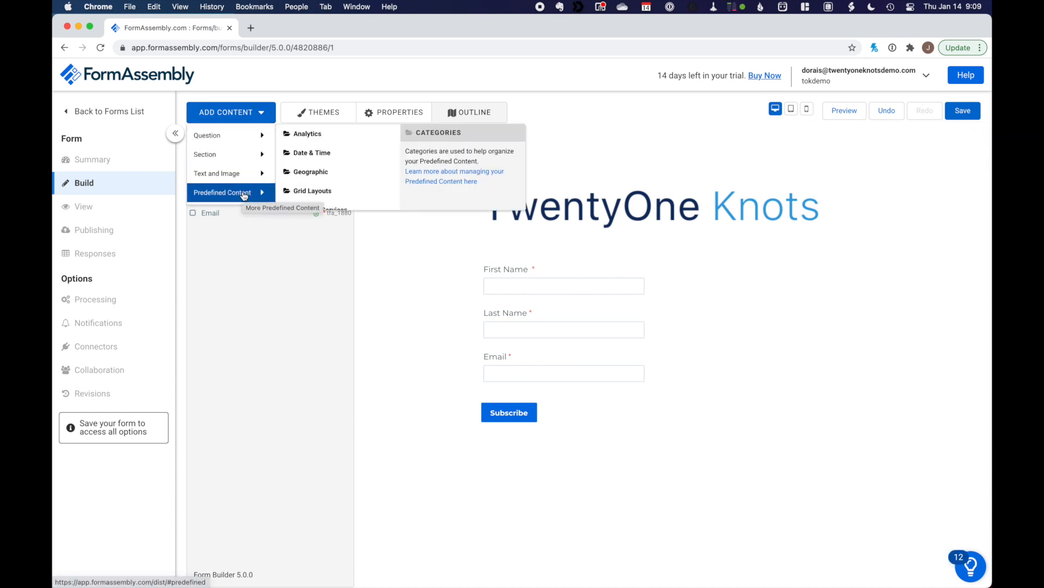
{"action": "mouse_move", "coordinate": [261, 194]}
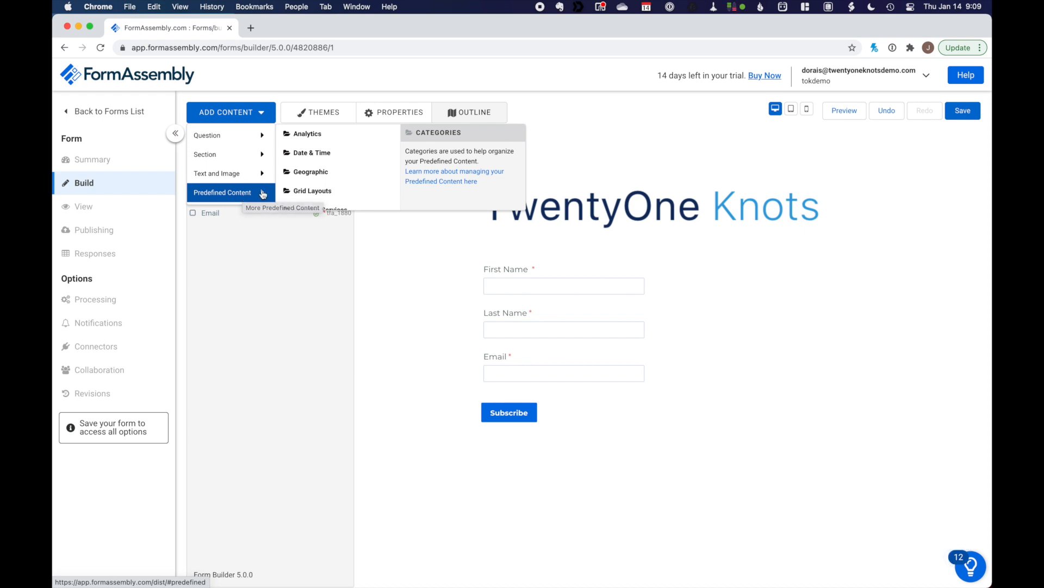
Add a required predefined US Phone field (###-###-####) below Email
{"action": "scroll", "scroll_direction": "down", "scroll_amount": 3}
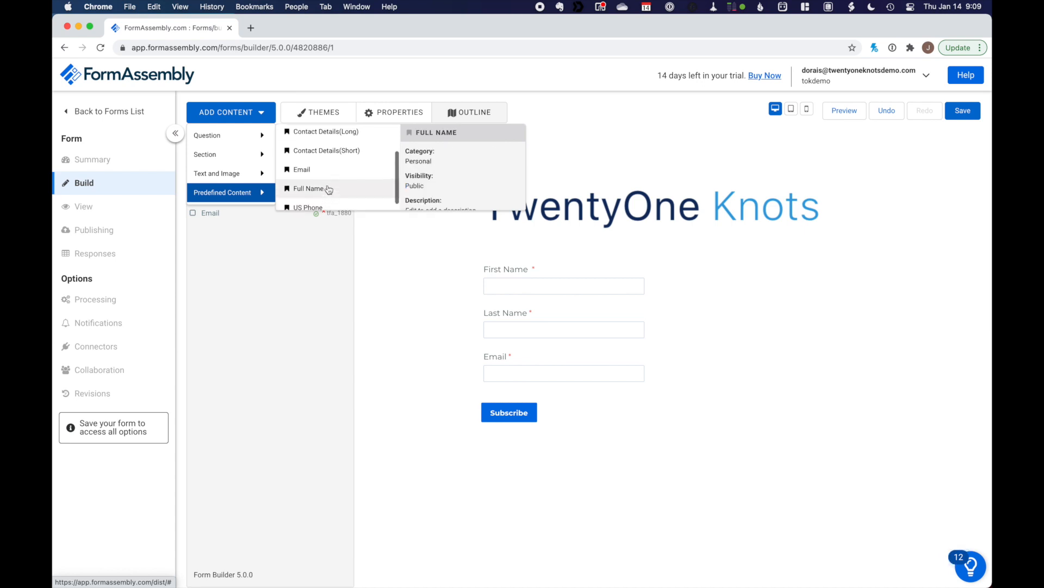
{"action": "mouse_move", "coordinate": [307, 200]}
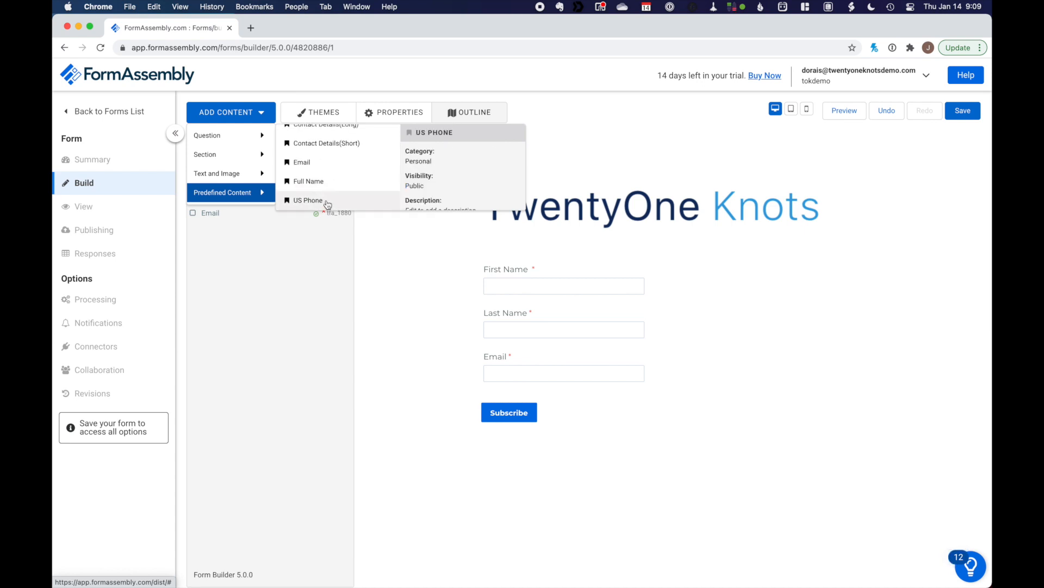
{"action": "left_click", "coordinate": [307, 201]}
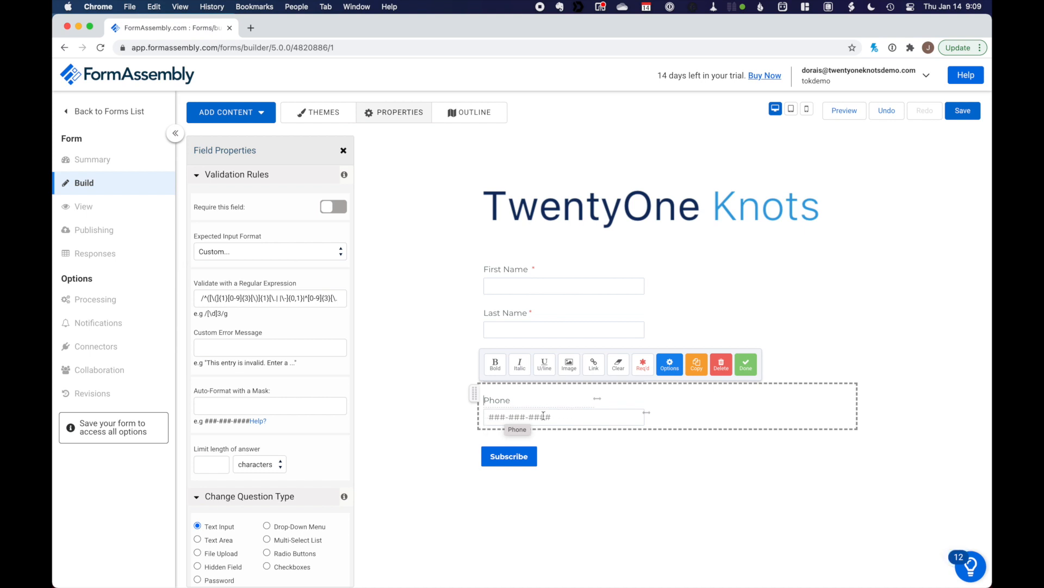
{"action": "mouse_move", "coordinate": [605, 421]}
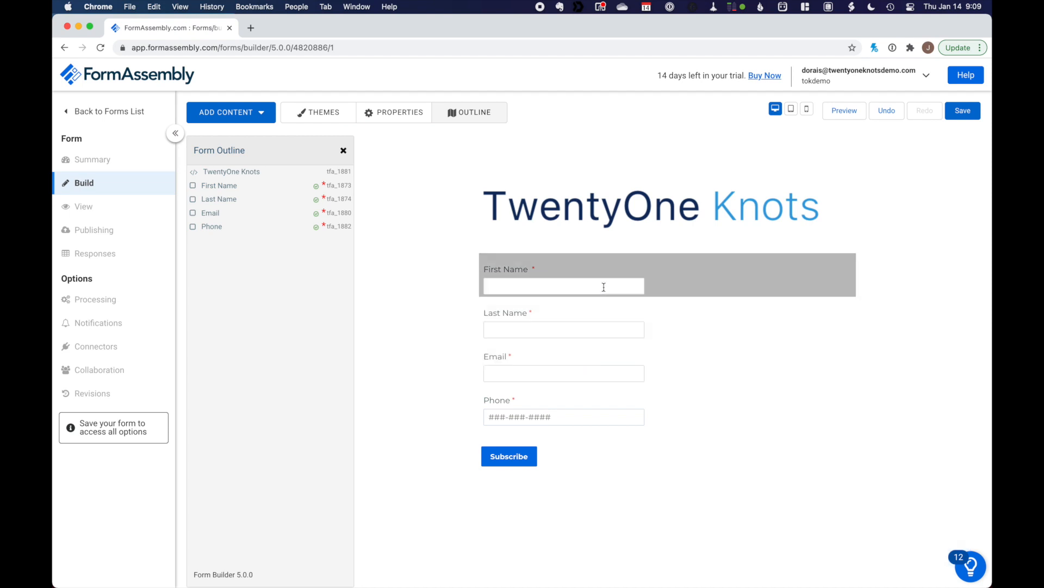
{"action": "left_click", "coordinate": [563, 416]}
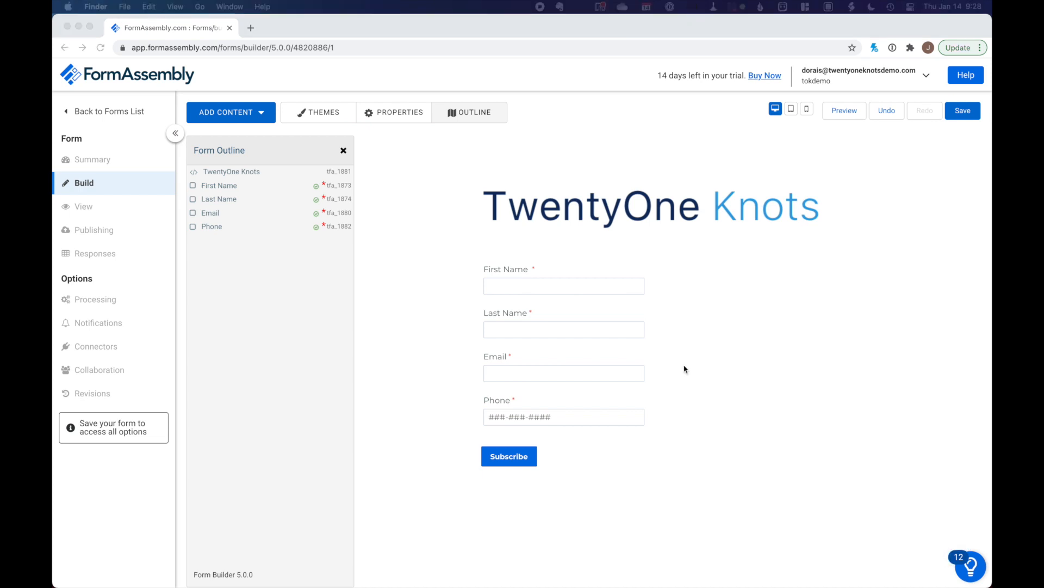
{"action": "mouse_move", "coordinate": [540, 238]}
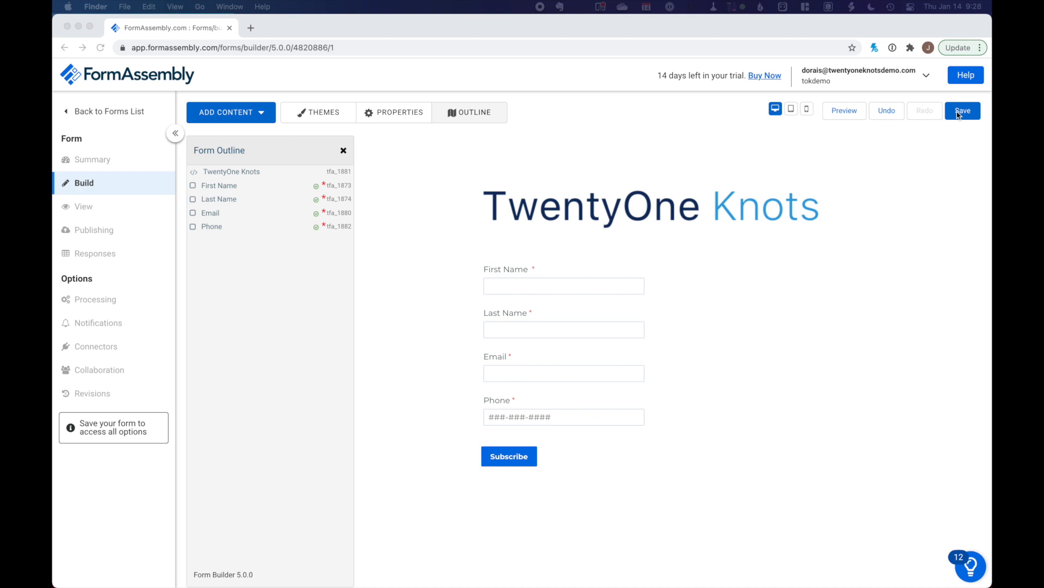
Save the form so its live version is published online
{"action": "left_click", "coordinate": [962, 111]}
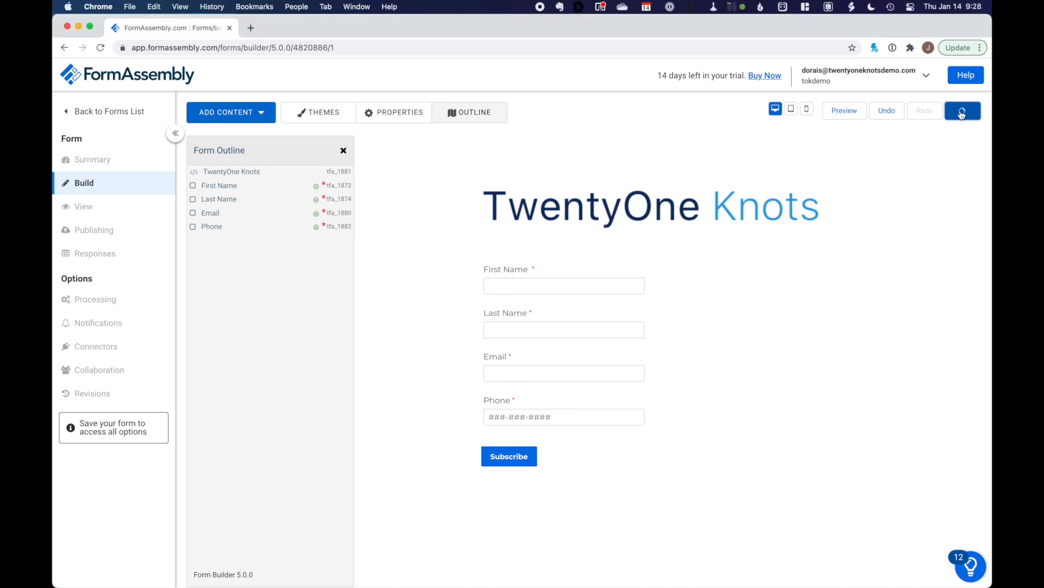
{"action": "left_click", "coordinate": [962, 110]}
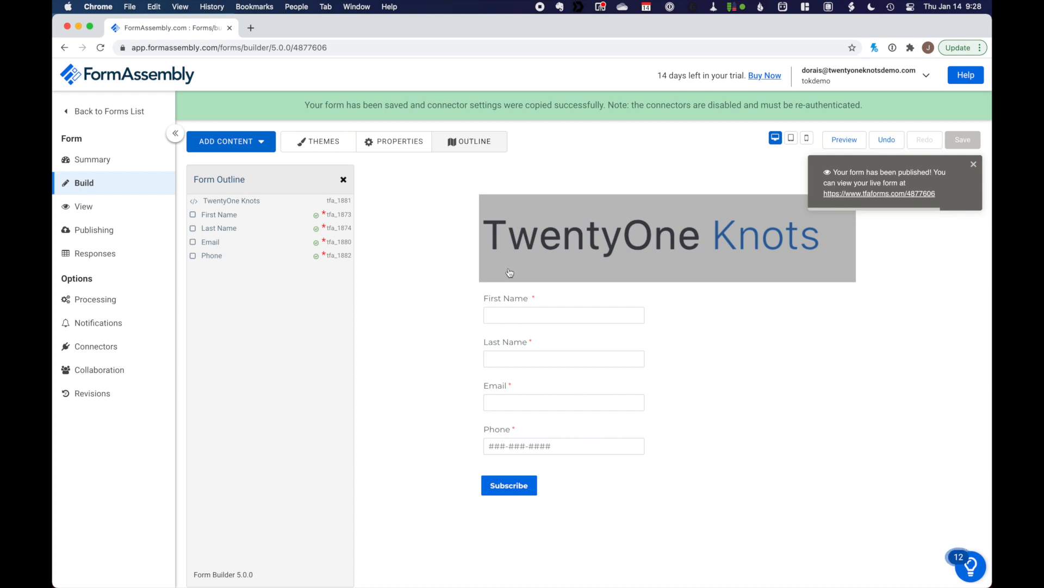
{"action": "mouse_move", "coordinate": [113, 323]}
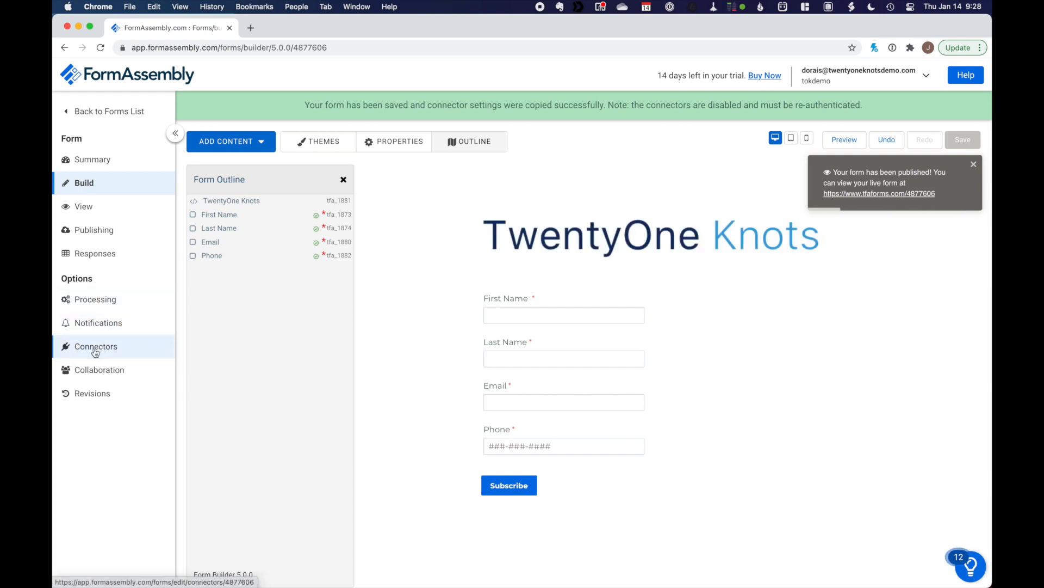
Delete the disabled Salesforce Marketing Cloud connector, leaving the connector list empty
{"action": "left_click", "coordinate": [96, 346]}
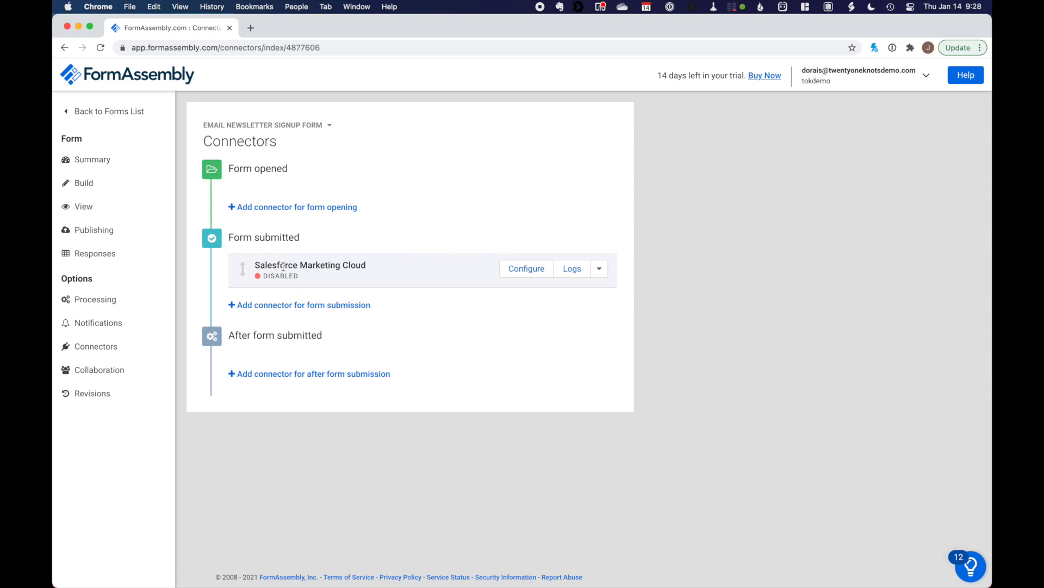
{"action": "mouse_move", "coordinate": [285, 285]}
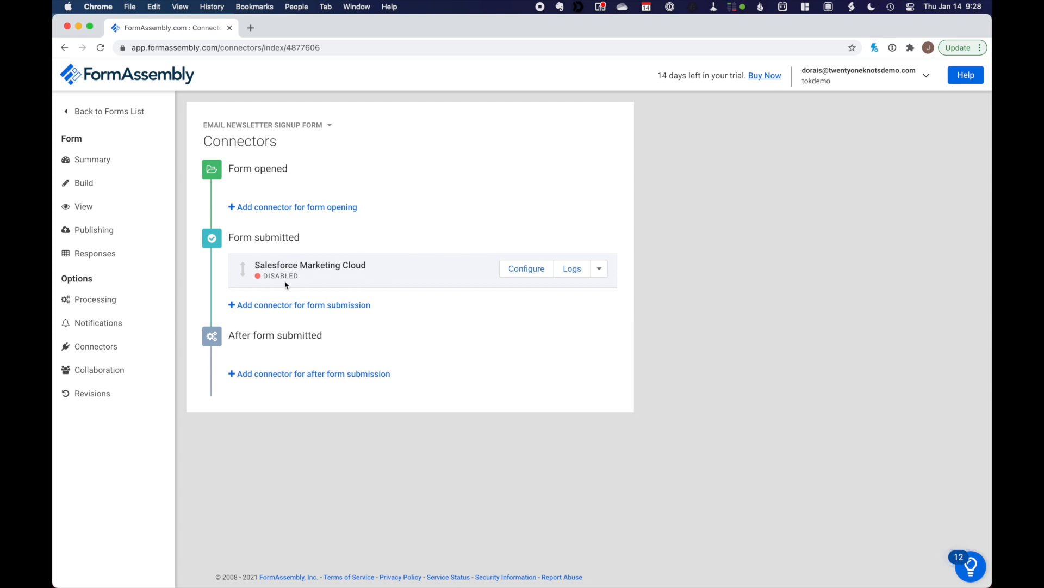
{"action": "mouse_move", "coordinate": [439, 281]}
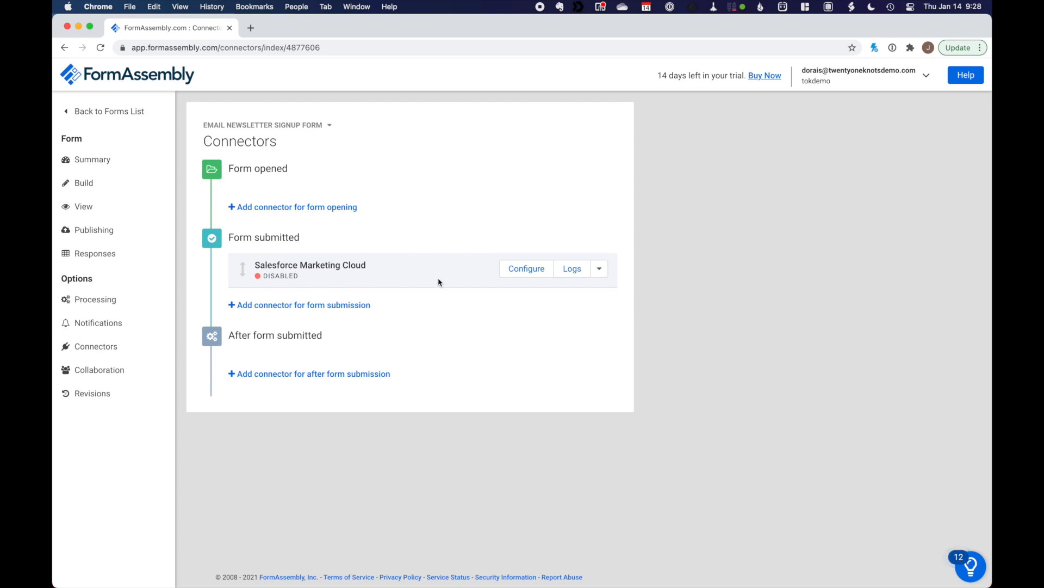
{"action": "left_click", "coordinate": [599, 268]}
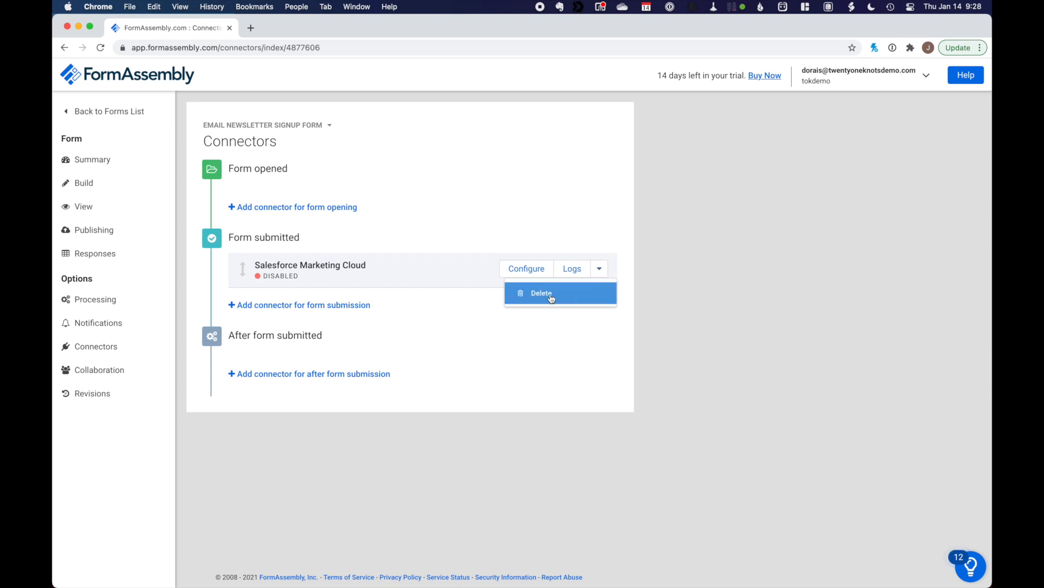
{"action": "left_click", "coordinate": [541, 293]}
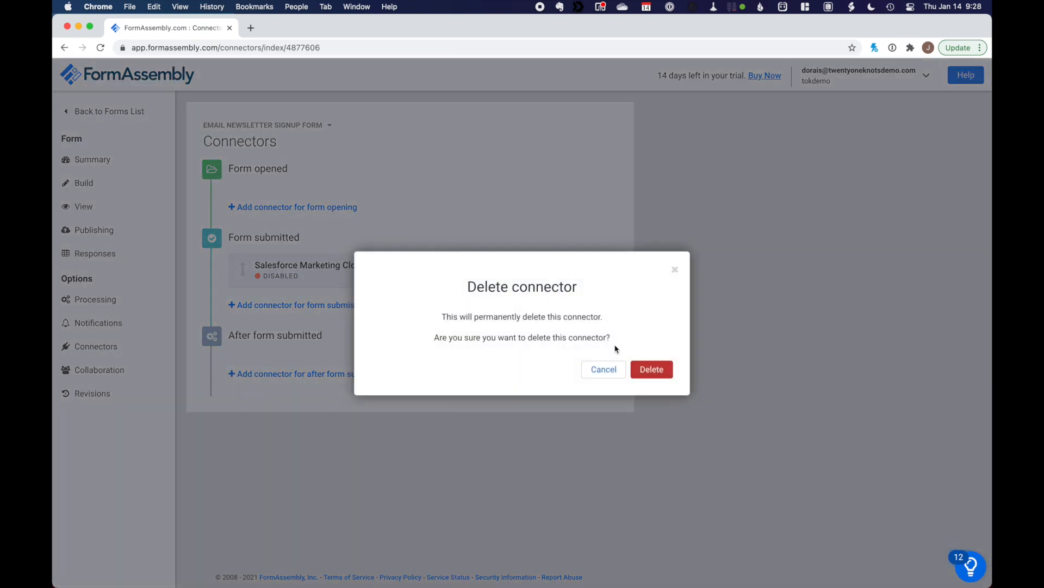
{"action": "left_click", "coordinate": [650, 369]}
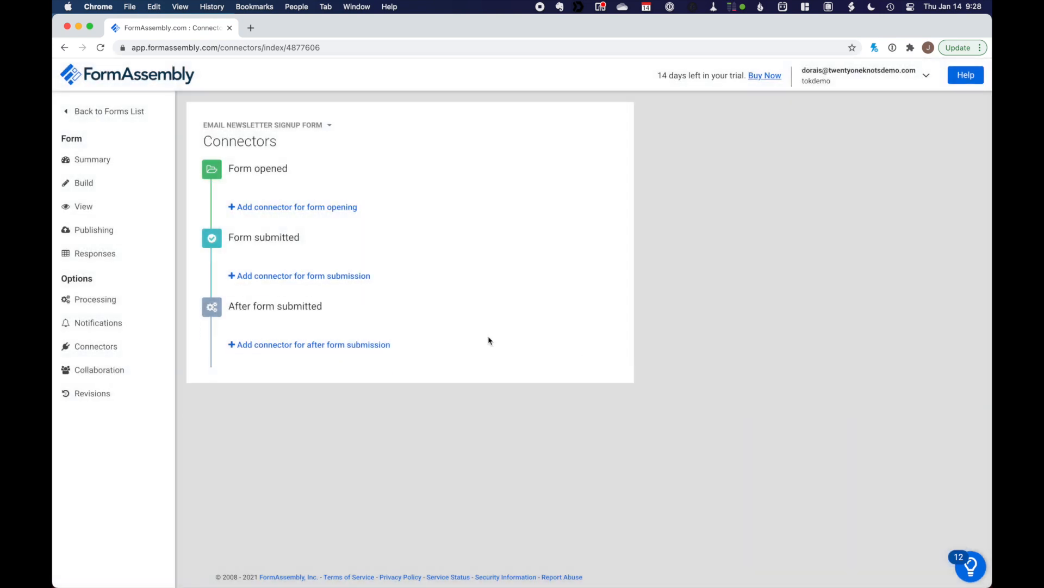
{"action": "mouse_move", "coordinate": [320, 293]}
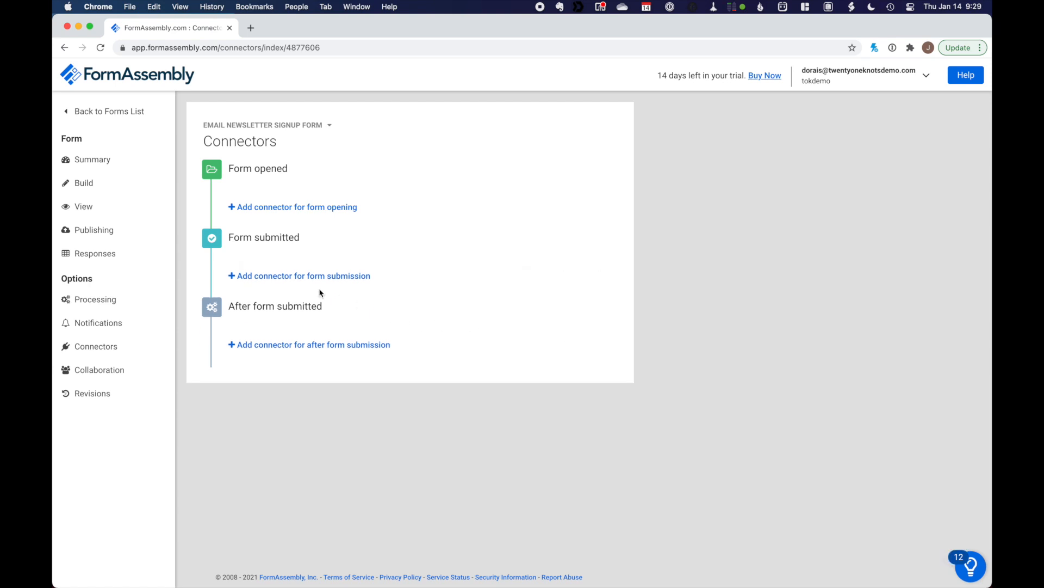
Add a Salesforce connector to the form-submitted stage
{"action": "left_click", "coordinate": [299, 275]}
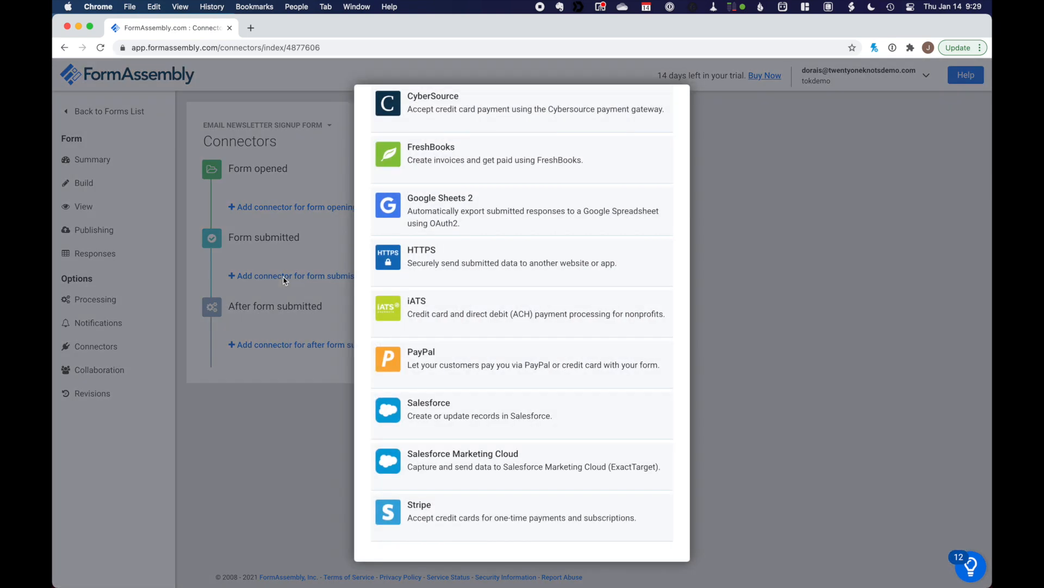
{"action": "mouse_move", "coordinate": [574, 146]}
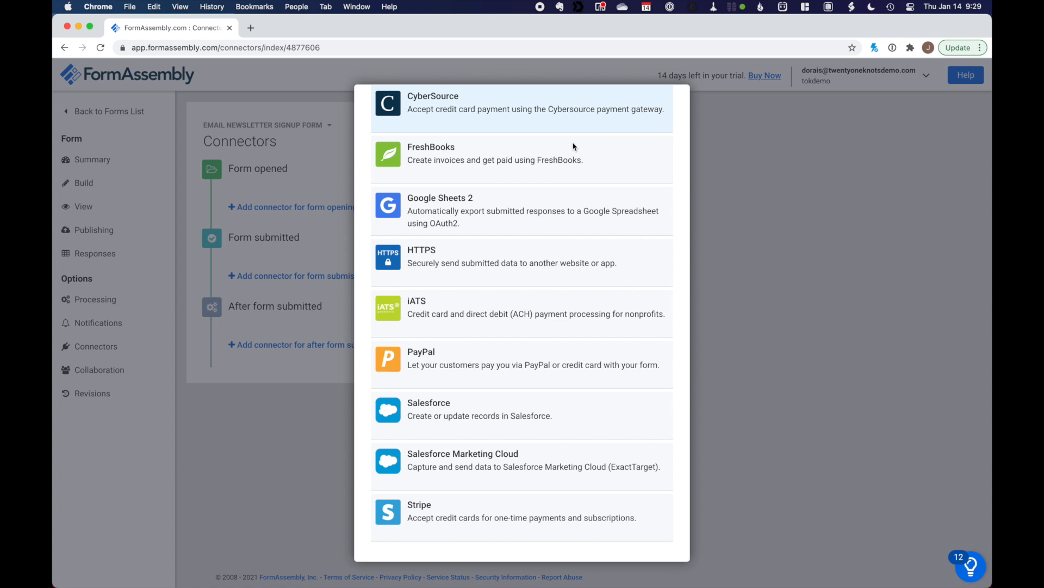
{"action": "scroll", "scroll_direction": "up", "scroll_amount": 3}
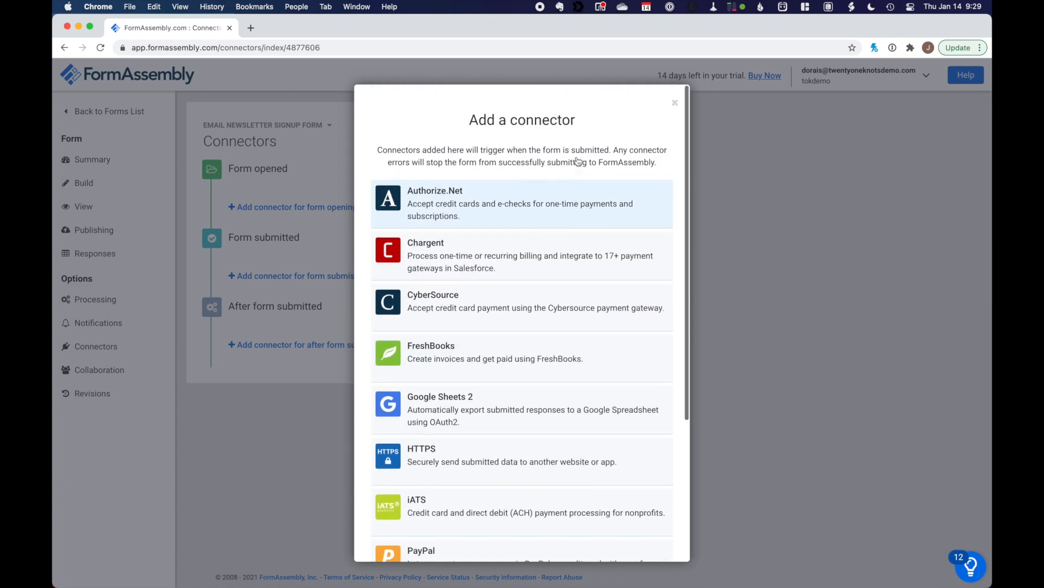
{"action": "scroll", "scroll_direction": "down", "scroll_amount": 3}
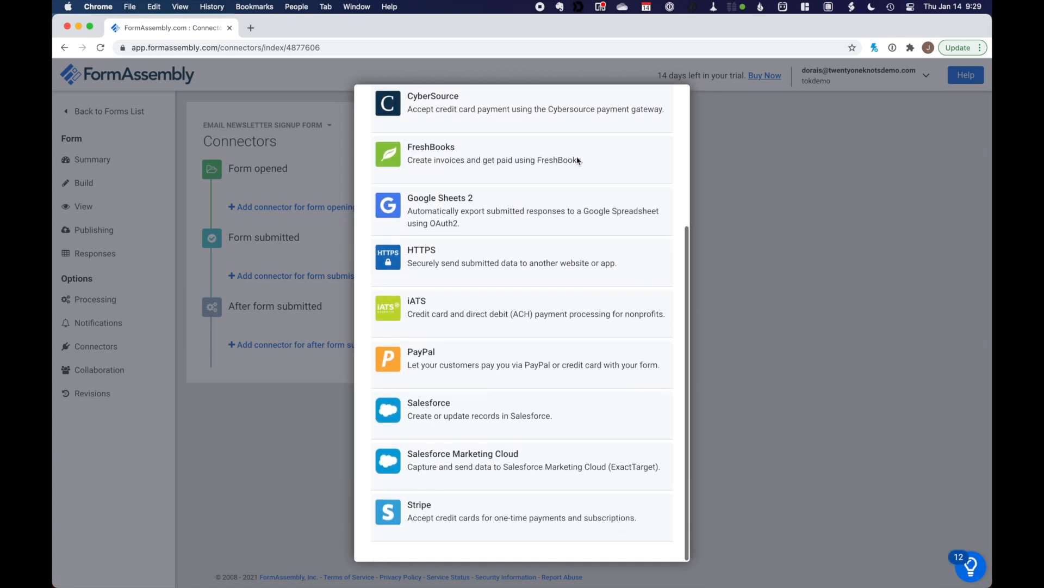
{"action": "mouse_move", "coordinate": [513, 412]}
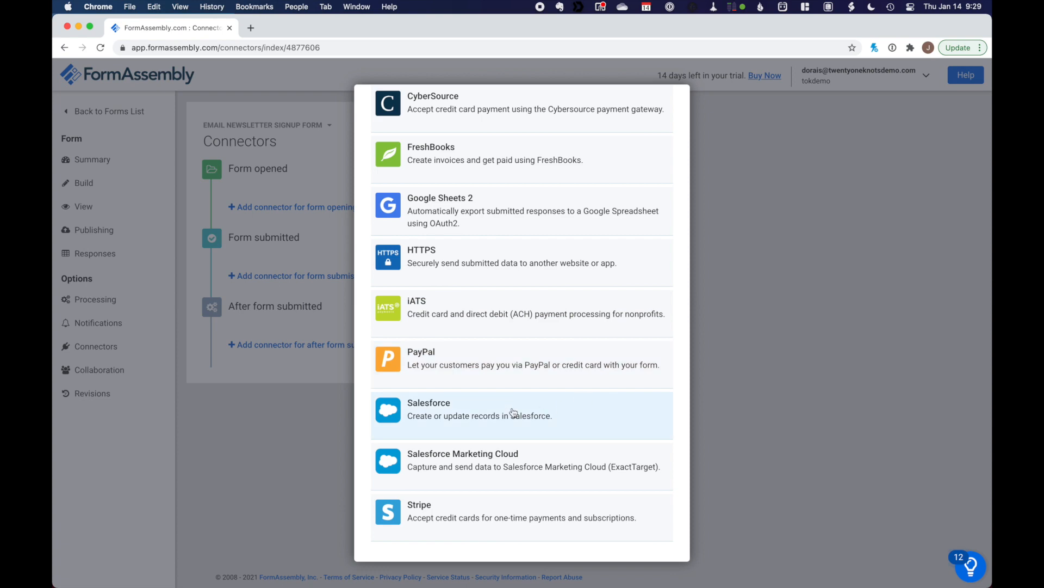
{"action": "mouse_move", "coordinate": [531, 413]}
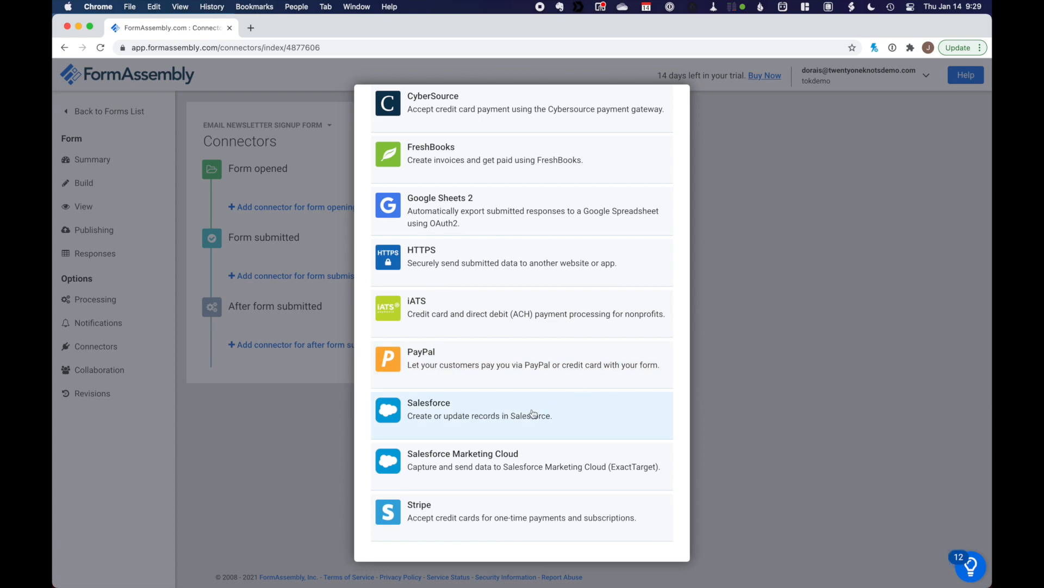
{"action": "left_click", "coordinate": [522, 408]}
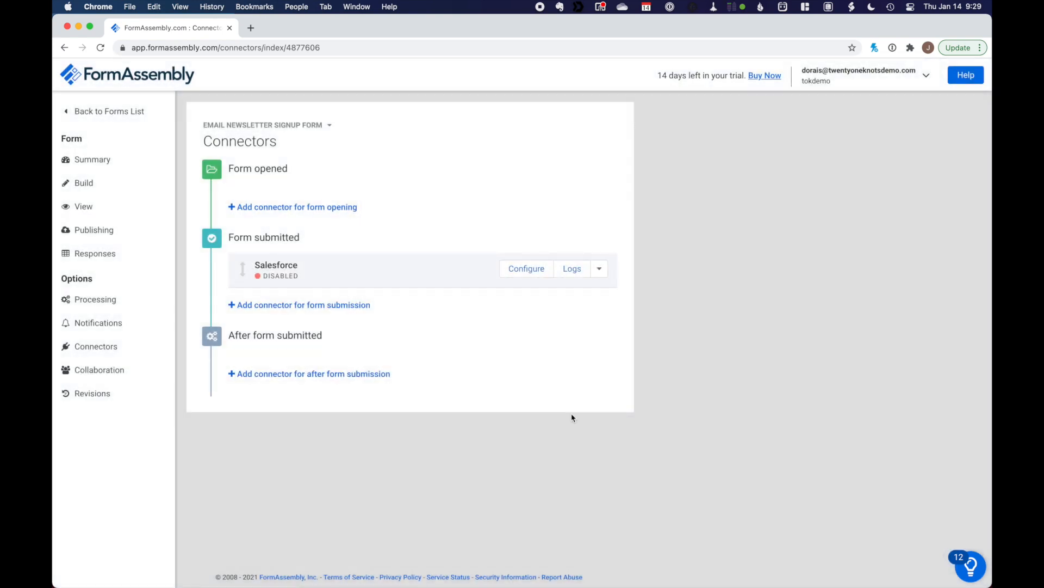
{"action": "mouse_move", "coordinate": [546, 355]}
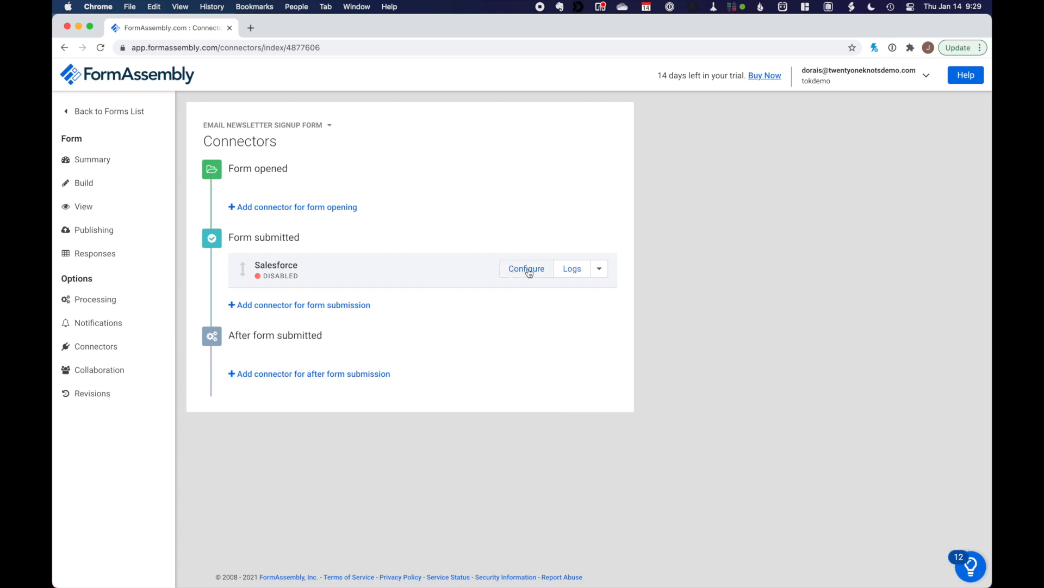
Start connecting the Salesforce connector to a Salesforce account, reaching the login page
{"action": "left_click", "coordinate": [525, 268]}
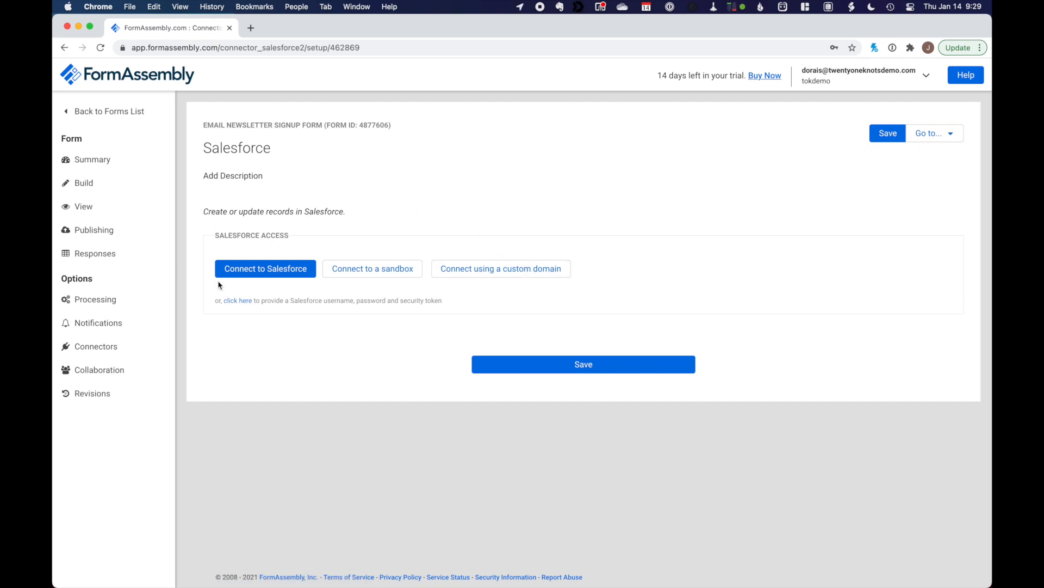
{"action": "mouse_move", "coordinate": [264, 268]}
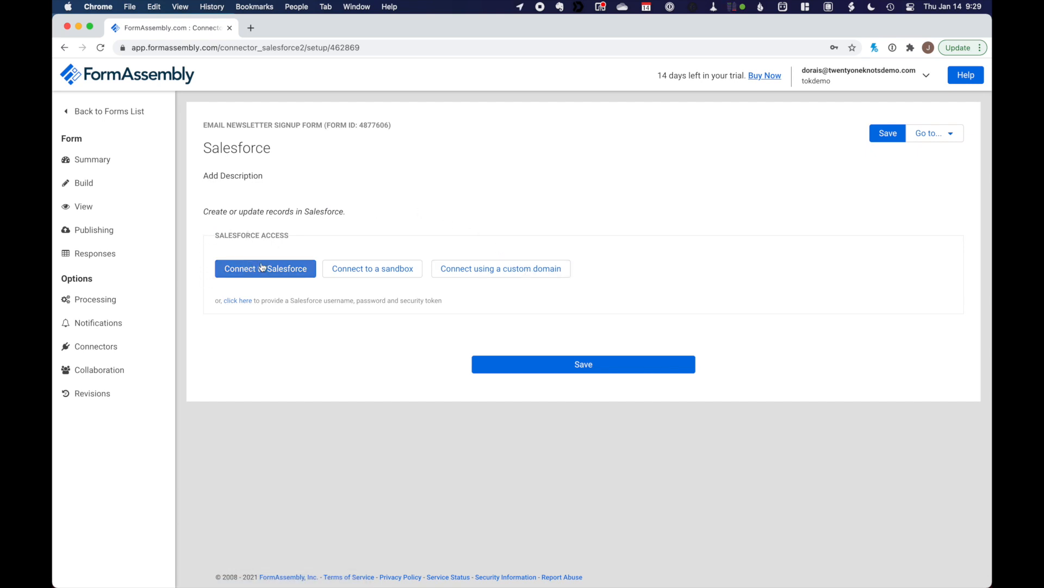
{"action": "left_click", "coordinate": [264, 268]}
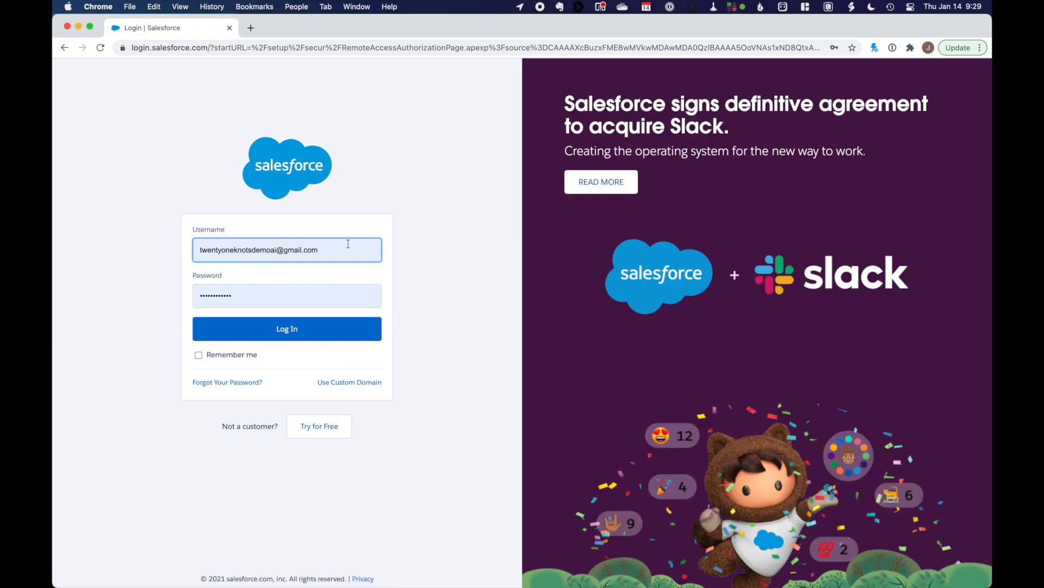
{"action": "mouse_move", "coordinate": [287, 329]}
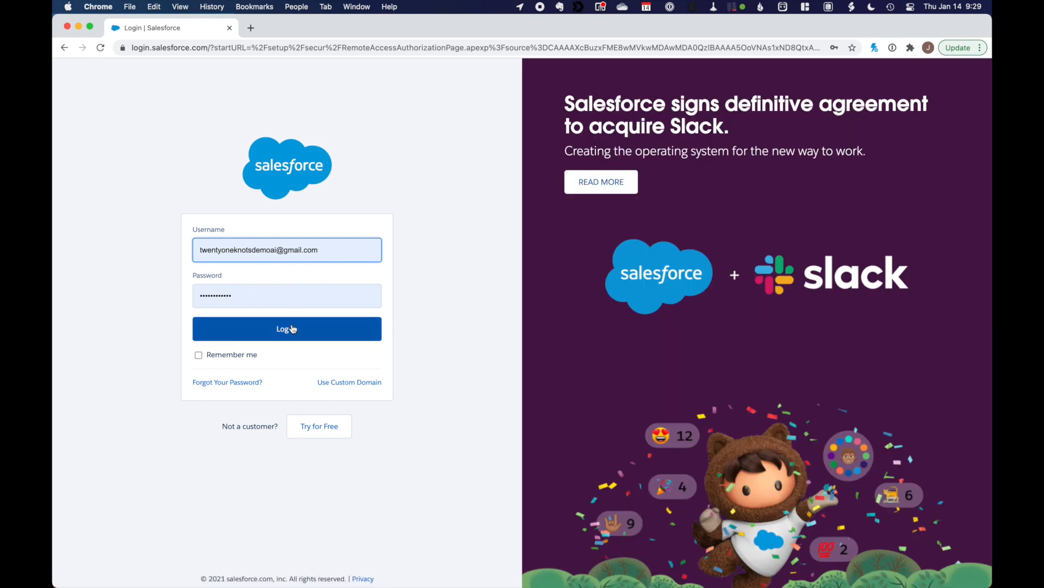
Log in to Salesforce and allow FormAssembly access to the developer org
{"action": "left_click", "coordinate": [286, 329]}
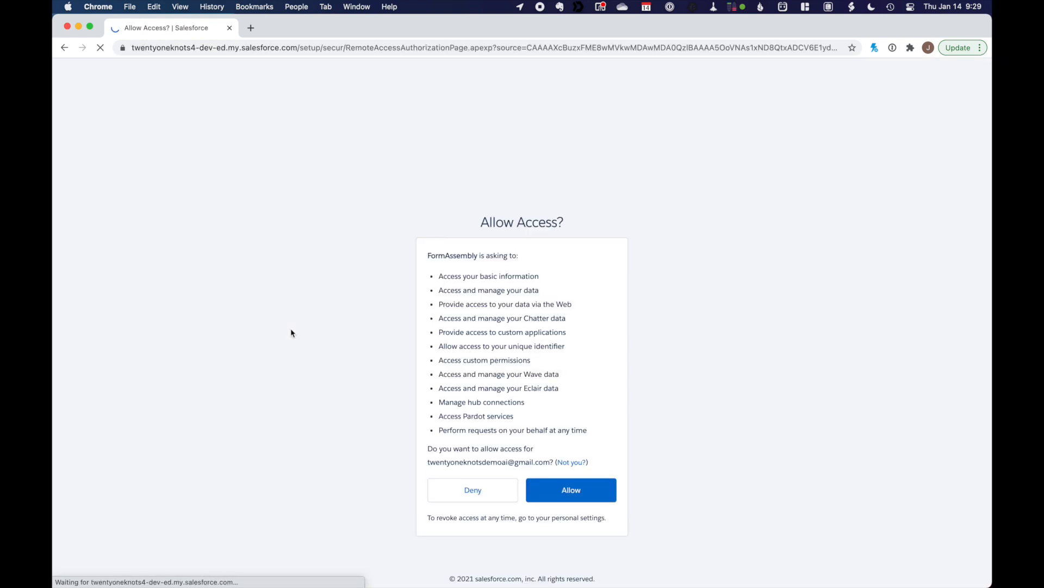
{"action": "left_click", "coordinate": [571, 490]}
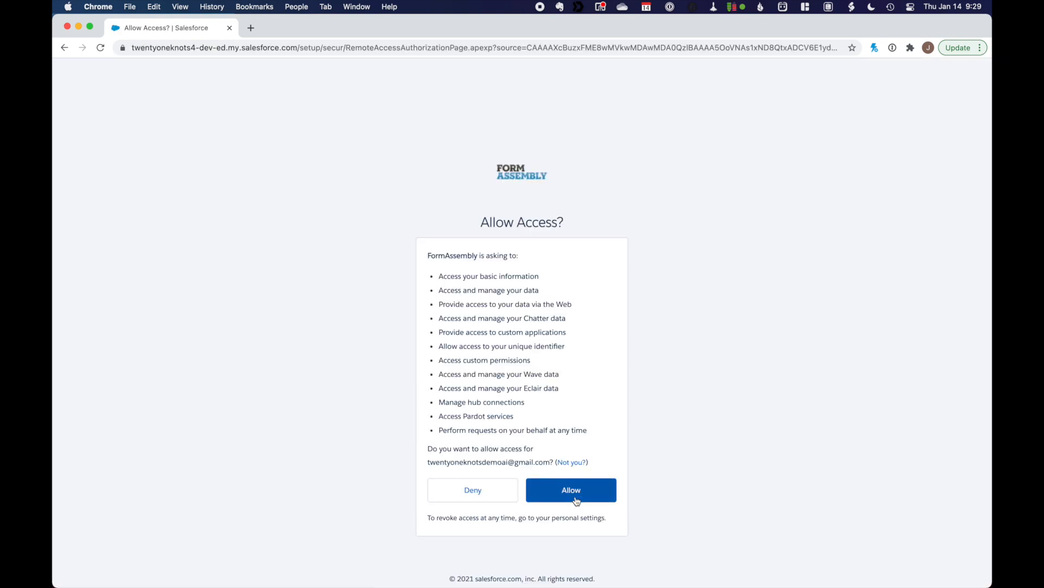
{"action": "left_click", "coordinate": [570, 489]}
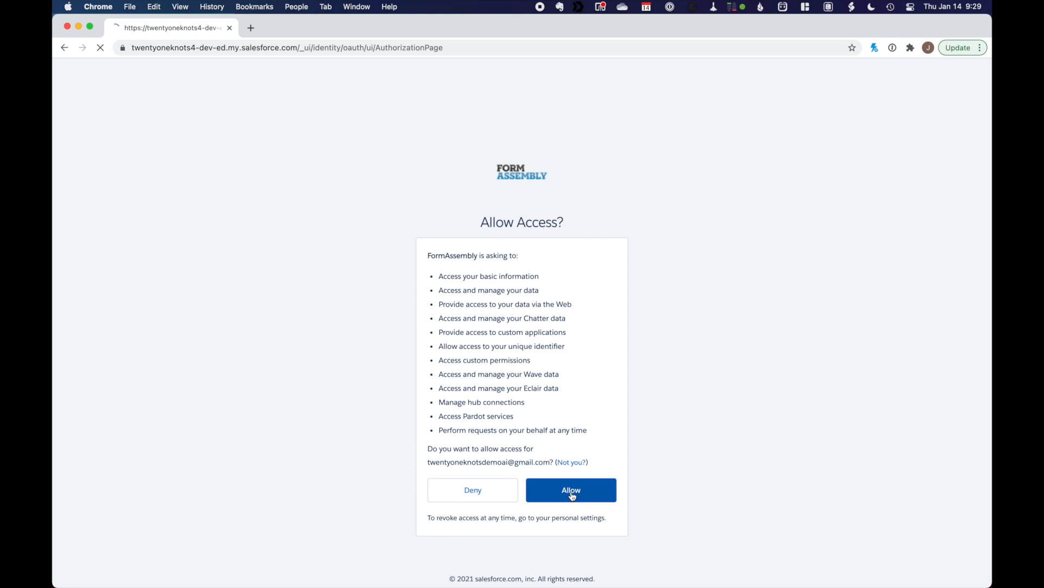
{"action": "left_click", "coordinate": [570, 489]}
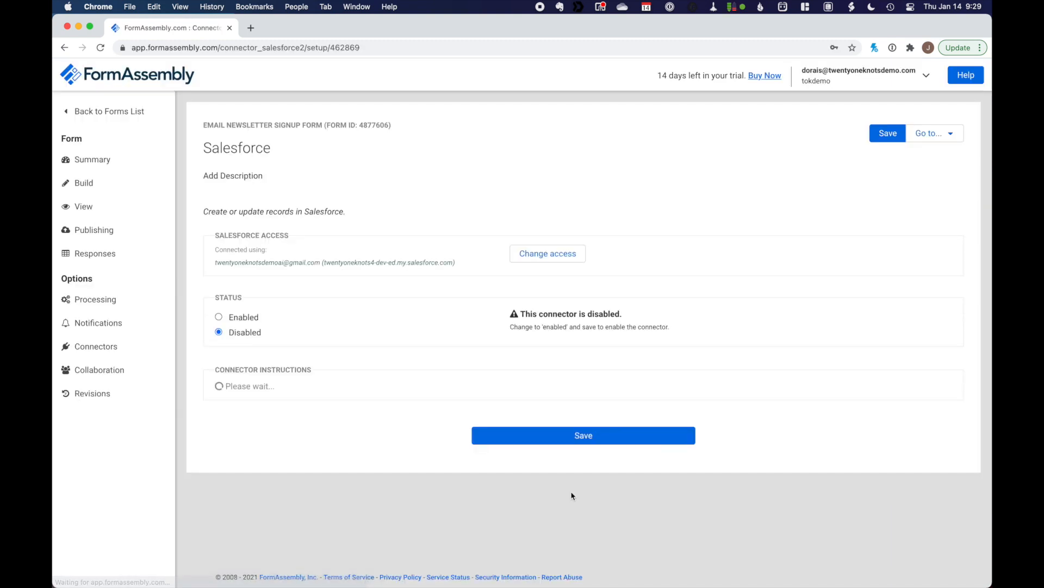
{"action": "mouse_move", "coordinate": [553, 411]}
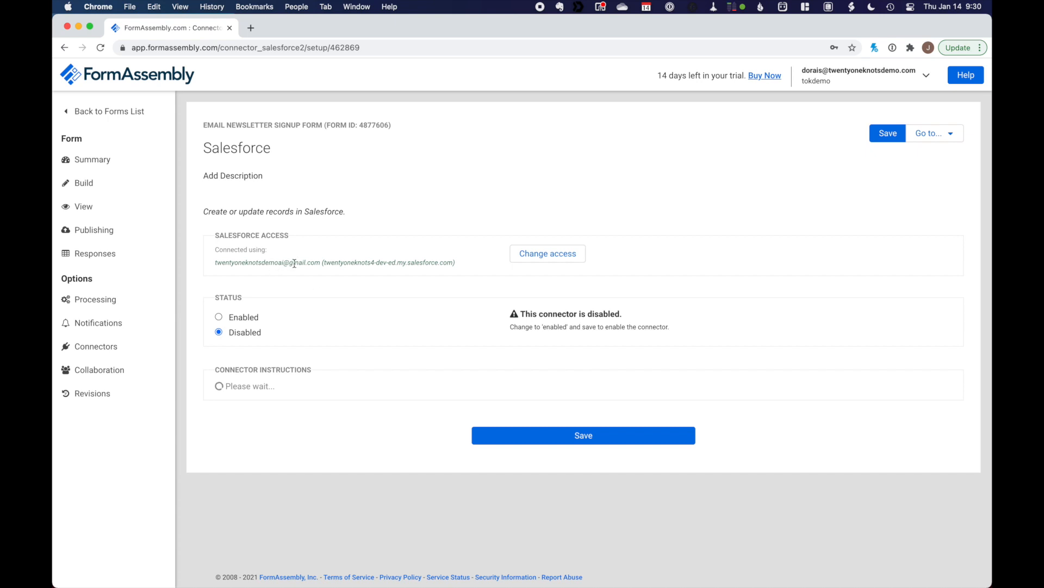
{"action": "mouse_move", "coordinate": [272, 314]}
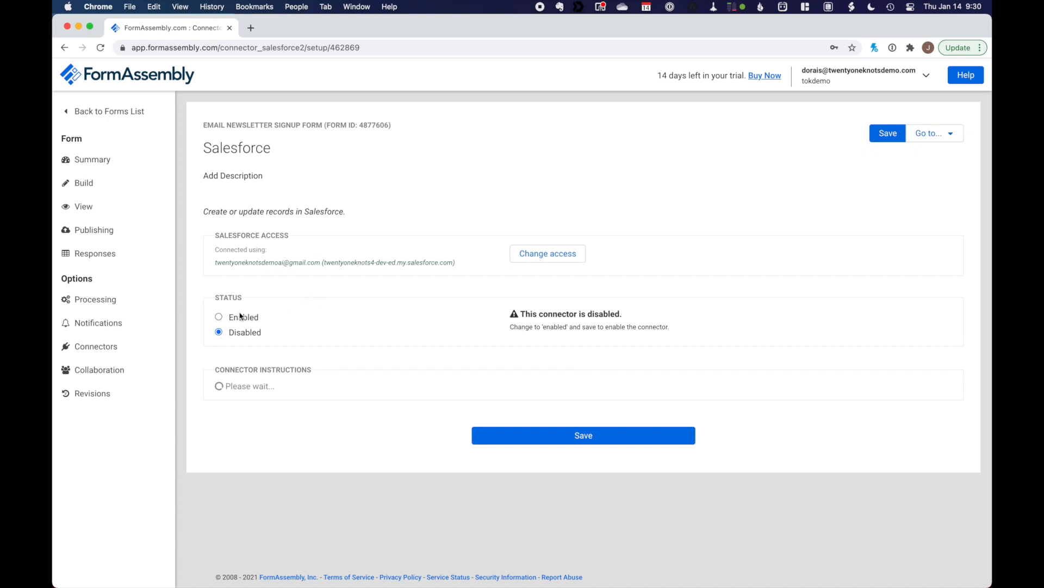
Set the Salesforce connector status to Enabled and save it
{"action": "left_click", "coordinate": [219, 317]}
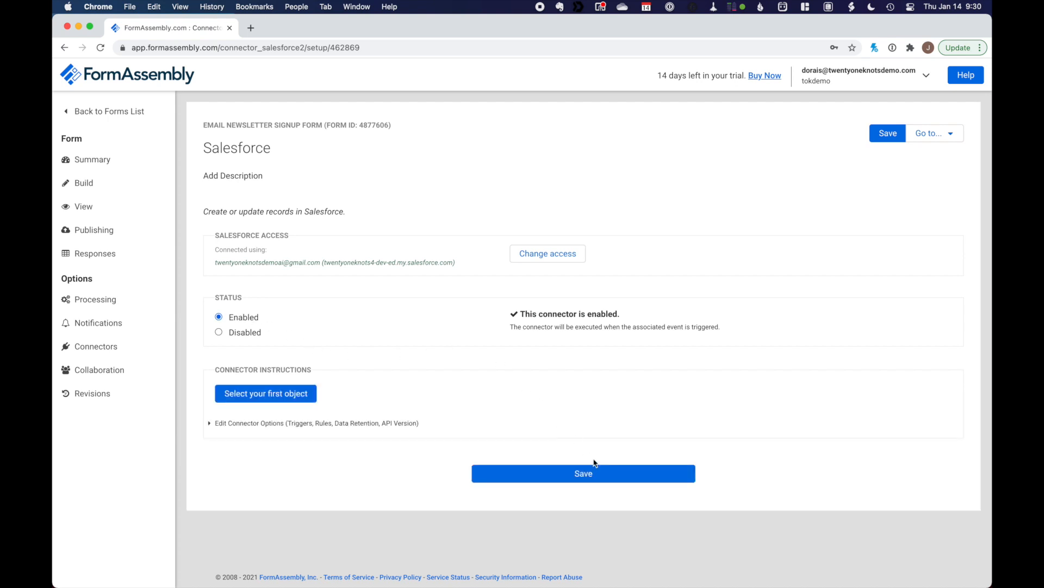
{"action": "left_click", "coordinate": [583, 472]}
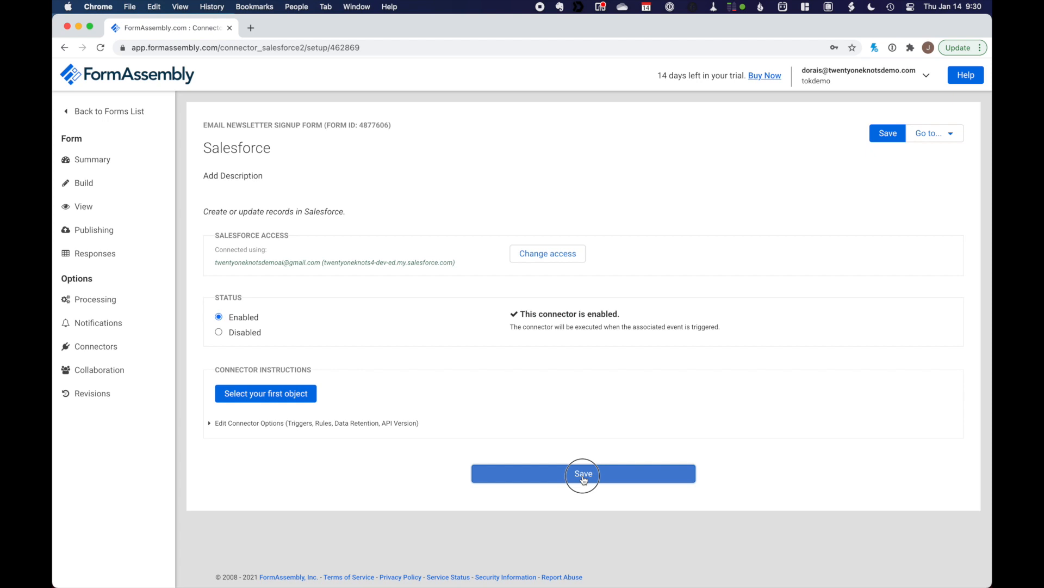
{"action": "left_click", "coordinate": [582, 473]}
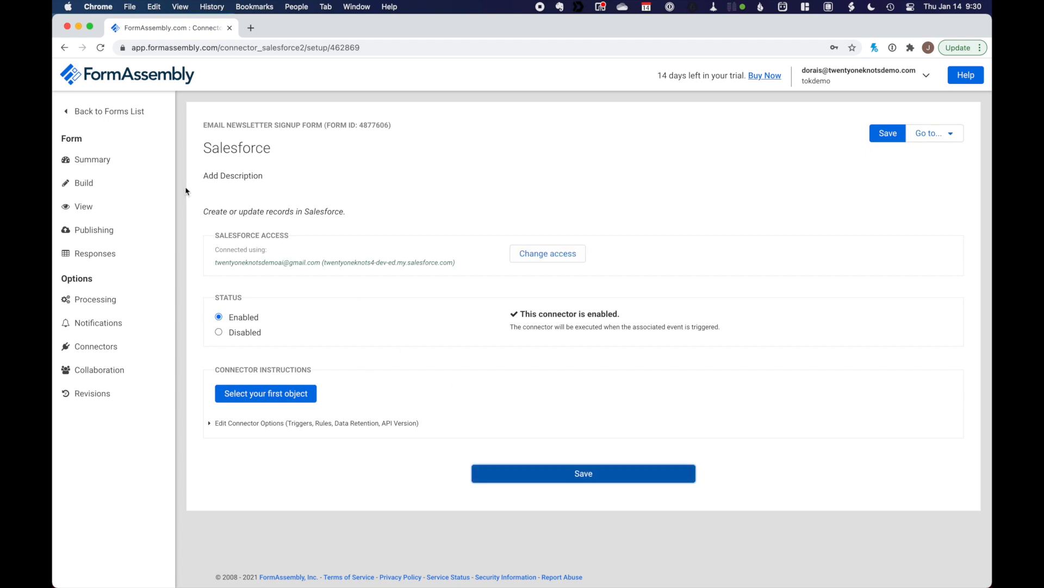
{"action": "left_click", "coordinate": [83, 182]}
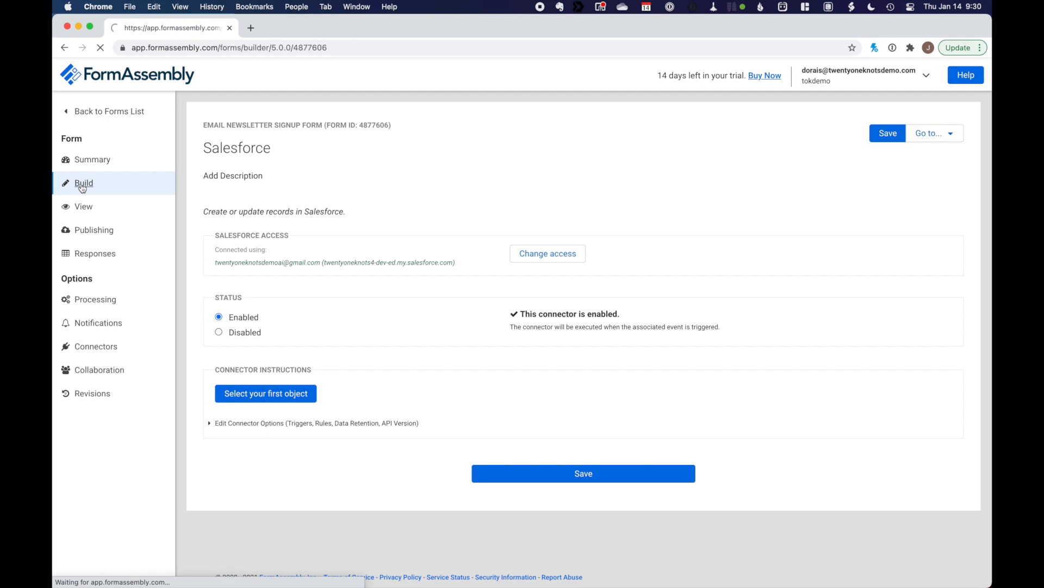
Check the live TwentyOne Knots form in a new tab, then return to the connectors list
{"action": "left_click", "coordinate": [83, 182]}
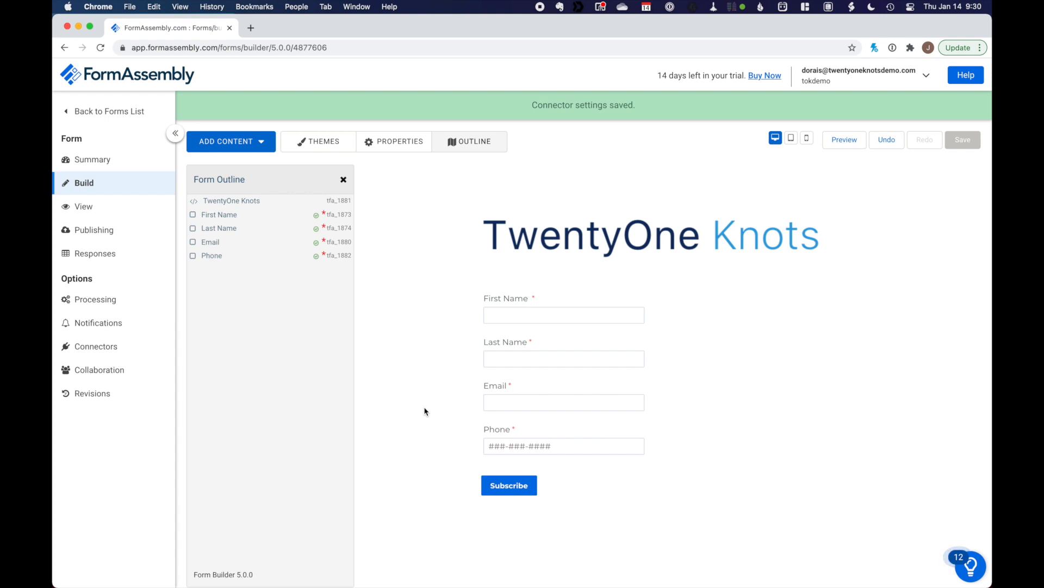
{"action": "mouse_move", "coordinate": [83, 207]}
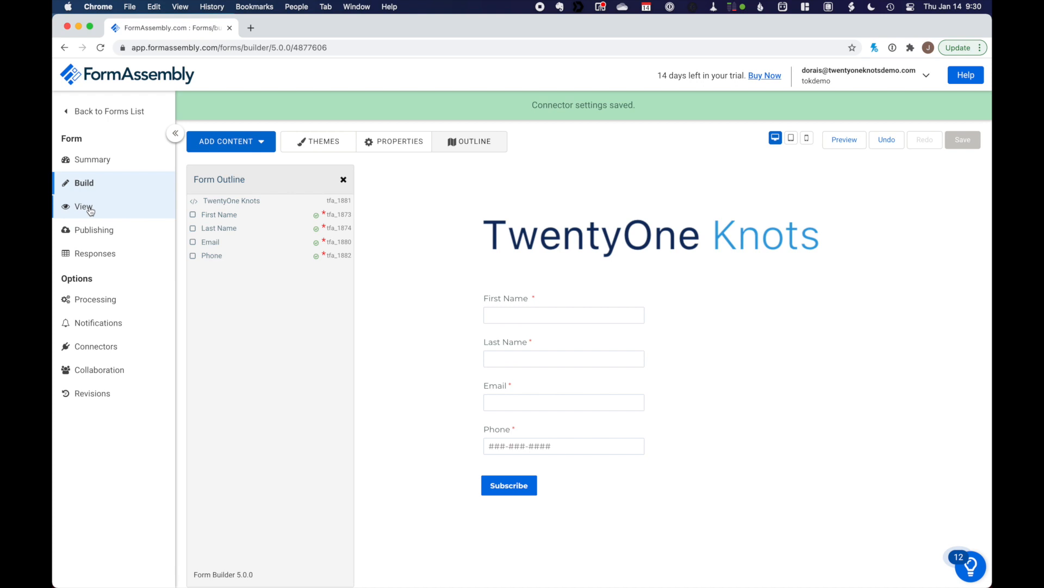
{"action": "left_click", "coordinate": [83, 207]}
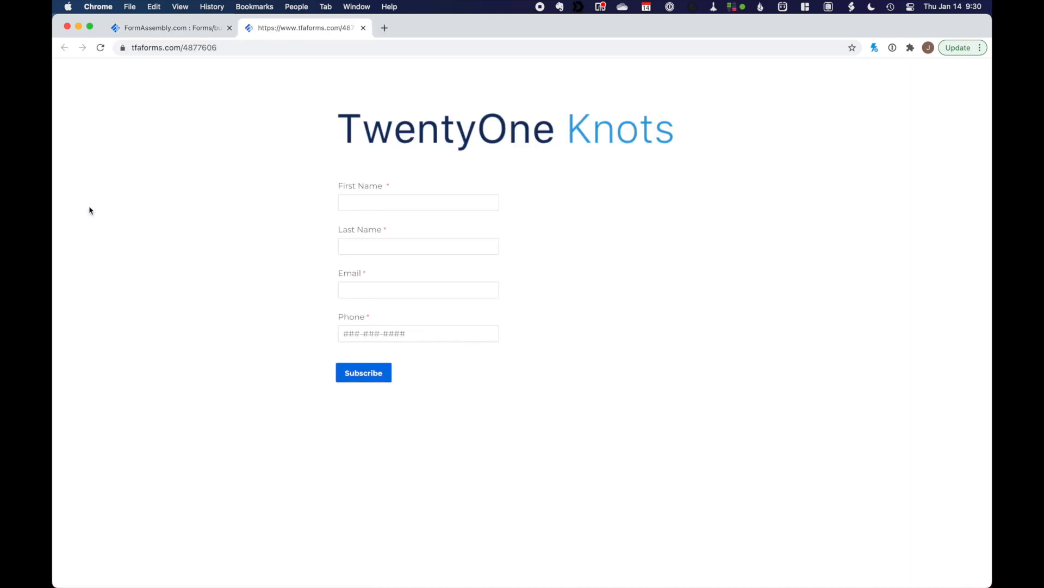
{"action": "mouse_move", "coordinate": [407, 384]}
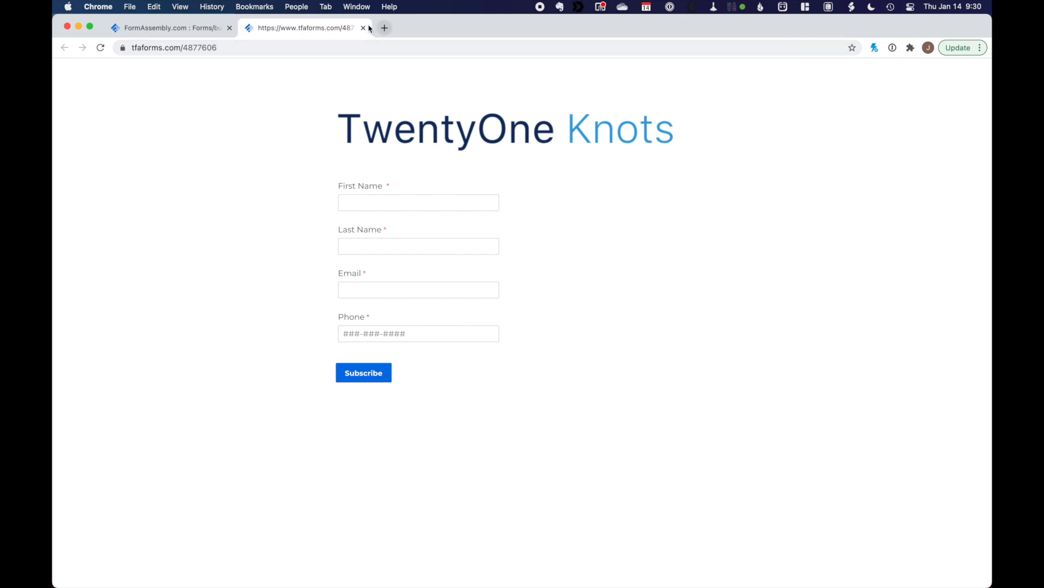
{"action": "left_click", "coordinate": [364, 28]}
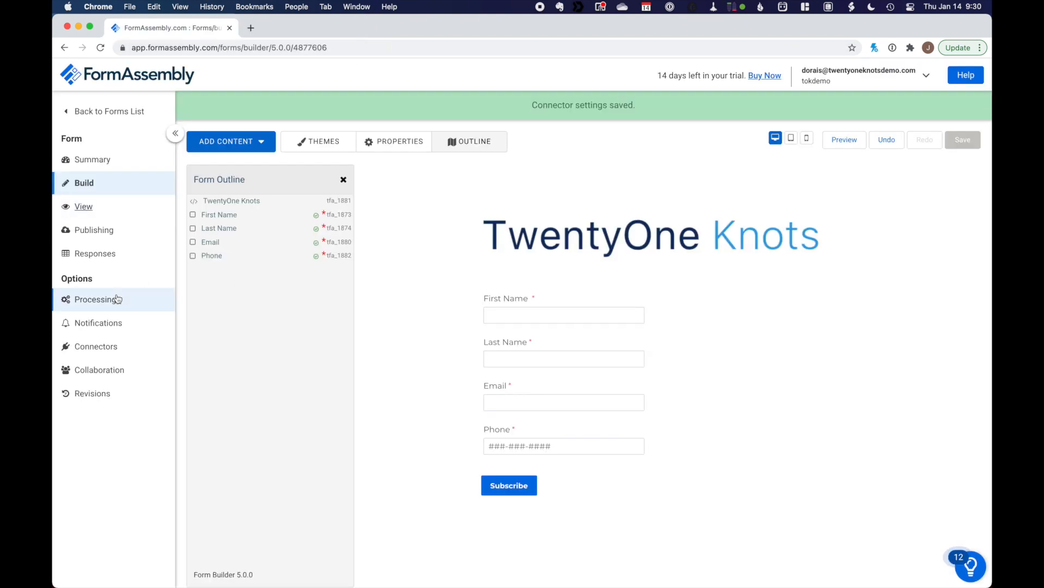
{"action": "left_click", "coordinate": [97, 346]}
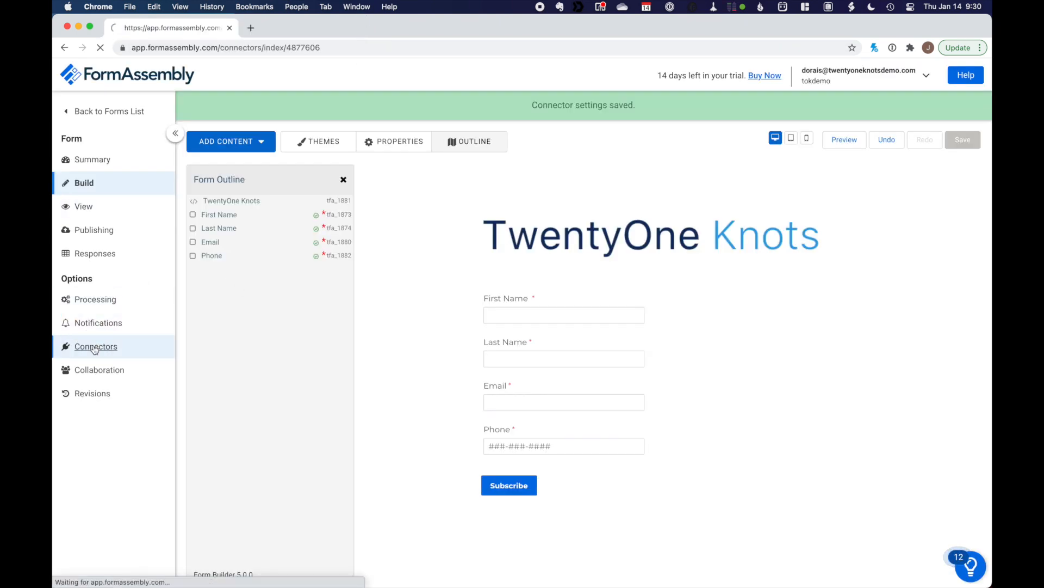
Configure the Salesforce connector with a first step that creates a new record
{"action": "left_click", "coordinate": [96, 346]}
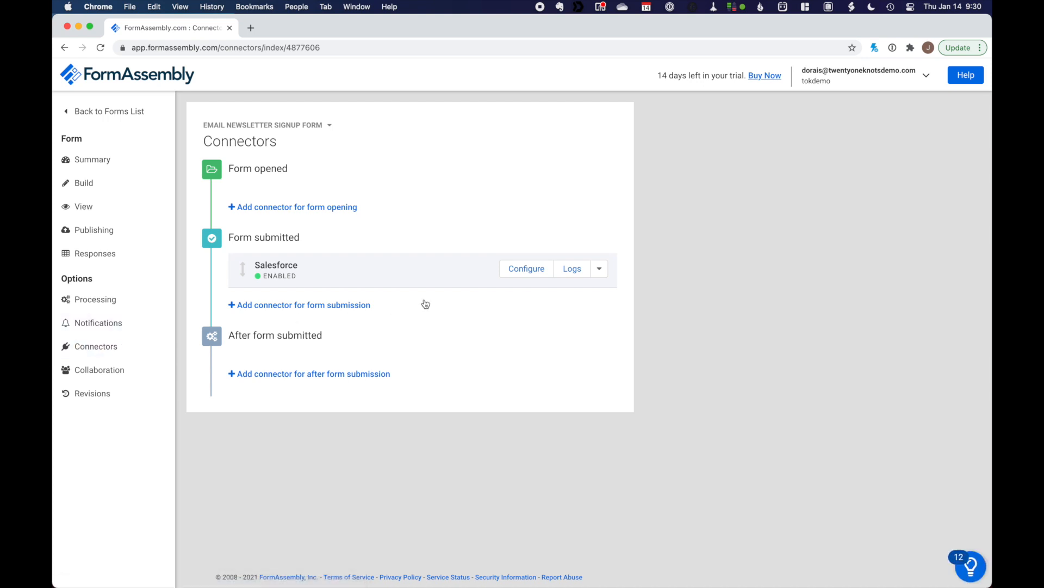
{"action": "left_click", "coordinate": [526, 268]}
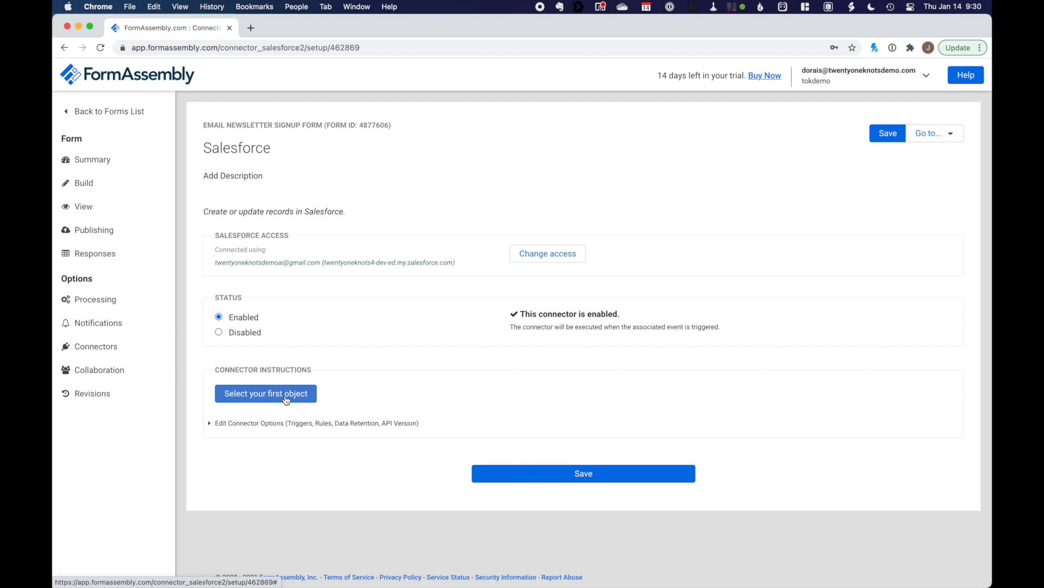
{"action": "mouse_move", "coordinate": [267, 394]}
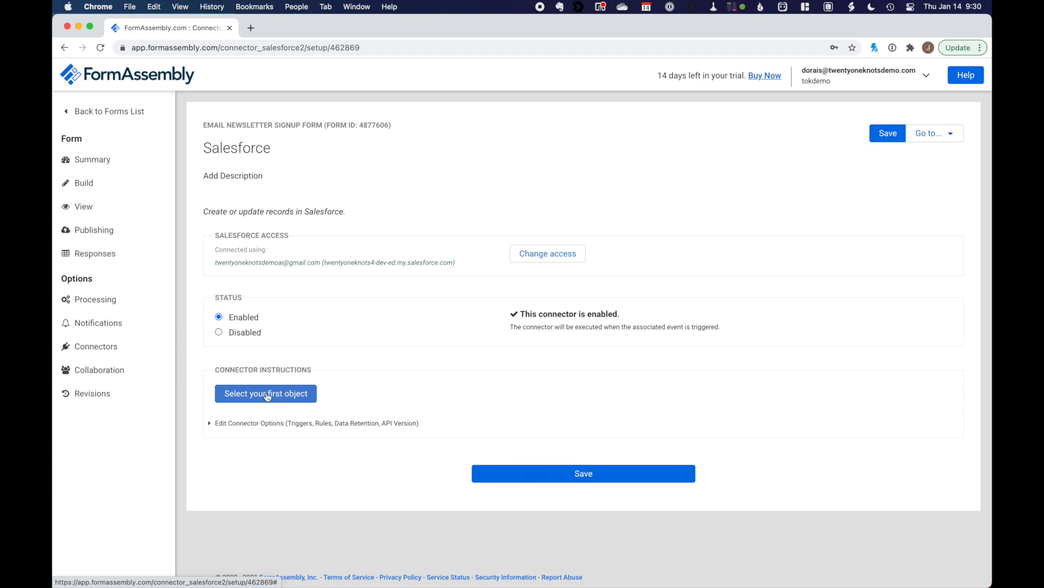
{"action": "left_click", "coordinate": [265, 393]}
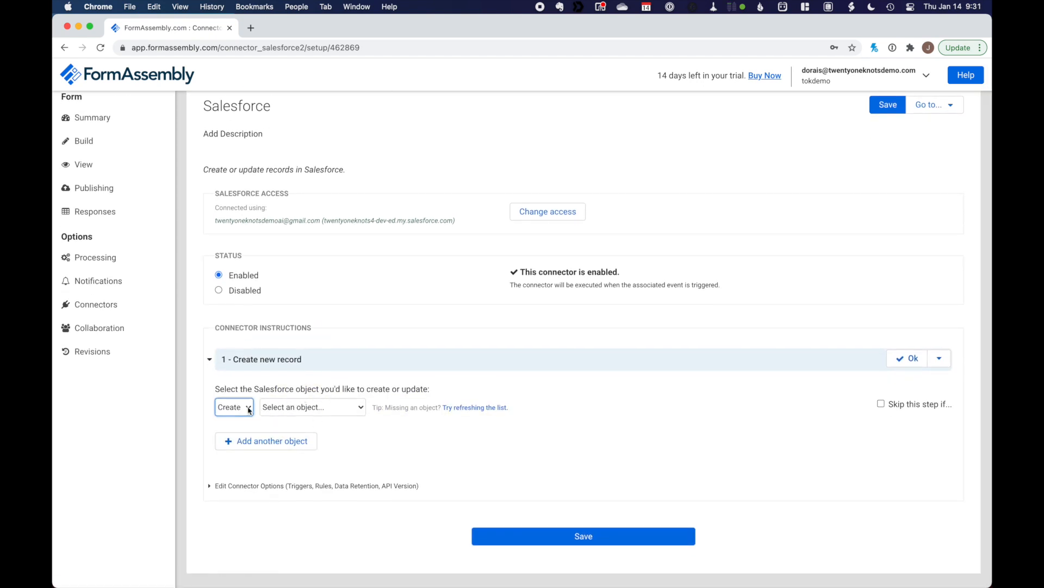
{"action": "left_click", "coordinate": [234, 406]}
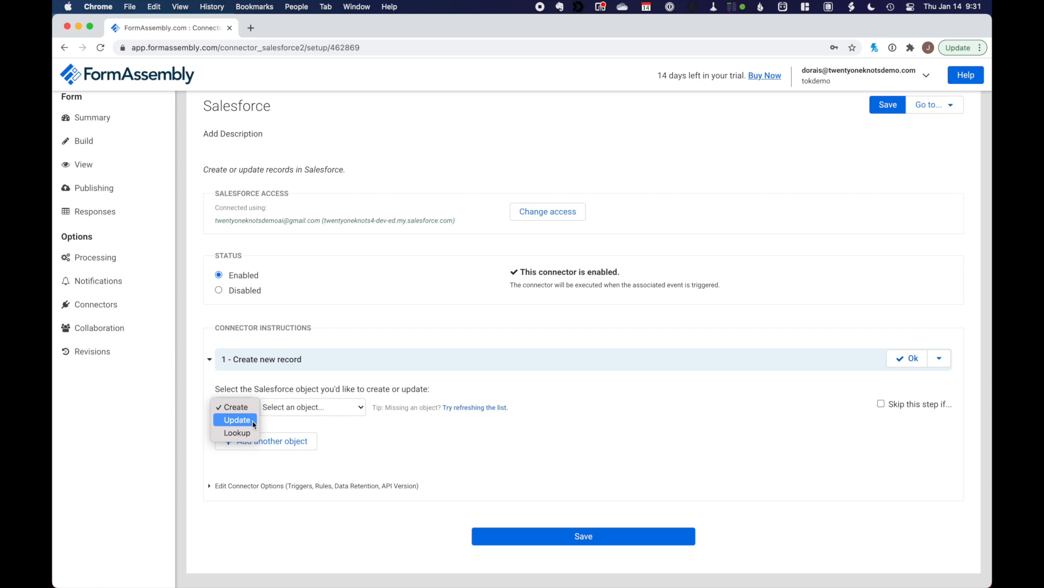
{"action": "mouse_move", "coordinate": [234, 406]}
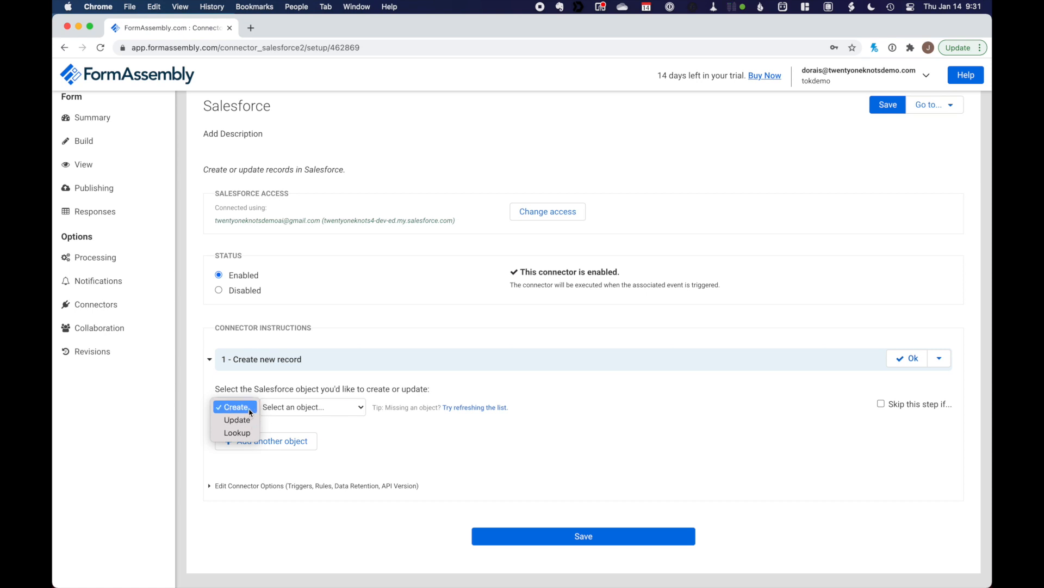
{"action": "mouse_move", "coordinate": [110, 189]}
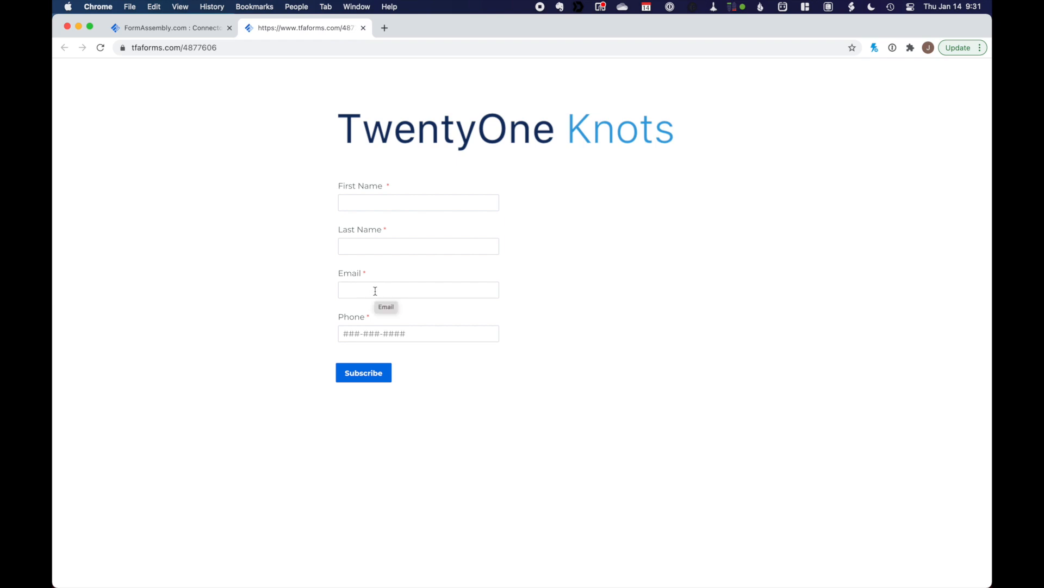
{"action": "mouse_move", "coordinate": [486, 293]}
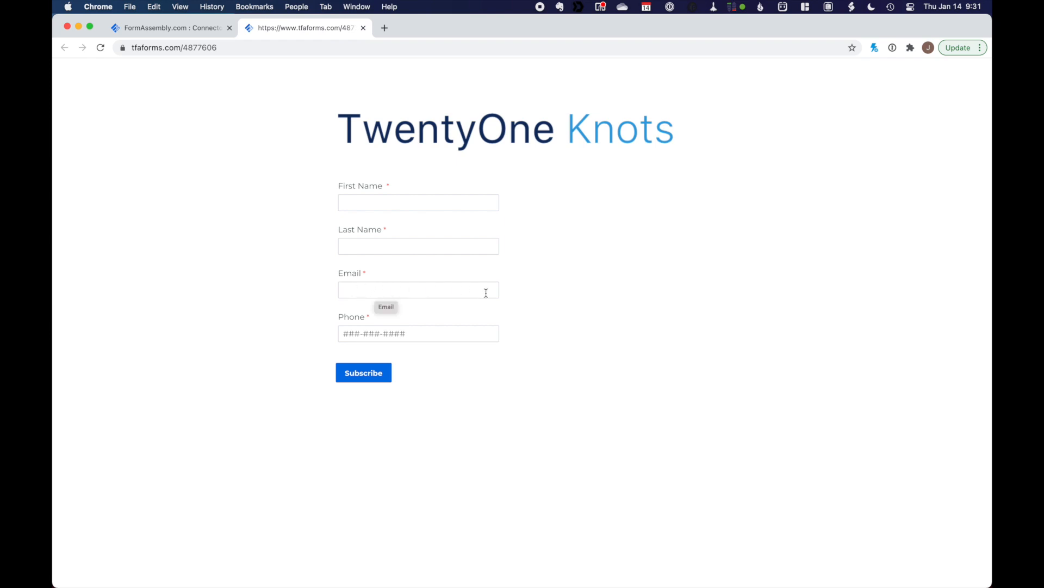
{"action": "mouse_move", "coordinate": [409, 227]}
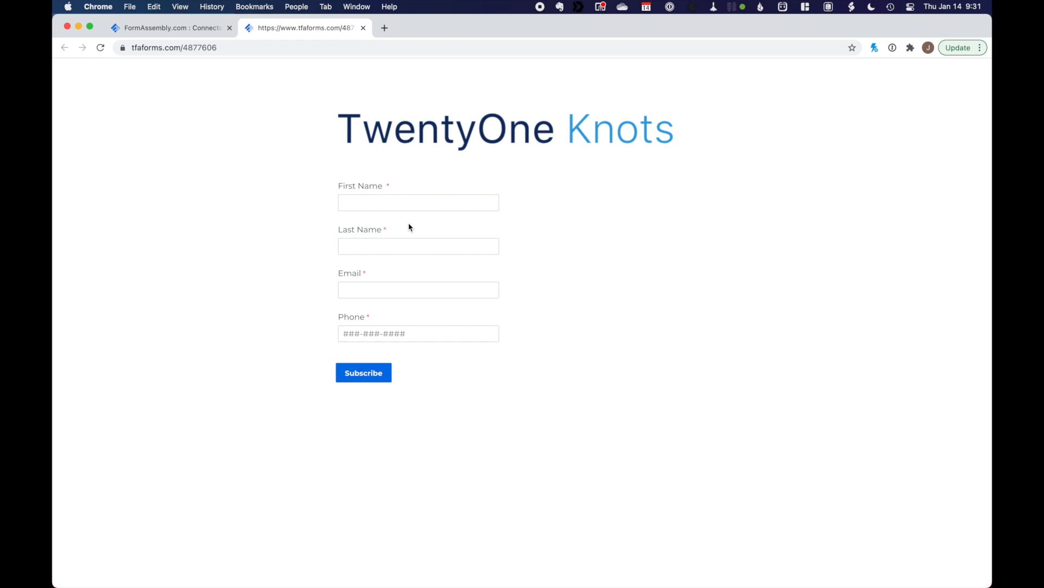
{"action": "mouse_move", "coordinate": [326, 288]}
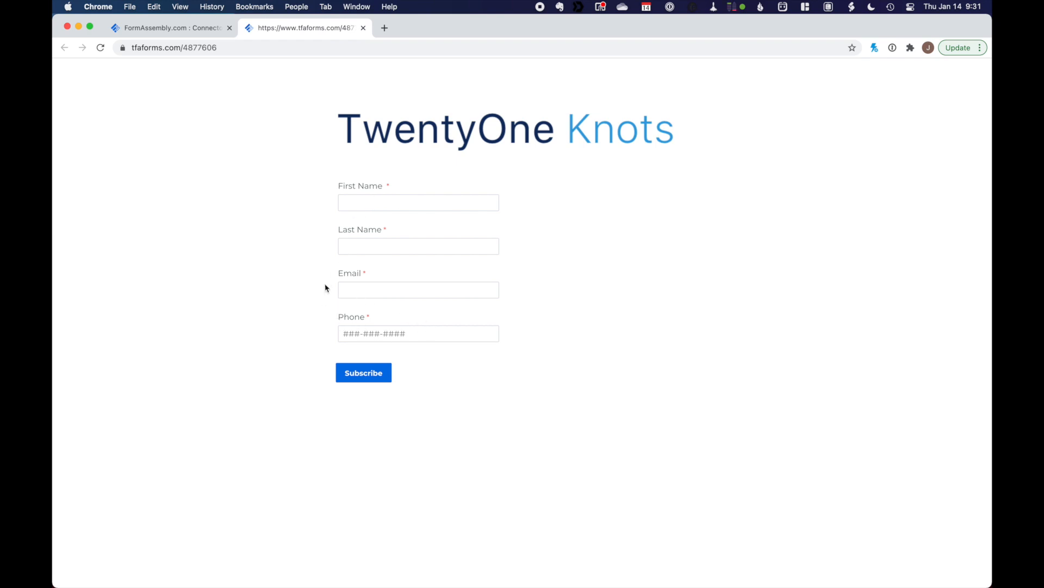
{"action": "mouse_move", "coordinate": [365, 283]}
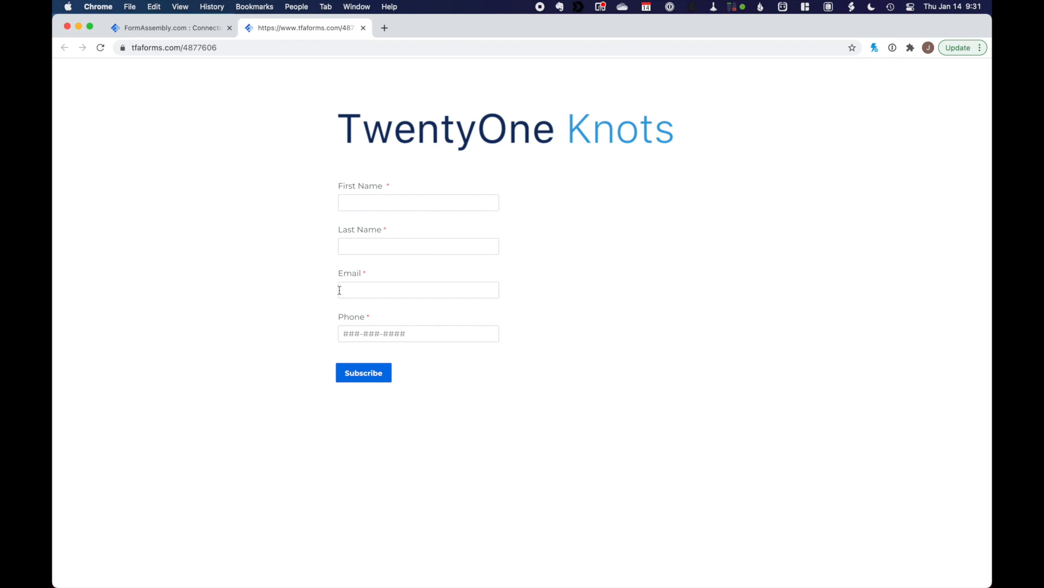
{"action": "mouse_move", "coordinate": [338, 130]}
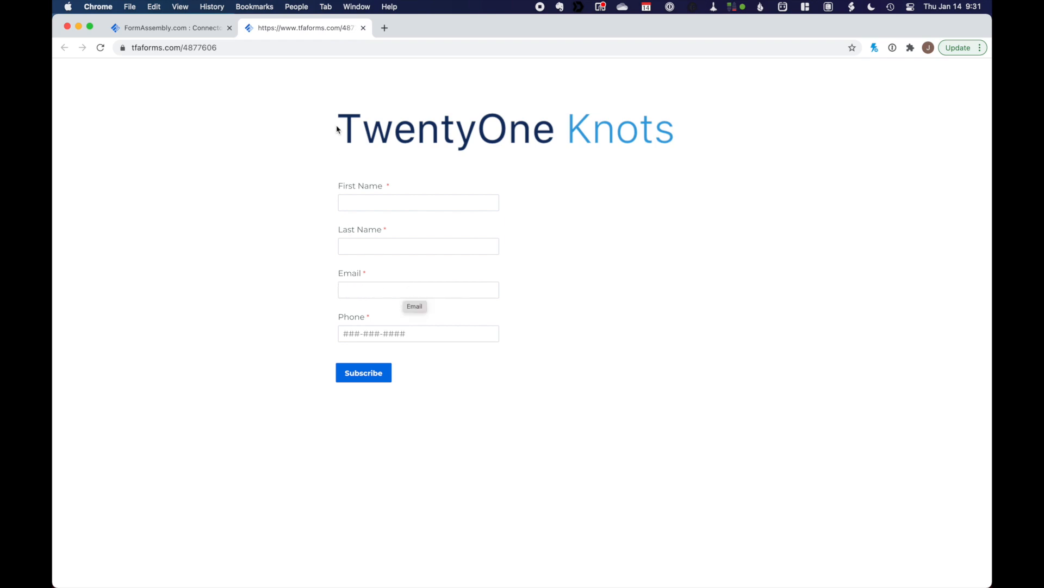
Close the tfaforms preview tab to return to the Salesforce connector setup
{"action": "left_click", "coordinate": [170, 28]}
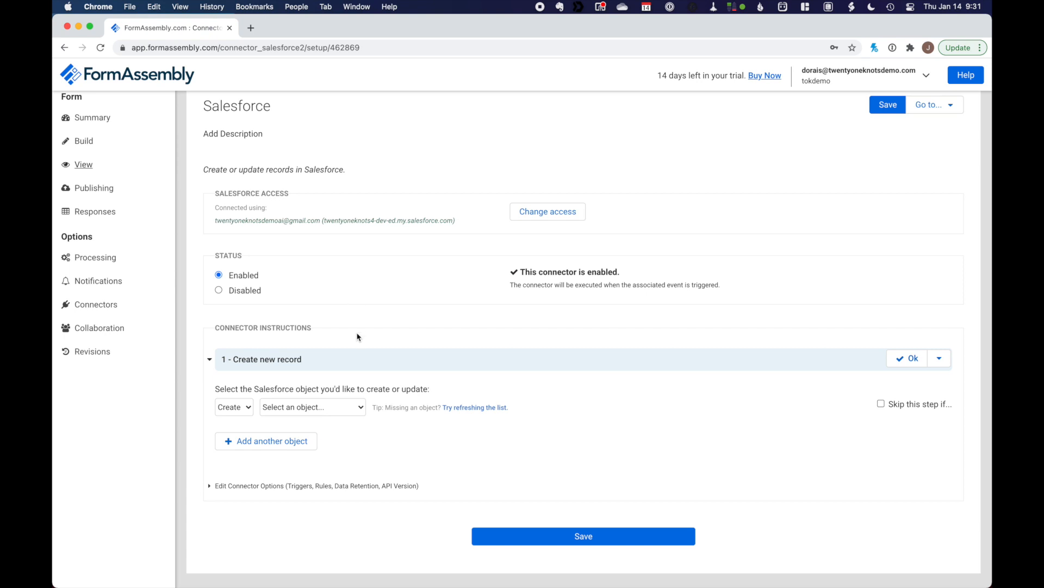
{"action": "mouse_move", "coordinate": [391, 430]}
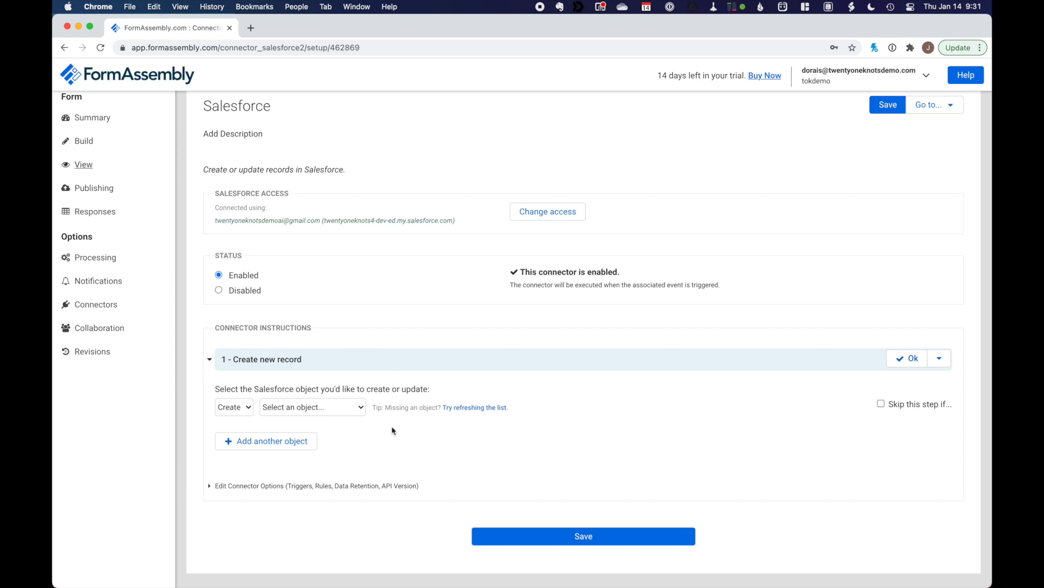
{"action": "mouse_move", "coordinate": [305, 412]}
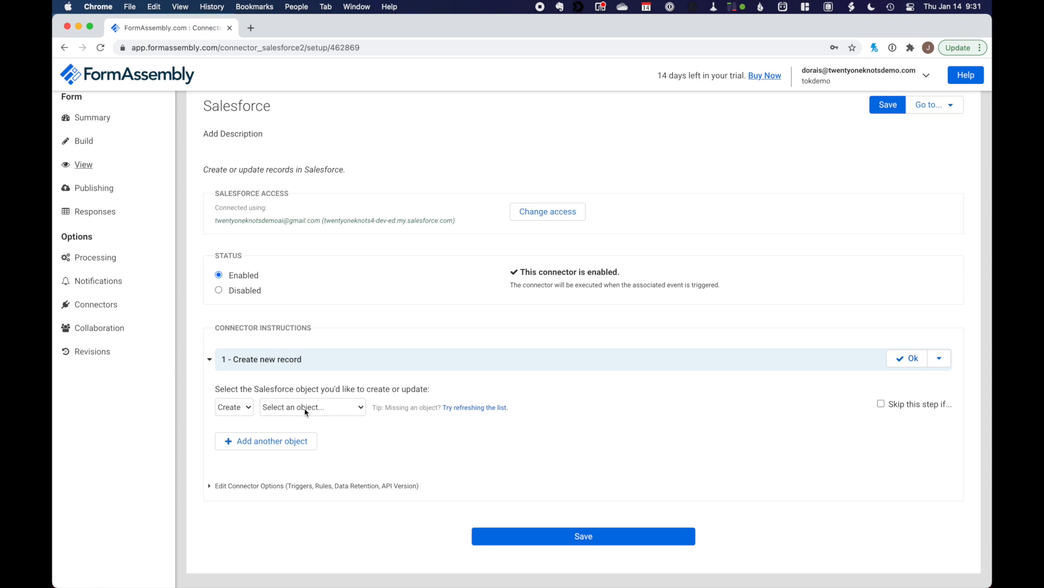
Change the step to update a Lead record instead of creating one
{"action": "left_click", "coordinate": [232, 407]}
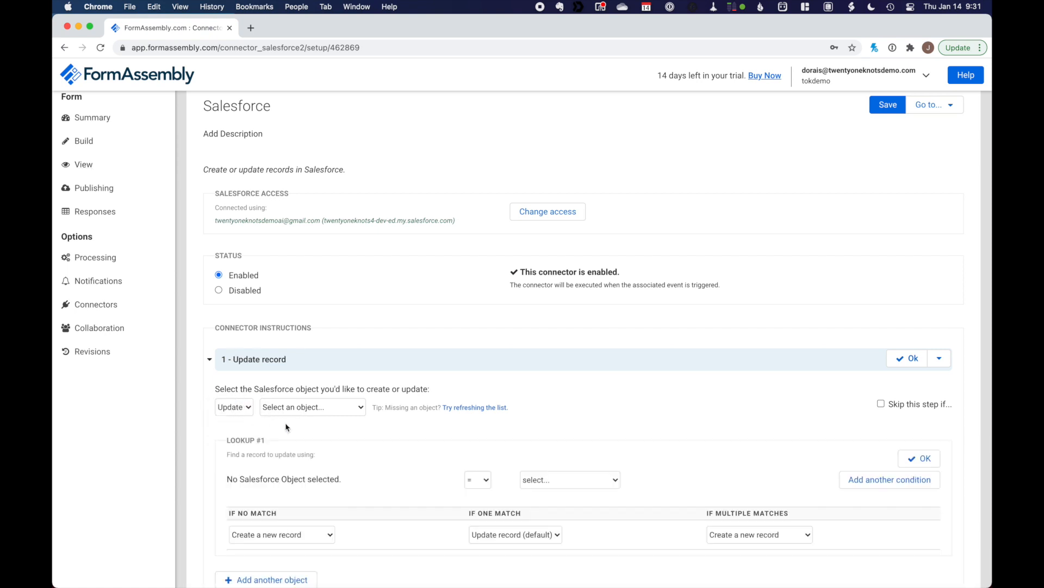
{"action": "left_click", "coordinate": [311, 407]}
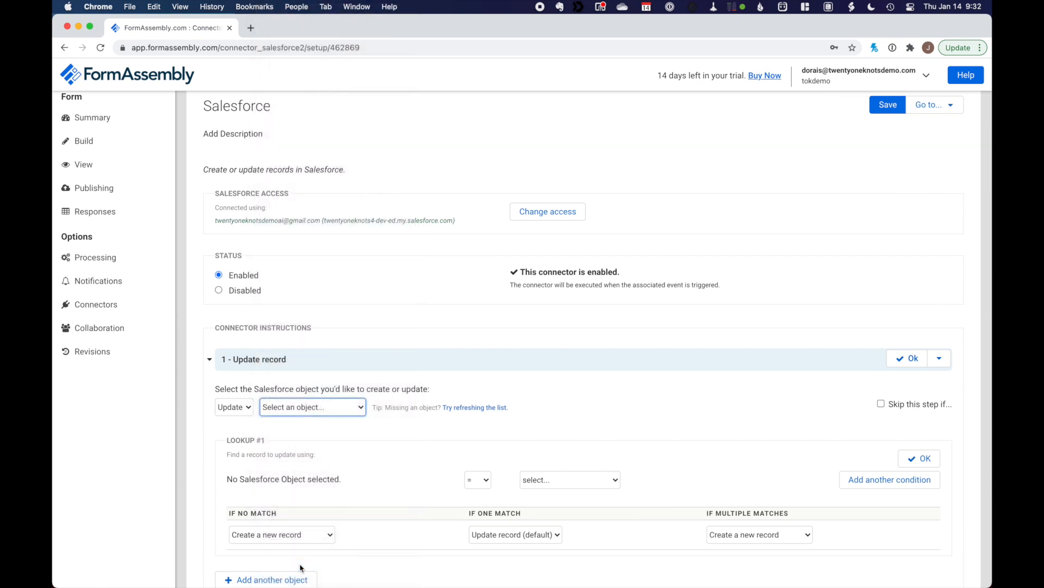
{"action": "left_click", "coordinate": [312, 407]}
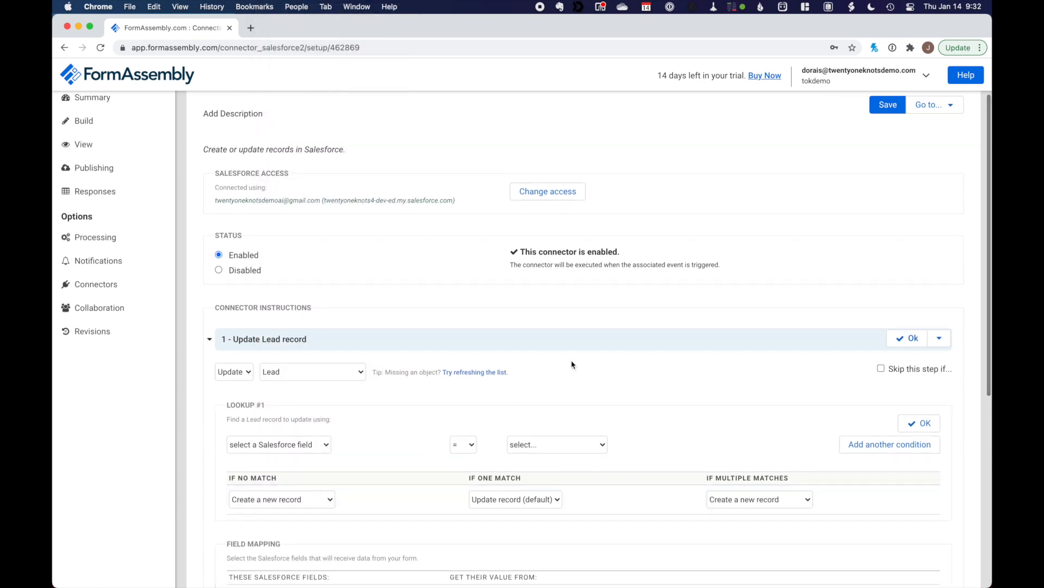
{"action": "mouse_move", "coordinate": [335, 436]}
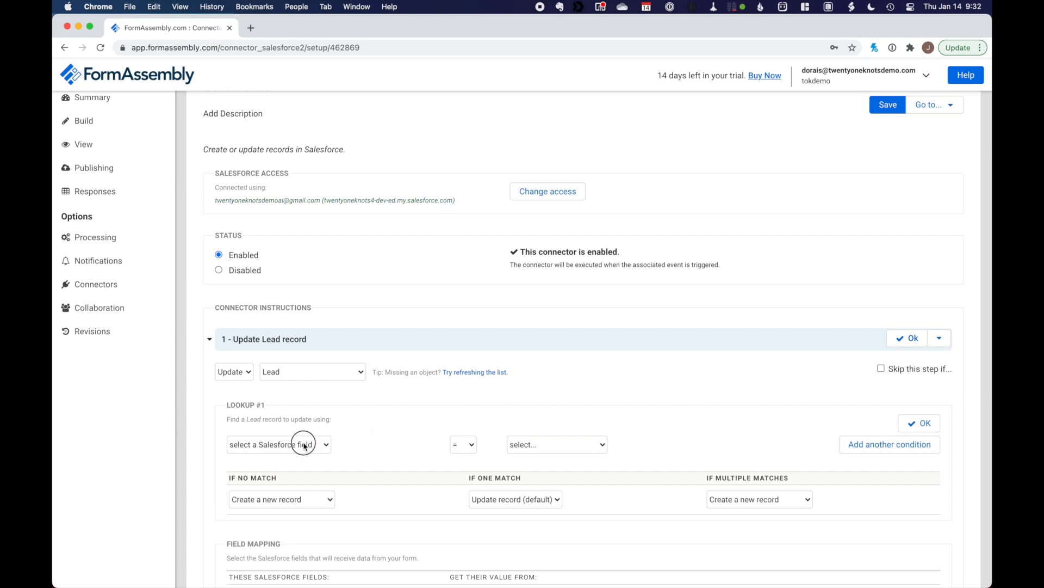
{"action": "left_click", "coordinate": [279, 444]}
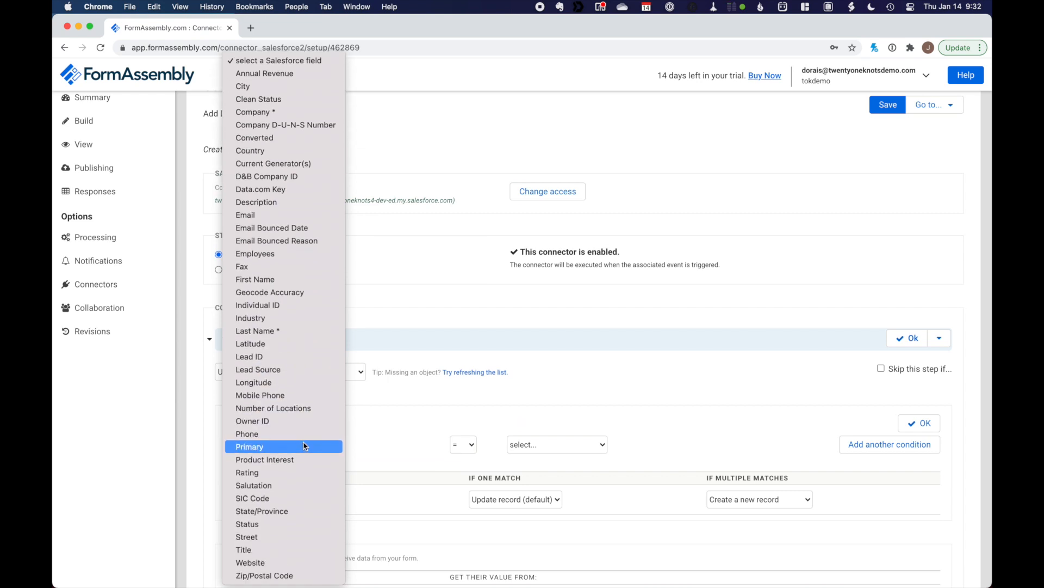
{"action": "mouse_move", "coordinate": [280, 352]}
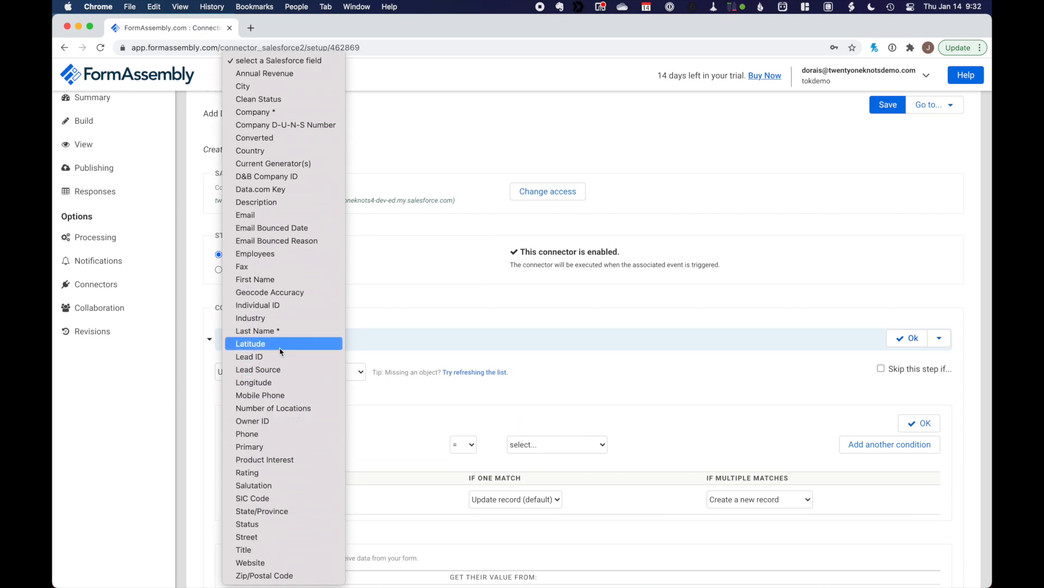
{"action": "mouse_move", "coordinate": [245, 214]}
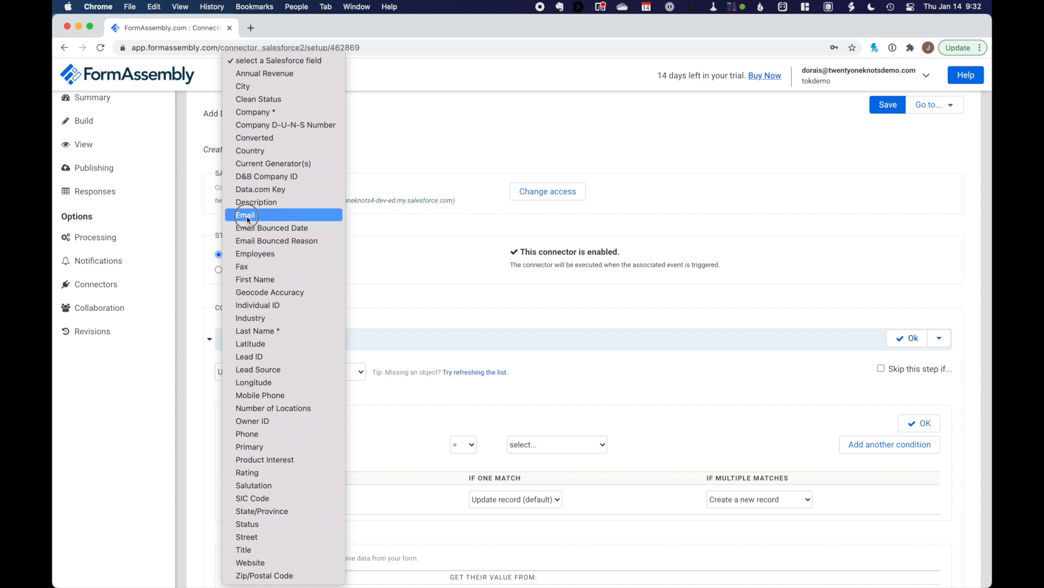
Set Lookup #1 to match Leads whose Email equals the form's Email field
{"action": "left_click", "coordinate": [246, 214]}
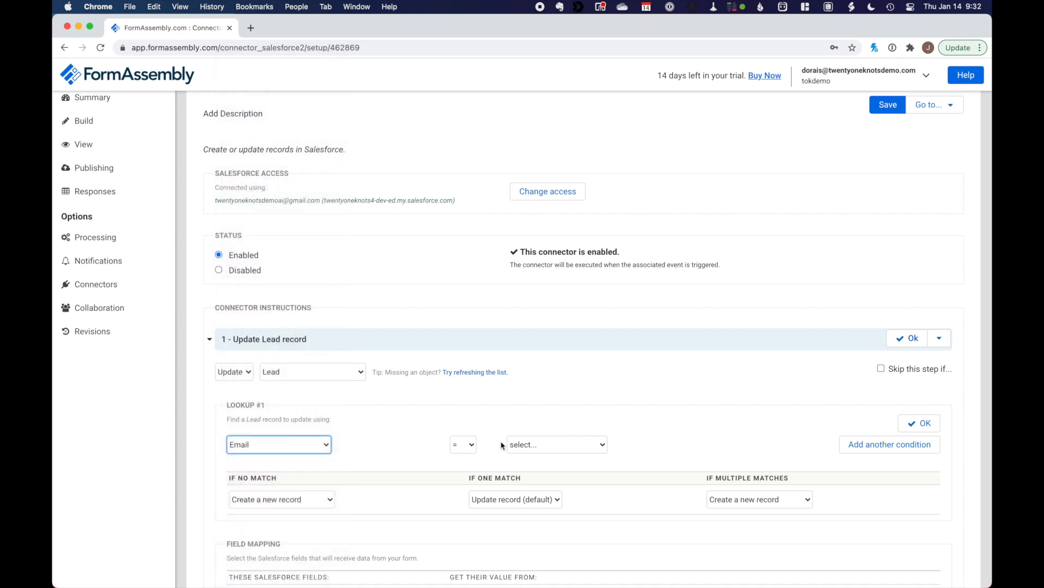
{"action": "left_click", "coordinate": [555, 444]}
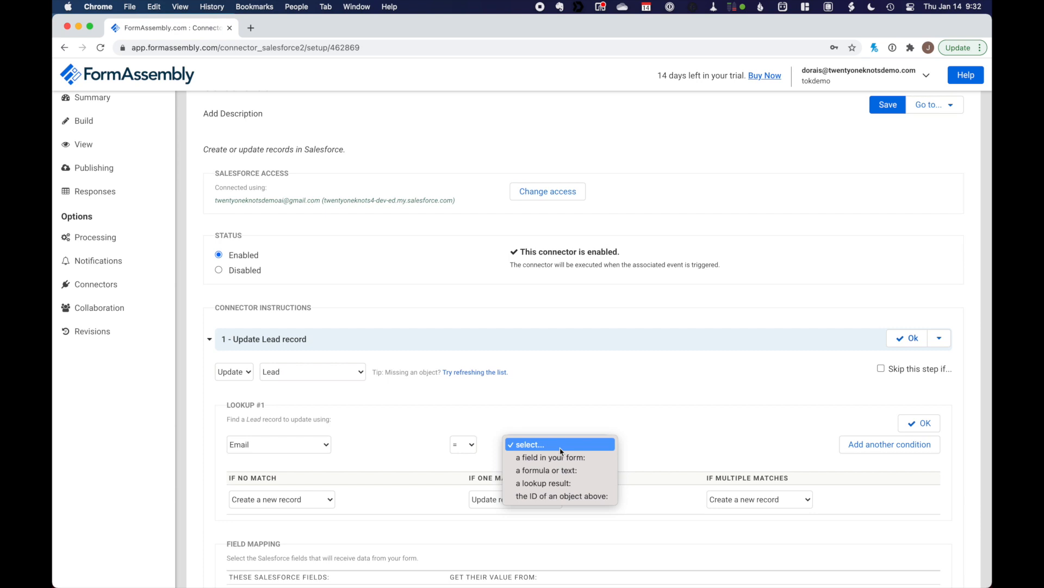
{"action": "mouse_move", "coordinate": [559, 457]}
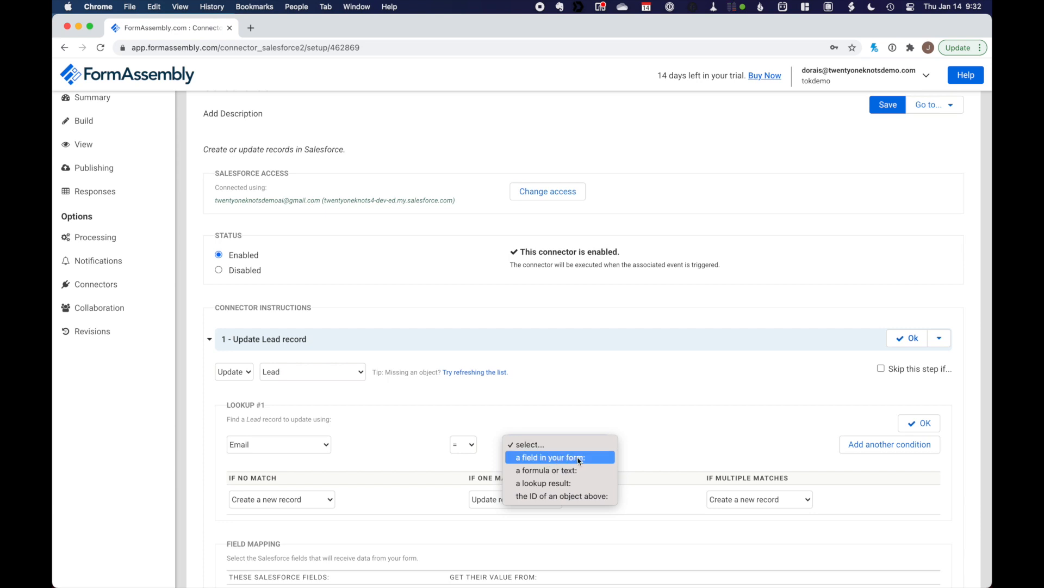
{"action": "left_click", "coordinate": [548, 457]}
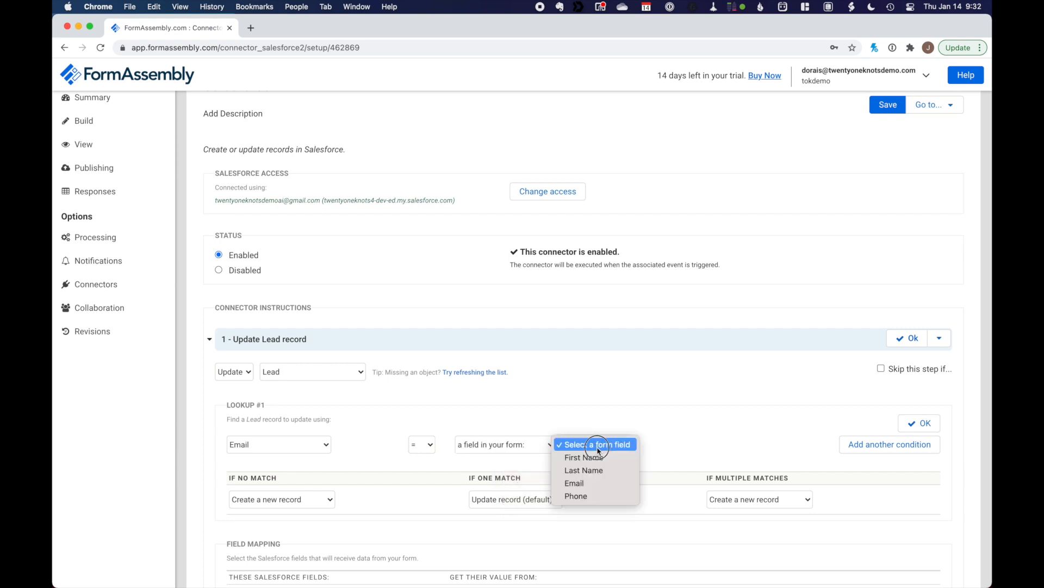
{"action": "left_click", "coordinate": [574, 483]}
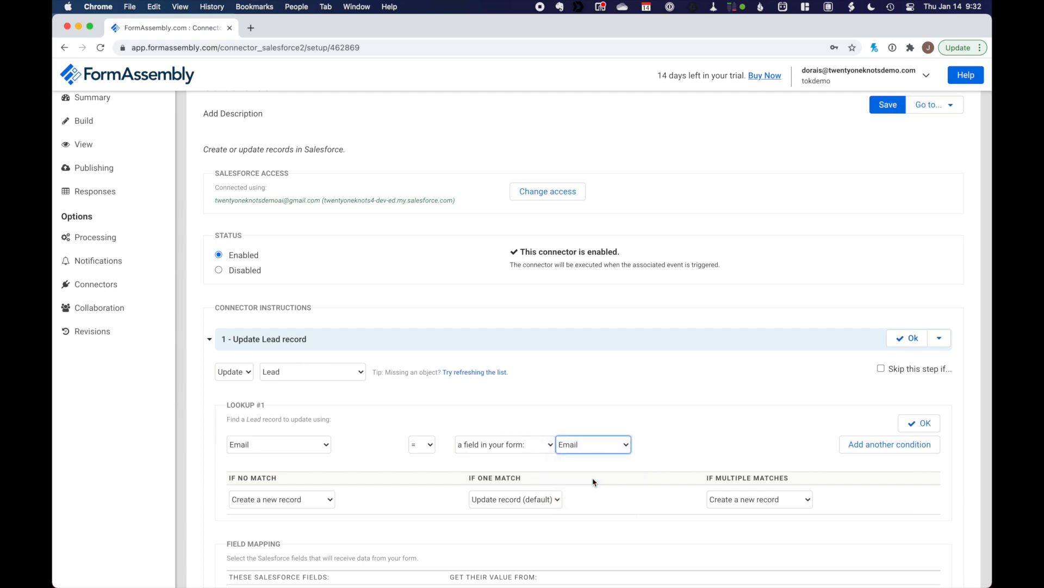
{"action": "scroll", "scroll_direction": "down", "scroll_amount": 3}
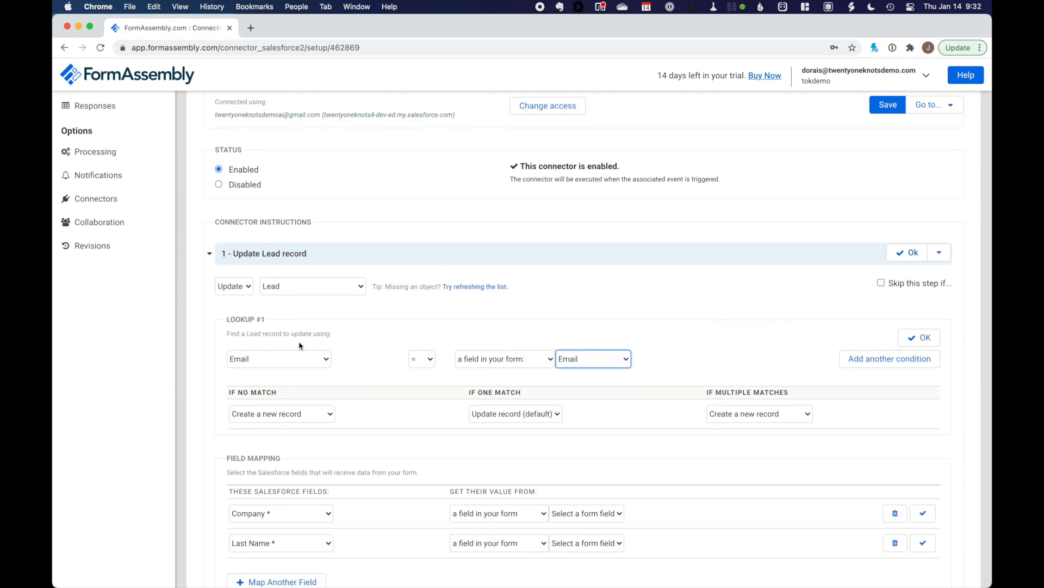
{"action": "mouse_move", "coordinate": [337, 361]}
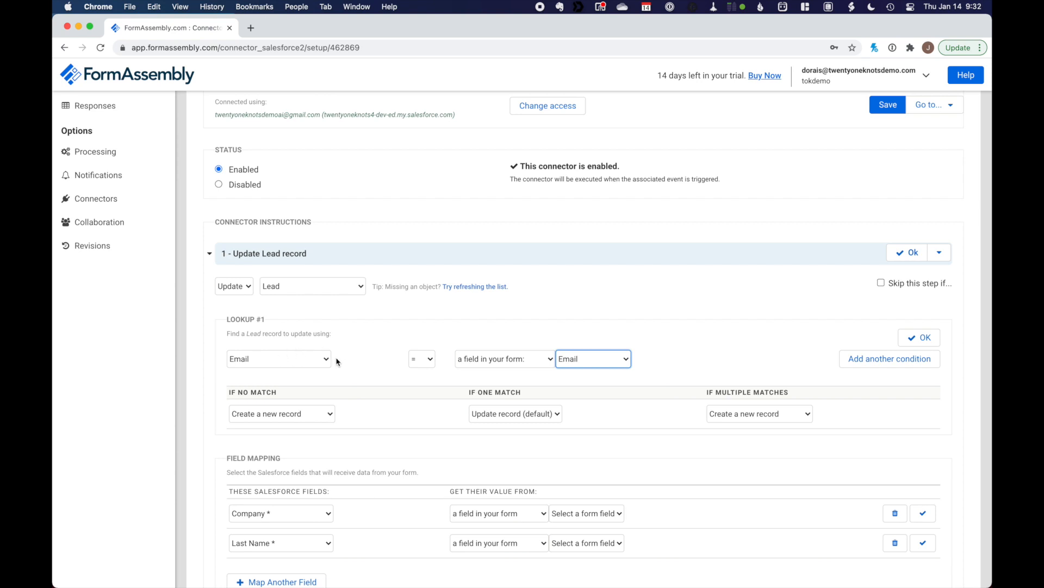
{"action": "mouse_move", "coordinate": [258, 388]}
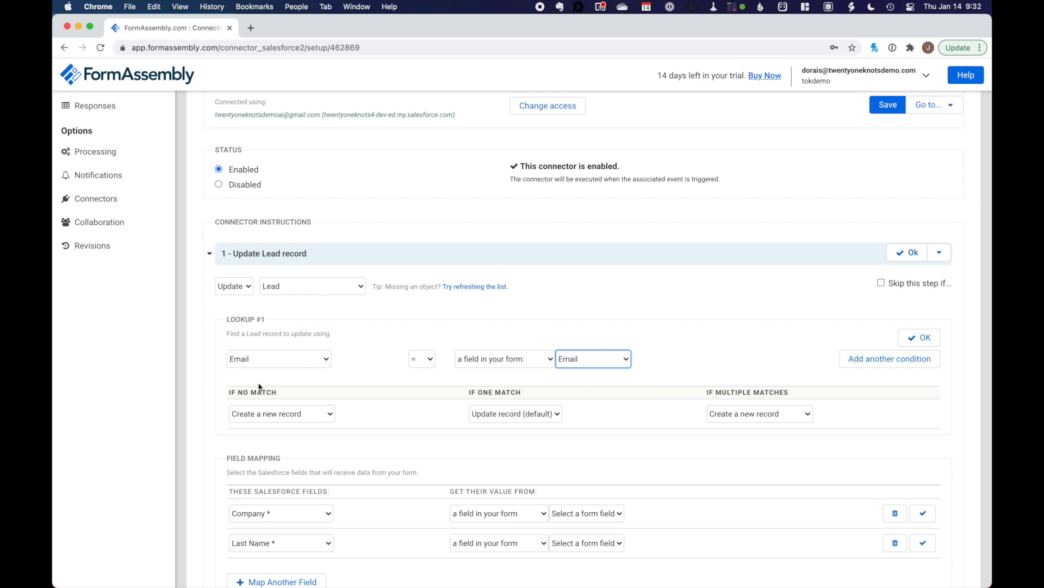
{"action": "scroll", "scroll_direction": "down", "scroll_amount": 3}
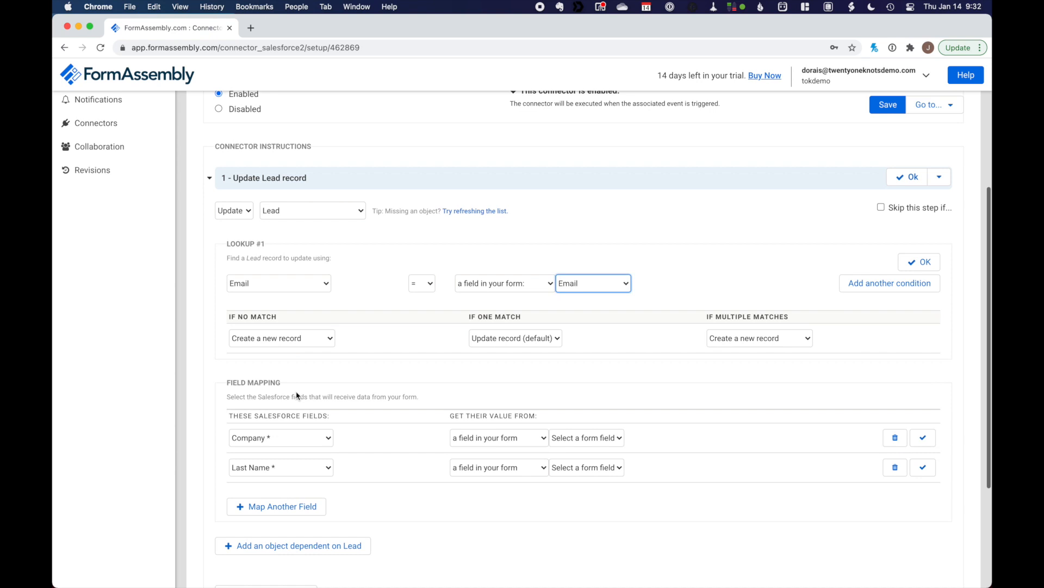
{"action": "scroll", "scroll_direction": "down", "scroll_amount": 3}
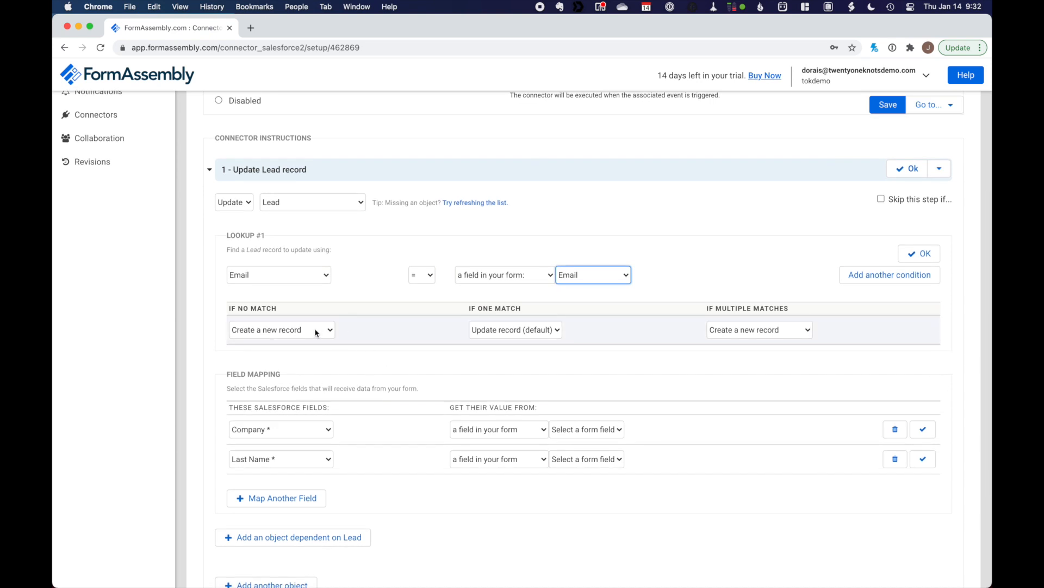
{"action": "mouse_move", "coordinate": [354, 333]}
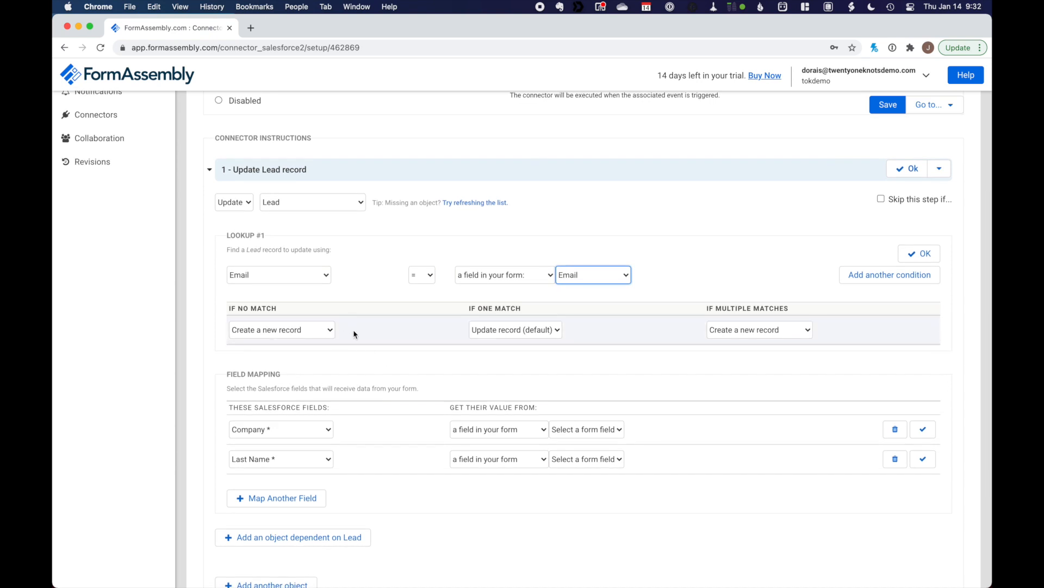
{"action": "scroll", "scroll_direction": "down", "scroll_amount": 3}
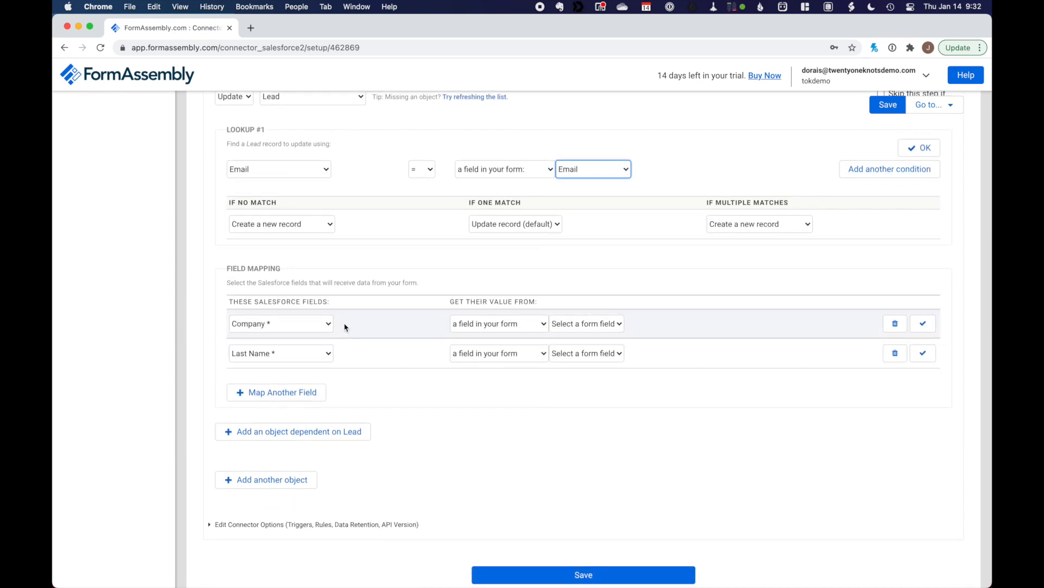
{"action": "mouse_move", "coordinate": [433, 320]}
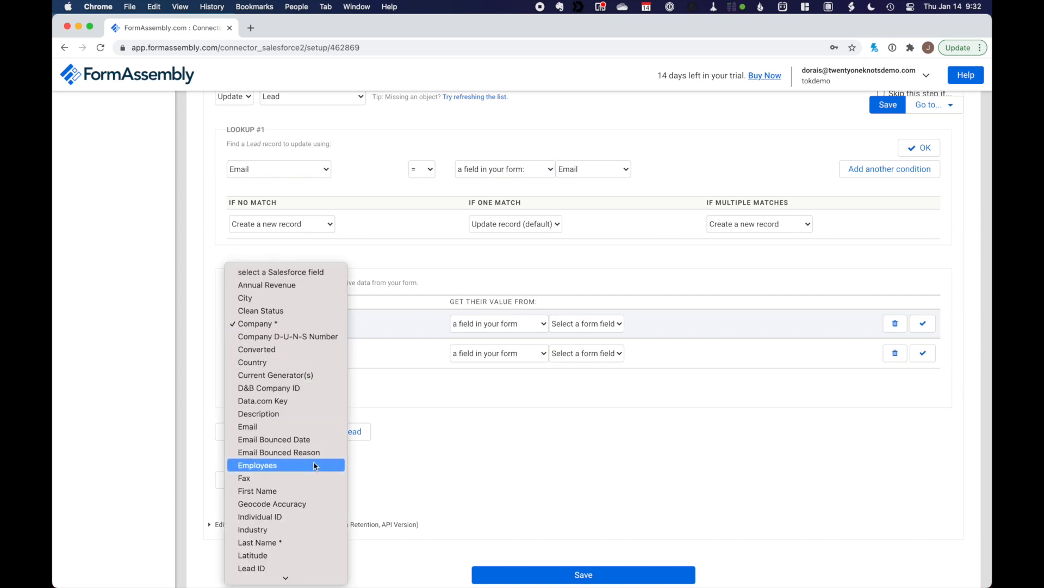
Map First Name, Last Name and Email to the matching Salesforce Lead fields
{"action": "left_click", "coordinate": [257, 490]}
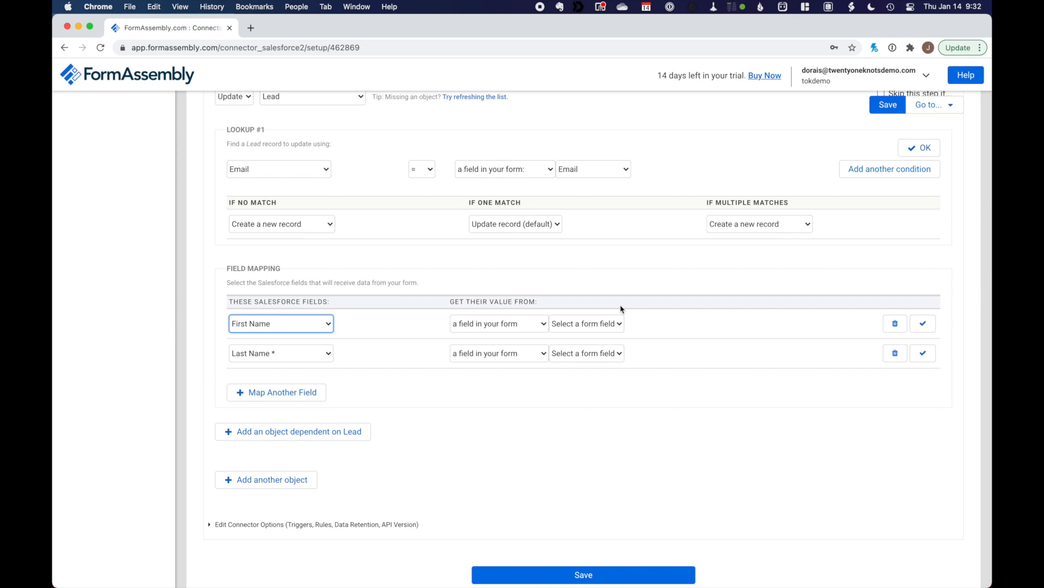
{"action": "mouse_move", "coordinate": [531, 327]}
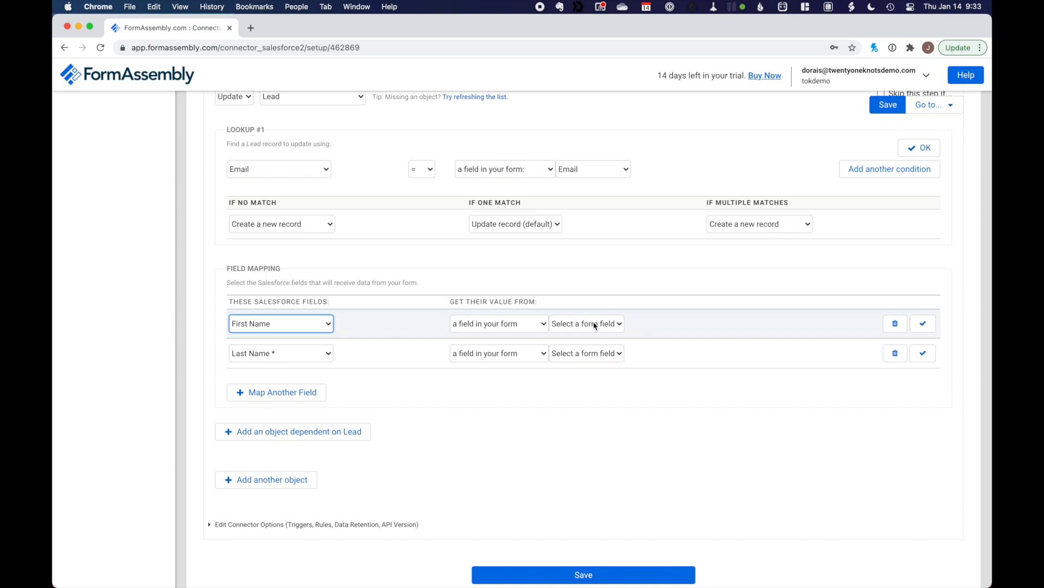
{"action": "left_click", "coordinate": [586, 323]}
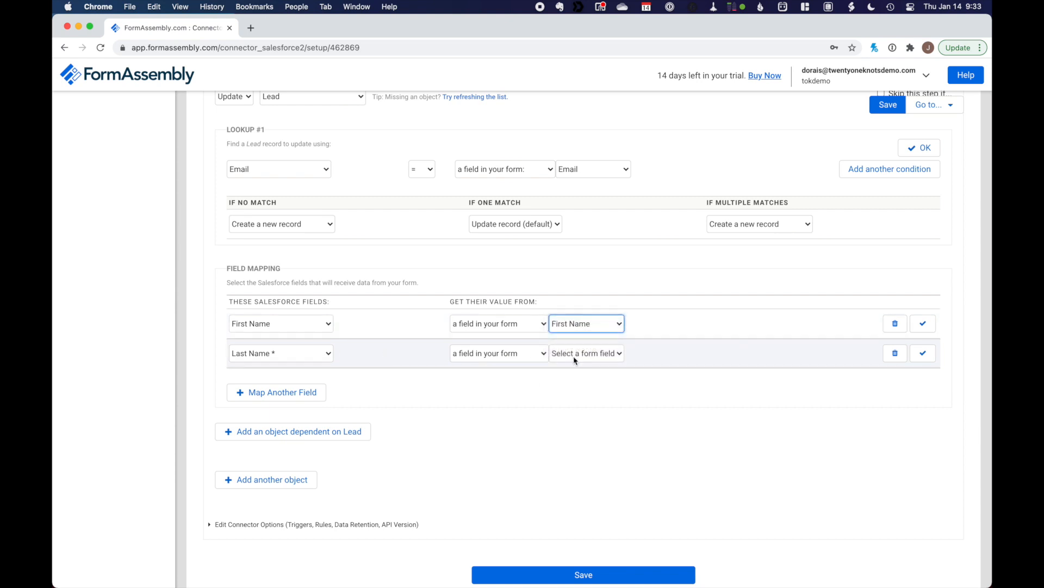
{"action": "left_click", "coordinate": [585, 353]}
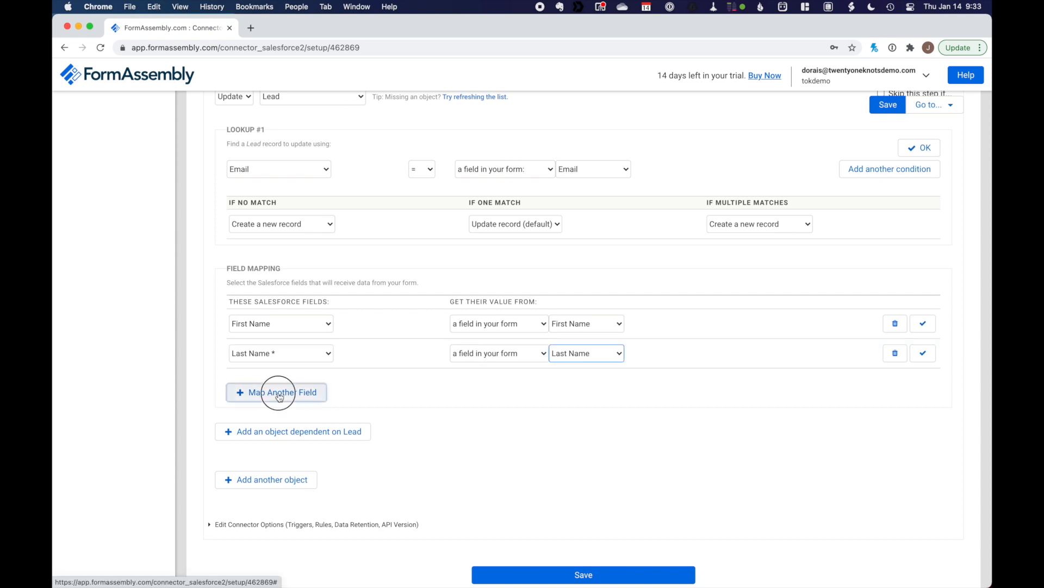
{"action": "left_click", "coordinate": [276, 392]}
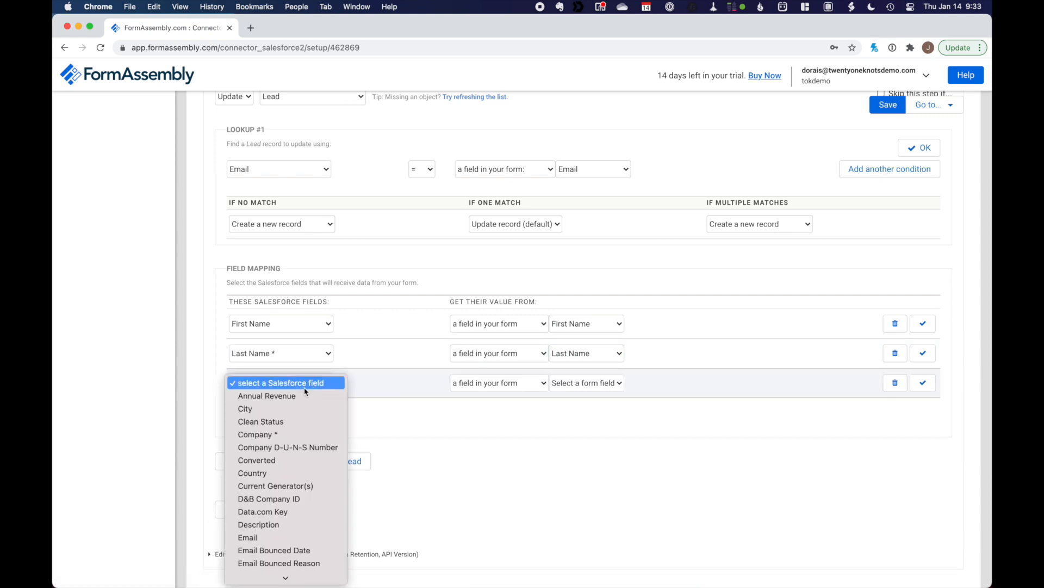
{"action": "left_click", "coordinate": [247, 537]}
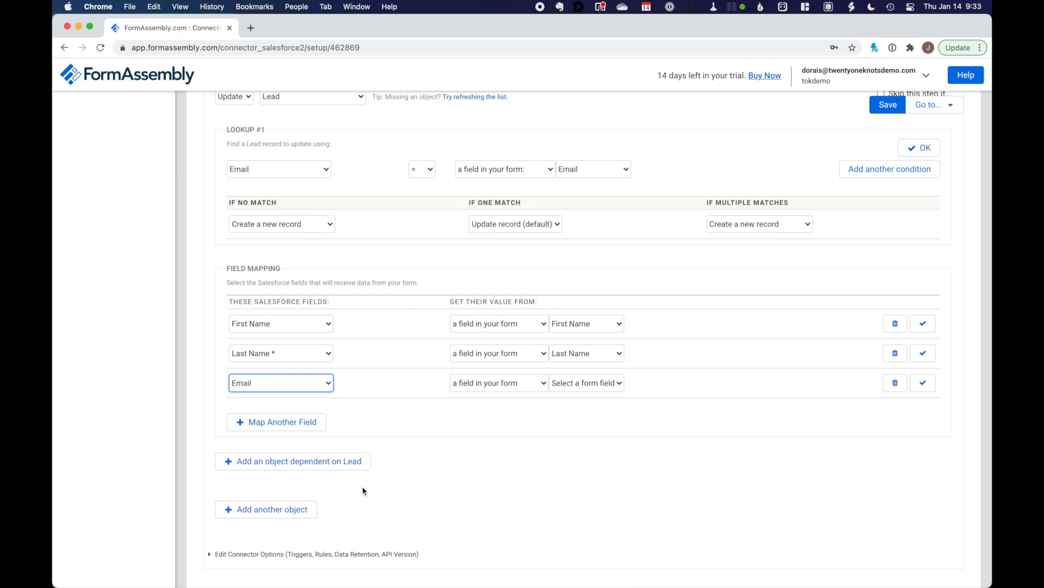
{"action": "left_click", "coordinate": [587, 383]}
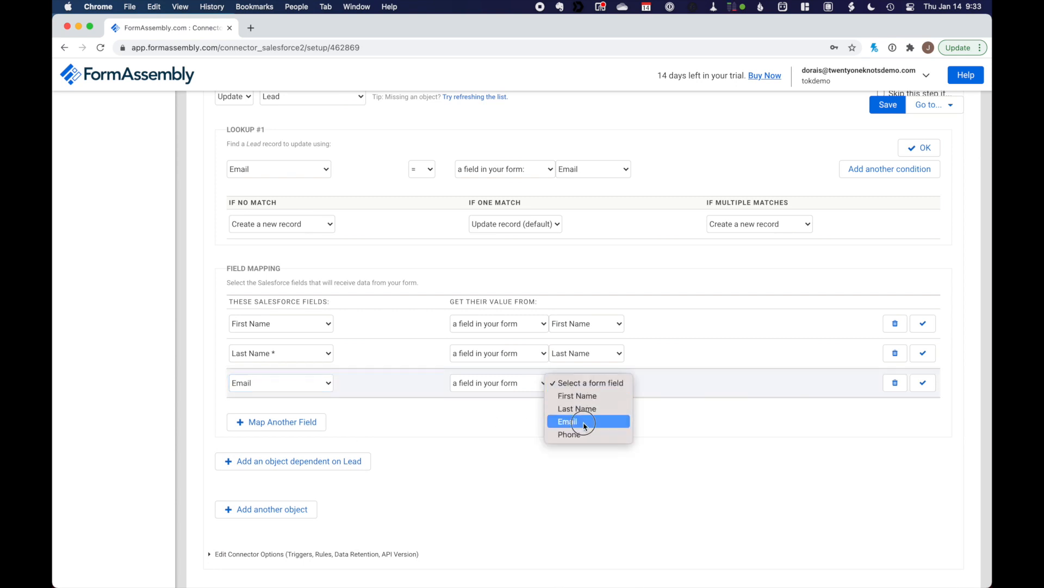
Add a Phone mapping fed from the form's Phone field and confirm the mappings
{"action": "left_click", "coordinate": [567, 421]}
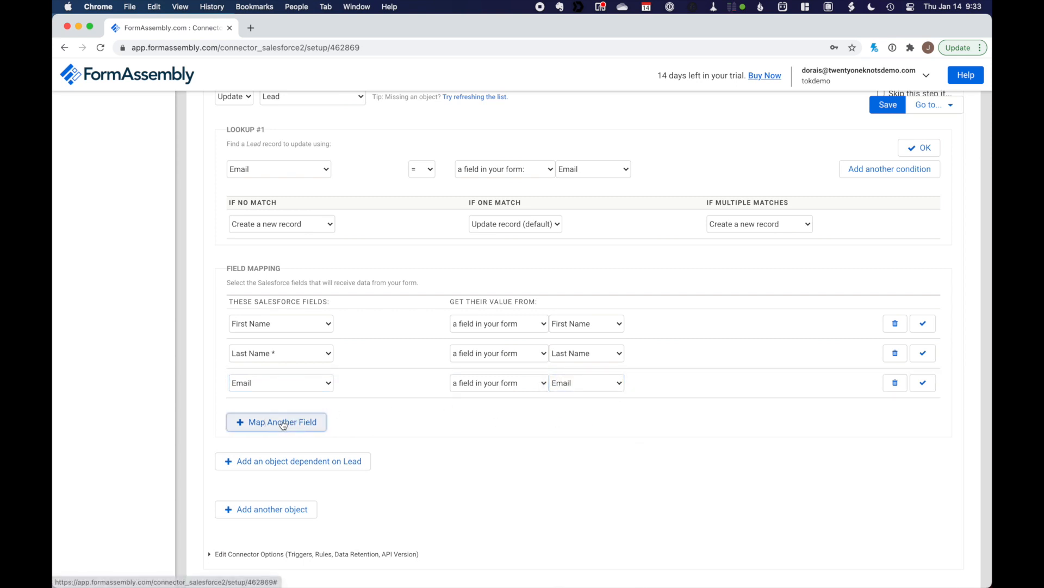
{"action": "left_click", "coordinate": [276, 421]}
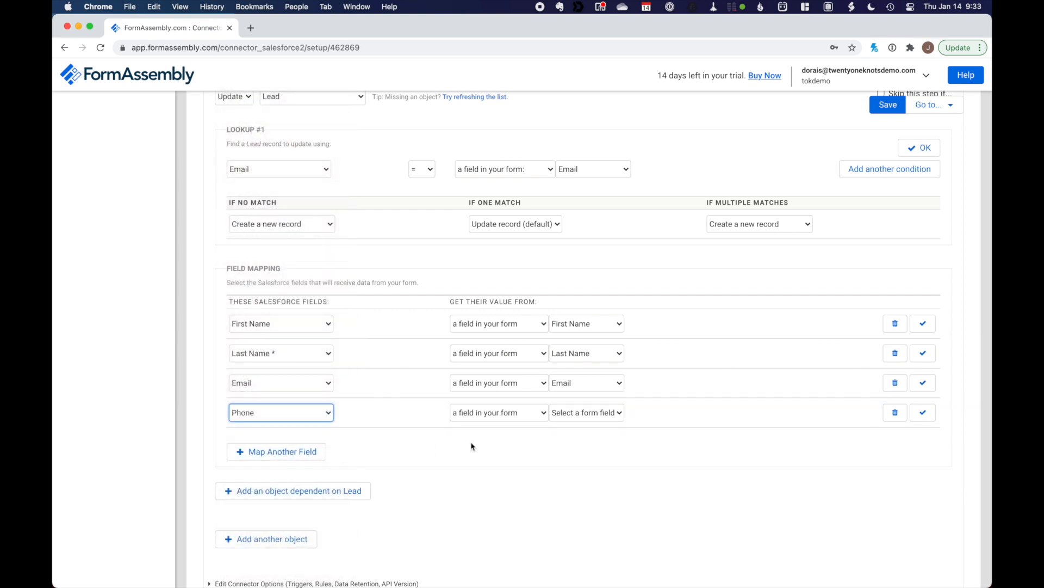
{"action": "left_click", "coordinate": [586, 411]}
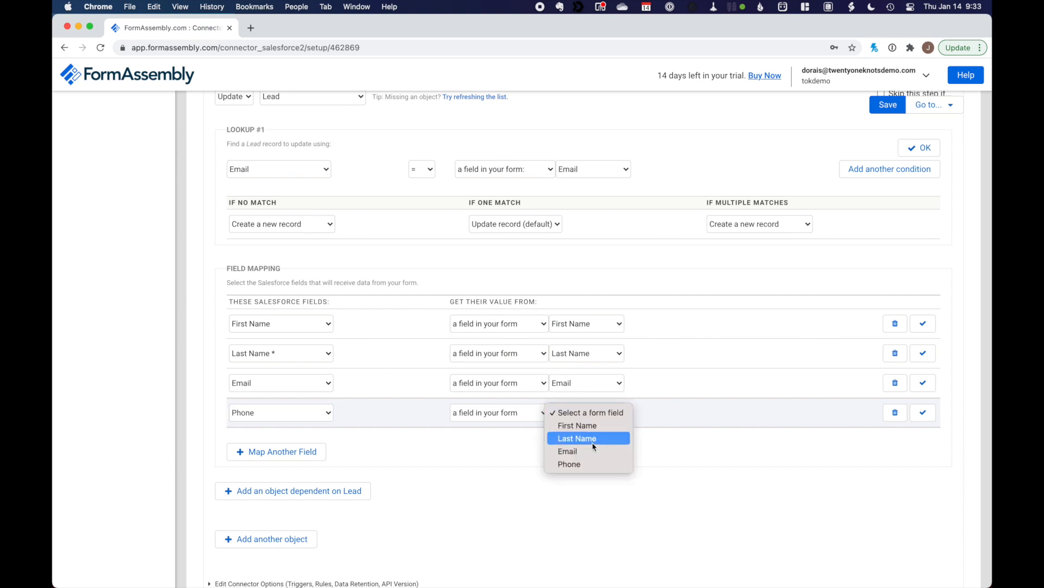
{"action": "left_click", "coordinate": [569, 464]}
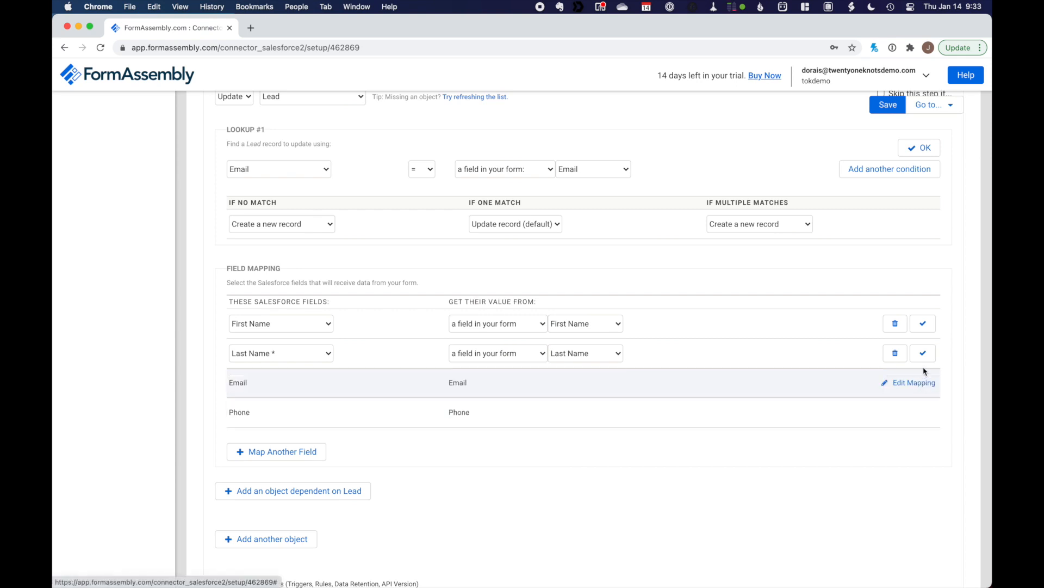
{"action": "left_click", "coordinate": [922, 352]}
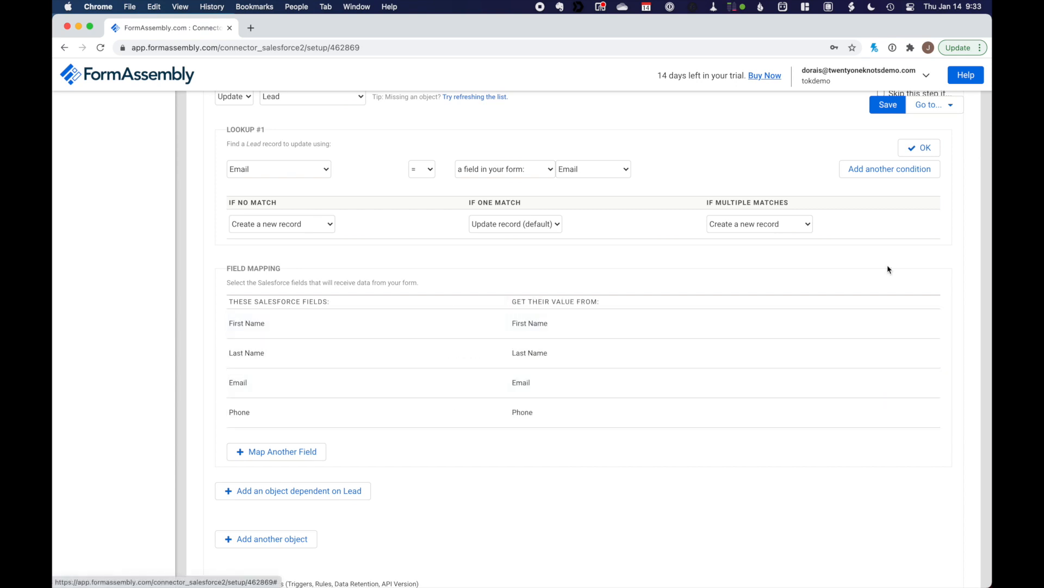
{"action": "scroll", "scroll_direction": "up", "scroll_amount": 3}
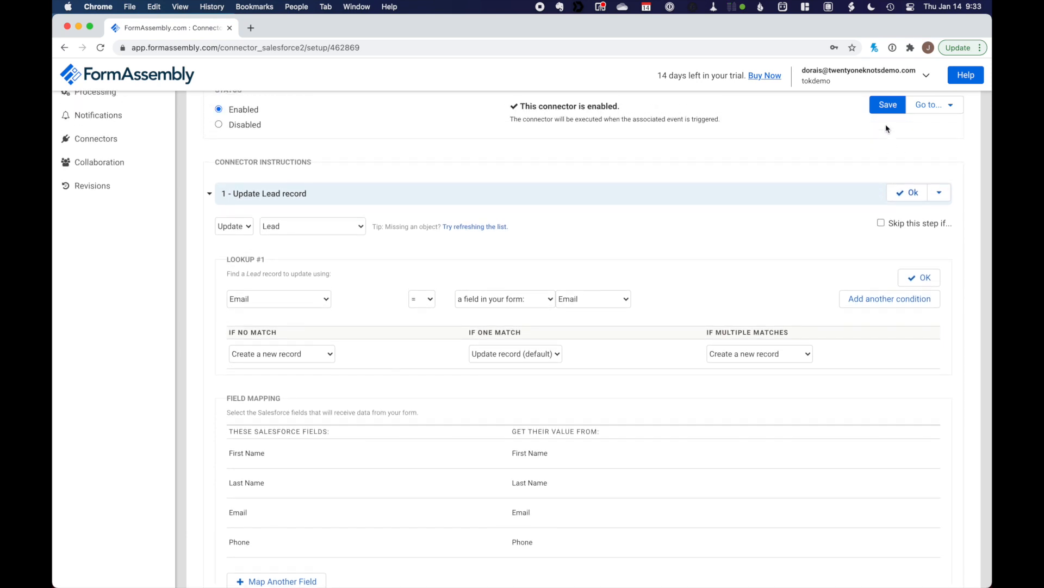
Save the connector and collapse the Update Lead record step to its summary
{"action": "left_click", "coordinate": [887, 105]}
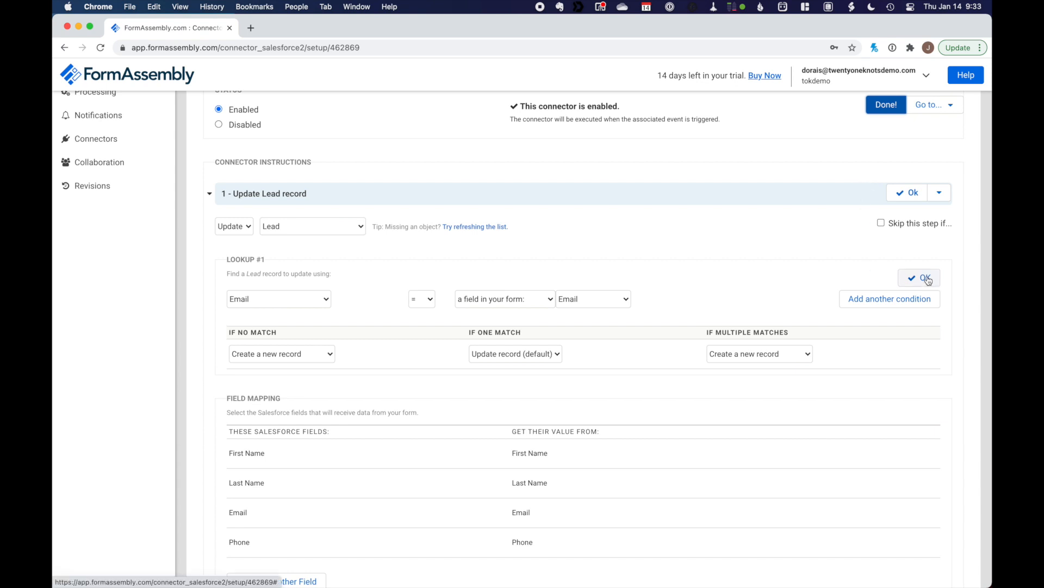
{"action": "left_click", "coordinate": [920, 278]}
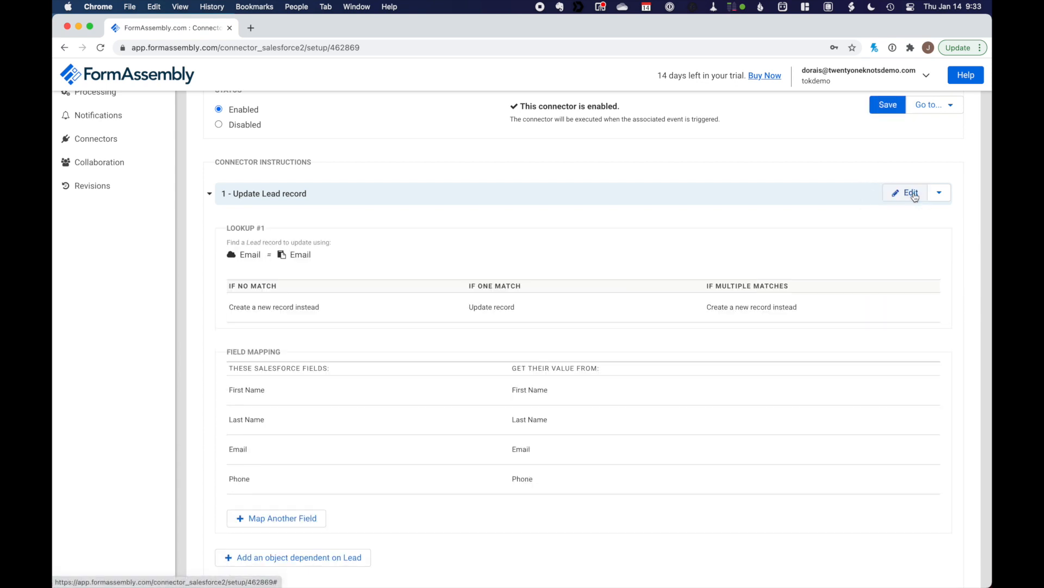
{"action": "mouse_move", "coordinate": [446, 433]}
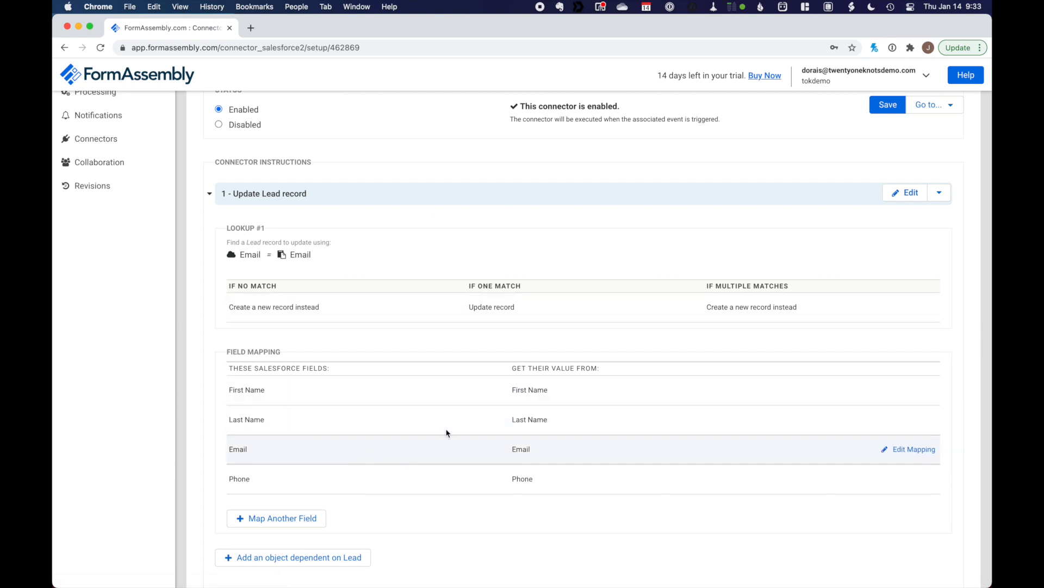
{"action": "mouse_move", "coordinate": [456, 193]}
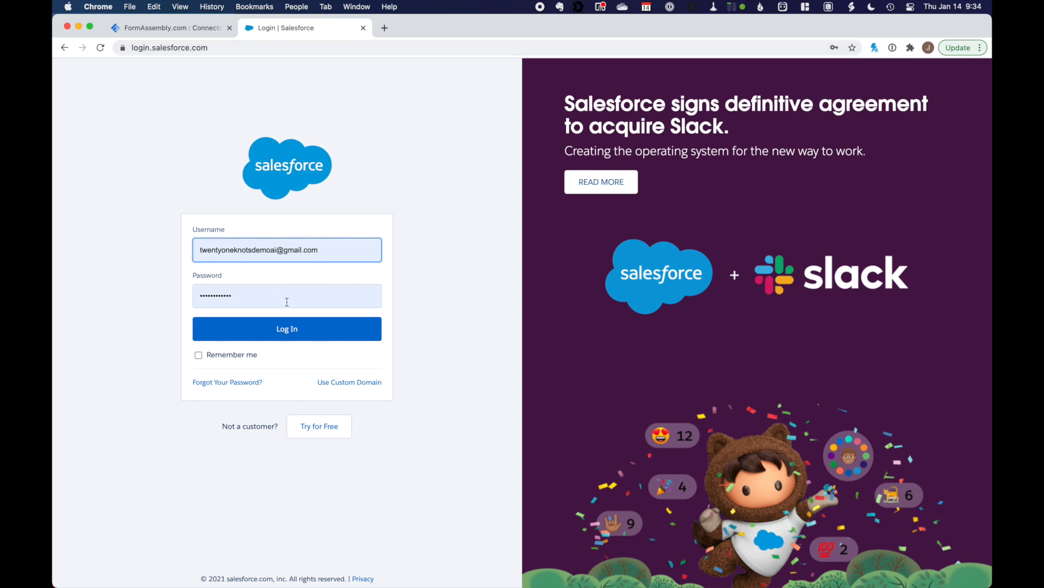
Log in to Salesforce in a new tab and switch to the Sales app via the App Launcher
{"action": "left_click", "coordinate": [287, 328]}
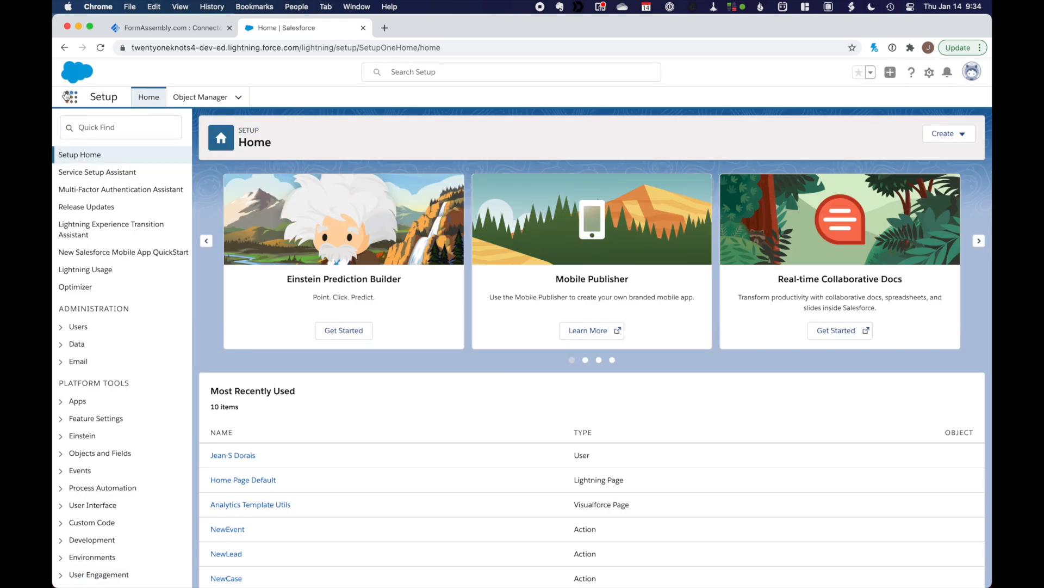
{"action": "left_click", "coordinate": [71, 97]}
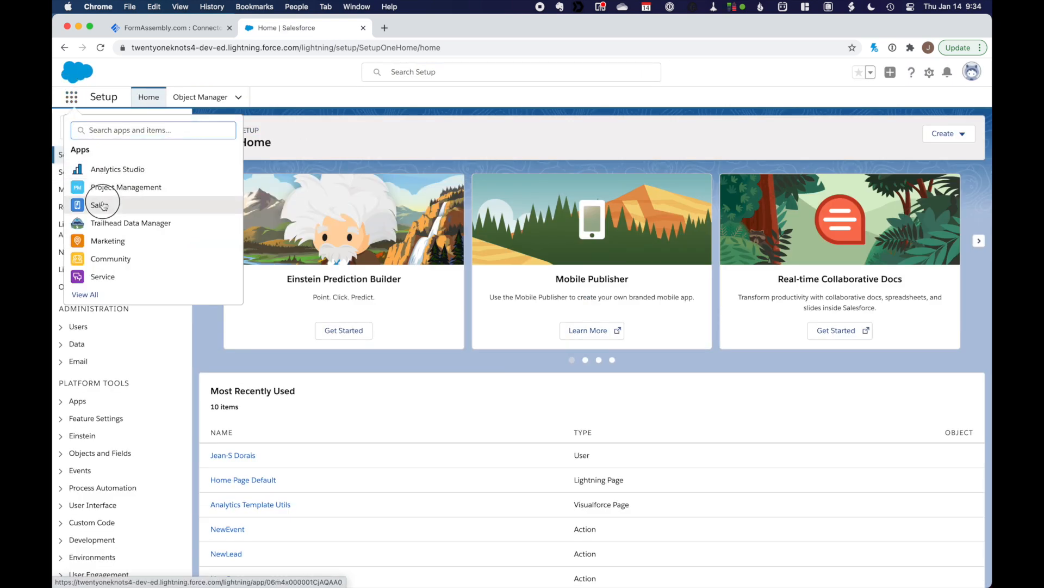
{"action": "left_click", "coordinate": [101, 204]}
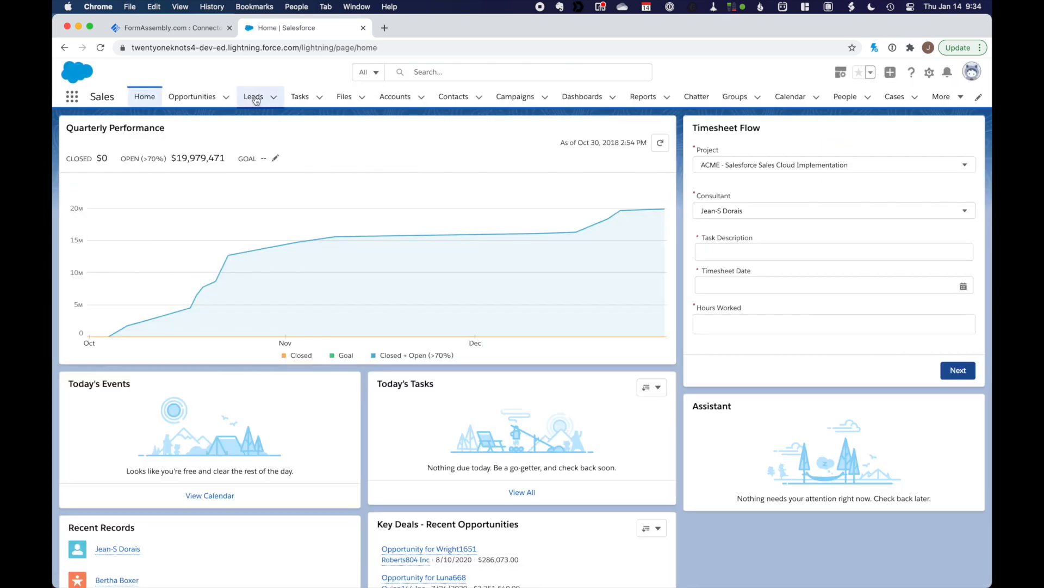
Open the Farmers Coop. of Florida lead from the Leads list and review its Details fields
{"action": "left_click", "coordinate": [253, 97]}
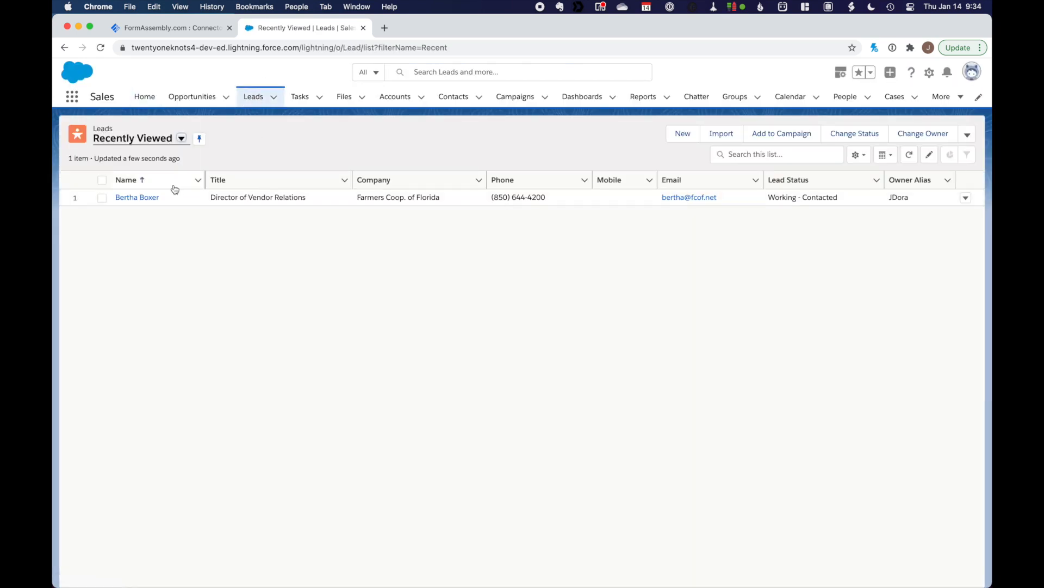
{"action": "left_click", "coordinate": [136, 197]}
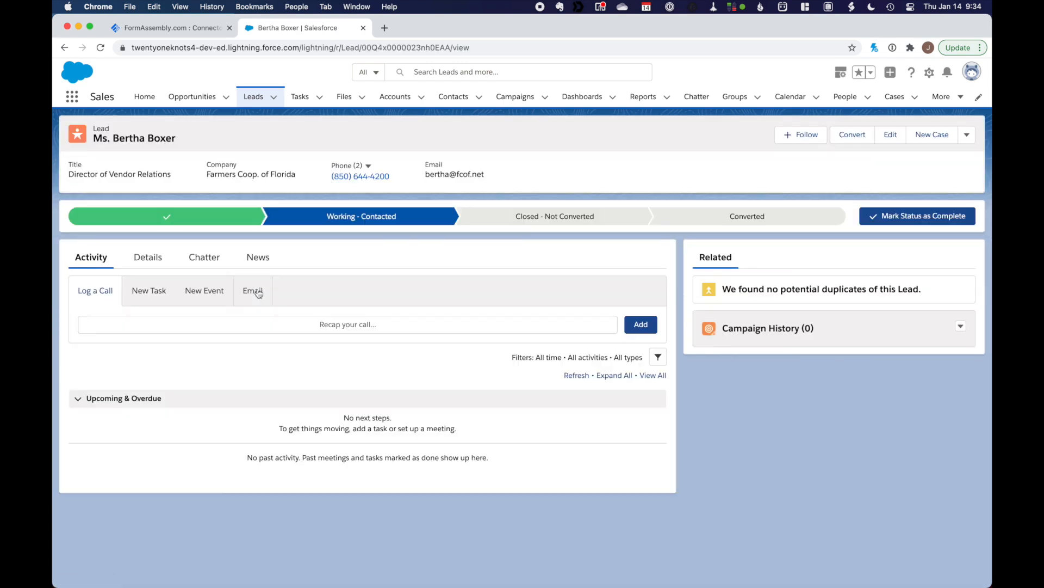
{"action": "left_click", "coordinate": [147, 256]}
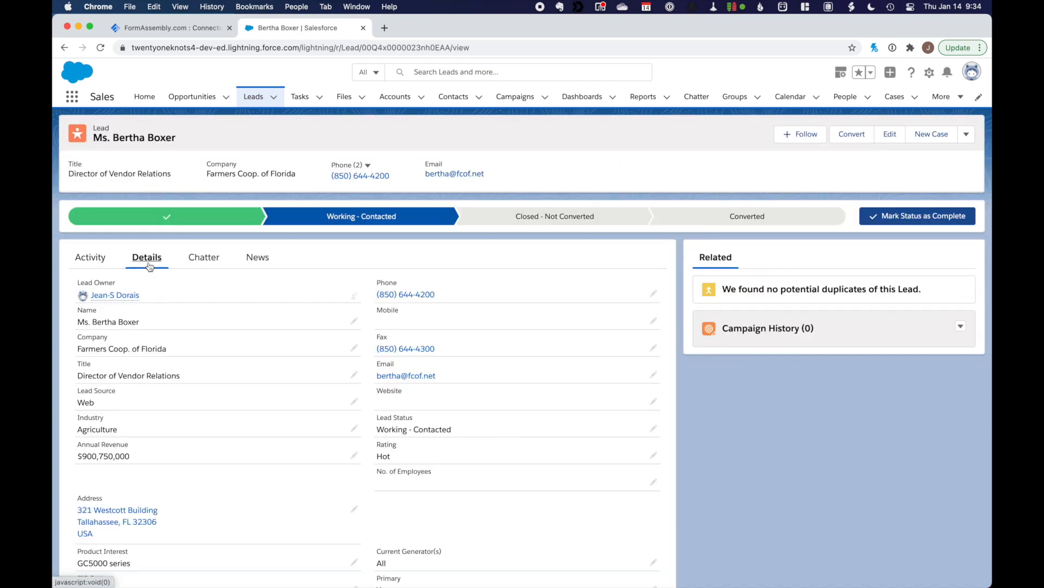
{"action": "scroll", "scroll_direction": "down", "scroll_amount": 3}
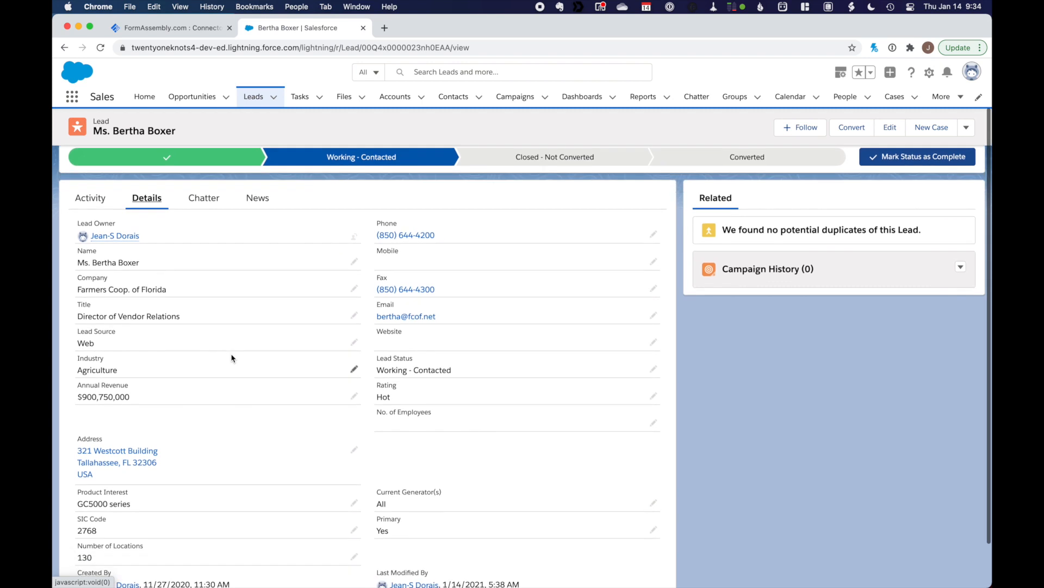
{"action": "scroll", "scroll_direction": "up", "scroll_amount": 3}
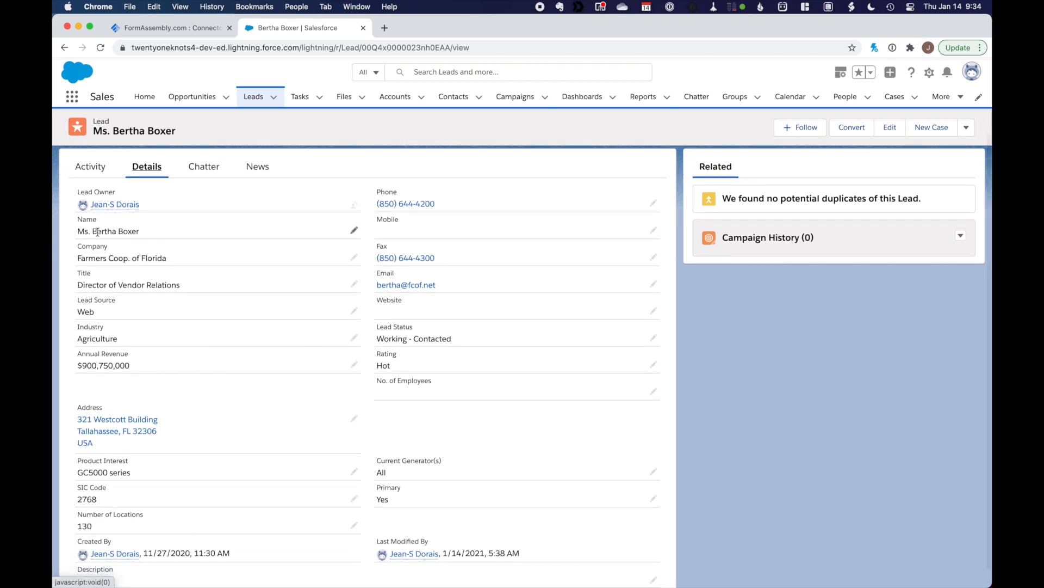
{"action": "mouse_move", "coordinate": [195, 237]}
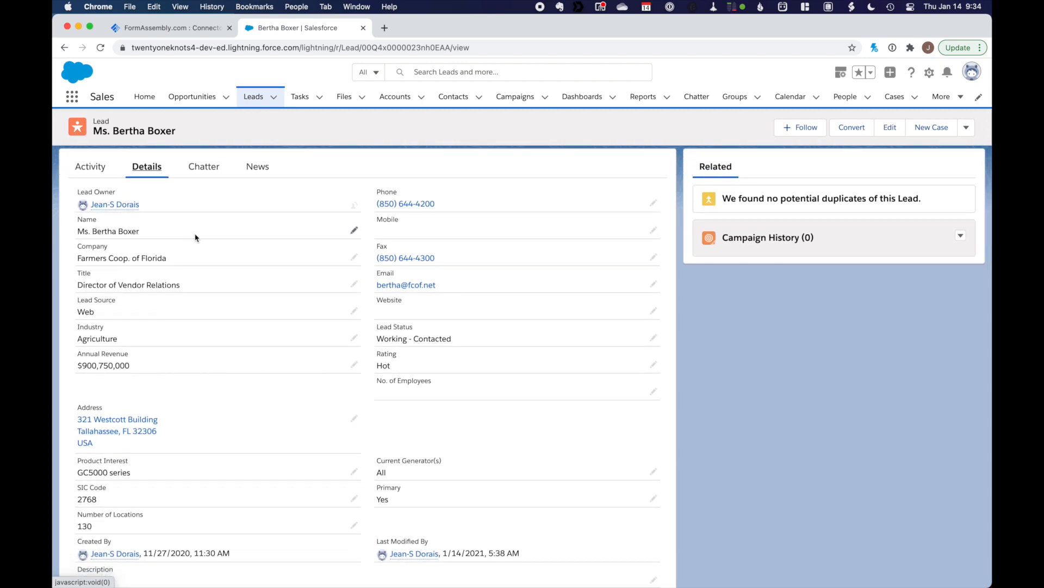
{"action": "mouse_move", "coordinate": [359, 258]}
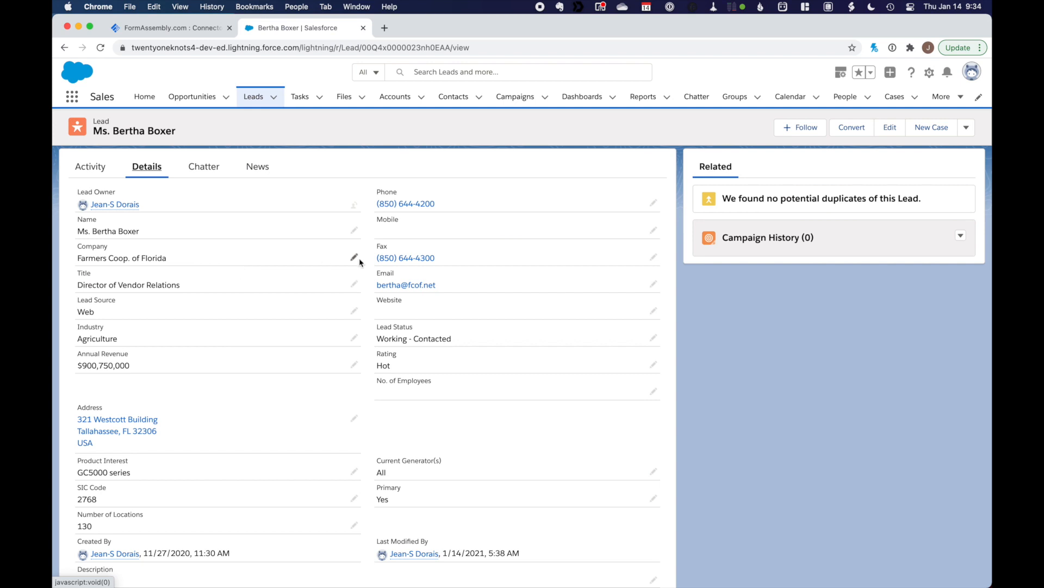
{"action": "mouse_move", "coordinate": [406, 203]}
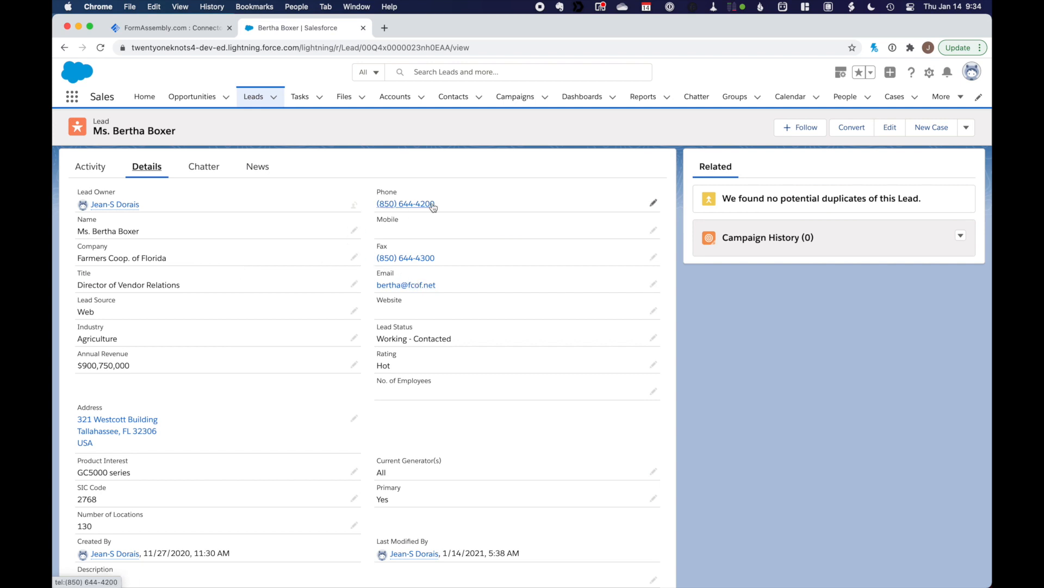
{"action": "mouse_move", "coordinate": [275, 98]}
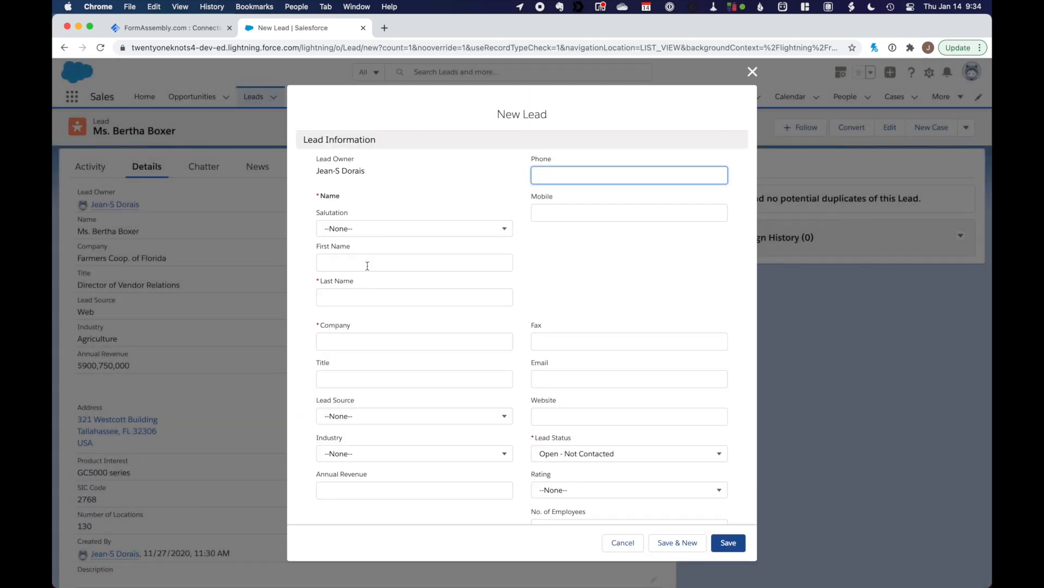
Expand the New Lead form's Lead Status picklist to see its four values
{"action": "scroll", "scroll_direction": "down", "scroll_amount": 3}
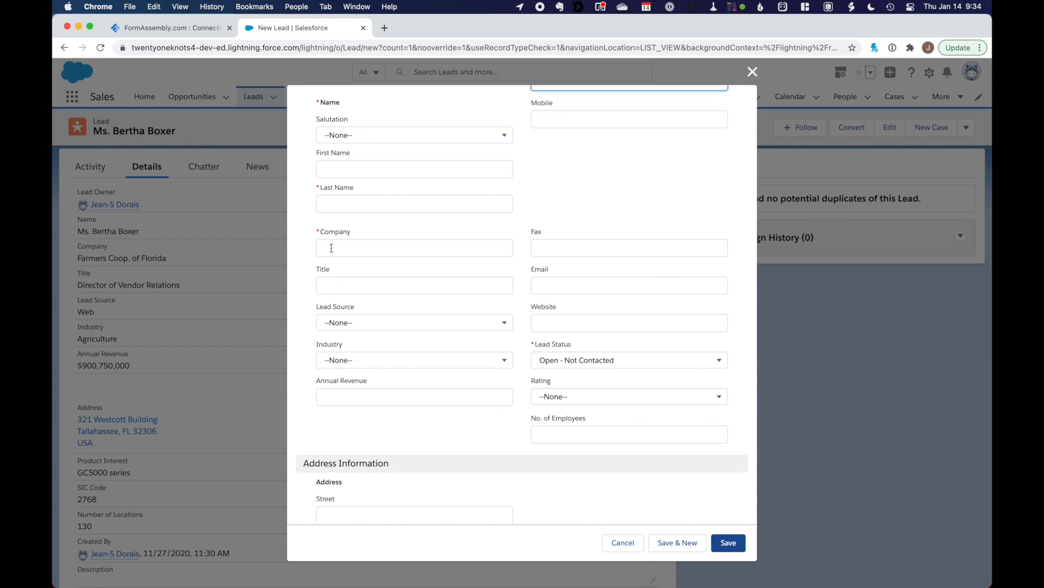
{"action": "mouse_move", "coordinate": [484, 360]}
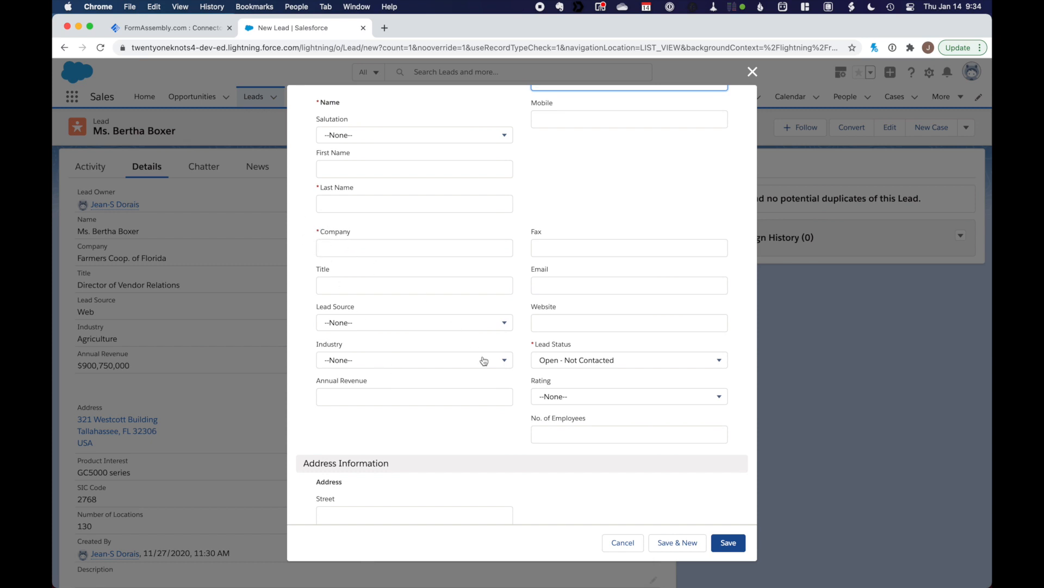
{"action": "scroll", "scroll_direction": "down", "scroll_amount": 3}
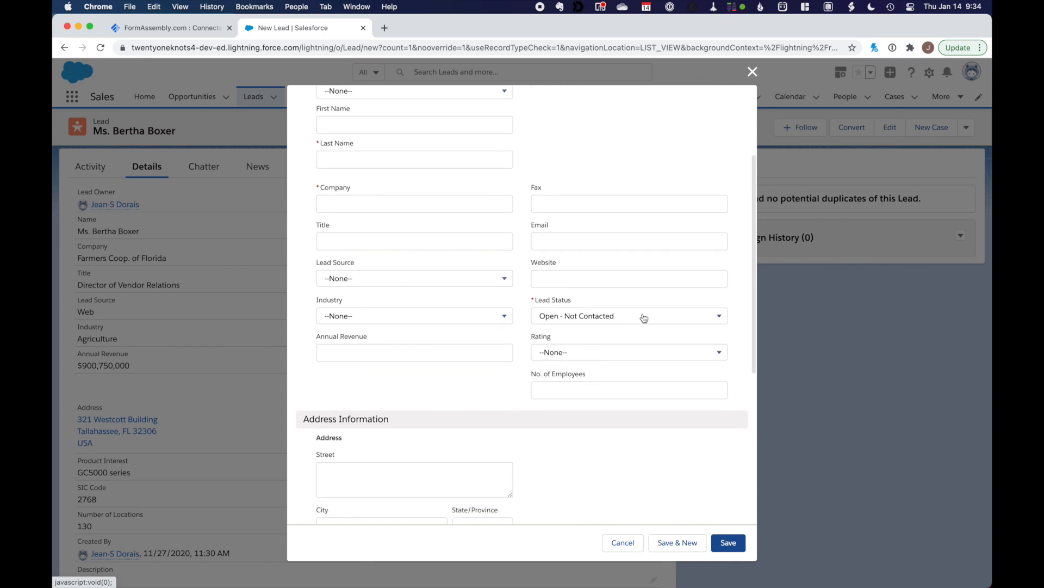
{"action": "left_click", "coordinate": [629, 315]}
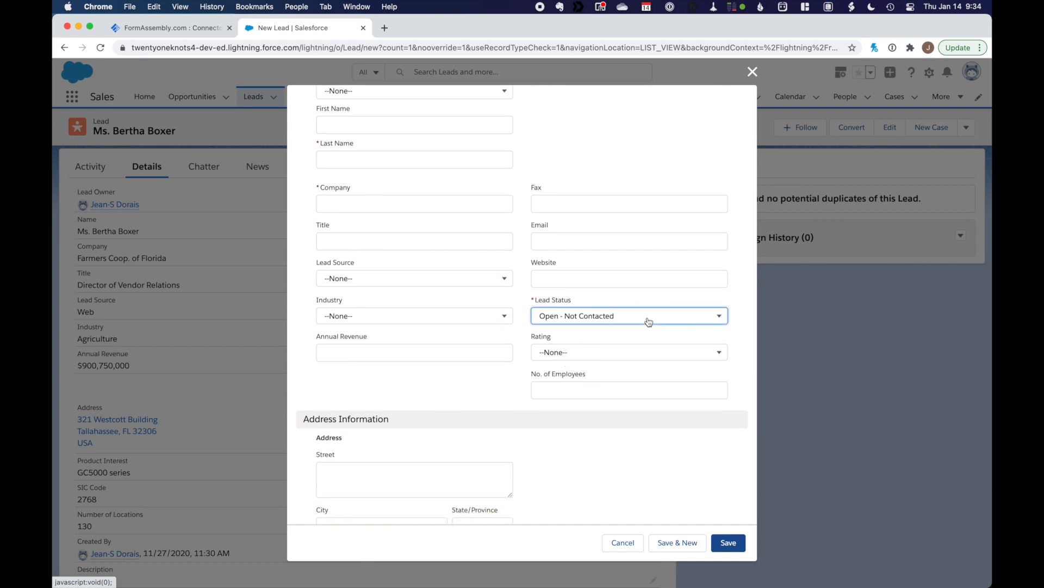
{"action": "left_click", "coordinate": [628, 315]}
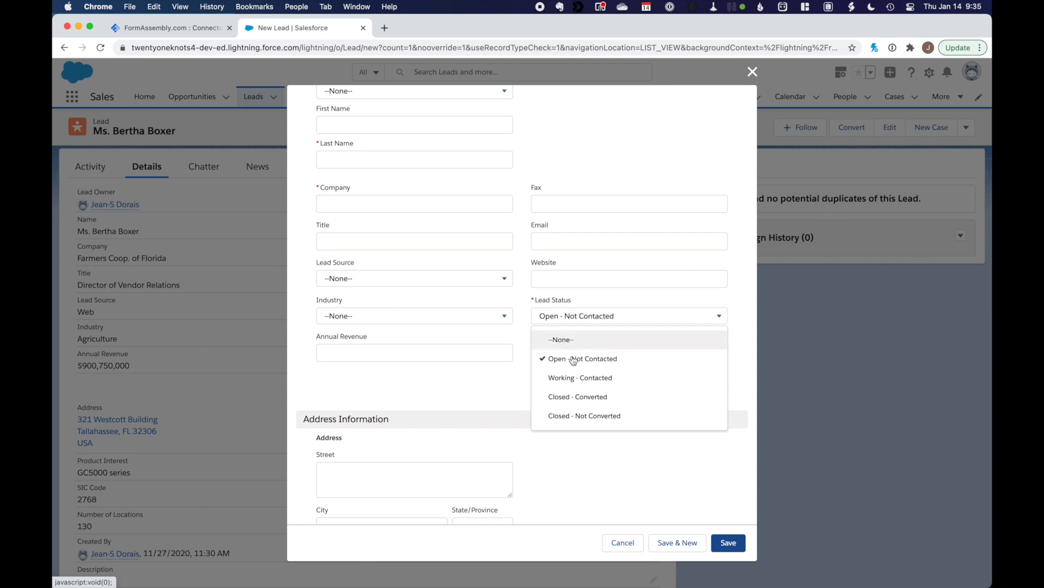
{"action": "mouse_move", "coordinate": [564, 382]}
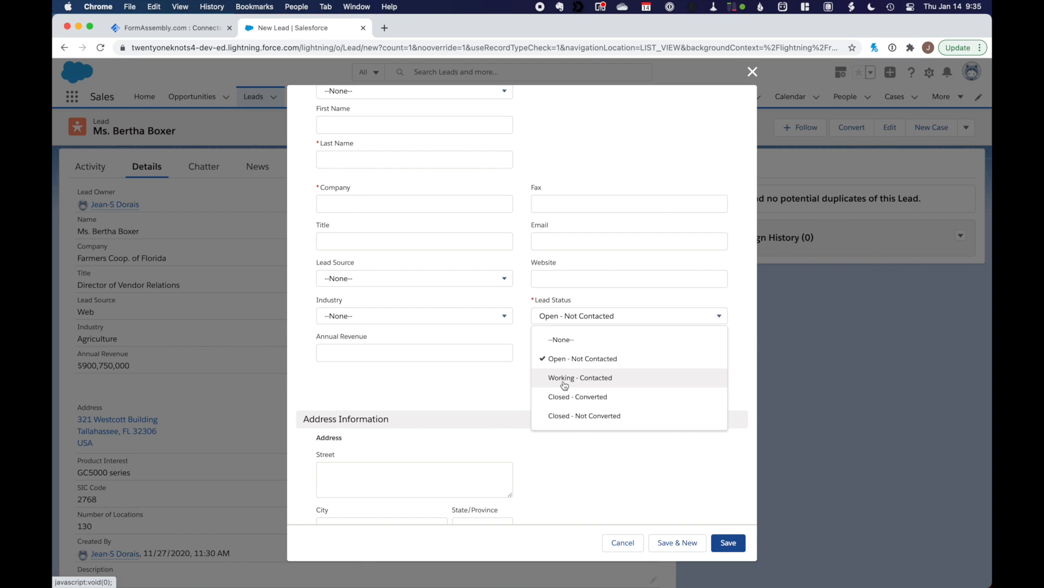
{"action": "mouse_move", "coordinate": [621, 383]}
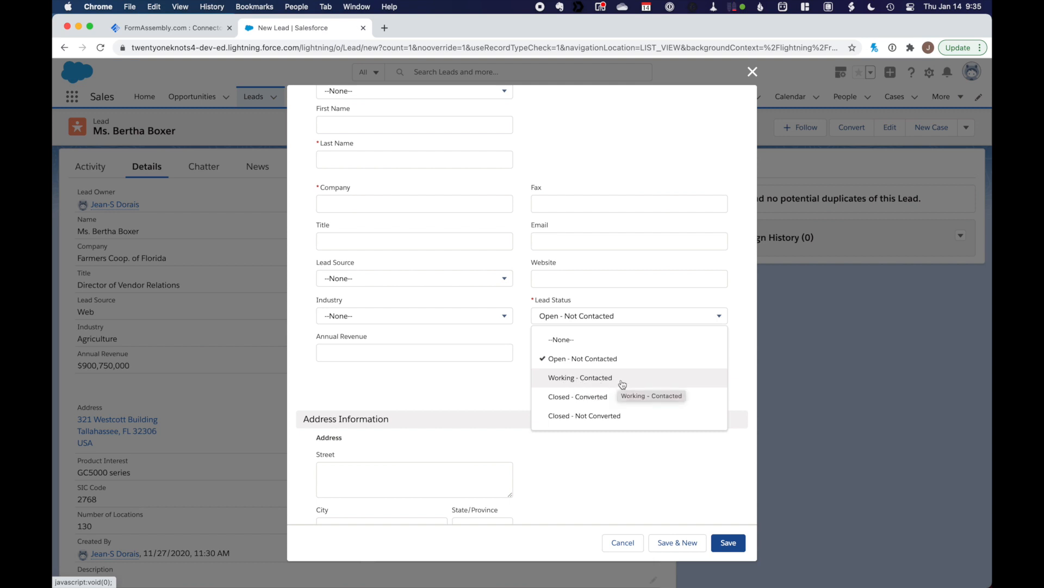
{"action": "mouse_move", "coordinate": [656, 400]}
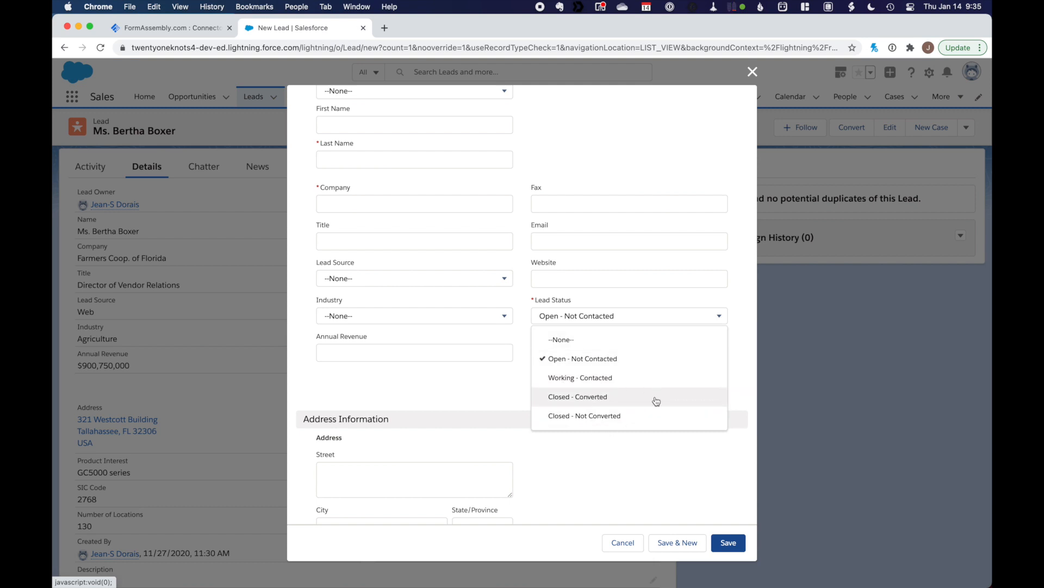
{"action": "mouse_move", "coordinate": [556, 383]}
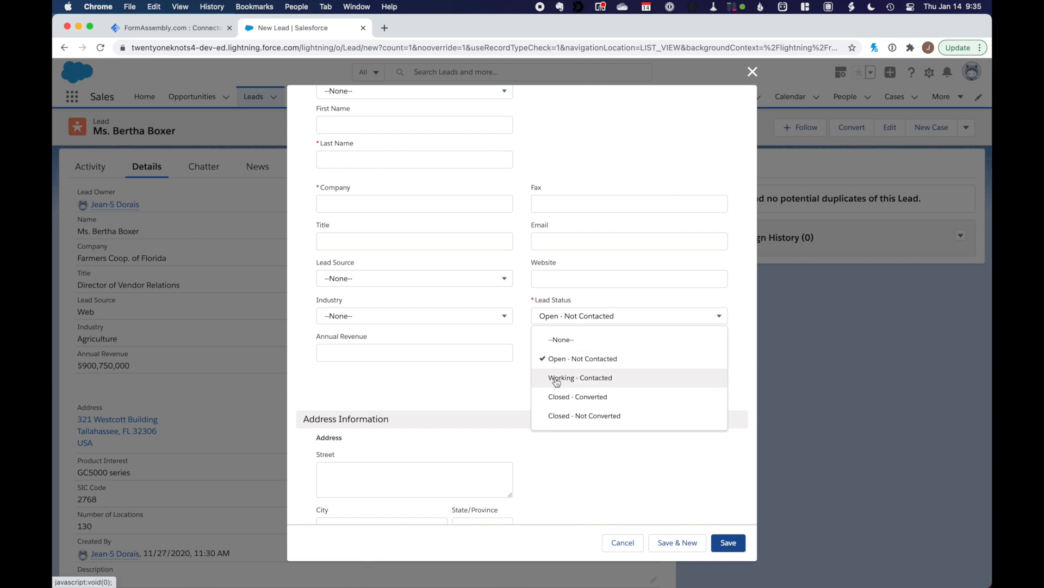
{"action": "mouse_move", "coordinate": [660, 382]}
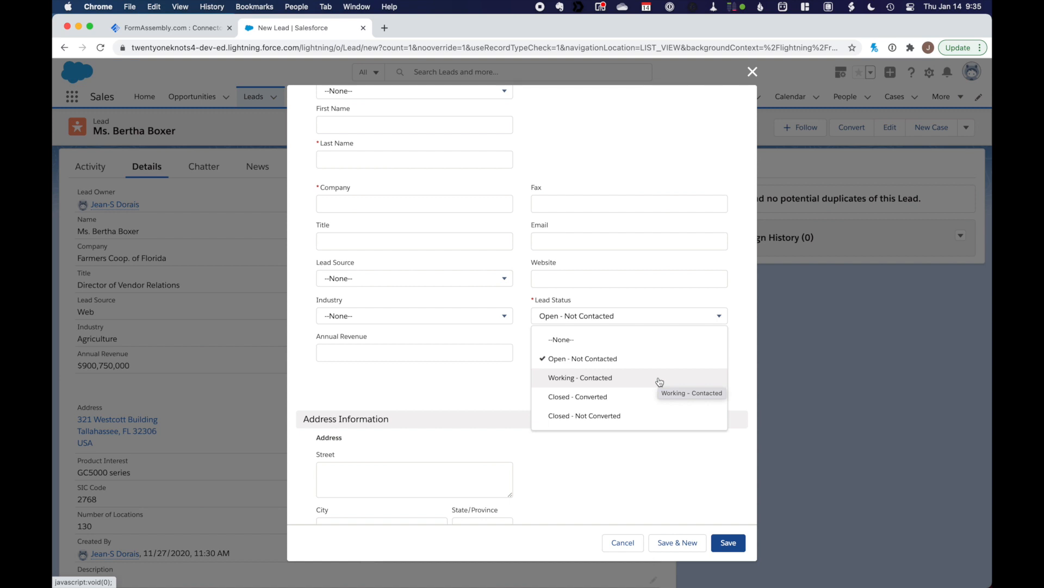
{"action": "mouse_move", "coordinate": [607, 383]}
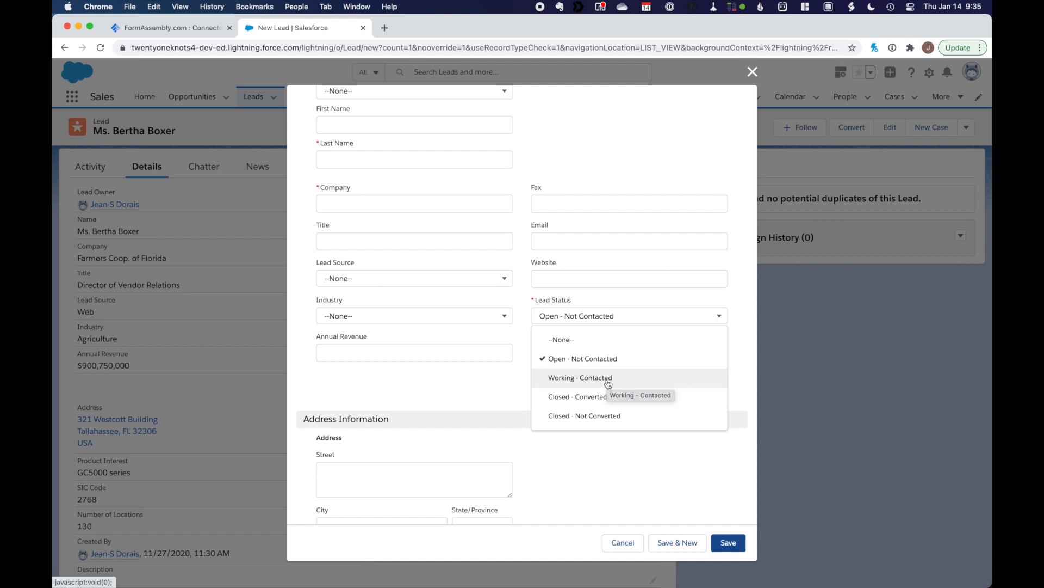
{"action": "mouse_move", "coordinate": [615, 386]}
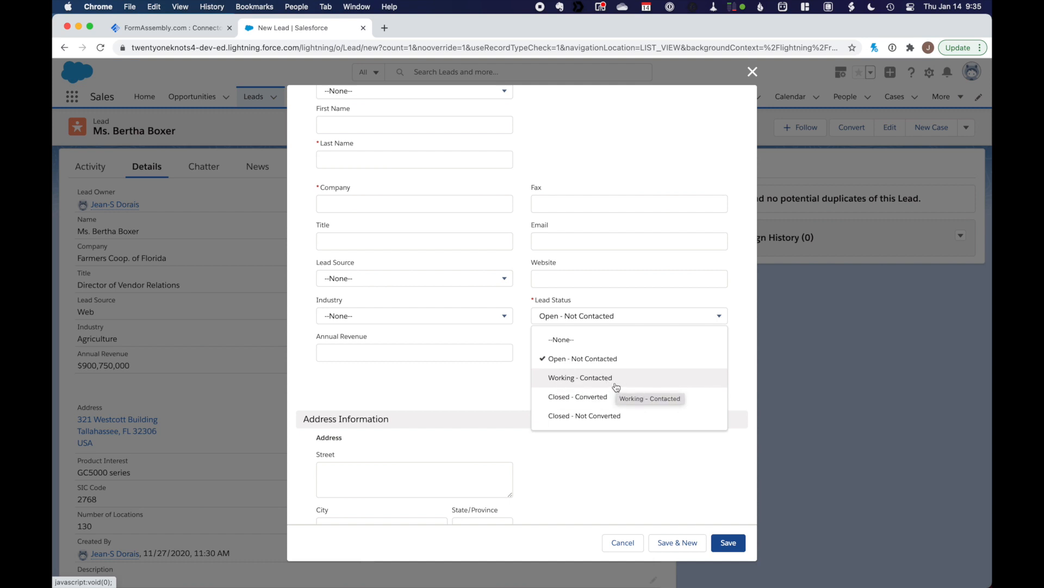
{"action": "mouse_move", "coordinate": [588, 303]}
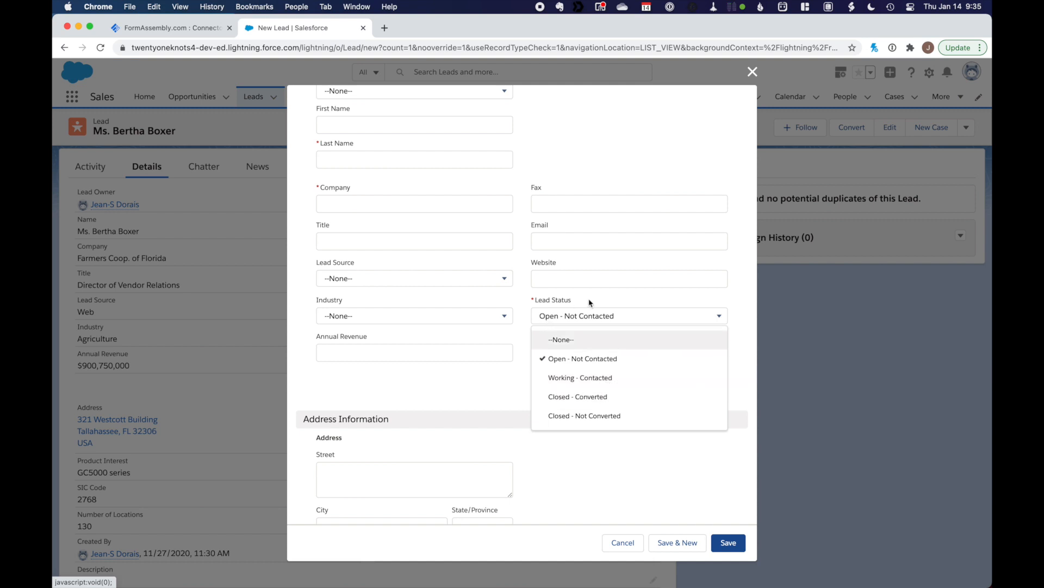
{"action": "mouse_move", "coordinate": [500, 448]}
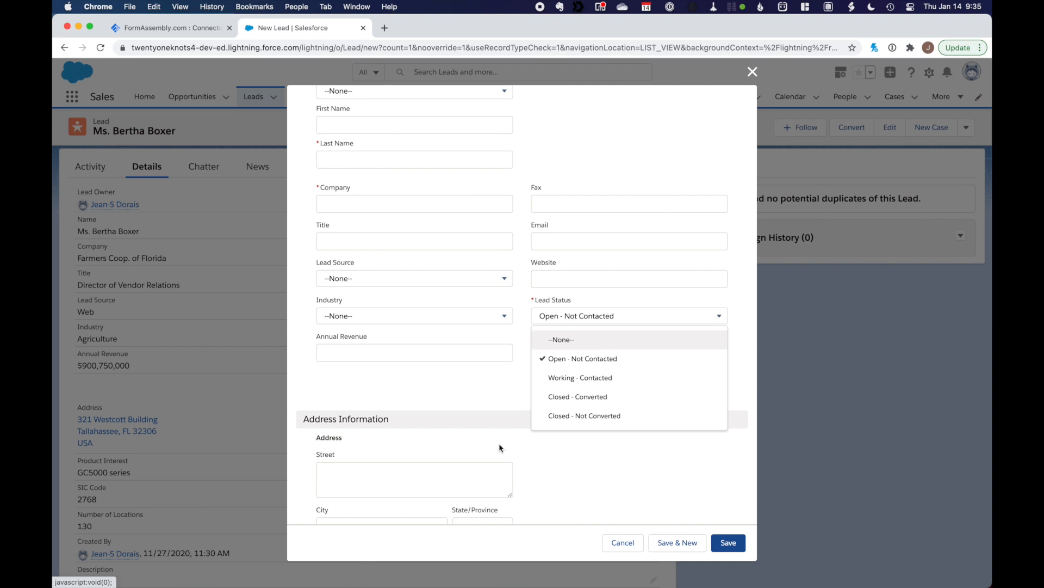
Return to the FormAssembly tab and enter the form builder's Add Content list
{"action": "left_click", "coordinate": [169, 28]}
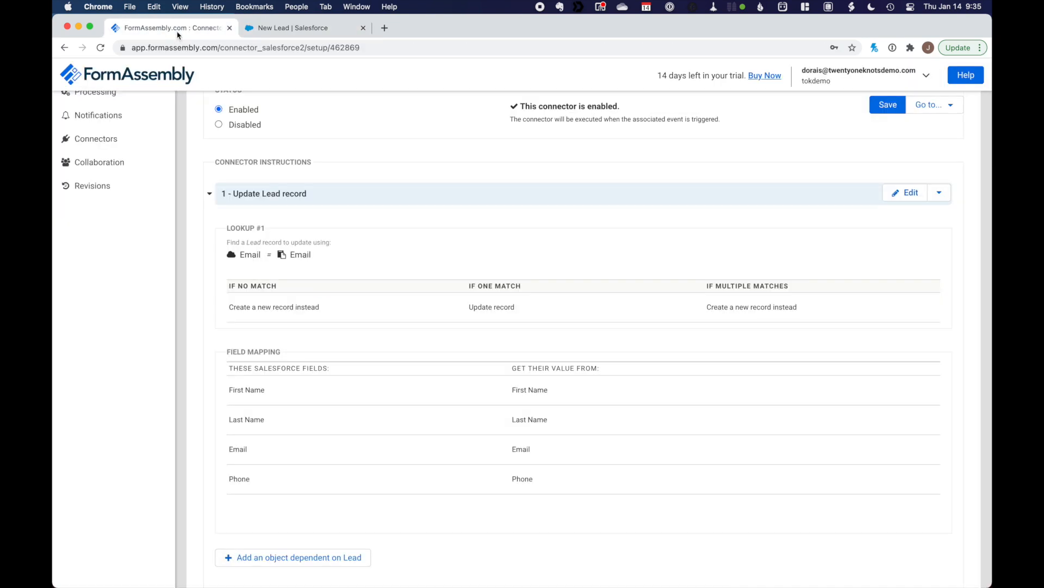
{"action": "scroll", "scroll_direction": "up", "scroll_amount": 3}
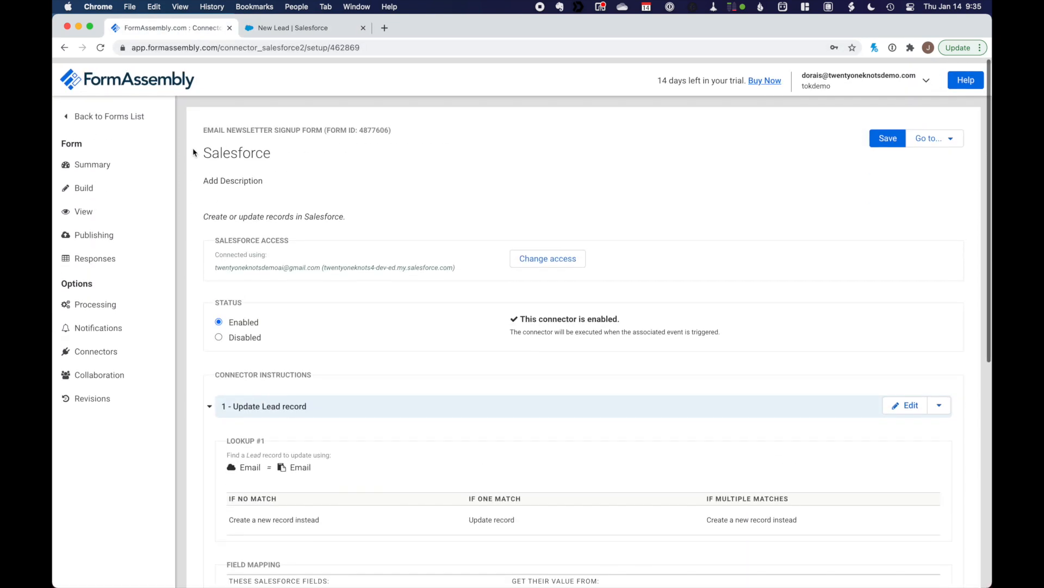
{"action": "left_click", "coordinate": [83, 183]}
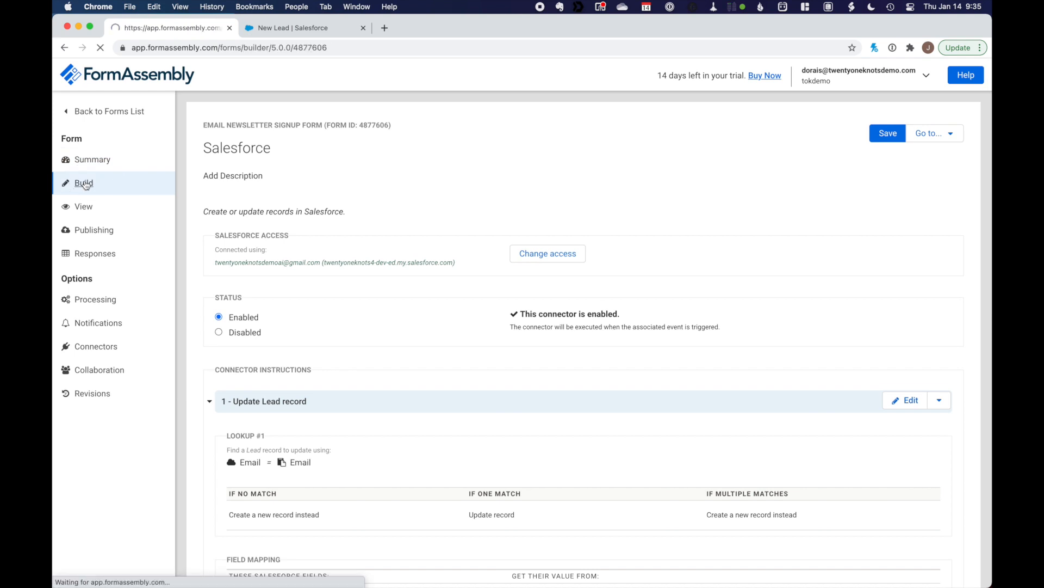
{"action": "left_click", "coordinate": [82, 183]}
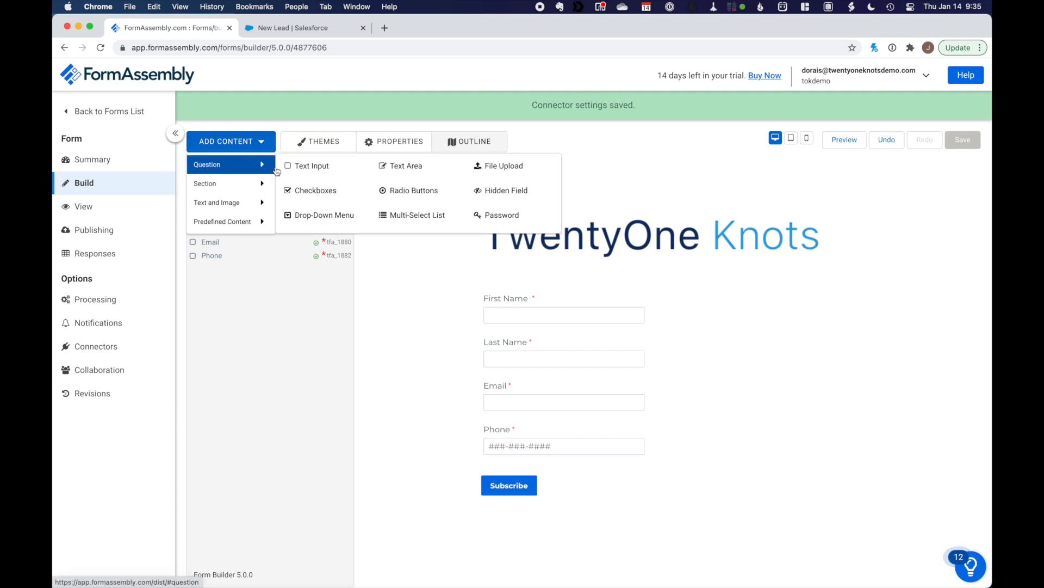
{"action": "mouse_move", "coordinate": [327, 168]}
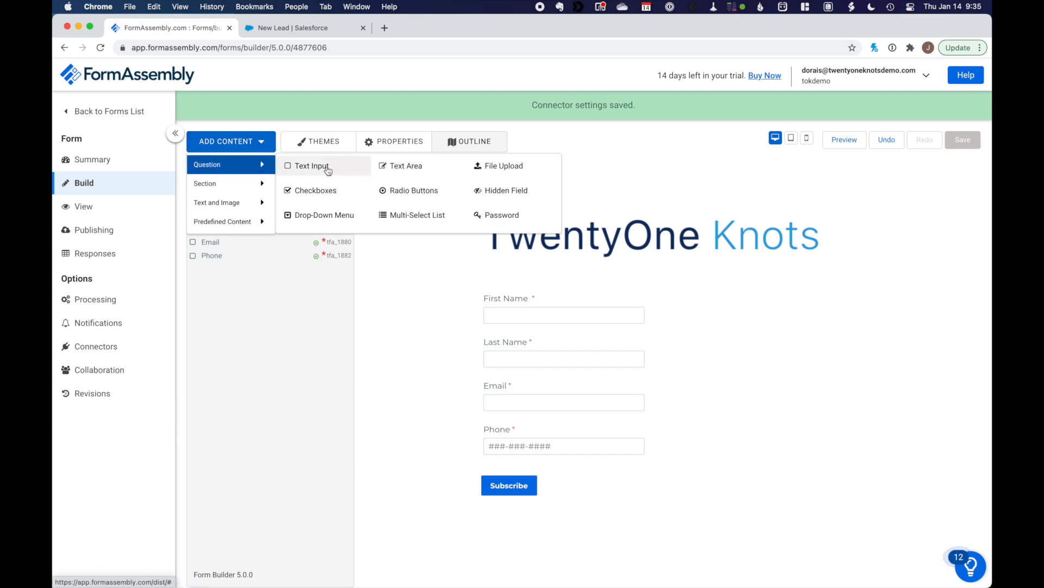
Add a Text Input question labelled Company between Last Name and Email
{"action": "left_click", "coordinate": [311, 166]}
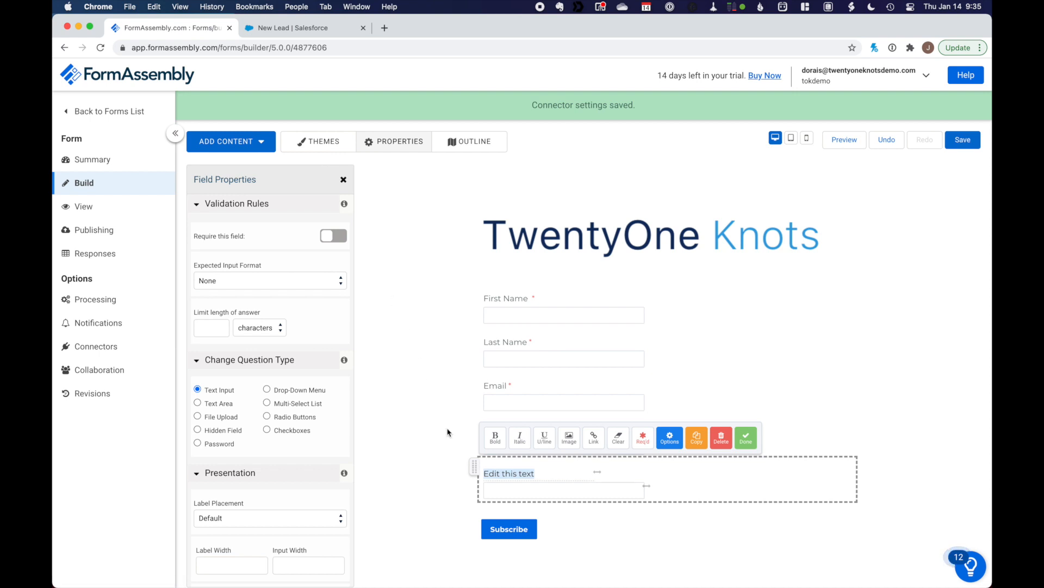
{"action": "type", "text": "Comp"}
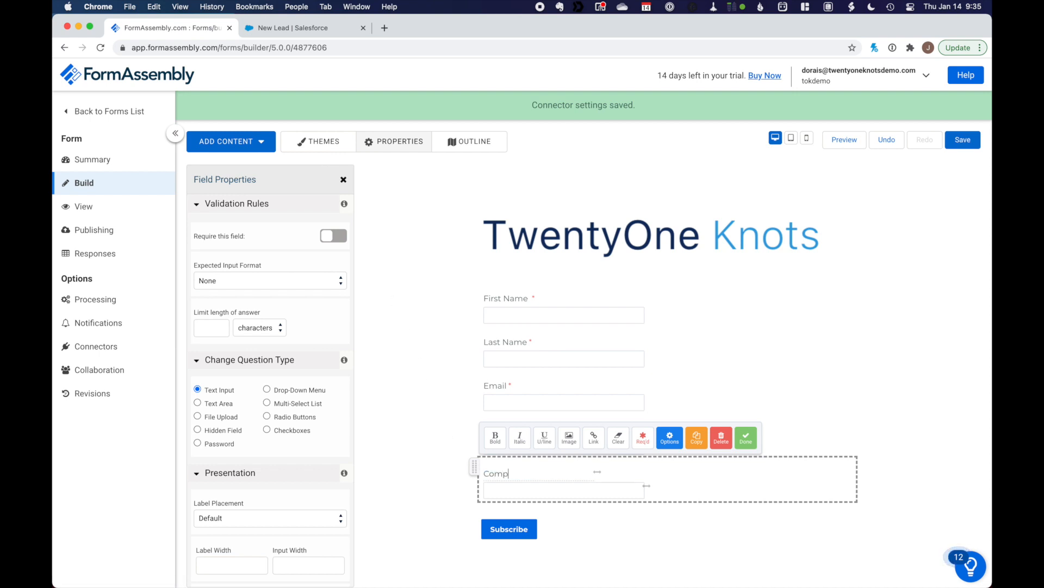
{"action": "type", "text": "any"}
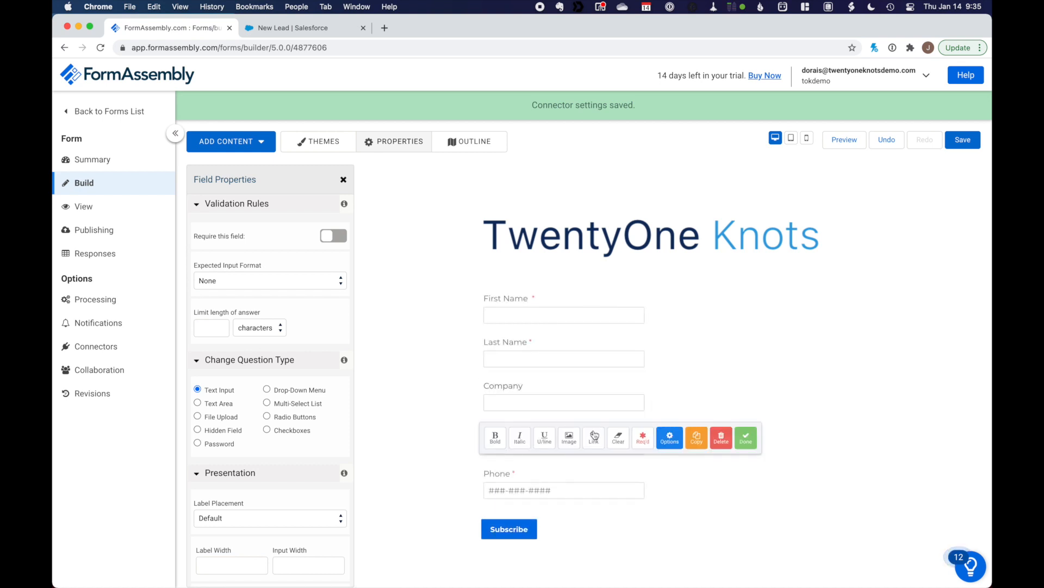
{"action": "left_click", "coordinate": [468, 141]}
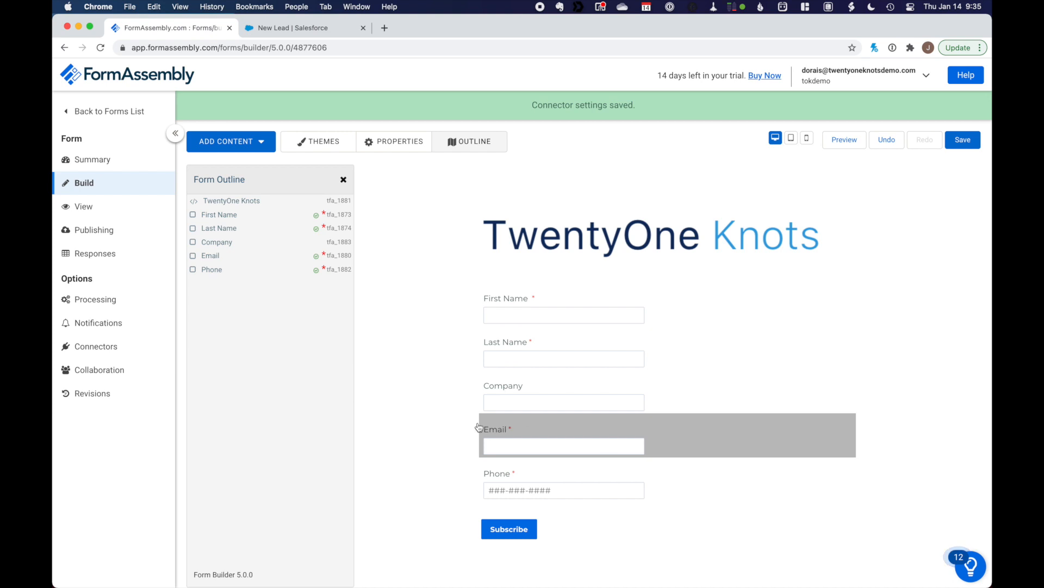
Add a Hidden Field to the form, checking the Salesforce New Lead form in between
{"action": "left_click", "coordinate": [231, 141]}
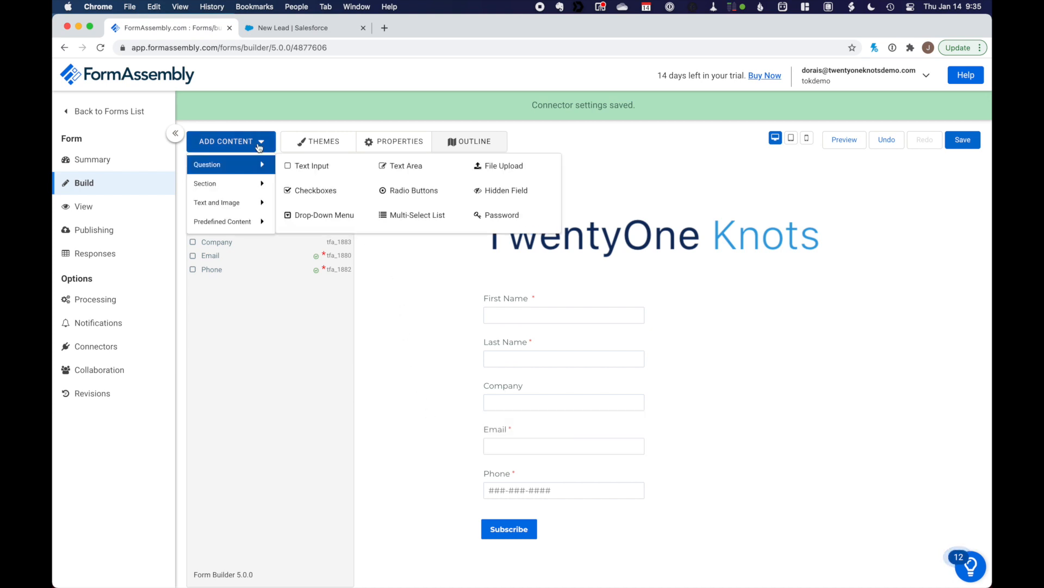
{"action": "mouse_move", "coordinate": [237, 163]}
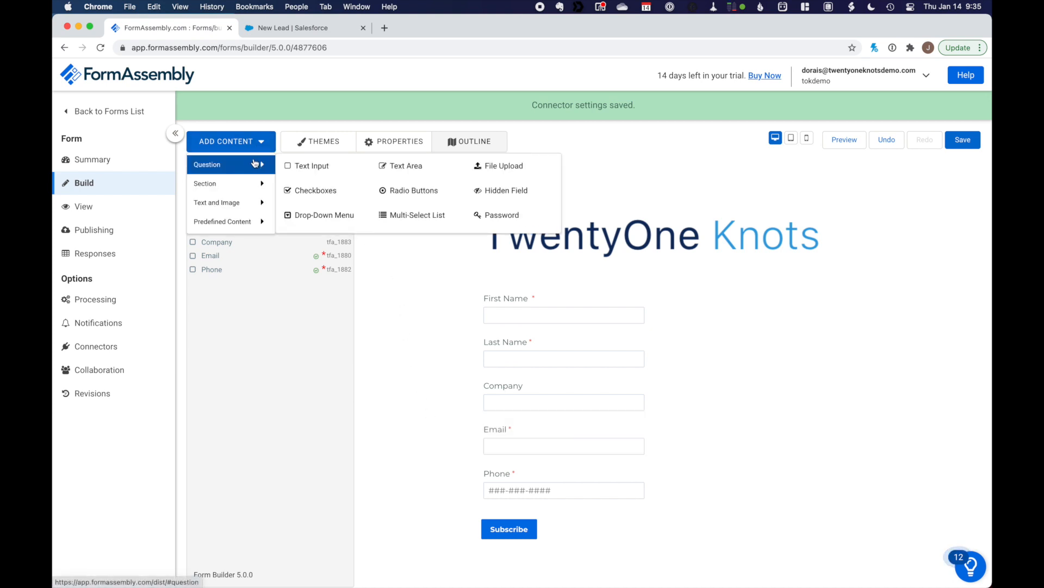
{"action": "mouse_move", "coordinate": [467, 181]}
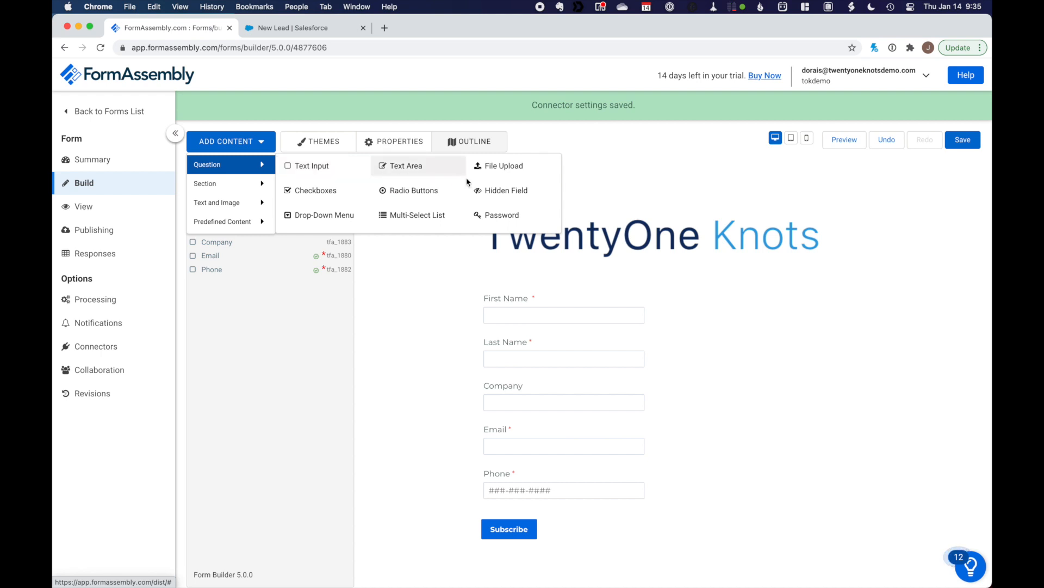
{"action": "mouse_move", "coordinate": [514, 193]}
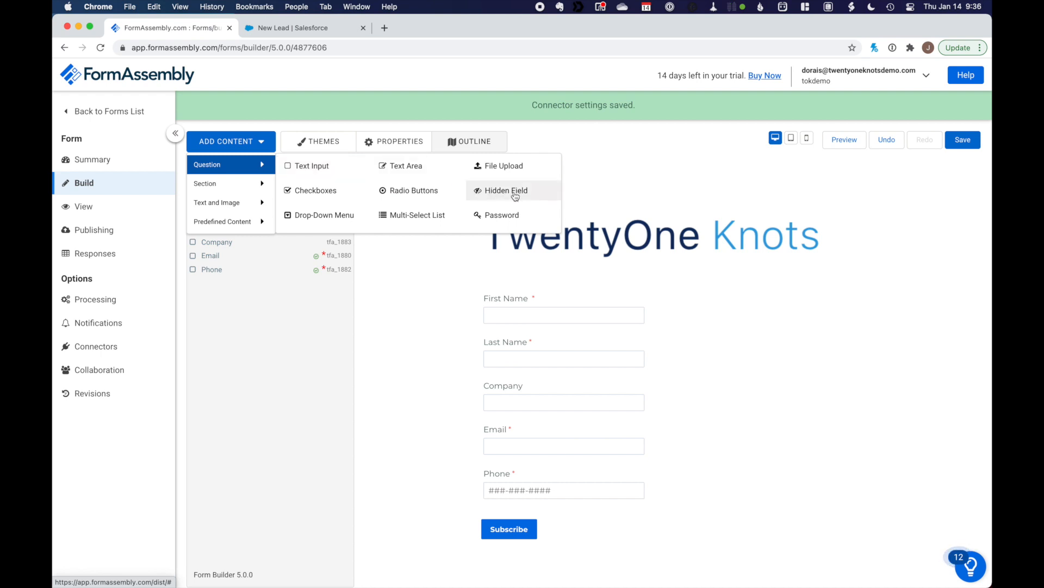
{"action": "left_click", "coordinate": [505, 190]}
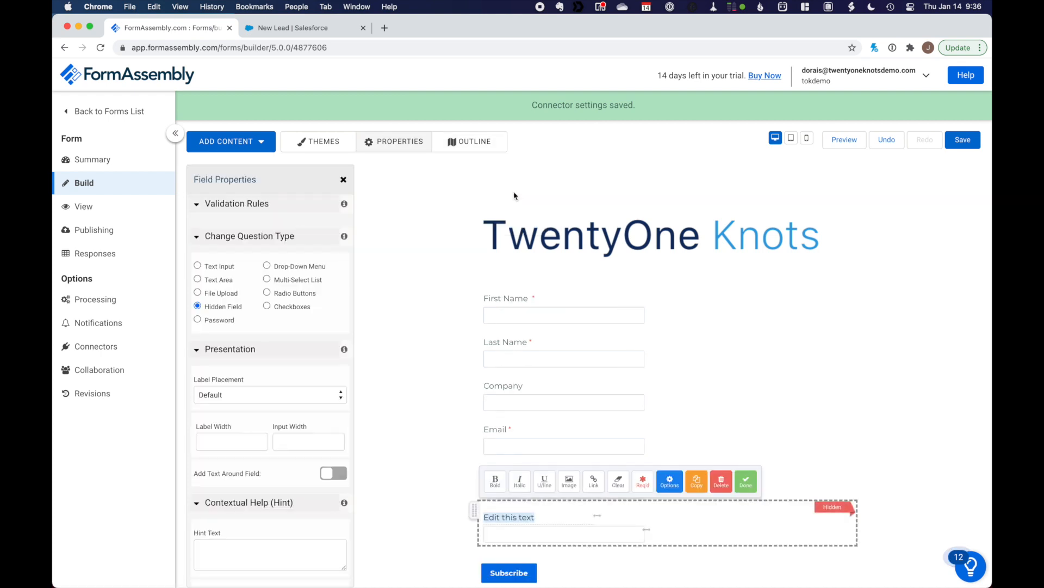
{"action": "mouse_move", "coordinate": [437, 545]}
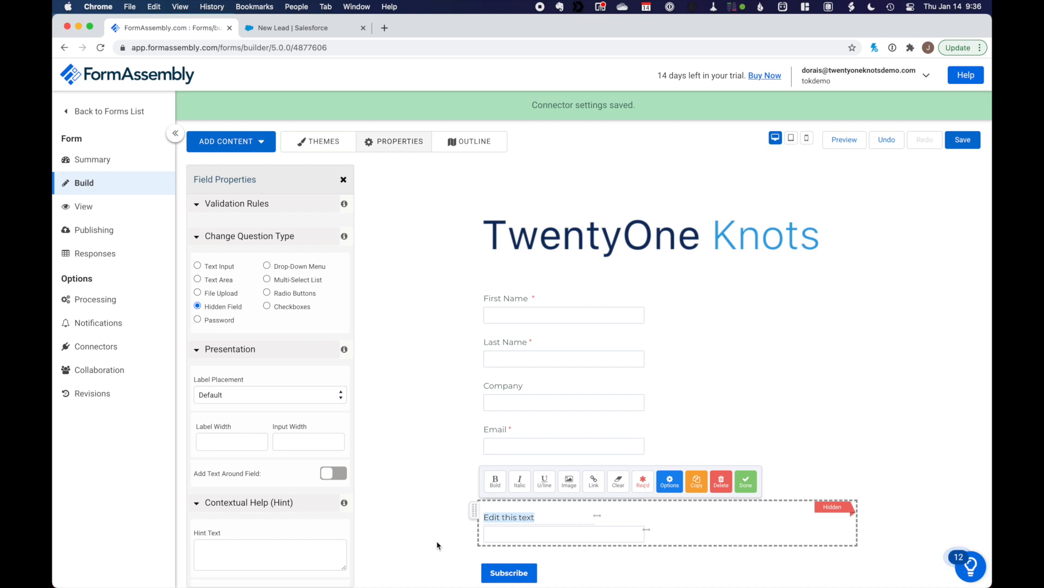
{"action": "left_click", "coordinate": [287, 27]}
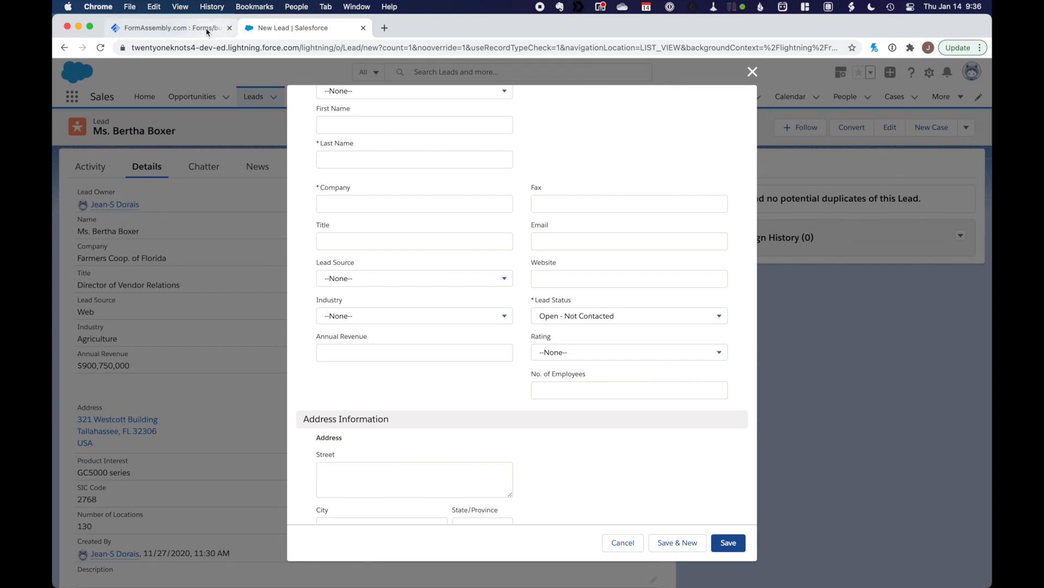
{"action": "left_click", "coordinate": [170, 27]}
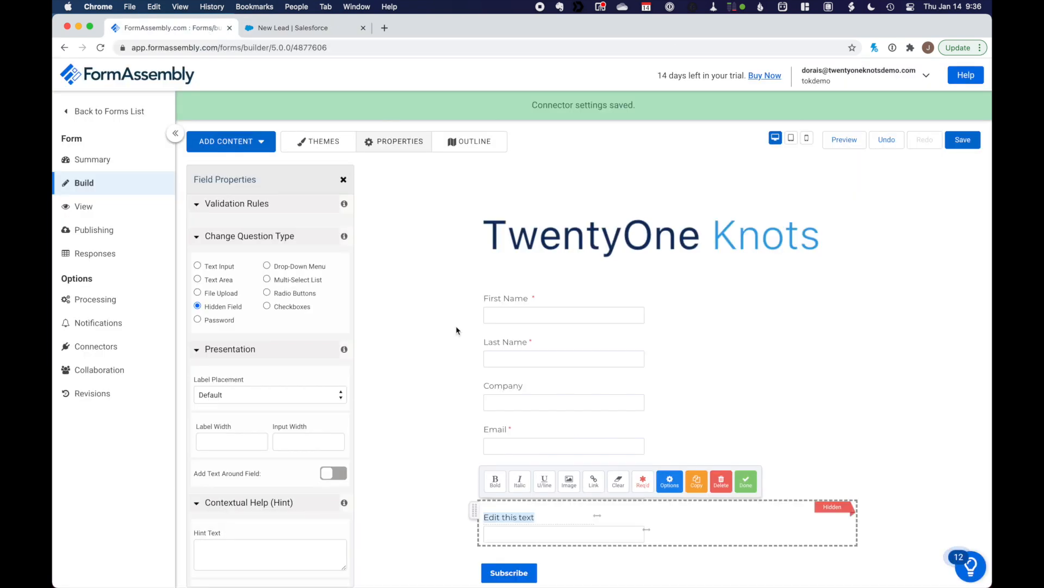
Label the hidden field Lead Status and scroll its Field Properties to Default Value
{"action": "type", "text": "Lead Status"}
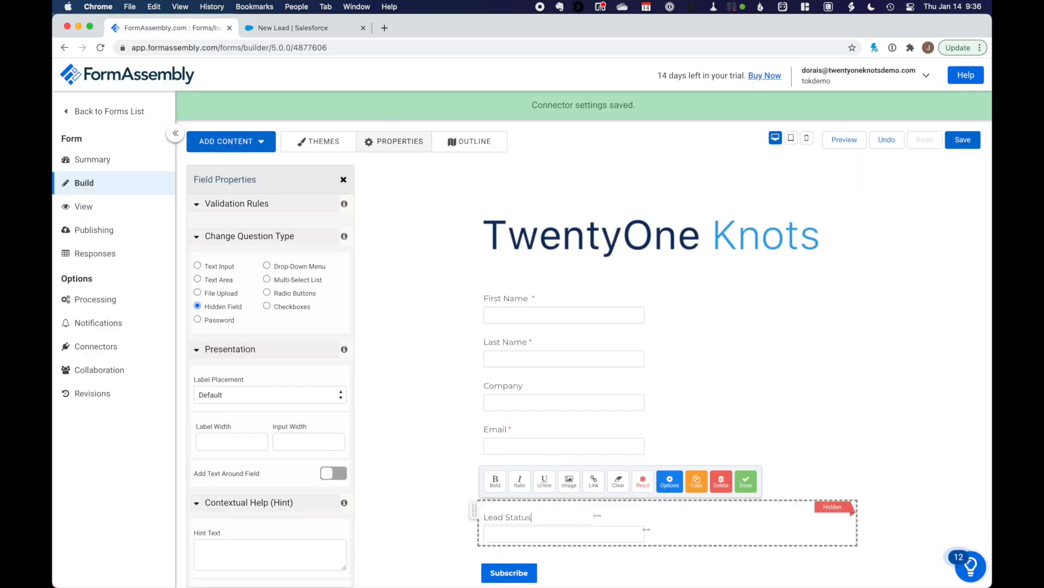
{"action": "mouse_move", "coordinate": [510, 527]}
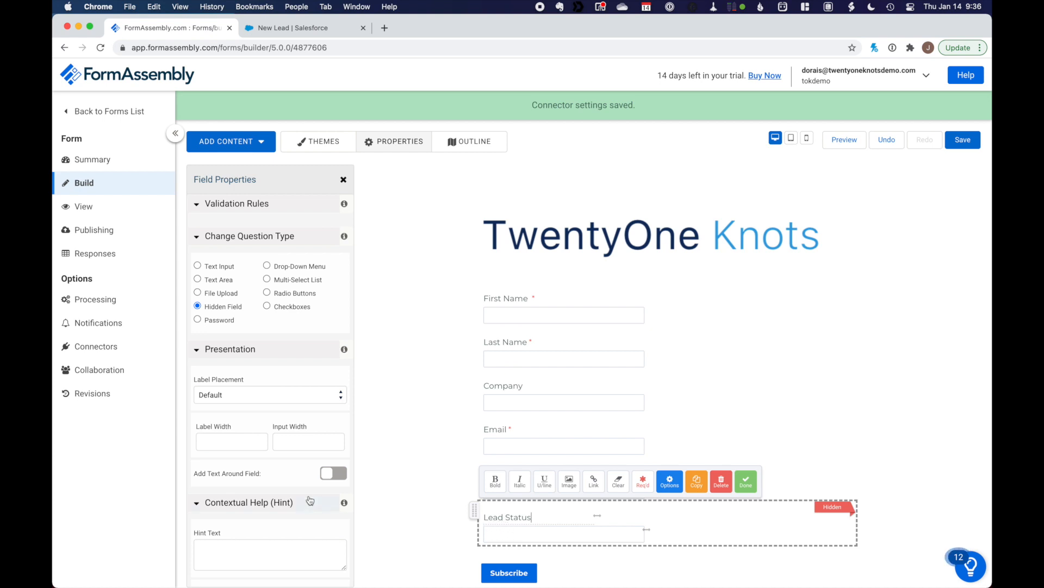
{"action": "scroll", "scroll_direction": "down", "scroll_amount": 3}
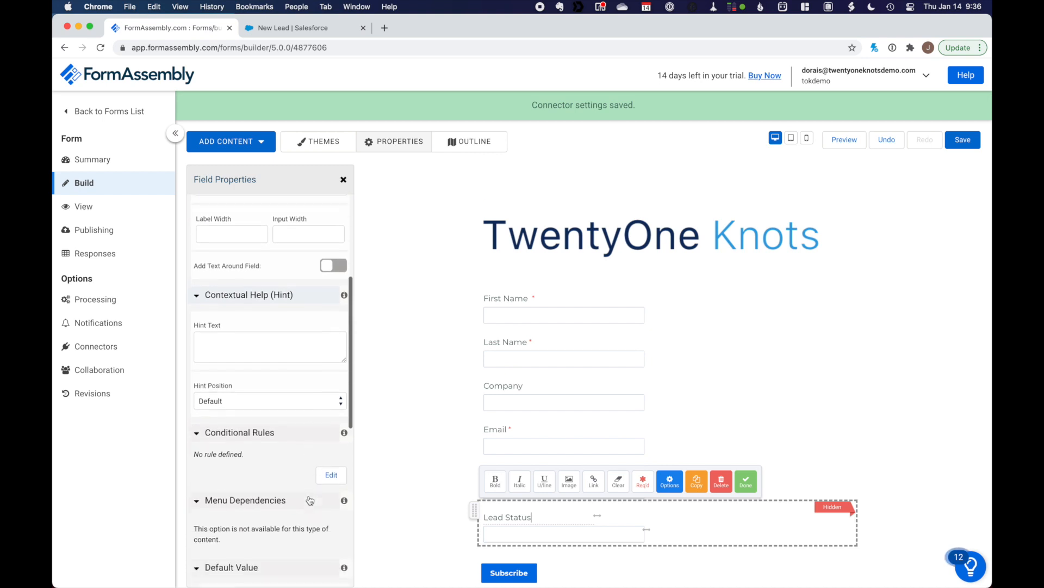
{"action": "scroll", "scroll_direction": "down", "scroll_amount": 3}
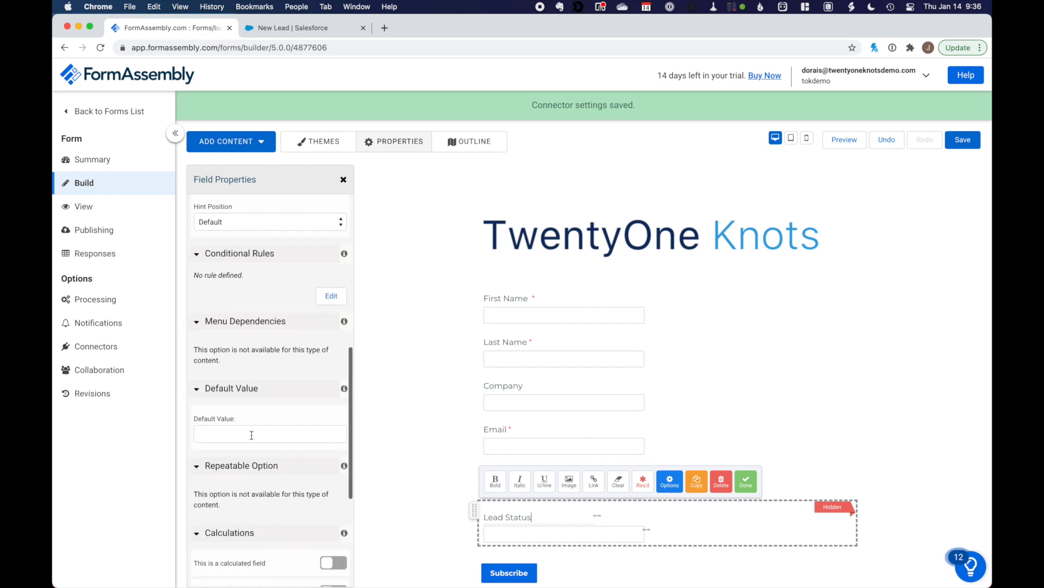
Check the Lead Status value names in Salesforce's New Lead form
{"action": "left_click", "coordinate": [269, 434]}
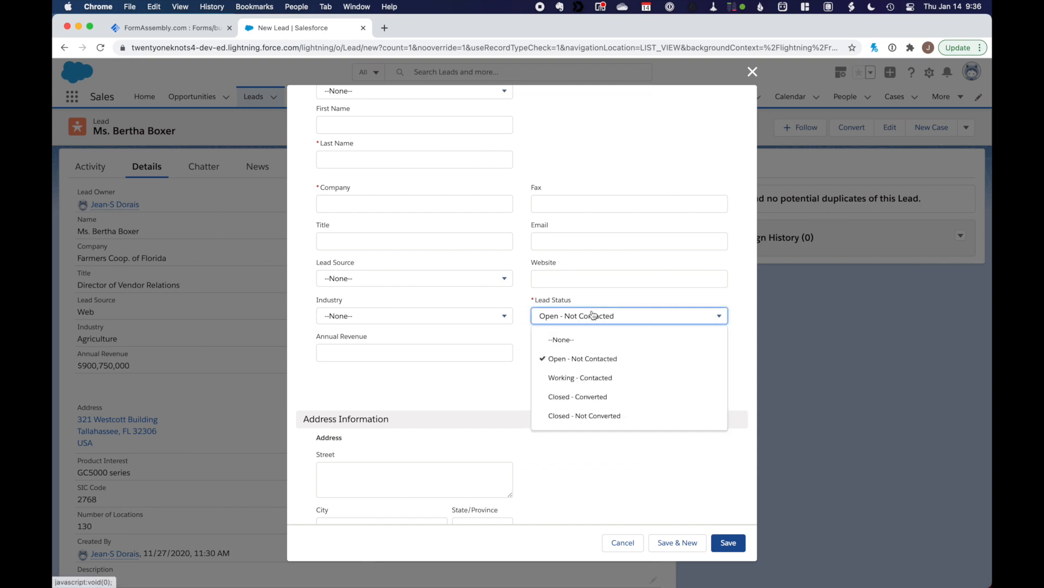
{"action": "mouse_move", "coordinate": [580, 377]}
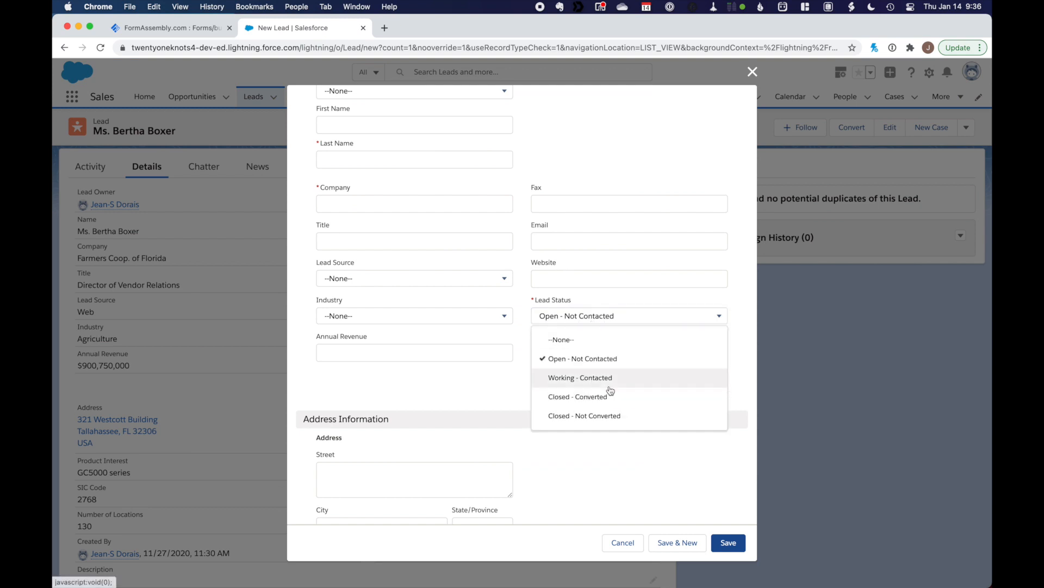
{"action": "mouse_move", "coordinate": [582, 359]}
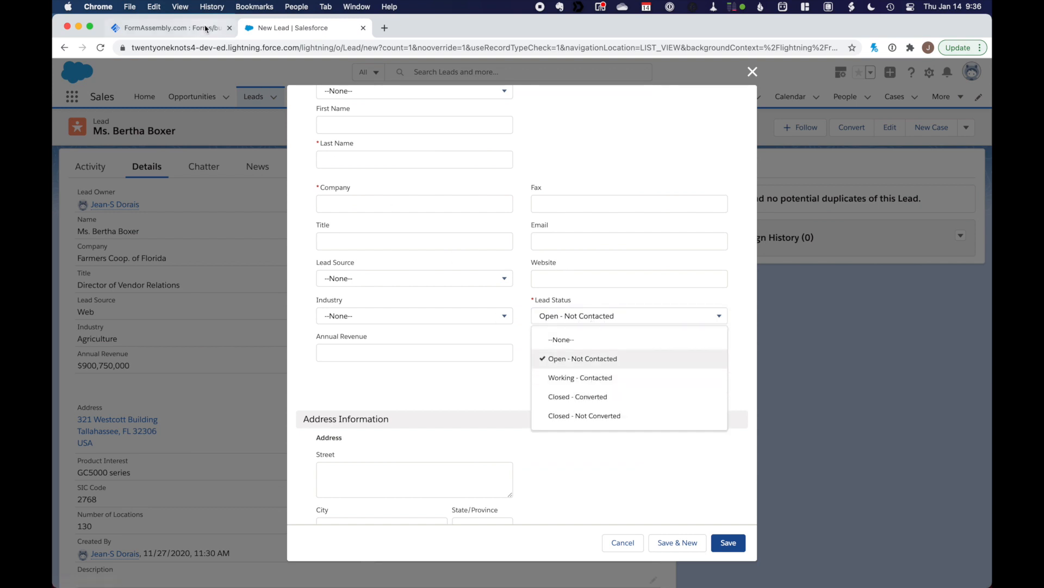
Set the hidden Lead Status field's default value to Working - Contacted
{"action": "left_click", "coordinate": [169, 27]}
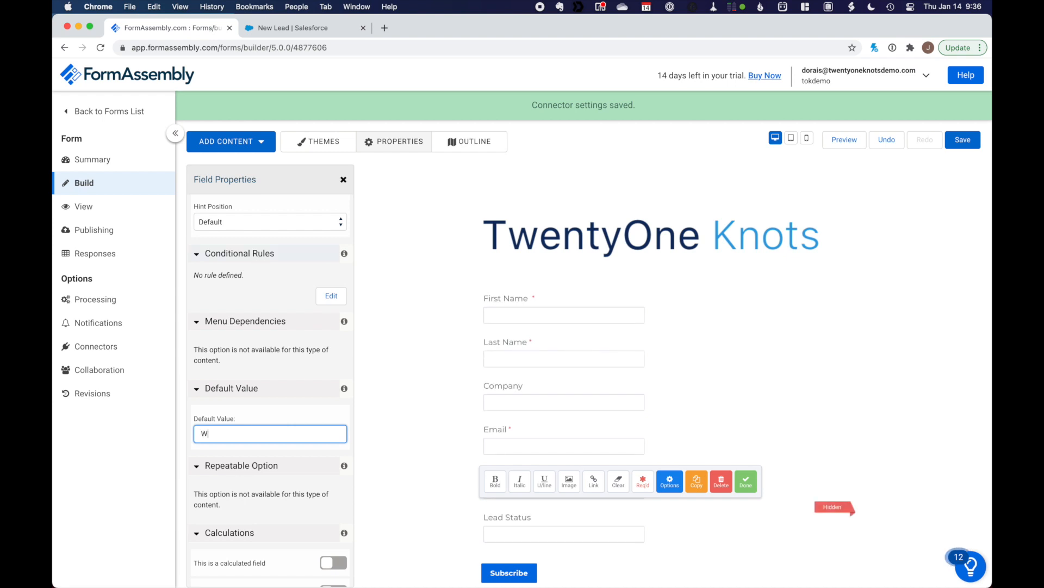
{"action": "type", "text": "orking -"}
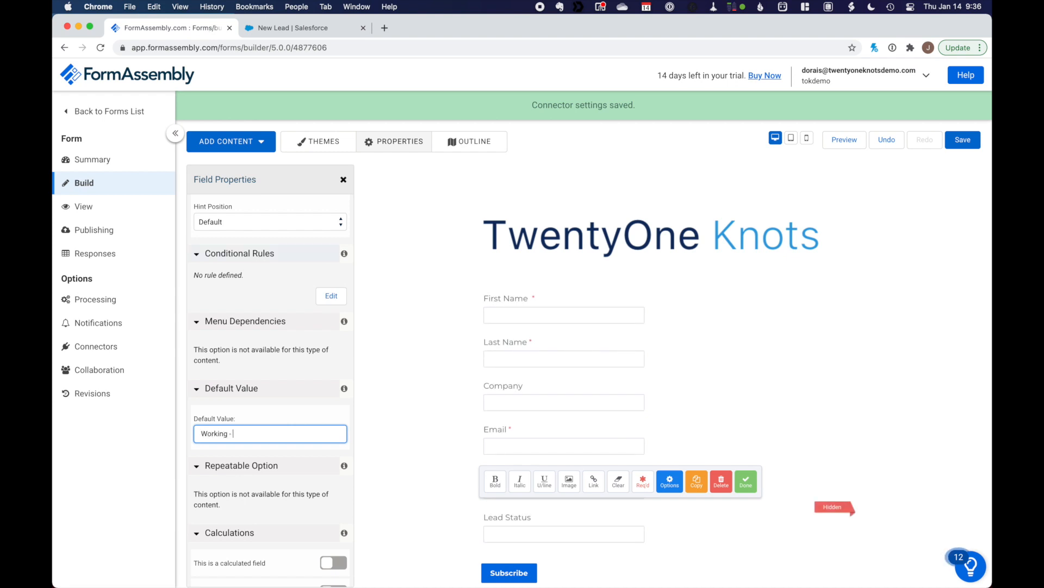
{"action": "type", "text": "Contacted"}
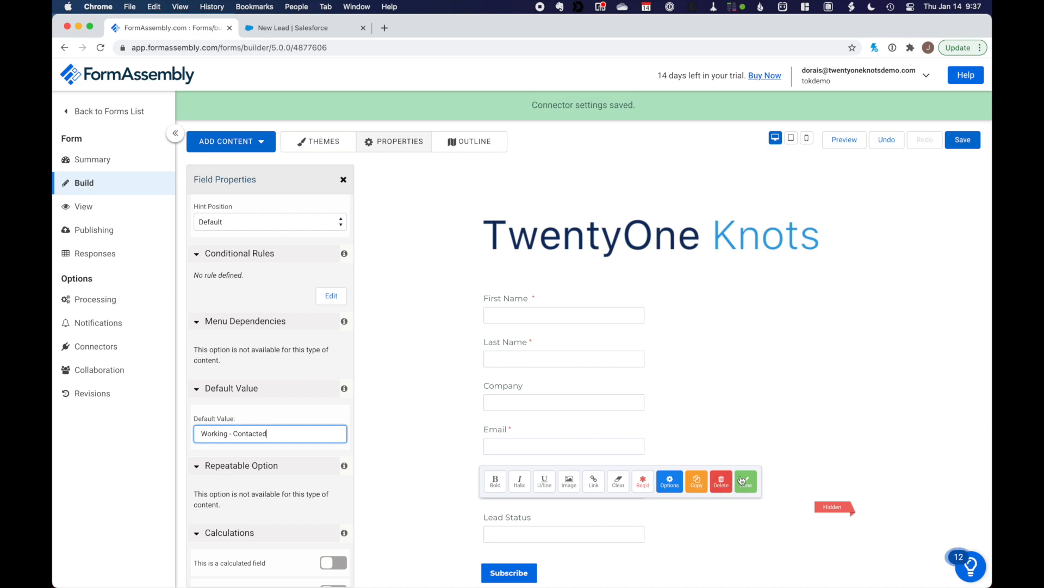
{"action": "left_click", "coordinate": [469, 141]}
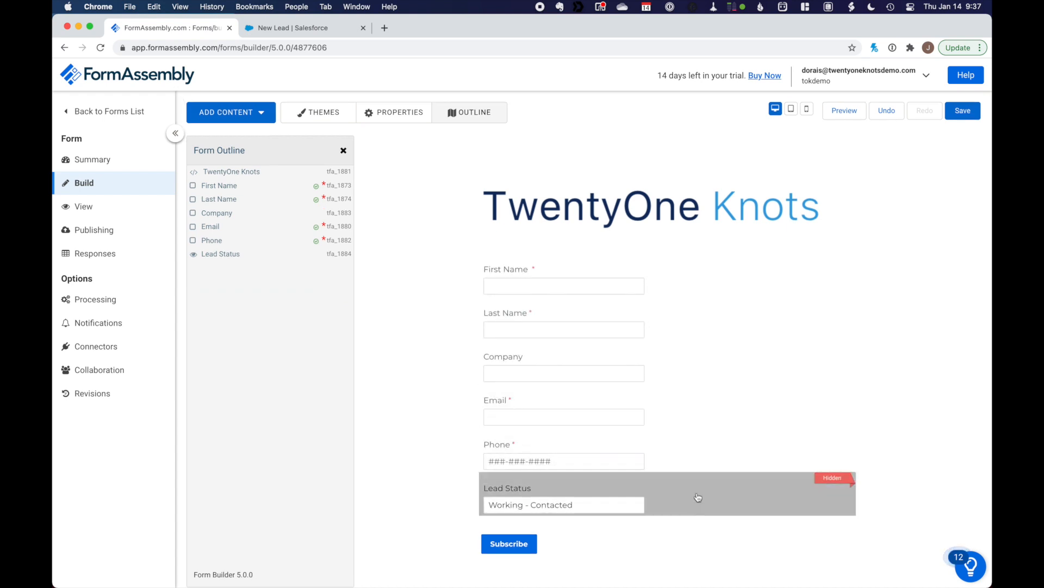
{"action": "mouse_move", "coordinate": [905, 160]}
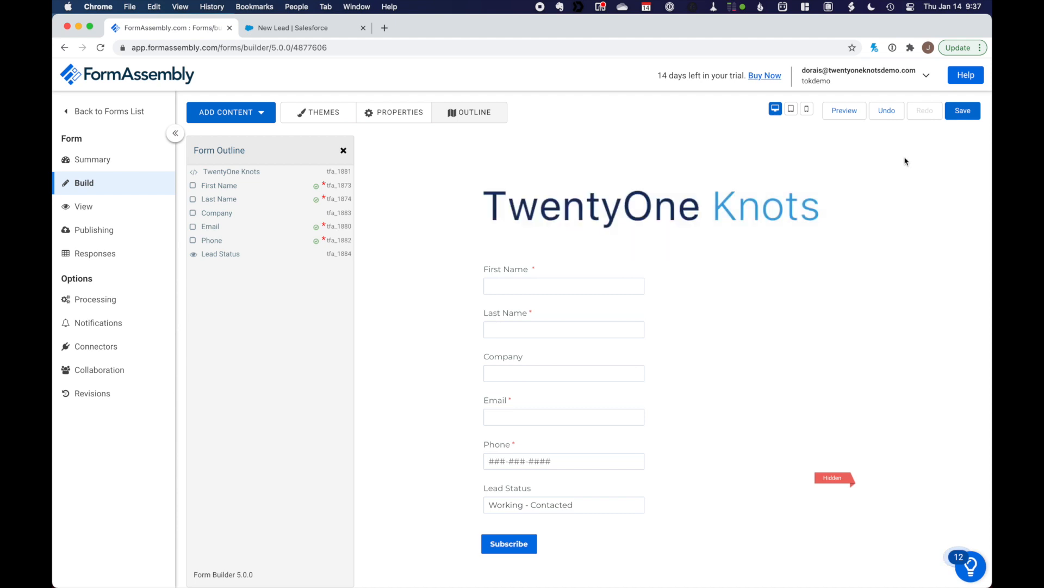
Save the form changes and go to the form's Connectors page
{"action": "left_click", "coordinate": [962, 111]}
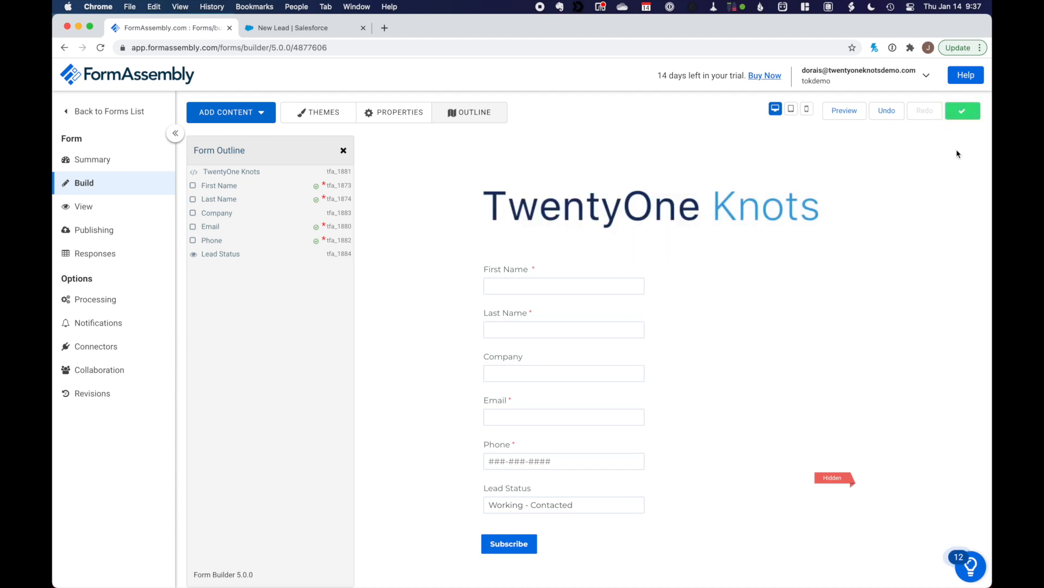
{"action": "left_click", "coordinate": [563, 285]}
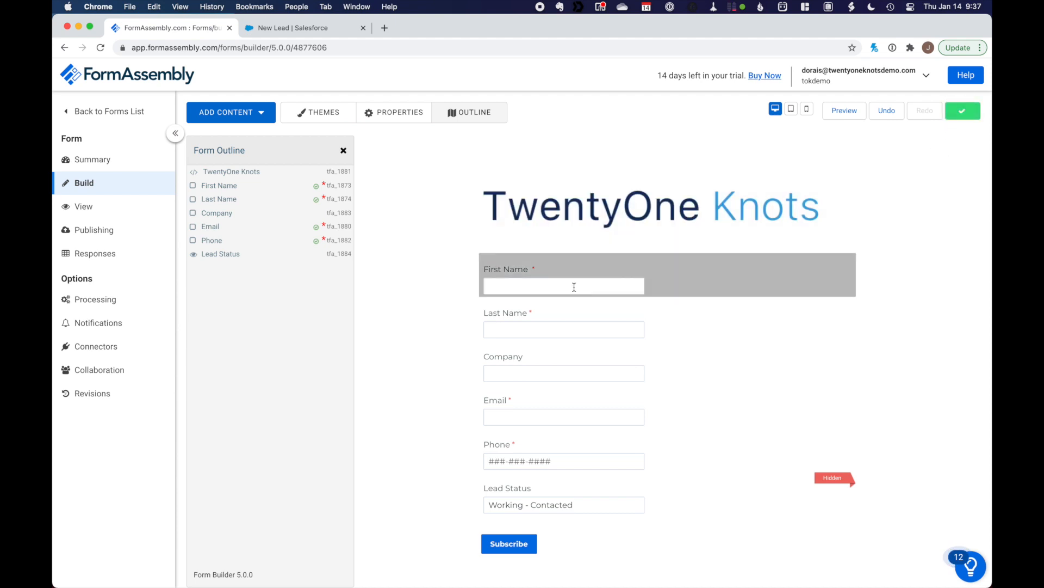
{"action": "left_click", "coordinate": [563, 372]}
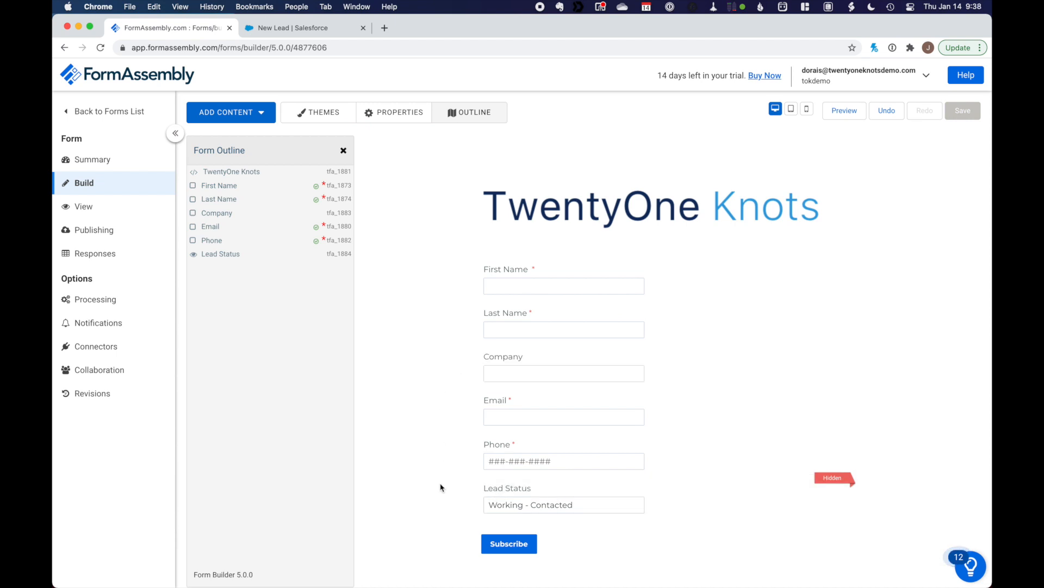
{"action": "left_click", "coordinate": [97, 346]}
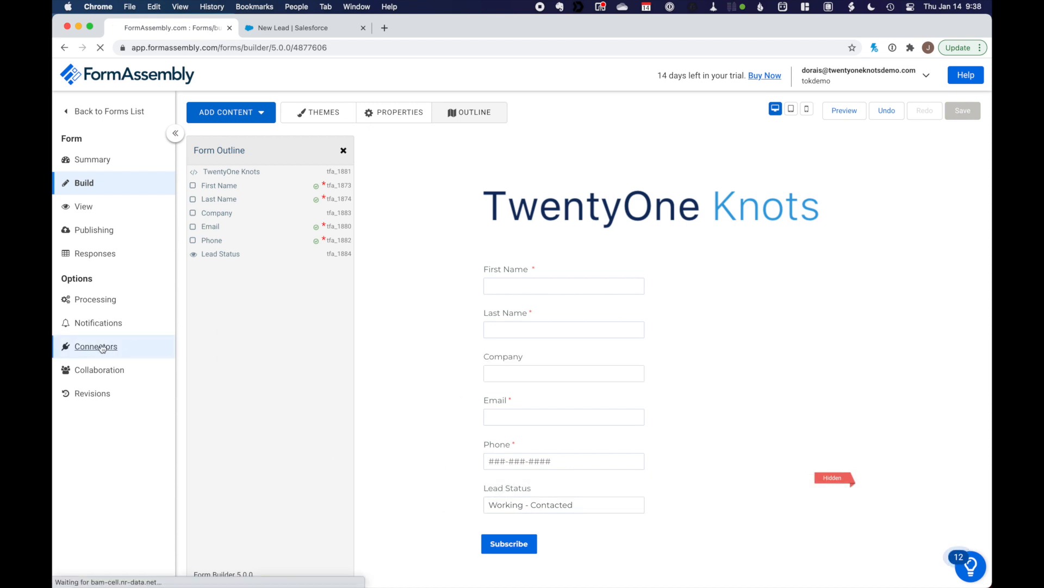
In the Salesforce connector configuration, map Company from the form's Company field
{"action": "left_click", "coordinate": [97, 347]}
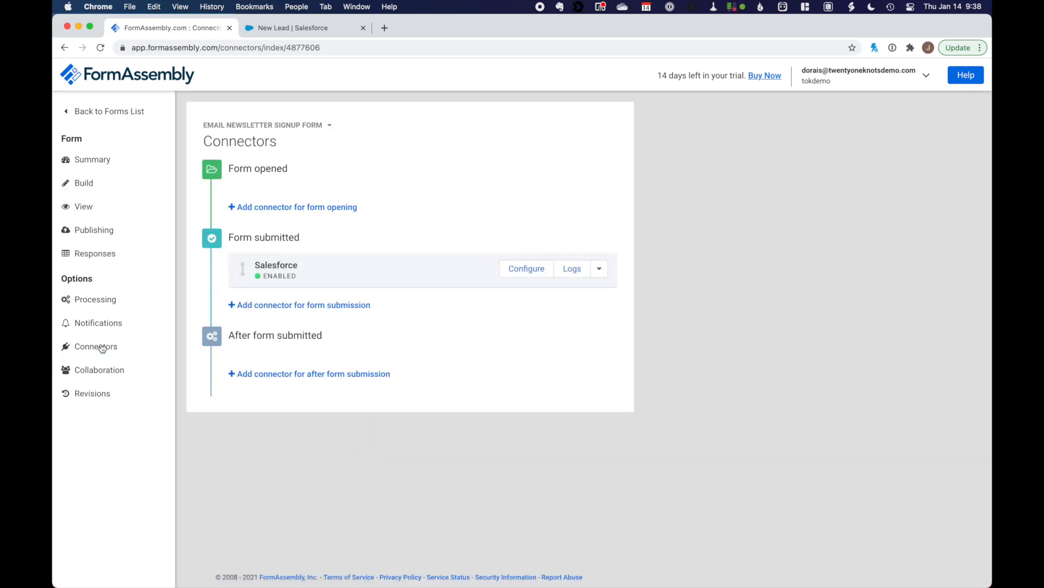
{"action": "mouse_move", "coordinate": [307, 273]}
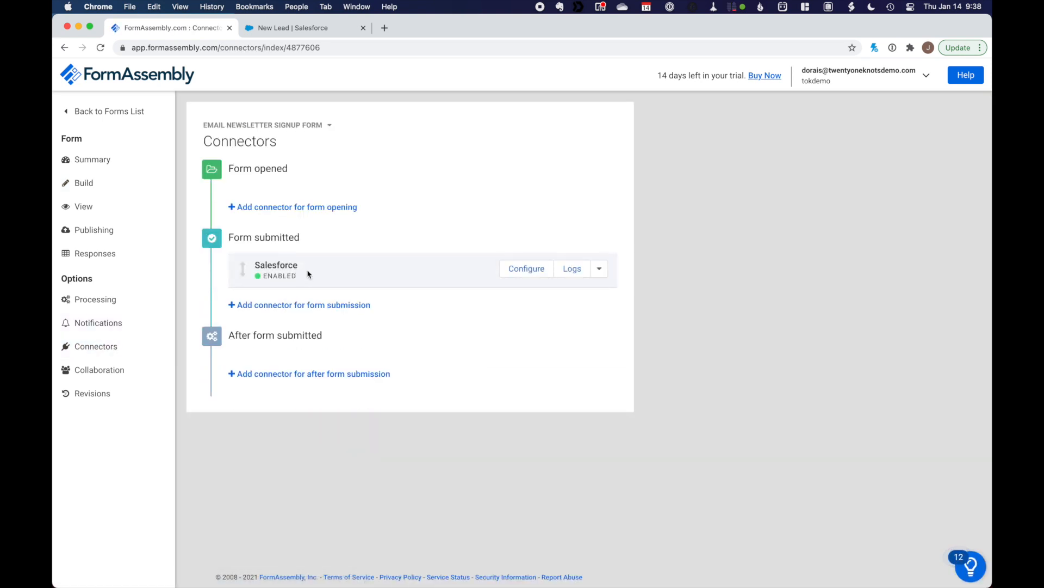
{"action": "left_click", "coordinate": [526, 268]}
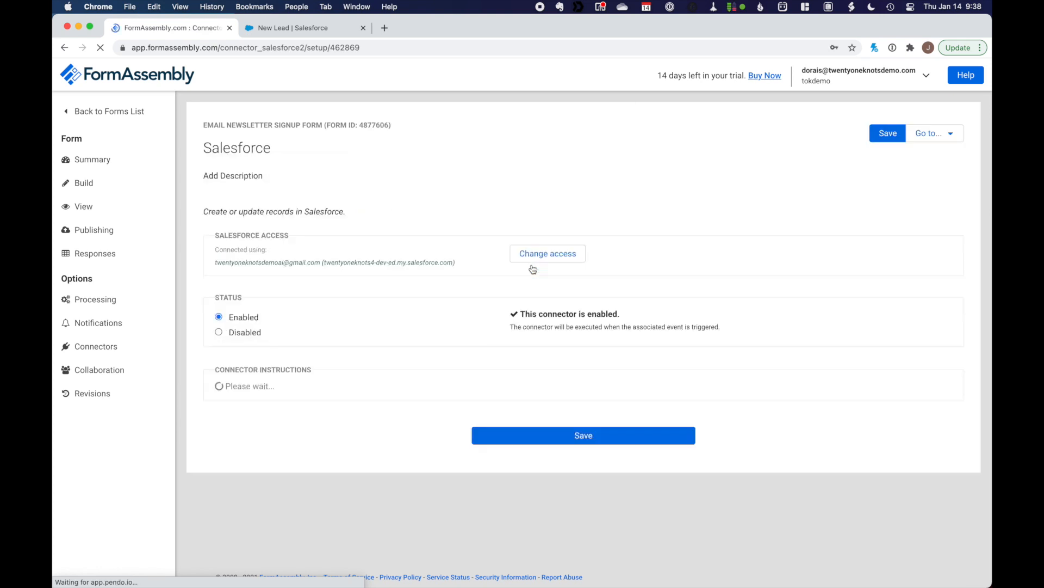
{"action": "scroll", "scroll_direction": "down", "scroll_amount": 3}
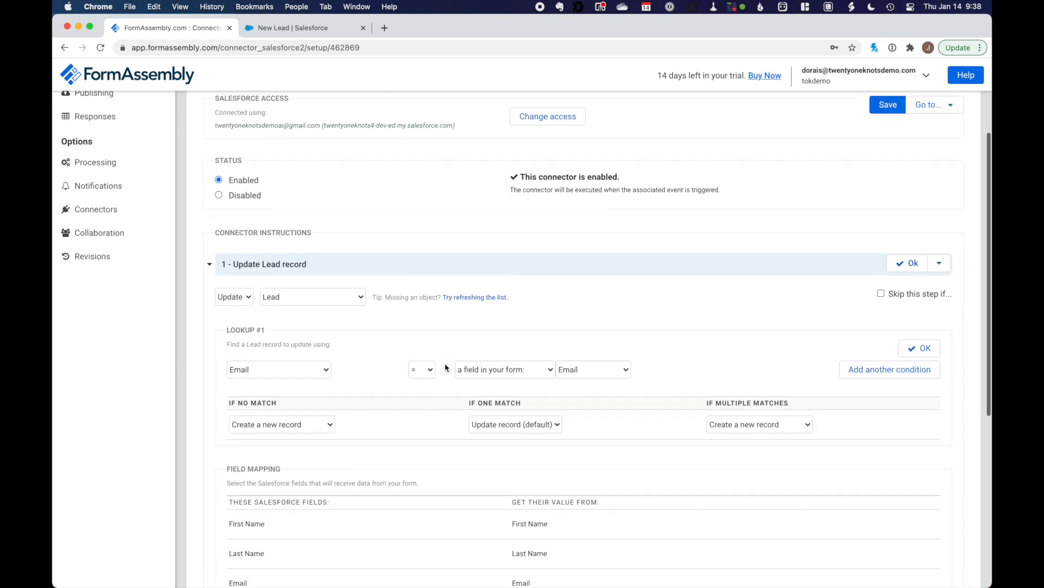
{"action": "scroll", "scroll_direction": "down", "scroll_amount": 3}
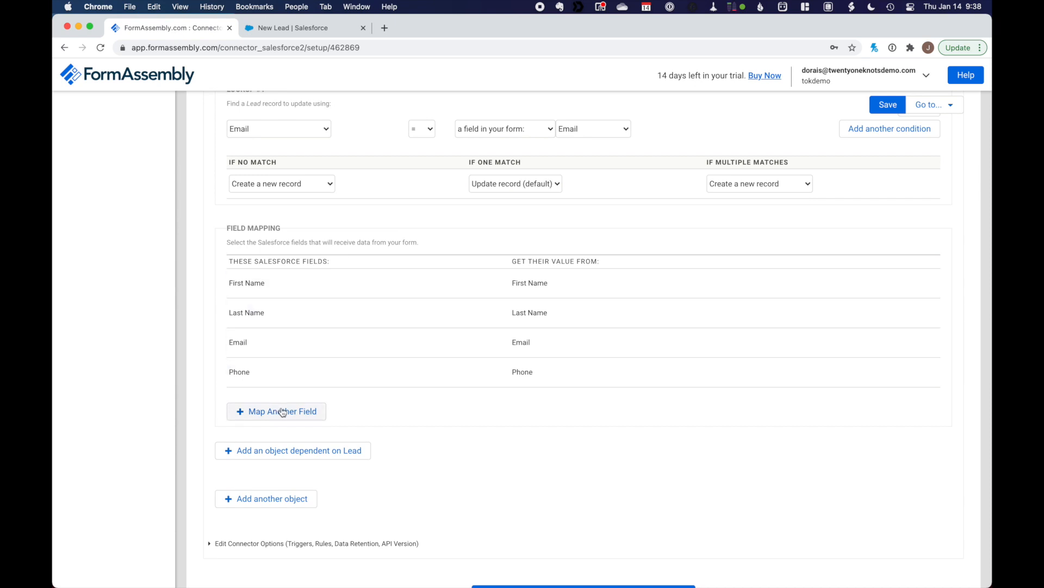
{"action": "left_click", "coordinate": [276, 411]}
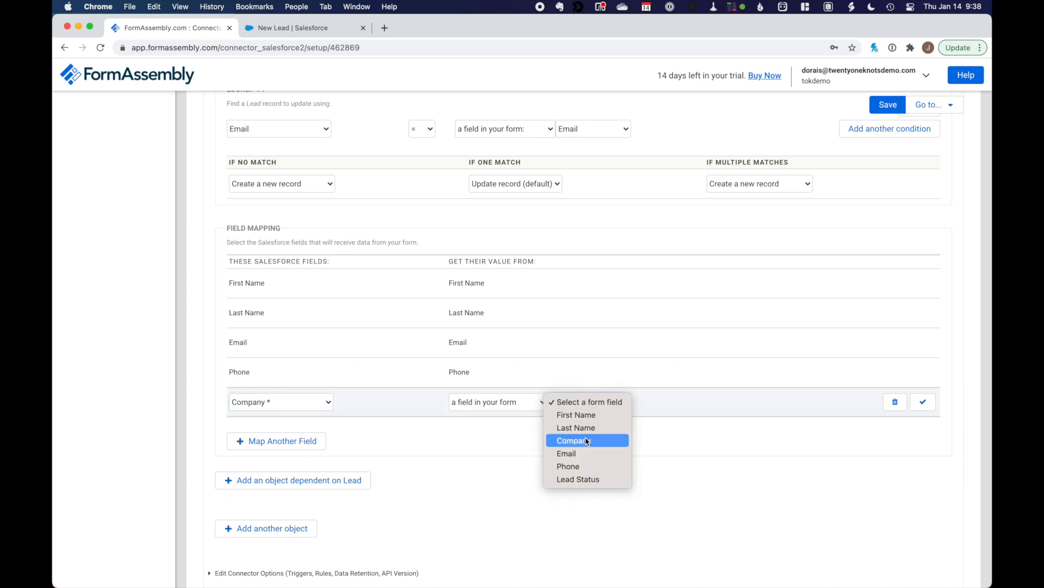
{"action": "left_click", "coordinate": [573, 439]}
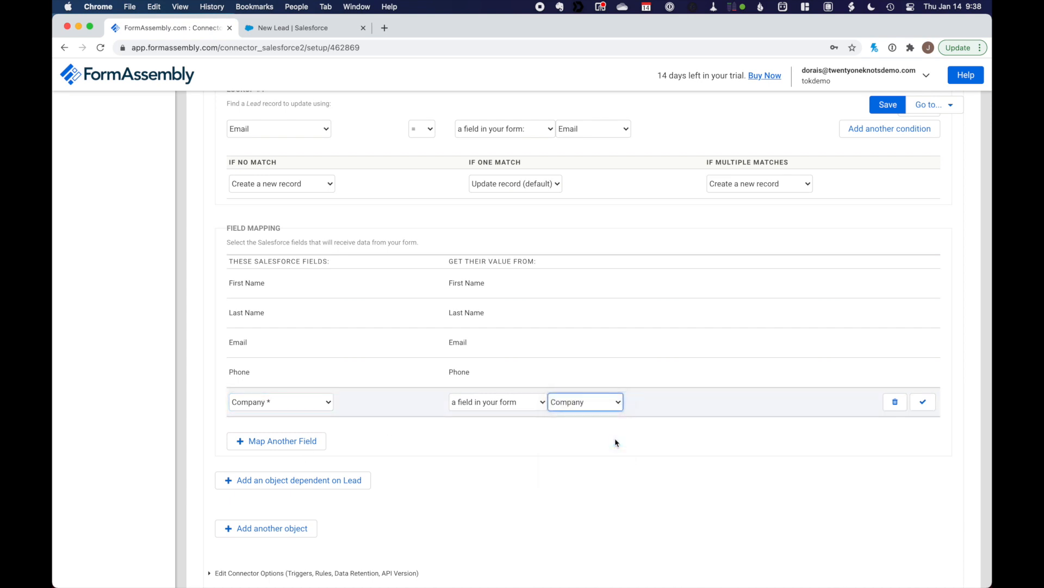
{"action": "left_click", "coordinate": [923, 401]}
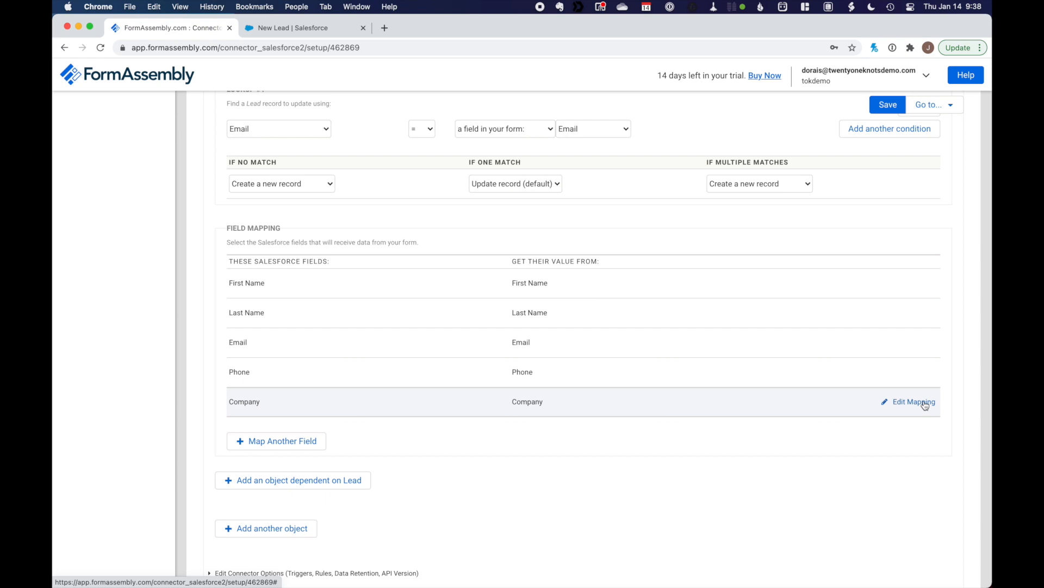
Map Salesforce Status from the form's hidden Lead Status field and confirm it
{"action": "left_click", "coordinate": [282, 440]}
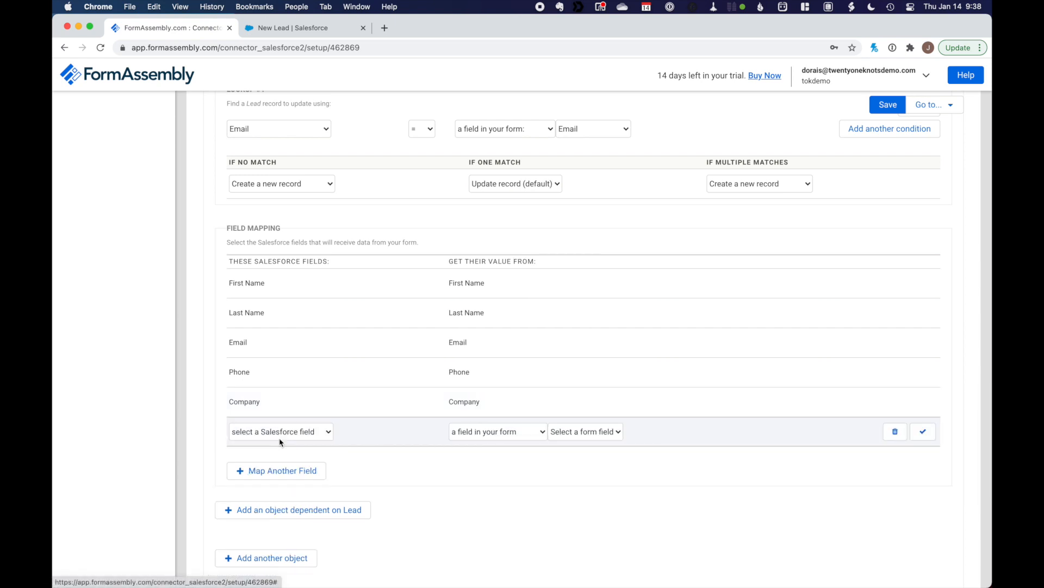
{"action": "left_click", "coordinate": [280, 431]}
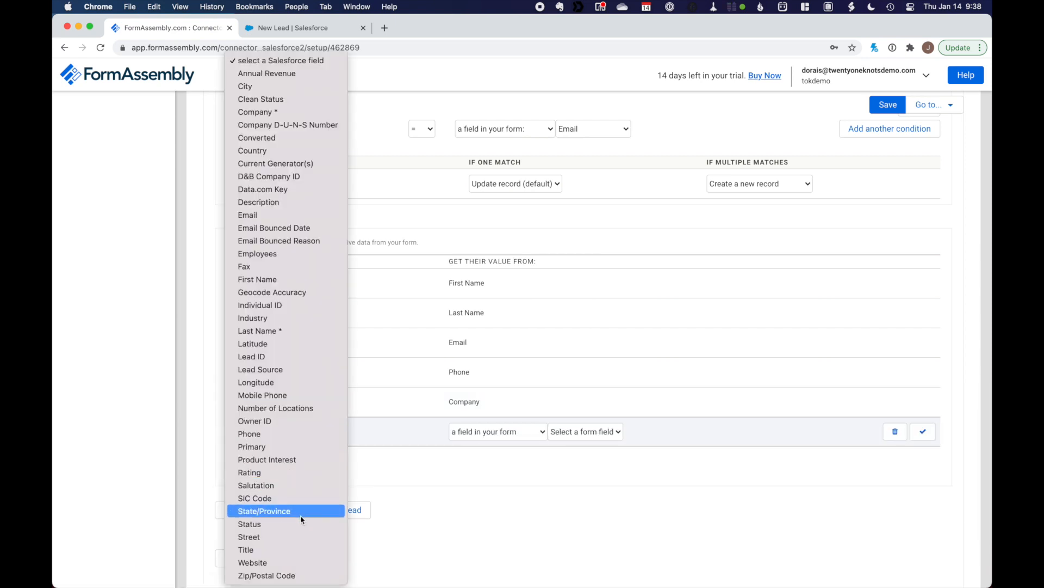
{"action": "left_click", "coordinate": [249, 523]}
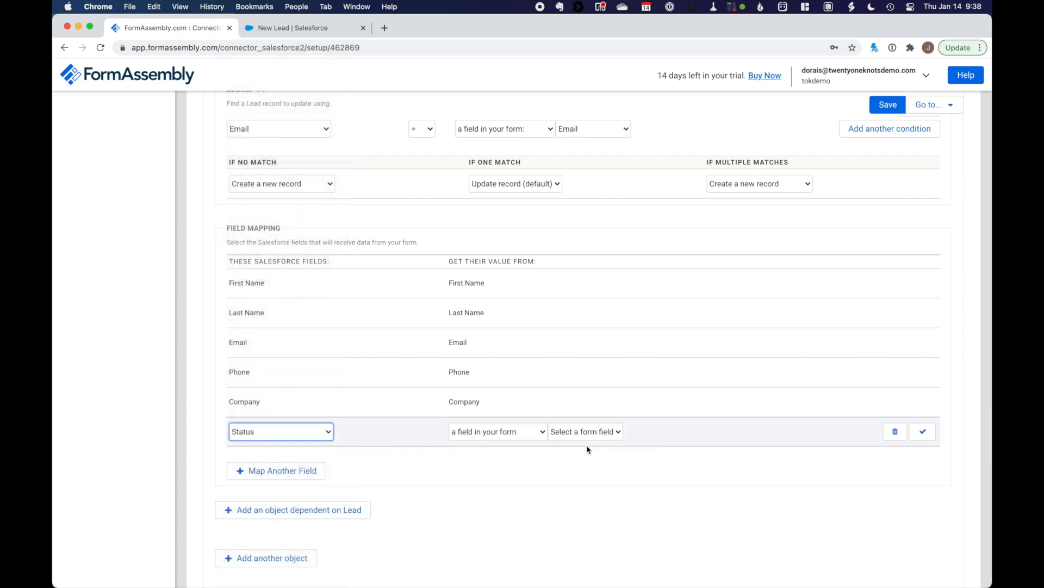
{"action": "left_click", "coordinate": [585, 431]}
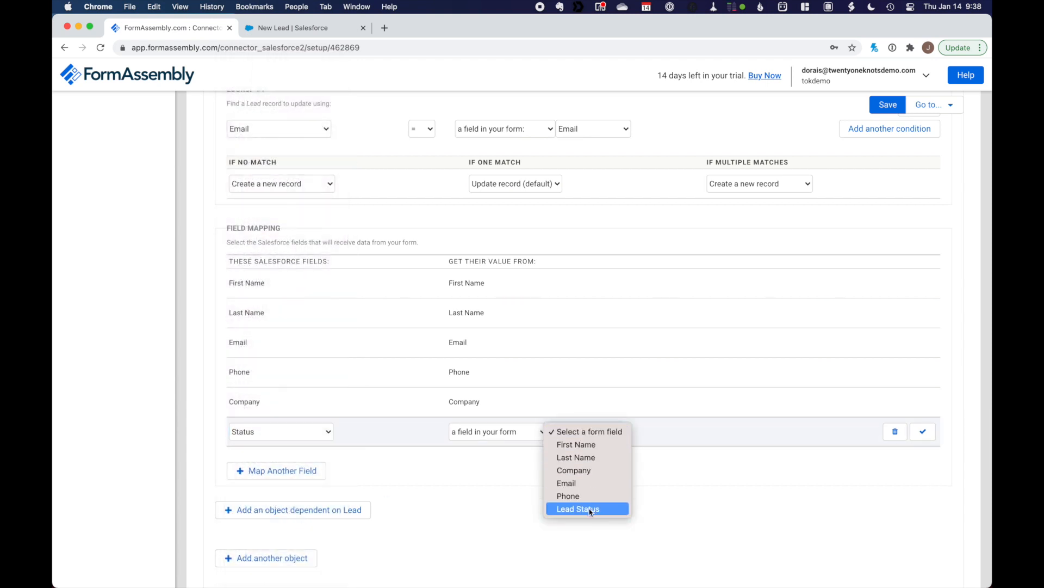
{"action": "left_click", "coordinate": [576, 508]}
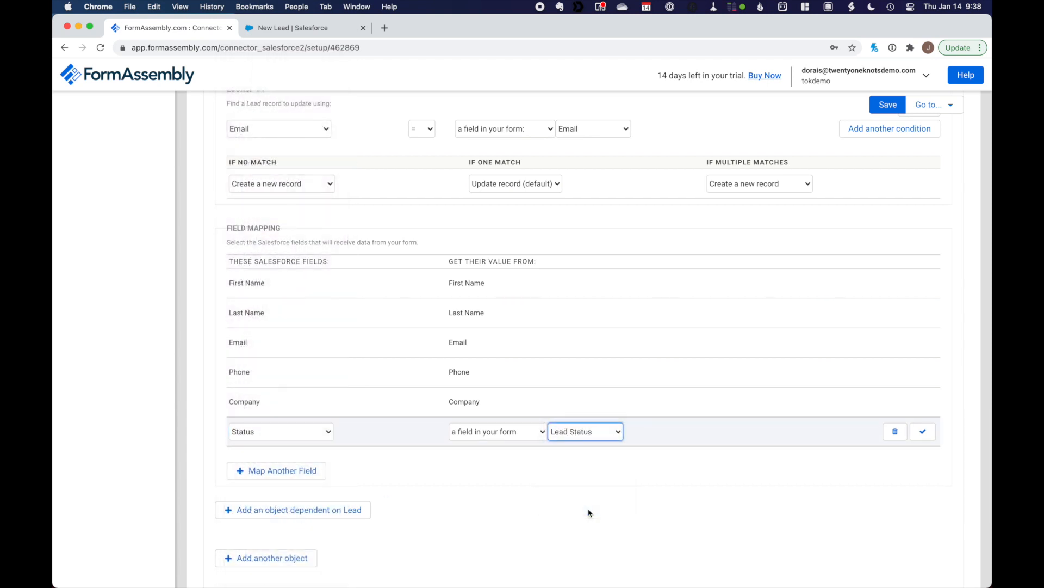
{"action": "mouse_move", "coordinate": [915, 458]}
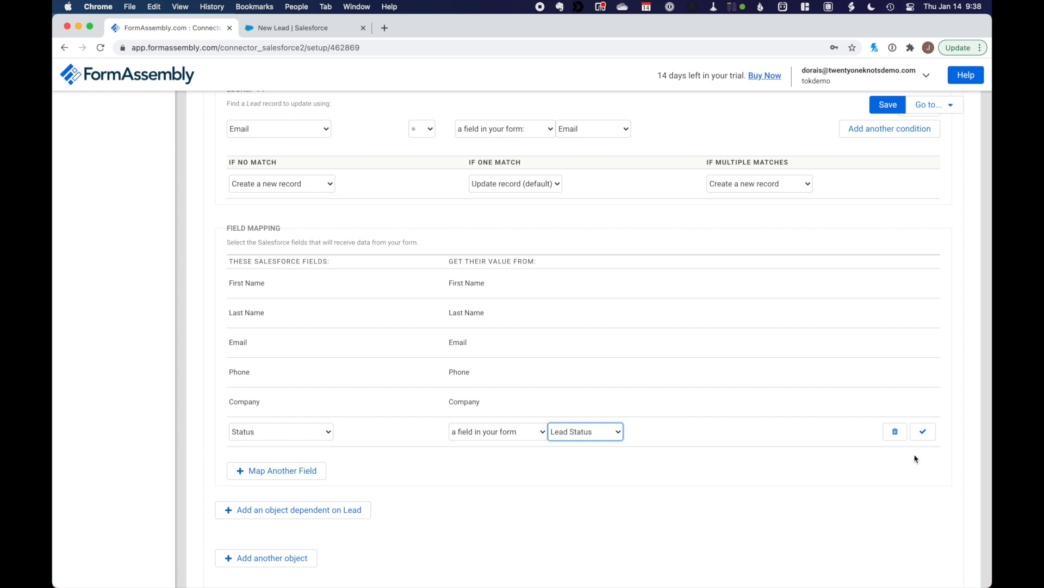
{"action": "left_click", "coordinate": [924, 430]}
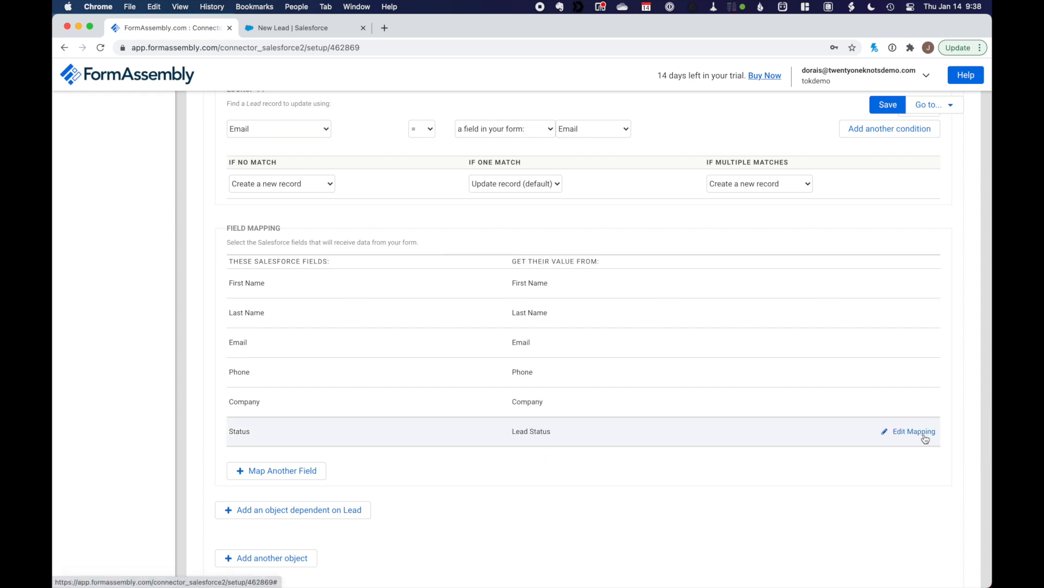
Save the connector settings
{"action": "scroll", "scroll_direction": "up", "scroll_amount": 3}
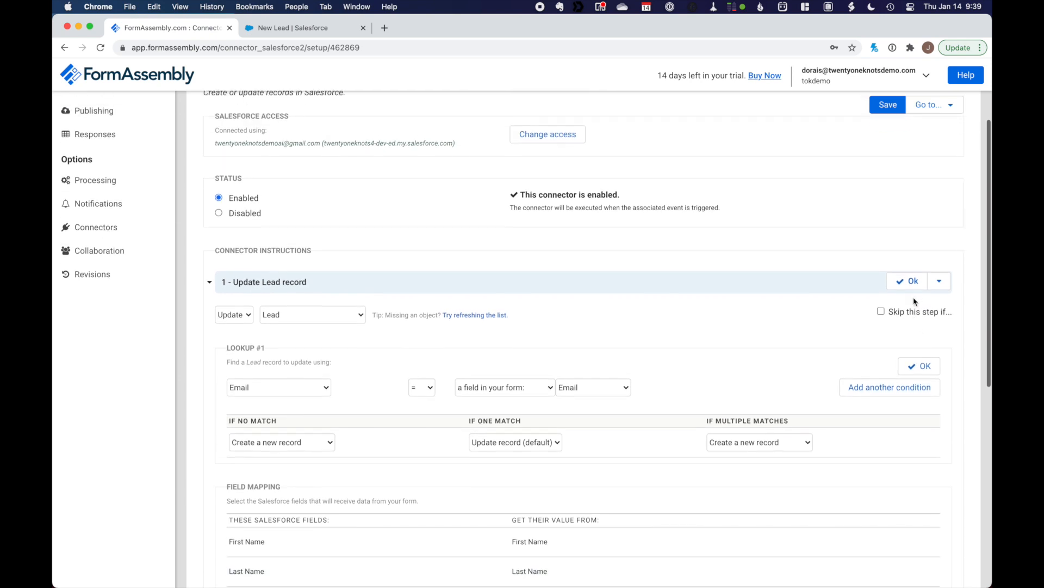
{"action": "left_click", "coordinate": [887, 105]}
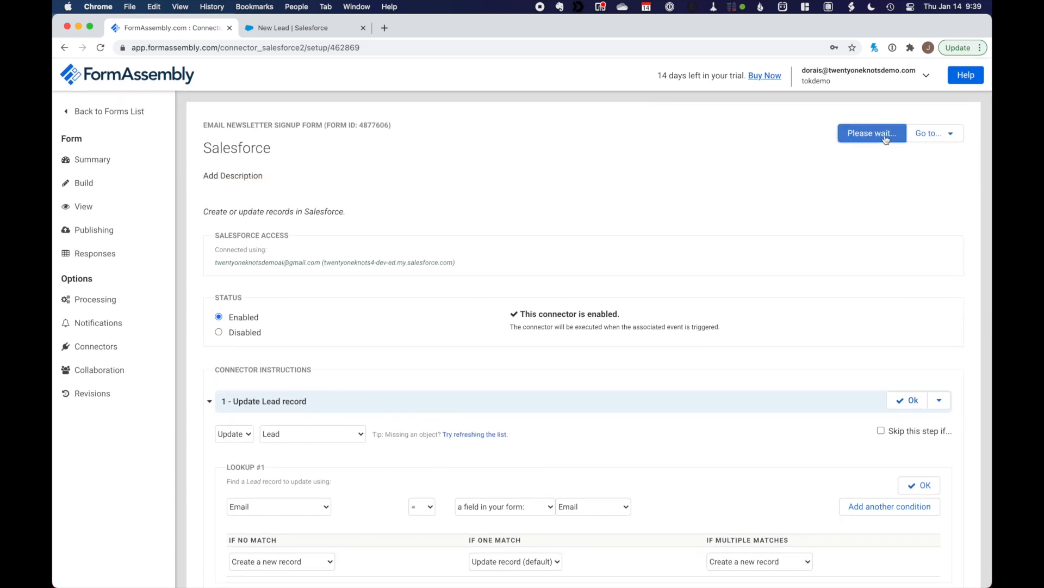
{"action": "left_click", "coordinate": [872, 132]}
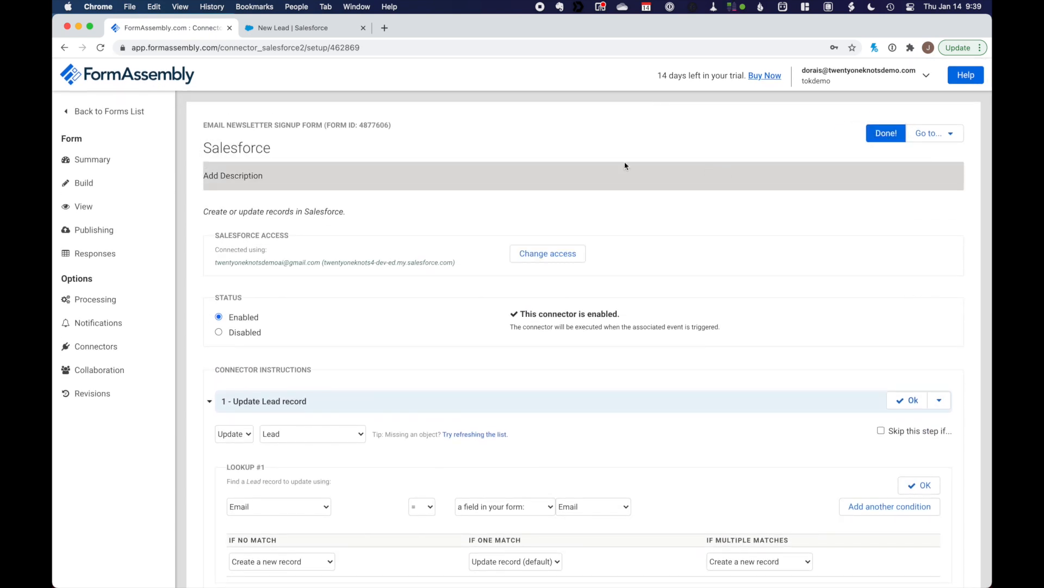
{"action": "mouse_move", "coordinate": [83, 207]}
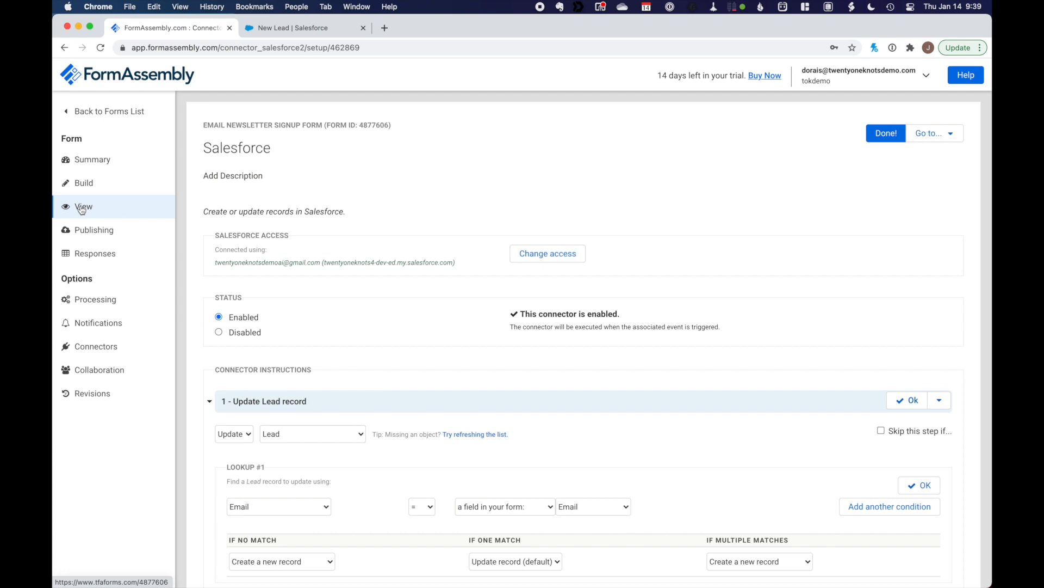
View the form's Publishing page with its public address and HTML embed code, then start a new tab
{"action": "left_click", "coordinate": [93, 229]}
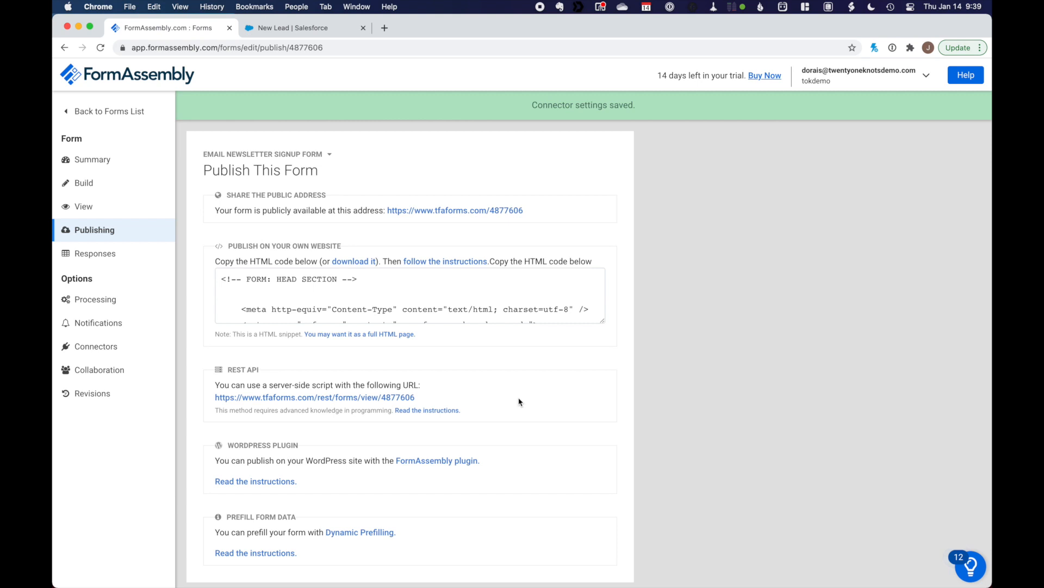
{"action": "mouse_move", "coordinate": [439, 340]}
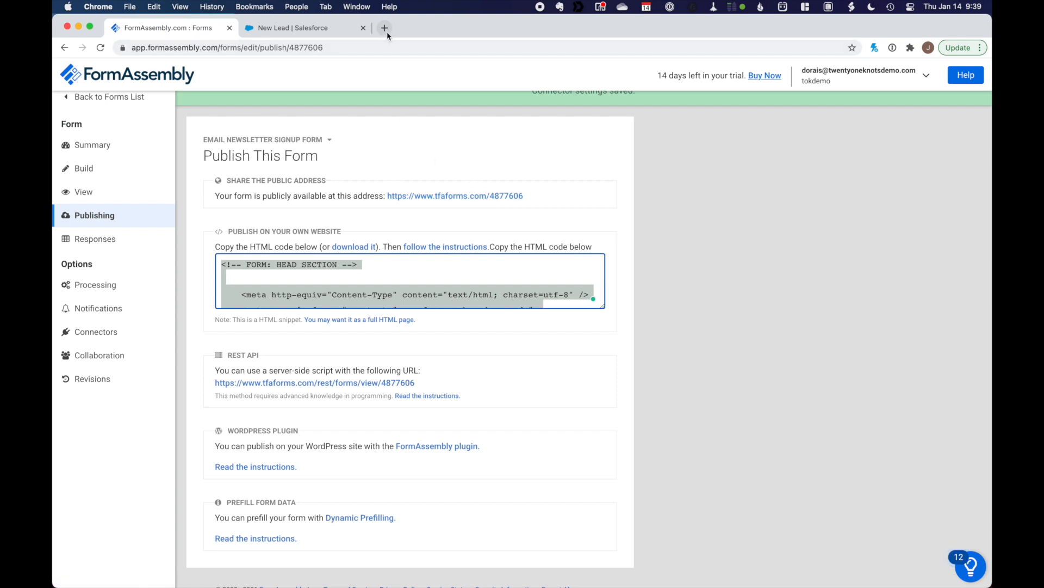
{"action": "left_click", "coordinate": [385, 27]}
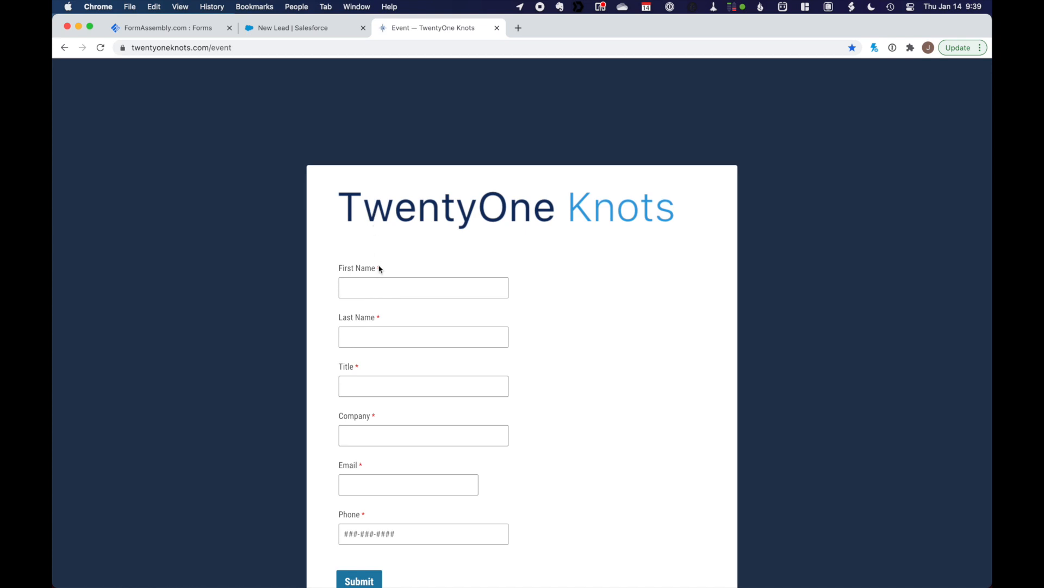
Scroll the TwentyOne Knots event page to review its signup form
{"action": "scroll", "scroll_direction": "up", "scroll_amount": 3}
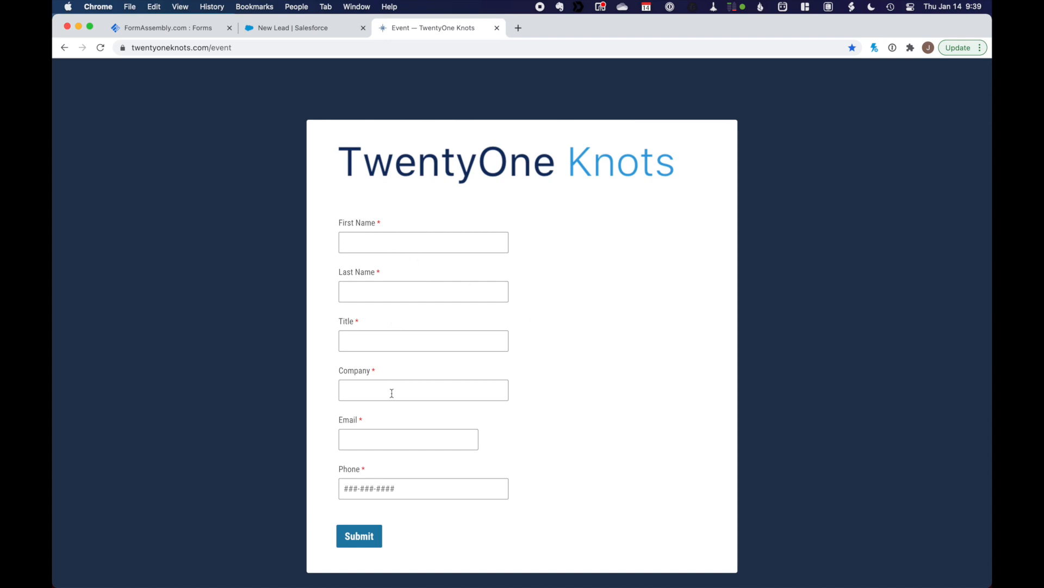
{"action": "mouse_move", "coordinate": [440, 203]}
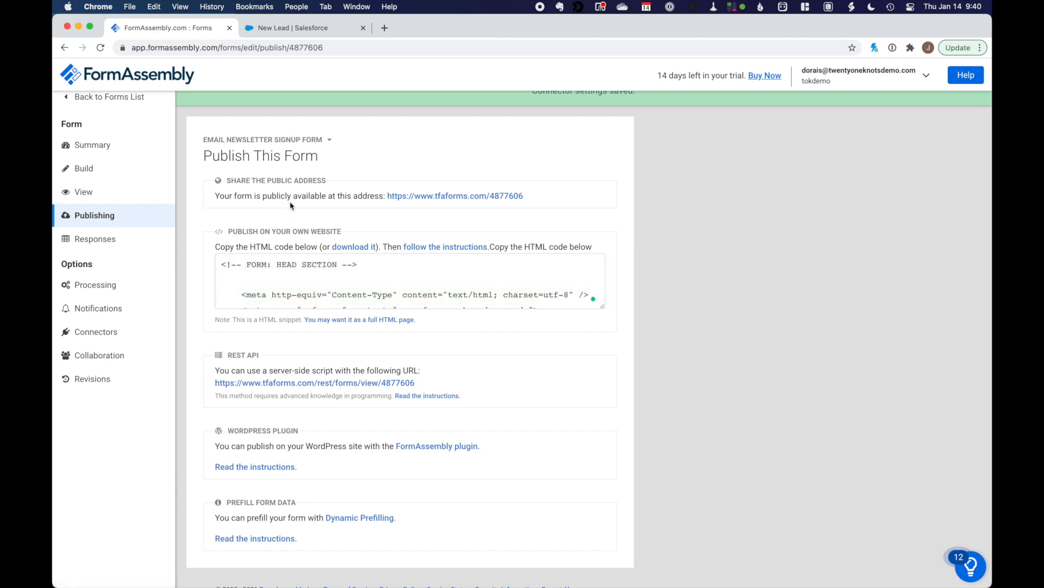
{"action": "left_click", "coordinate": [455, 195]}
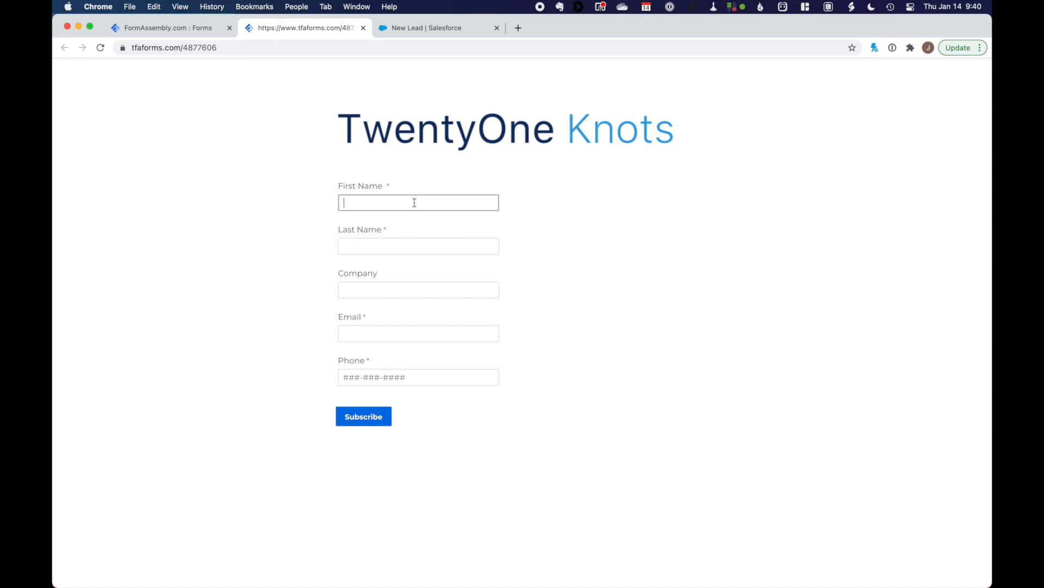
{"action": "type", "text": "John"}
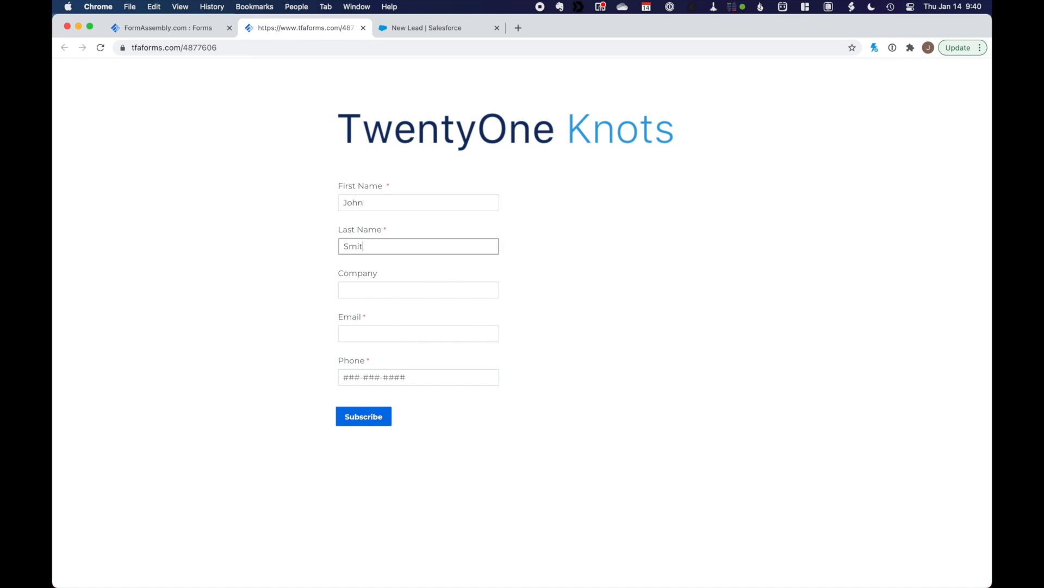
{"action": "left_click", "coordinate": [417, 289]}
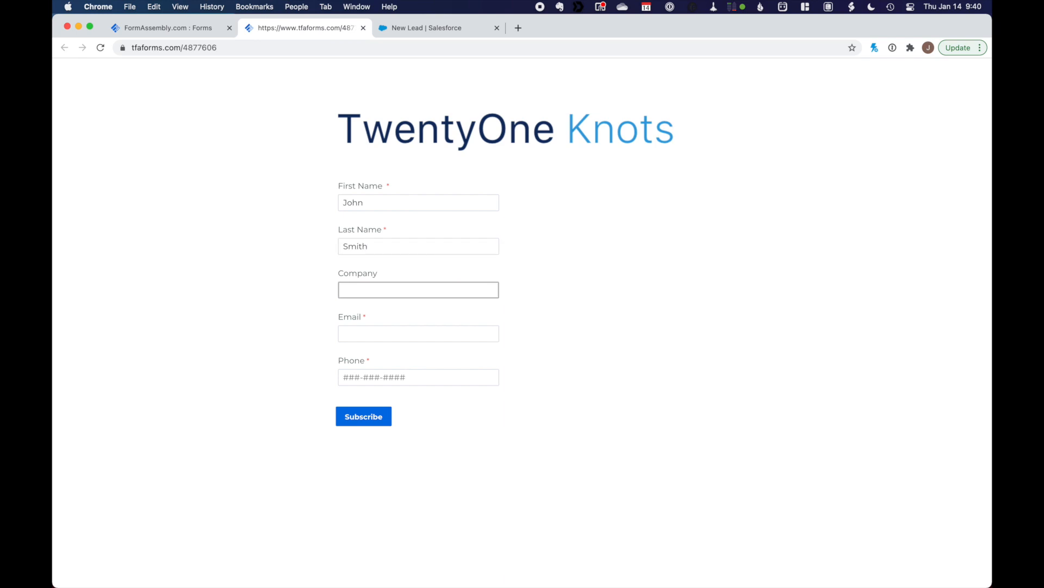
{"action": "type", "text": "ACME Inc"}
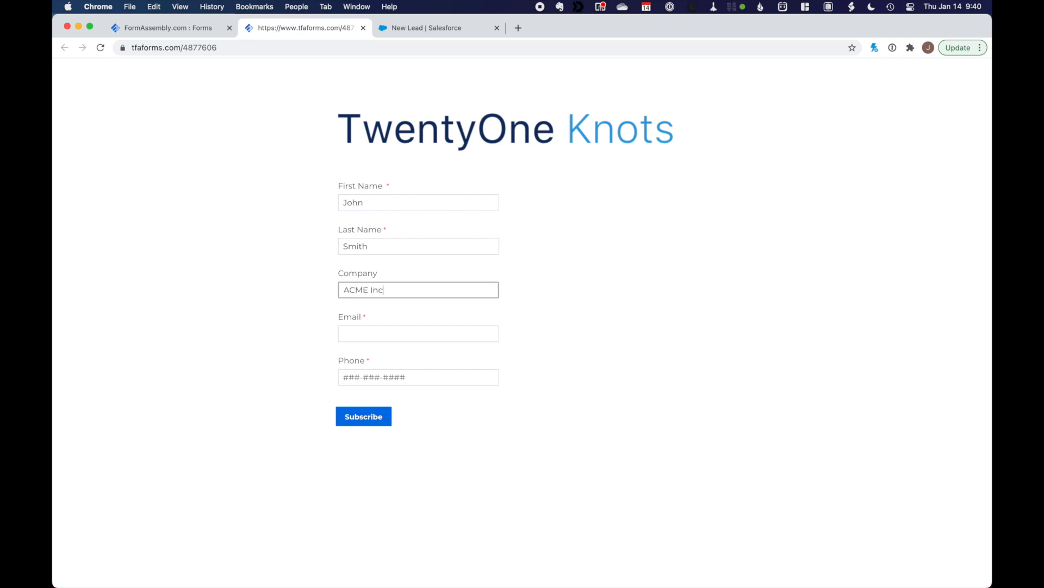
{"action": "left_click", "coordinate": [417, 333]}
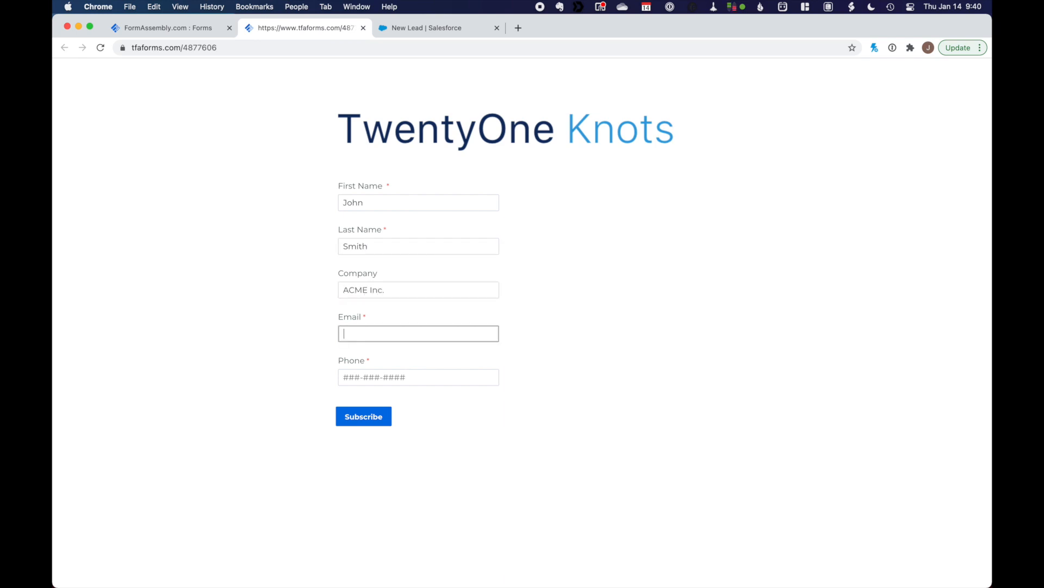
{"action": "type", "text": "john@acme.com"}
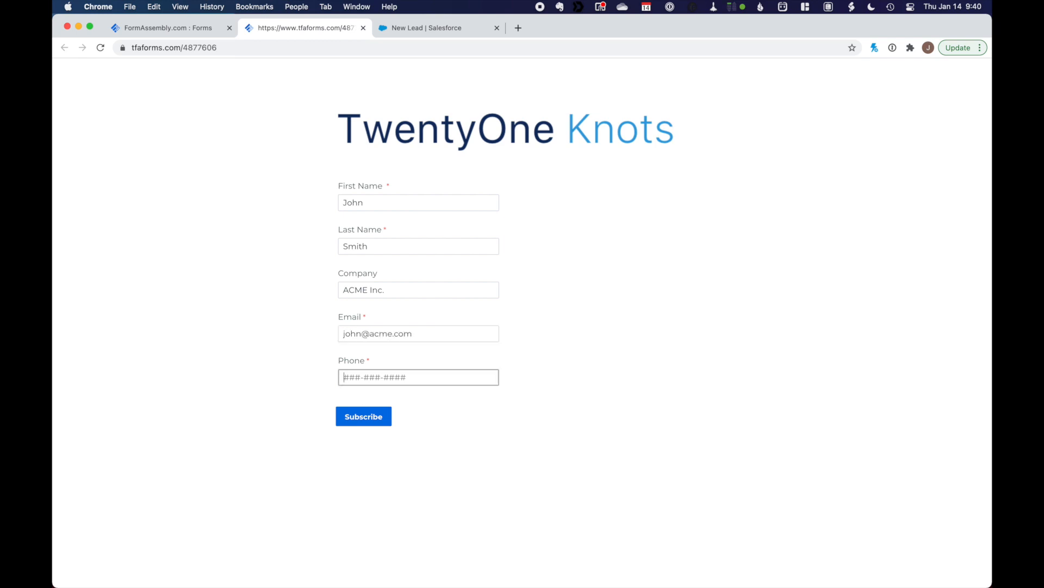
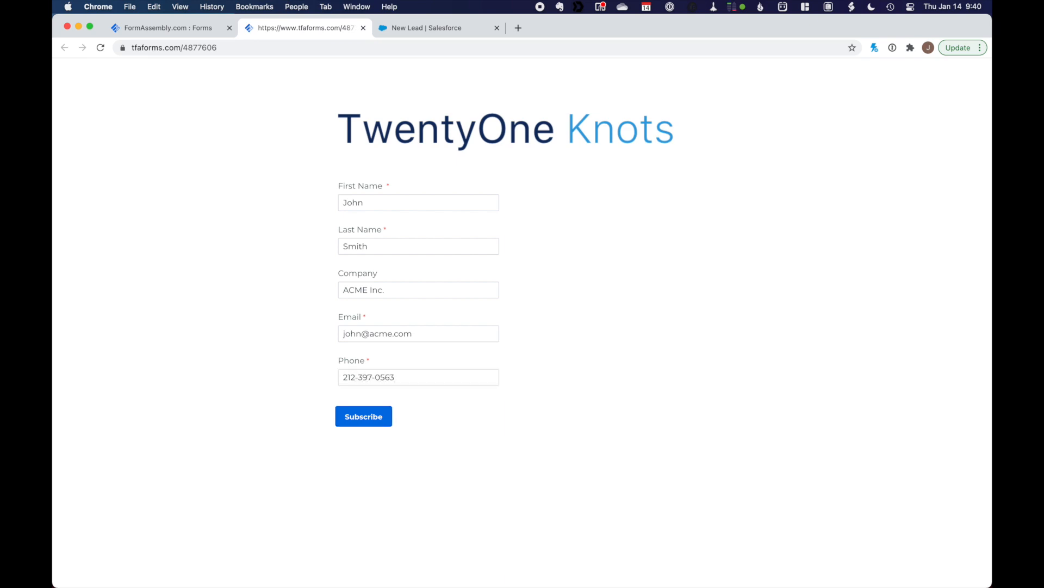
{"action": "left_click", "coordinate": [363, 416]}
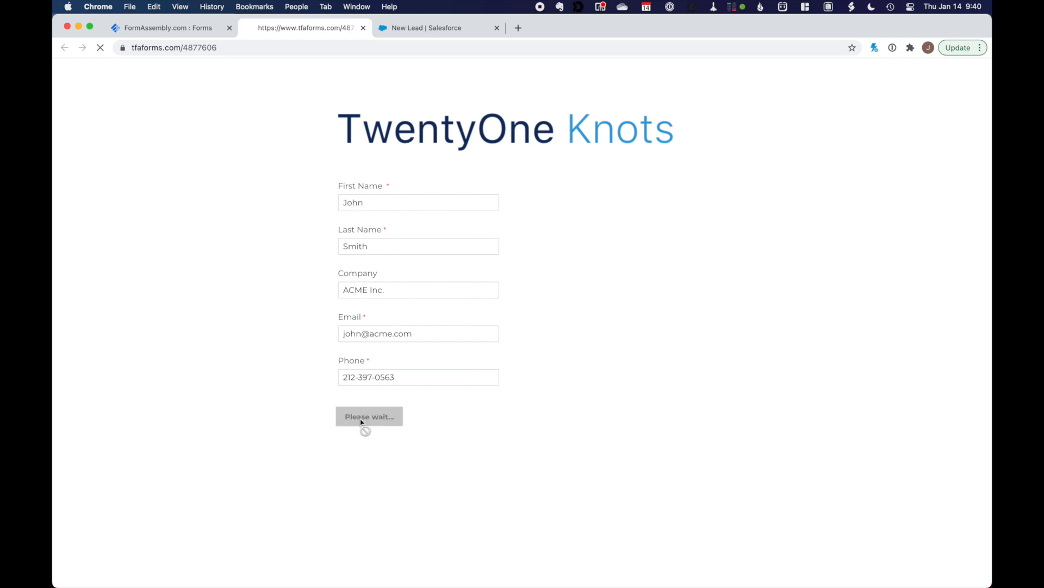
{"action": "left_click", "coordinate": [369, 415]}
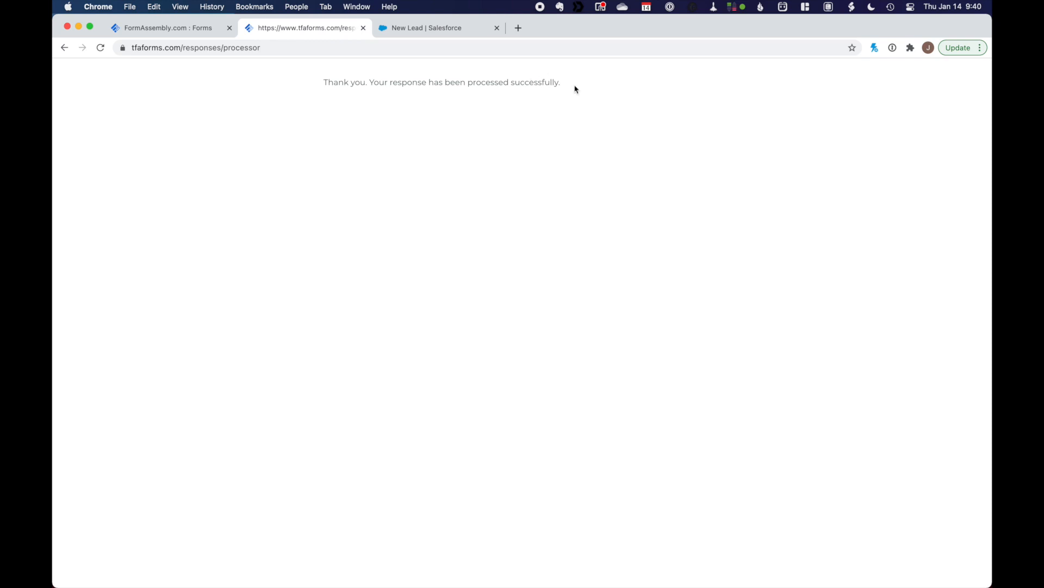
{"action": "left_click", "coordinate": [439, 27]}
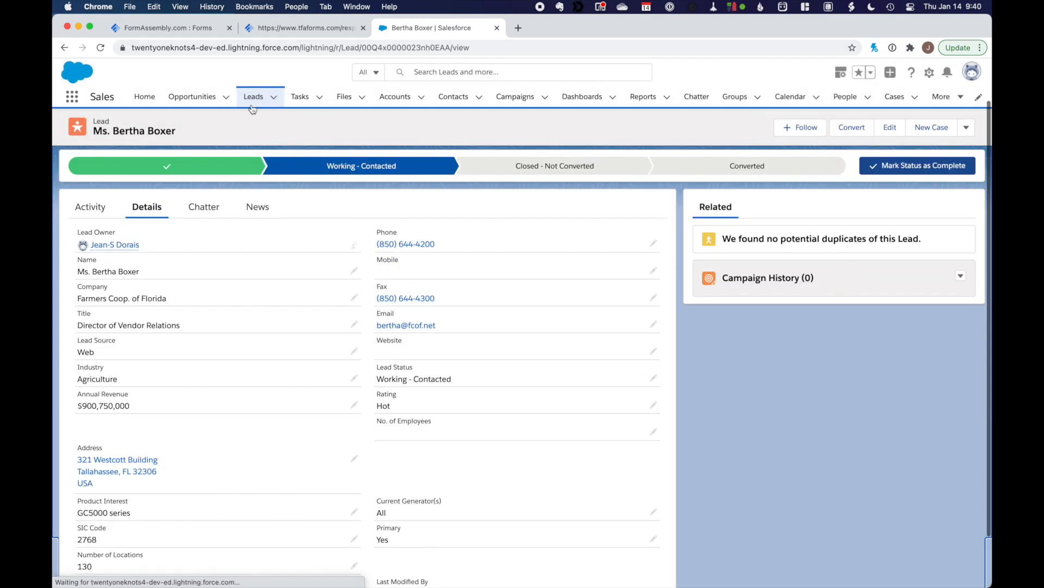
Show Salesforce Leads filtered to the Today's Leads list view
{"action": "left_click", "coordinate": [253, 96]}
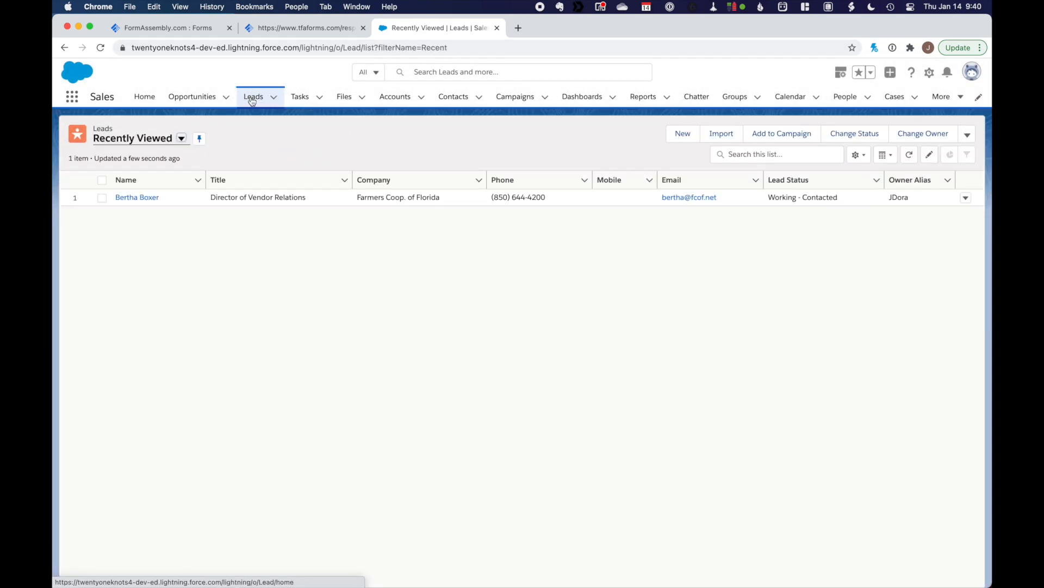
{"action": "left_click", "coordinate": [180, 139]}
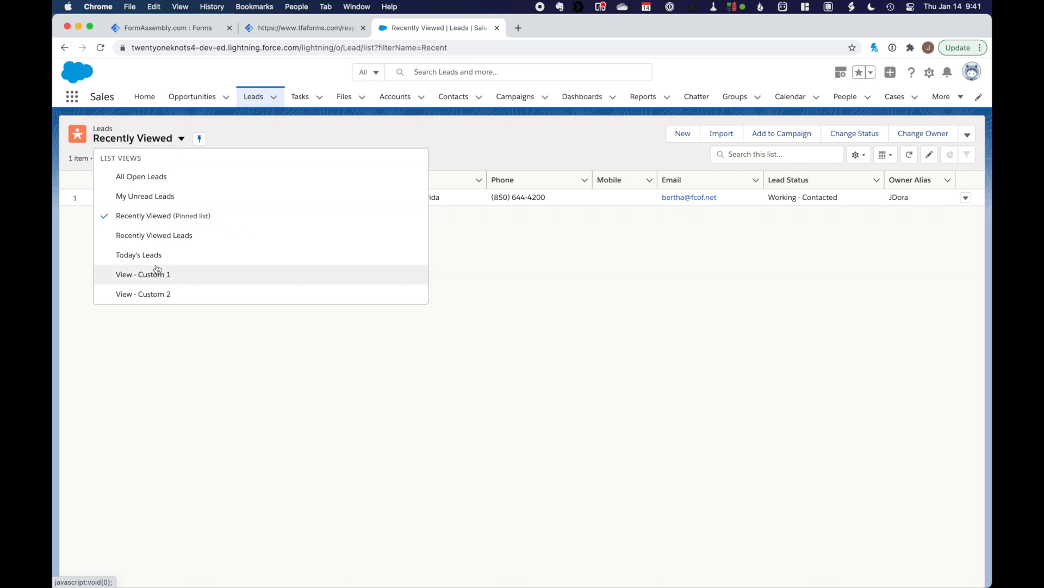
{"action": "left_click", "coordinate": [138, 254]}
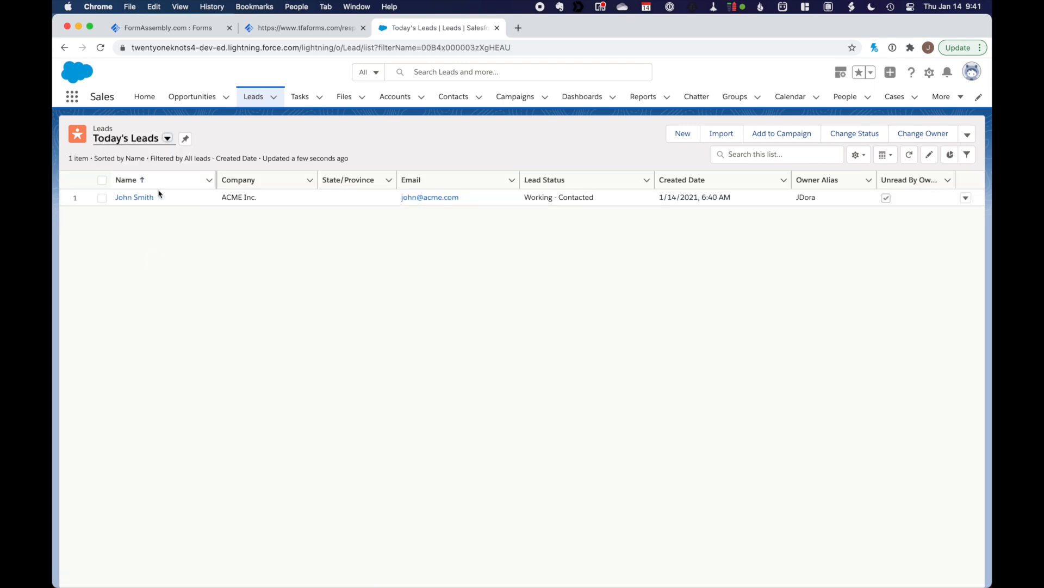
{"action": "mouse_move", "coordinate": [134, 197]}
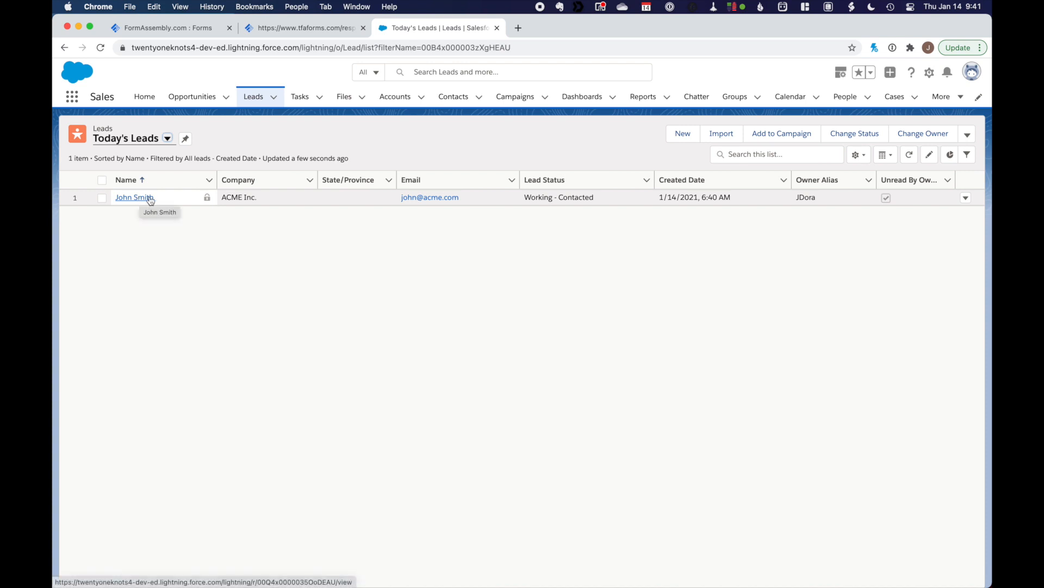
{"action": "mouse_move", "coordinate": [429, 197]}
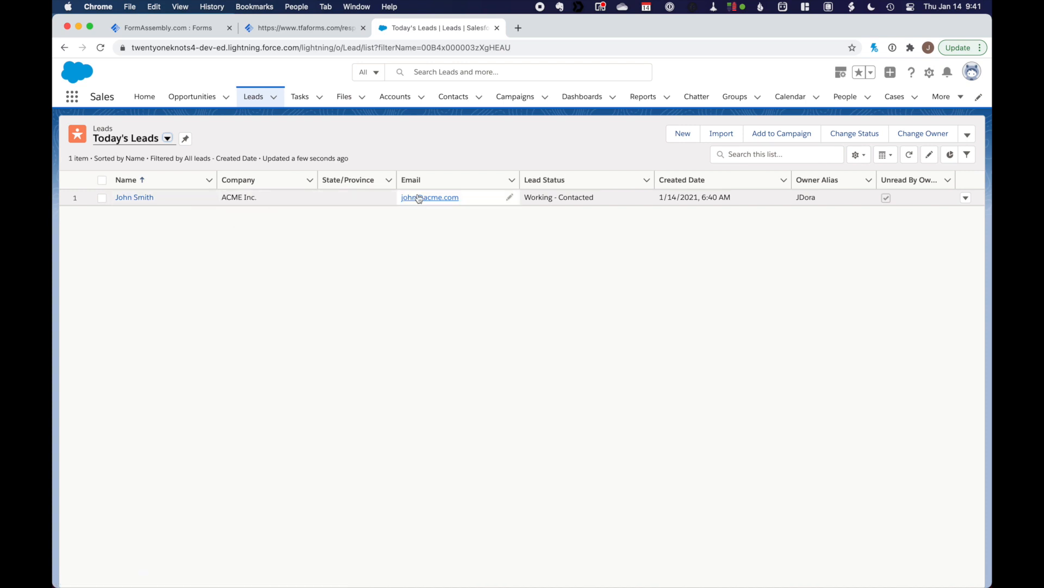
{"action": "left_click", "coordinate": [544, 179]}
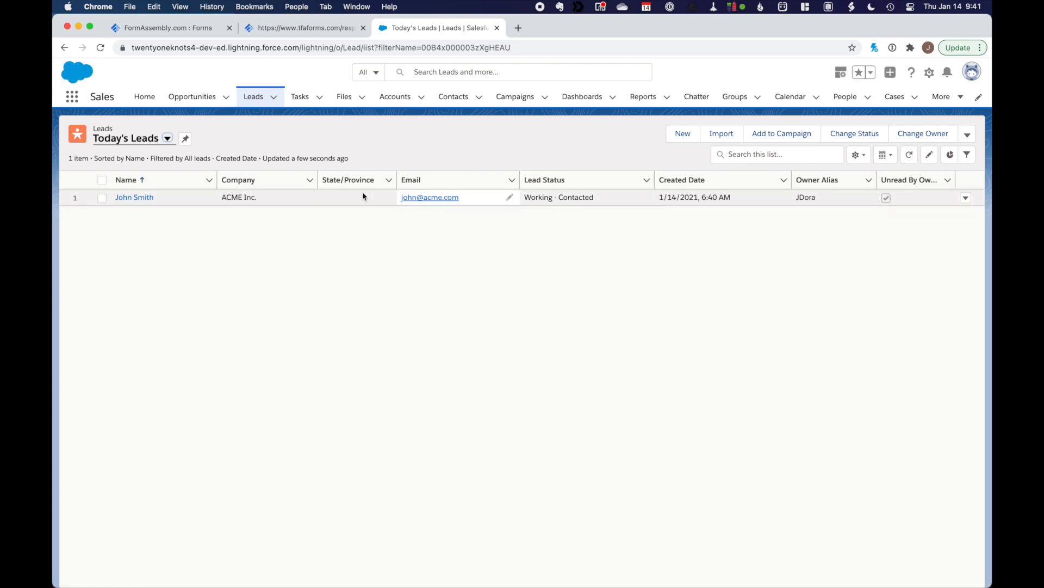
View the John Smith lead's full Details and close the form confirmation tab
{"action": "left_click", "coordinate": [134, 197]}
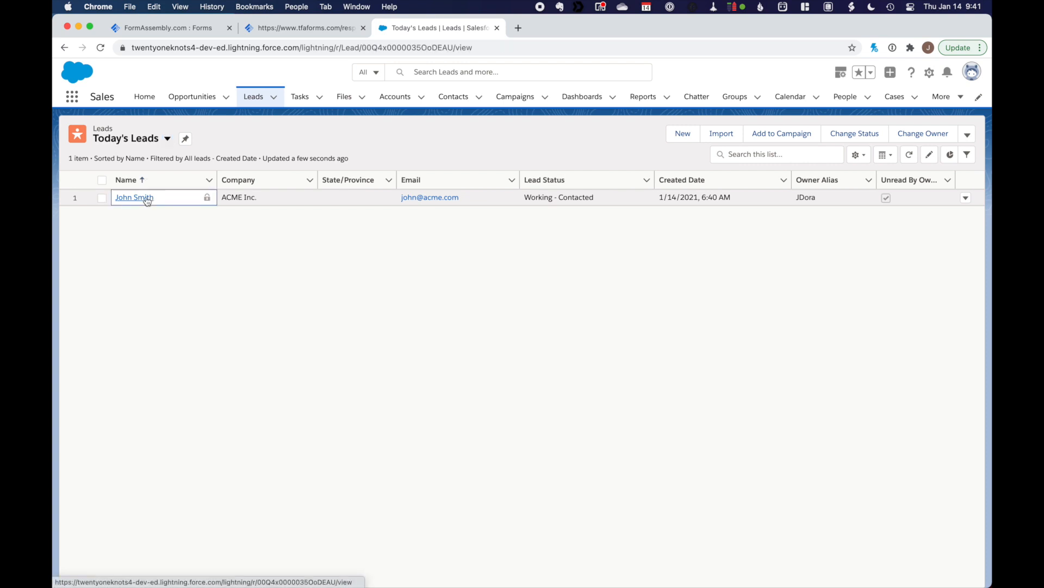
{"action": "left_click", "coordinate": [133, 197]}
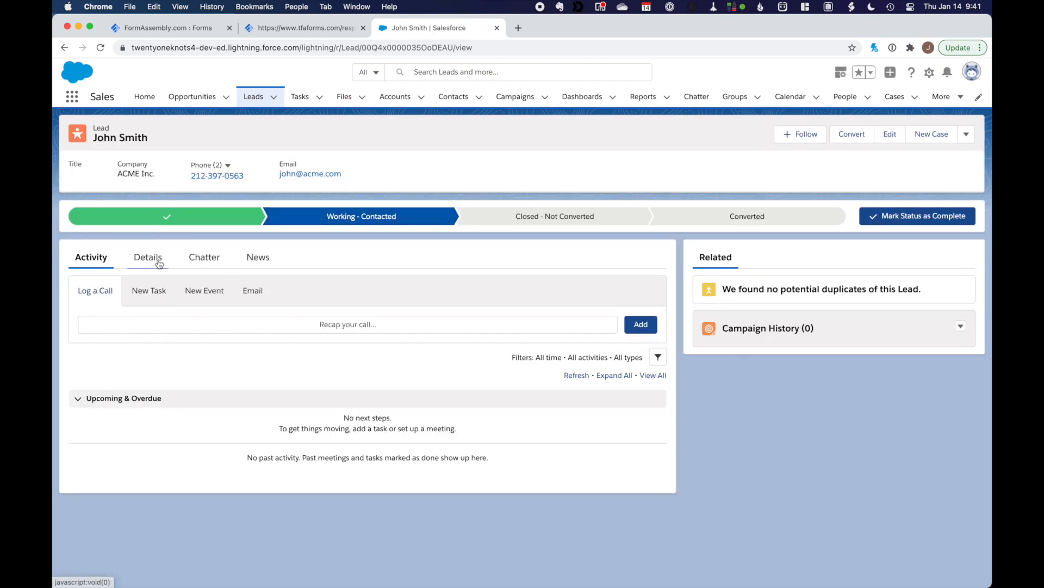
{"action": "left_click", "coordinate": [148, 257]}
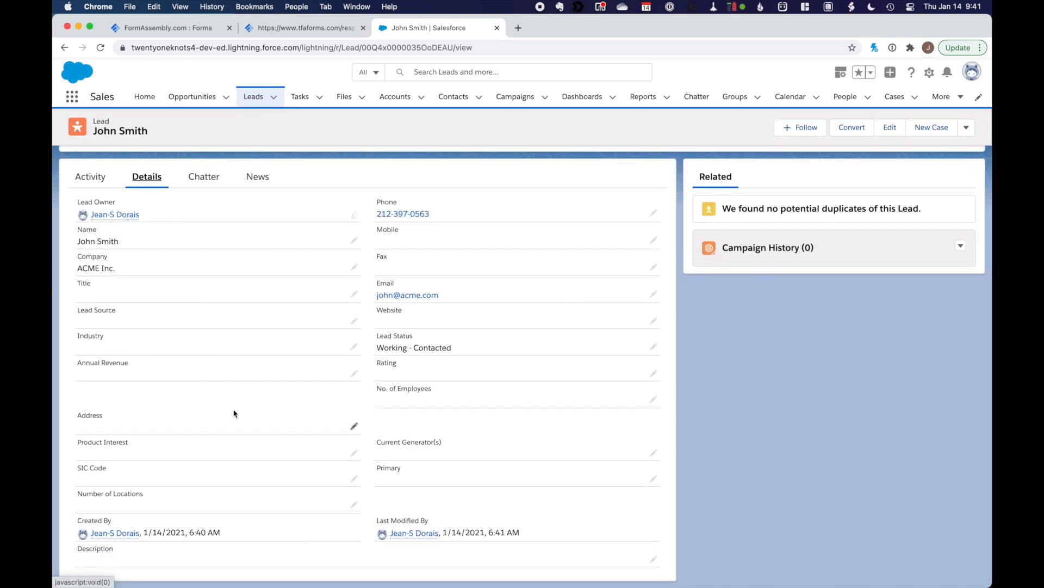
{"action": "mouse_move", "coordinate": [278, 370]}
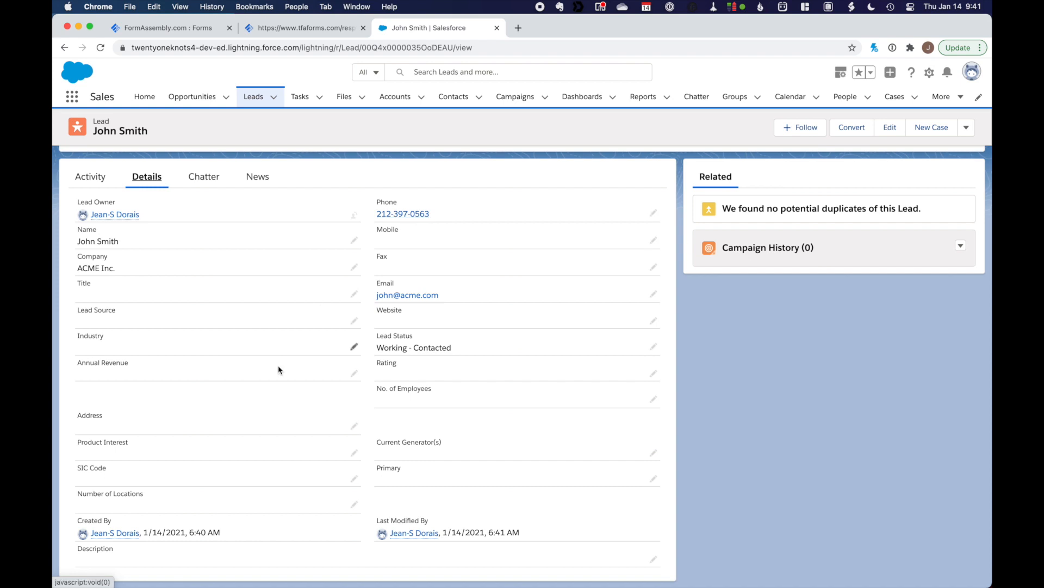
{"action": "scroll", "scroll_direction": "up", "scroll_amount": 3}
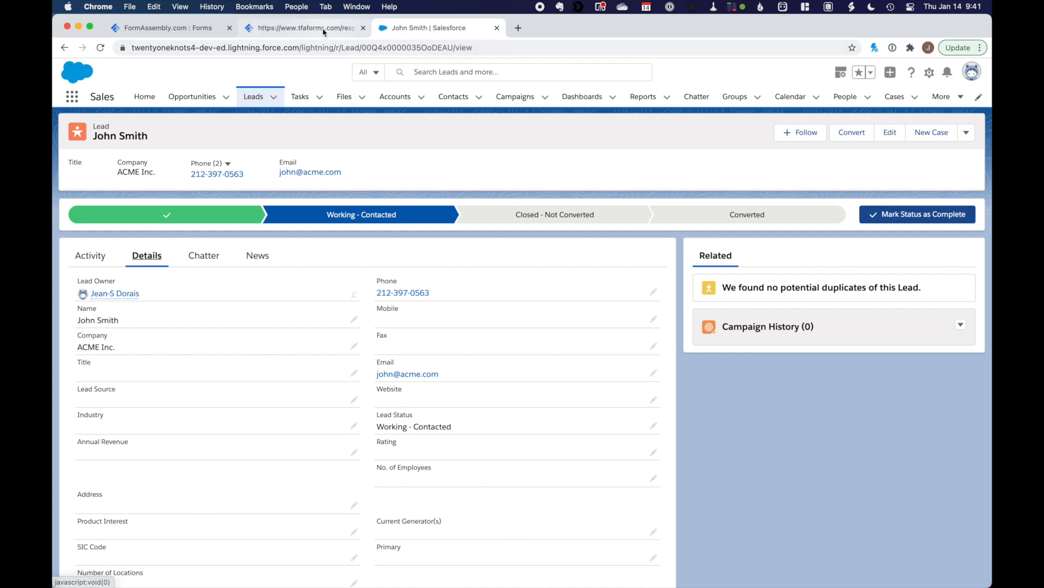
{"action": "left_click", "coordinate": [303, 27]}
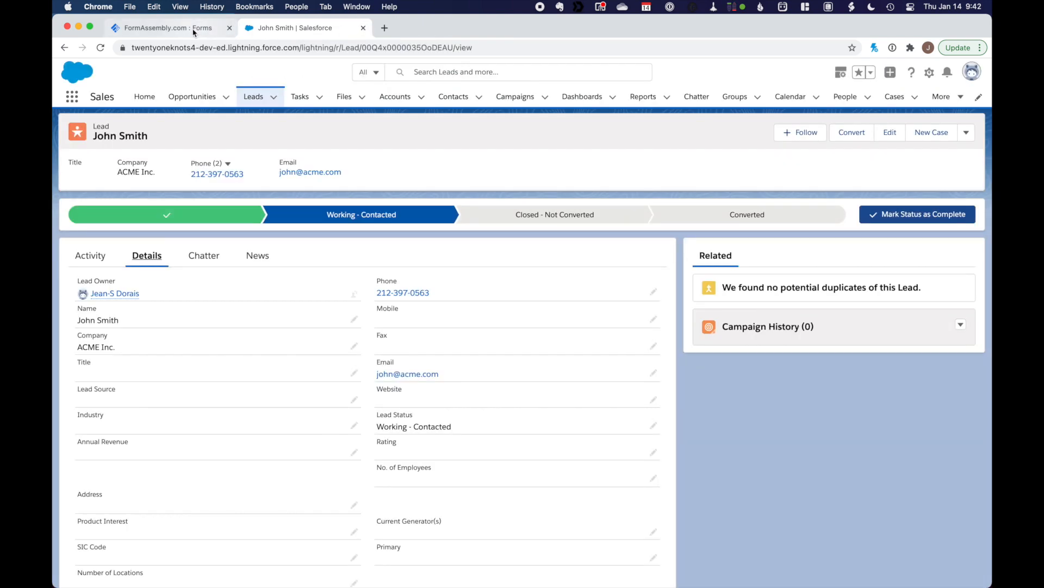
Copy the form's public address link from the Publish page and briefly preview the live form
{"action": "left_click", "coordinate": [160, 27]}
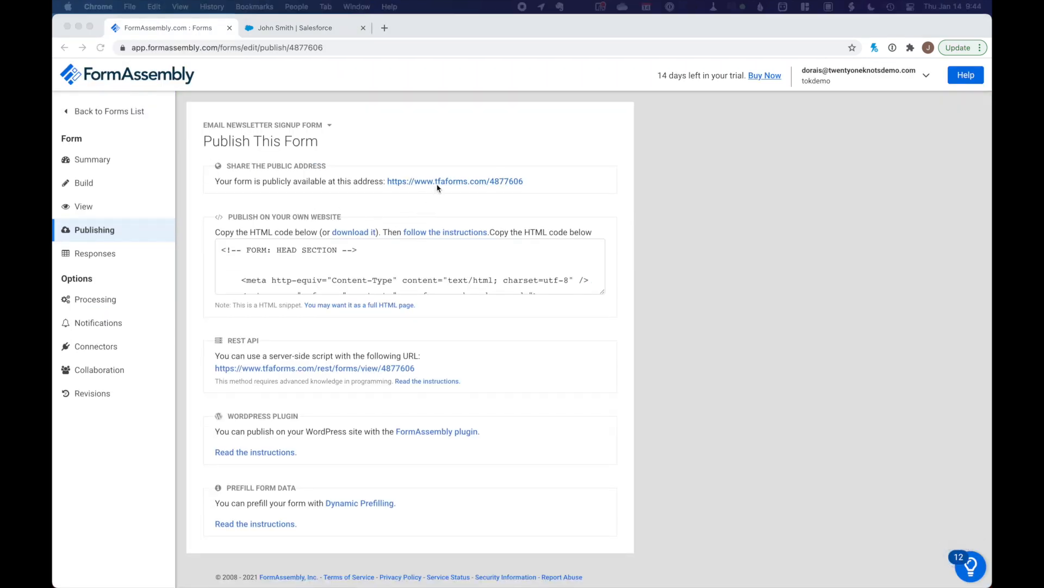
{"action": "right_click", "coordinate": [455, 180]}
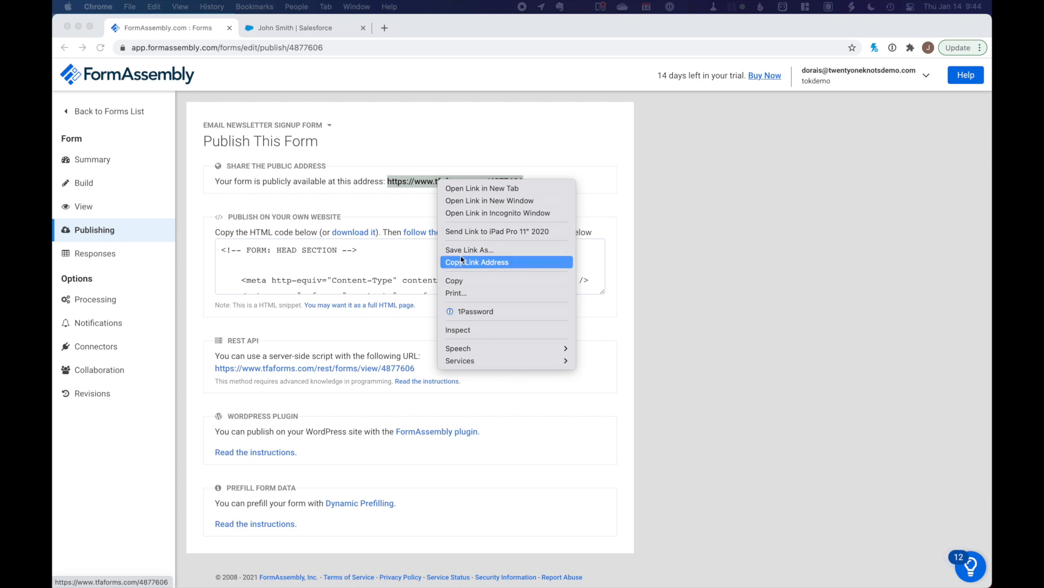
{"action": "left_click", "coordinate": [477, 261]}
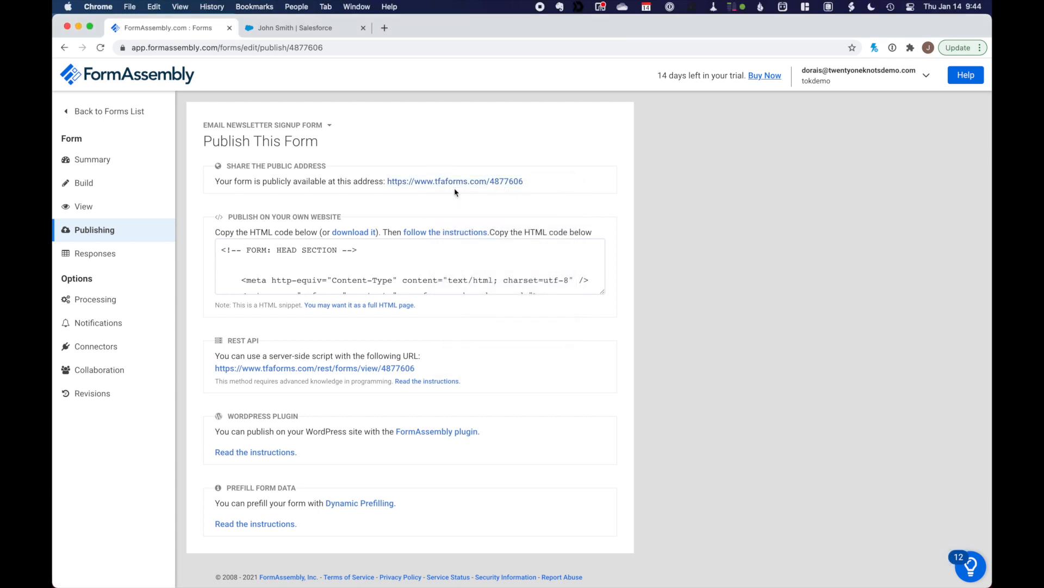
{"action": "left_click", "coordinate": [455, 180]}
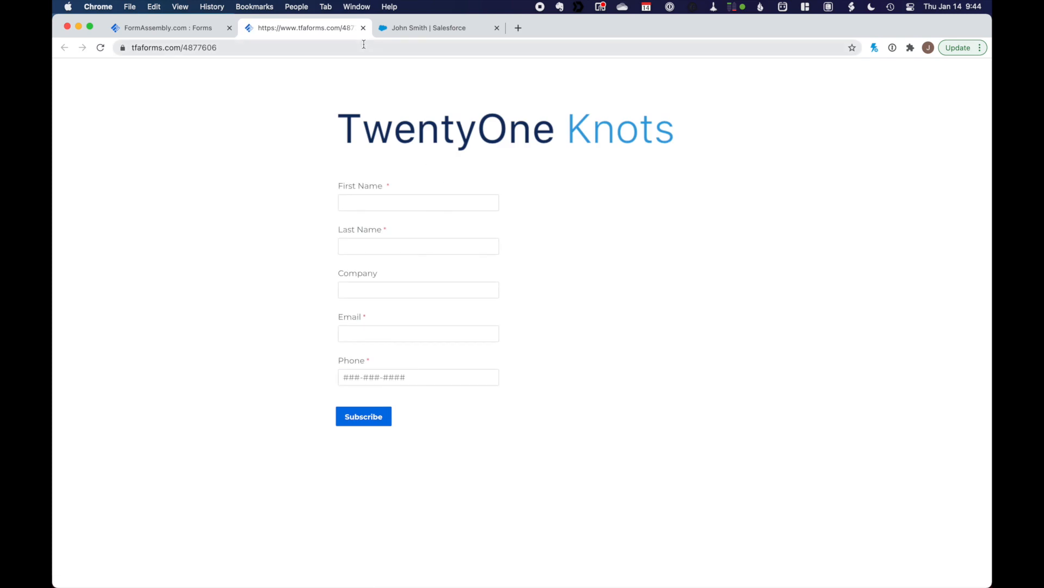
{"action": "left_click", "coordinate": [363, 27]}
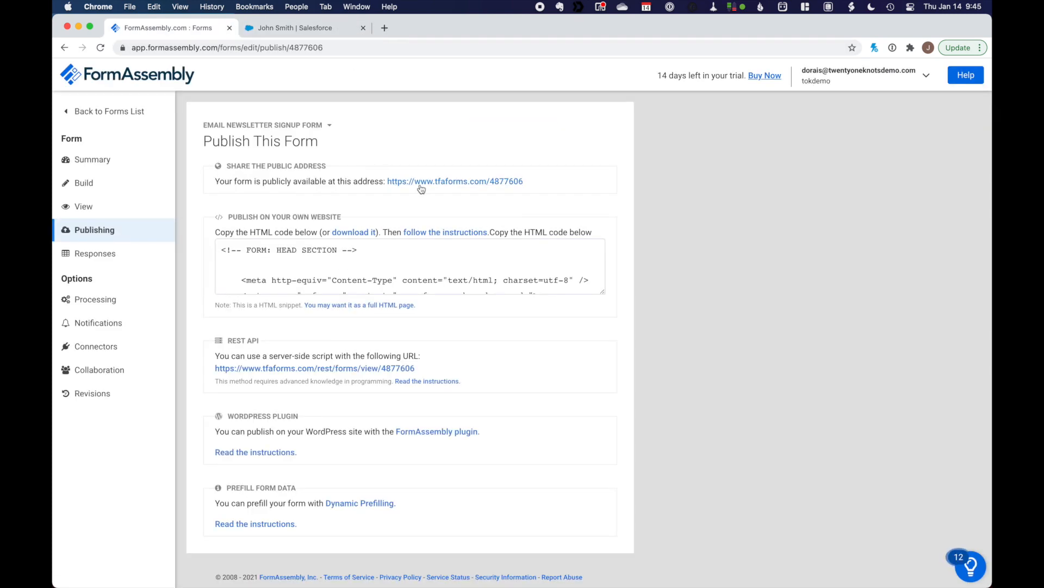
{"action": "mouse_move", "coordinate": [98, 322]}
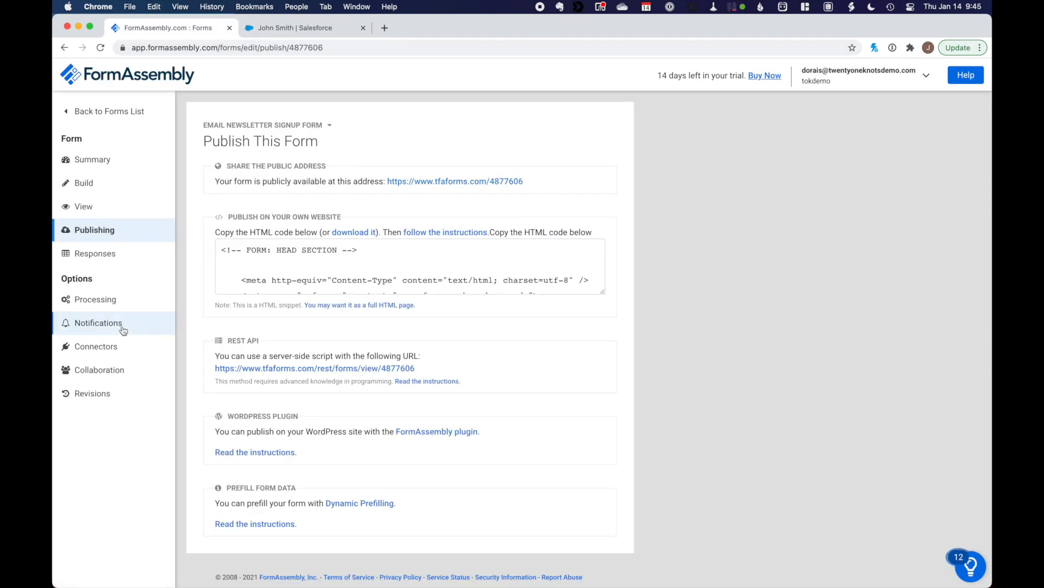
{"action": "mouse_move", "coordinate": [98, 323]}
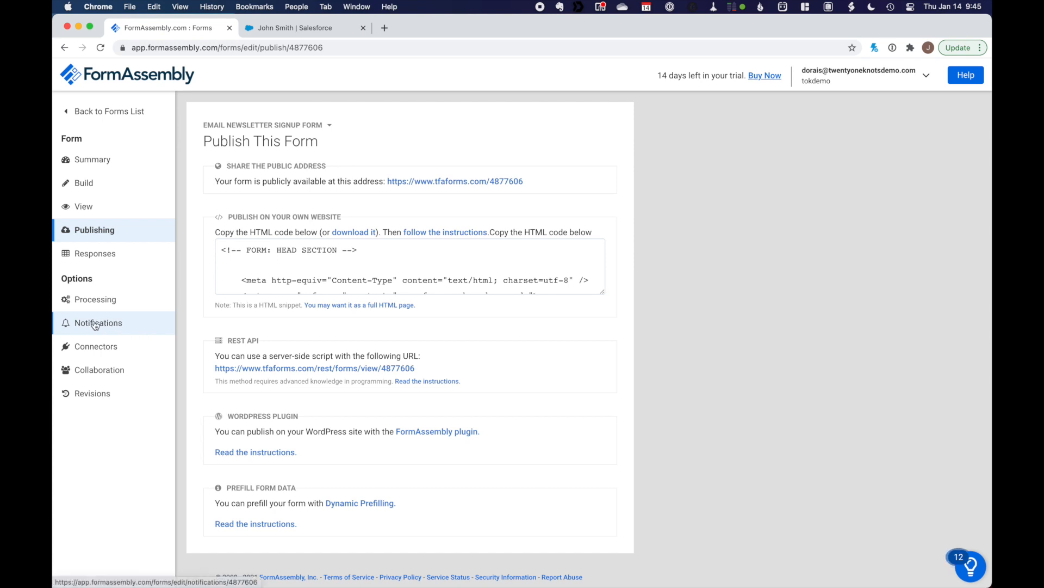
{"action": "left_click", "coordinate": [98, 322]}
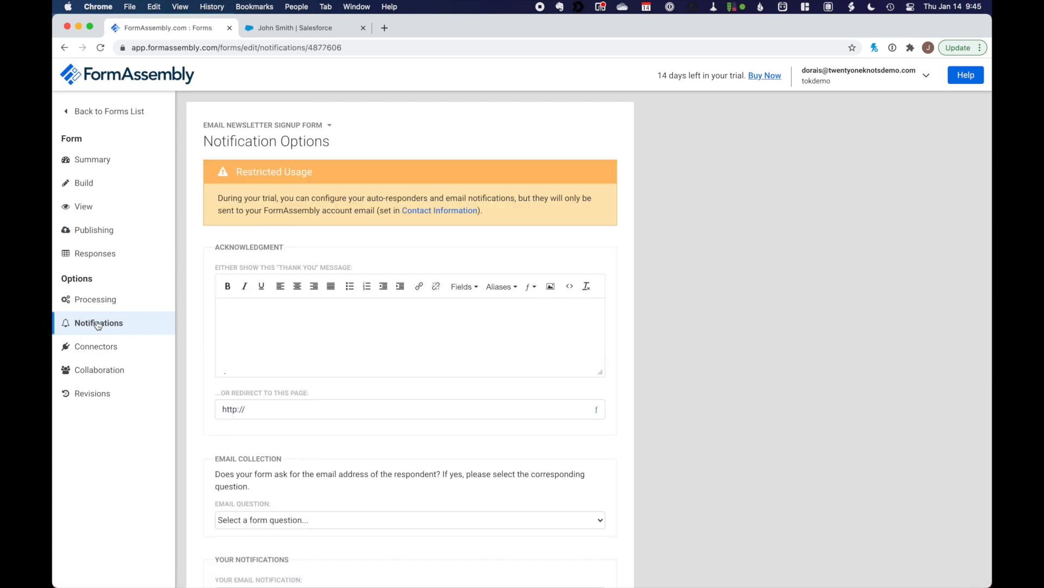
{"action": "scroll", "scroll_direction": "down", "scroll_amount": 3}
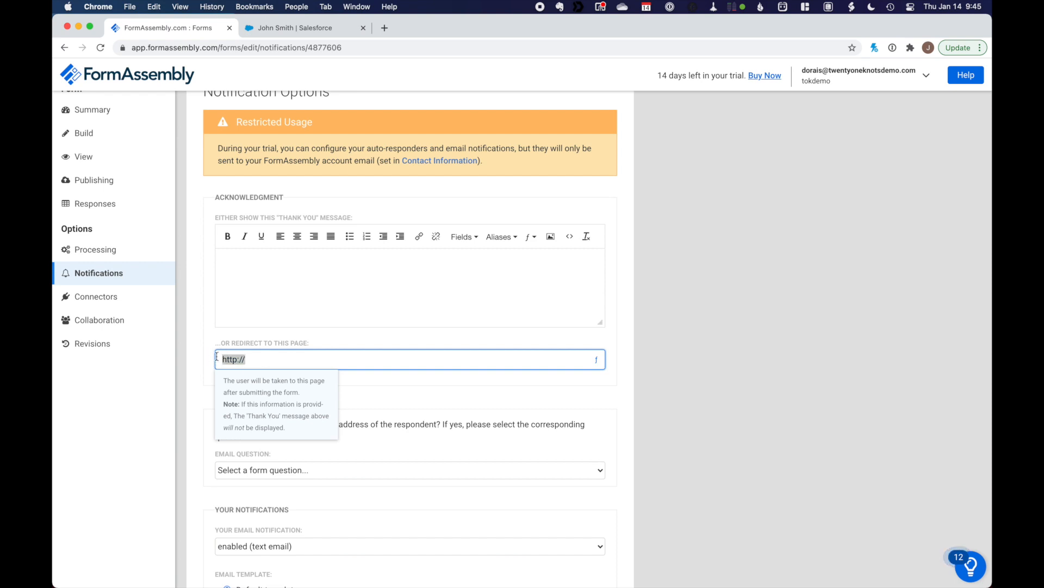
{"action": "type", "text": "https://www.tfaforms.com/4877606"}
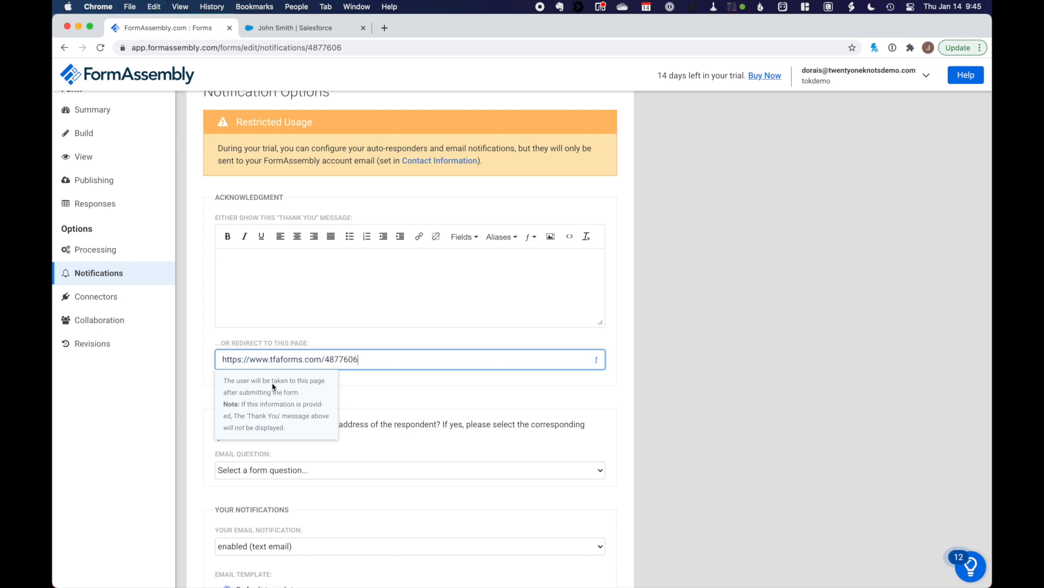
{"action": "mouse_move", "coordinate": [317, 403]}
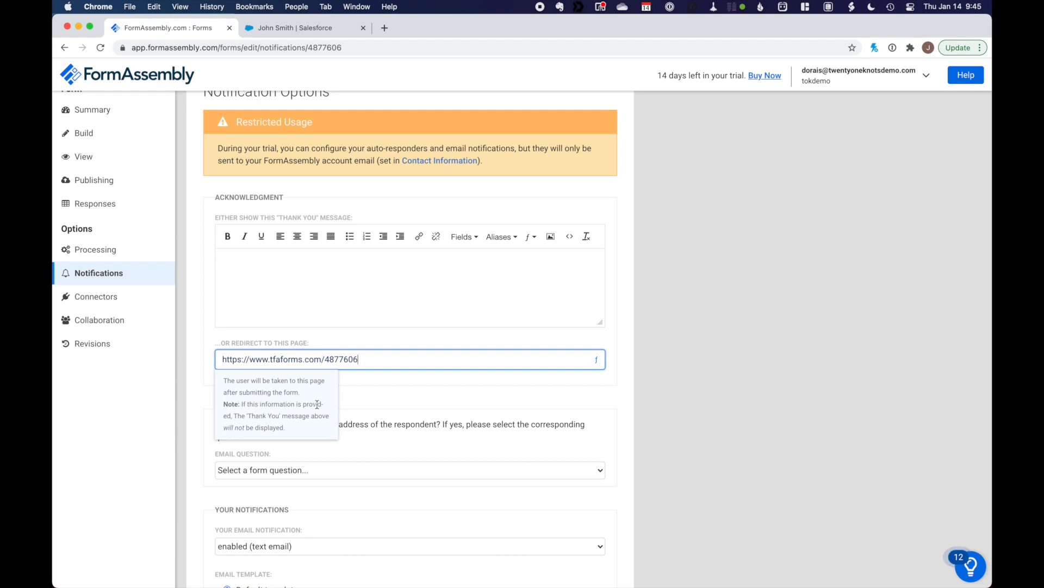
{"action": "mouse_move", "coordinate": [273, 420]}
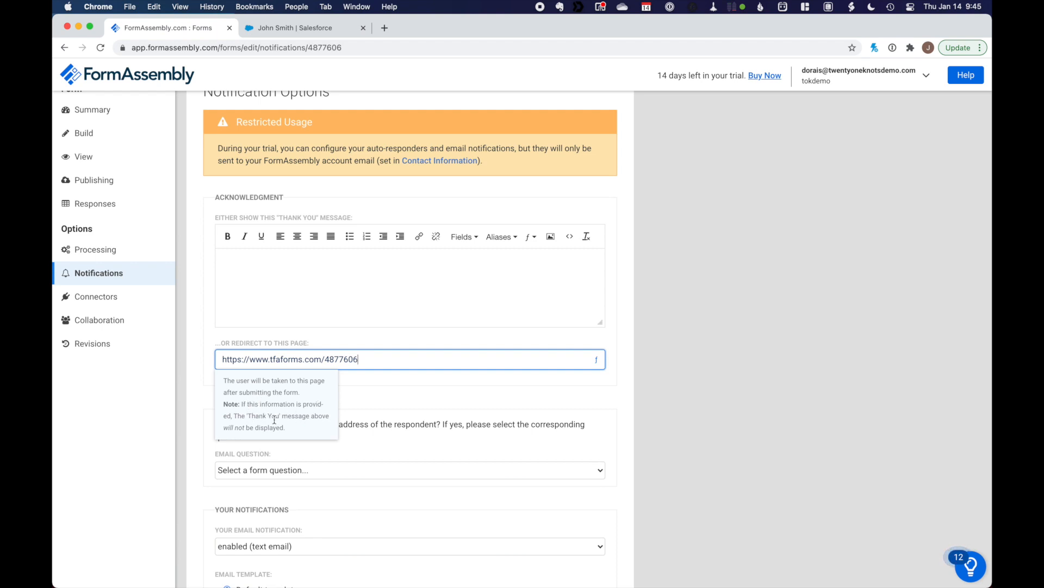
{"action": "mouse_move", "coordinate": [317, 413]}
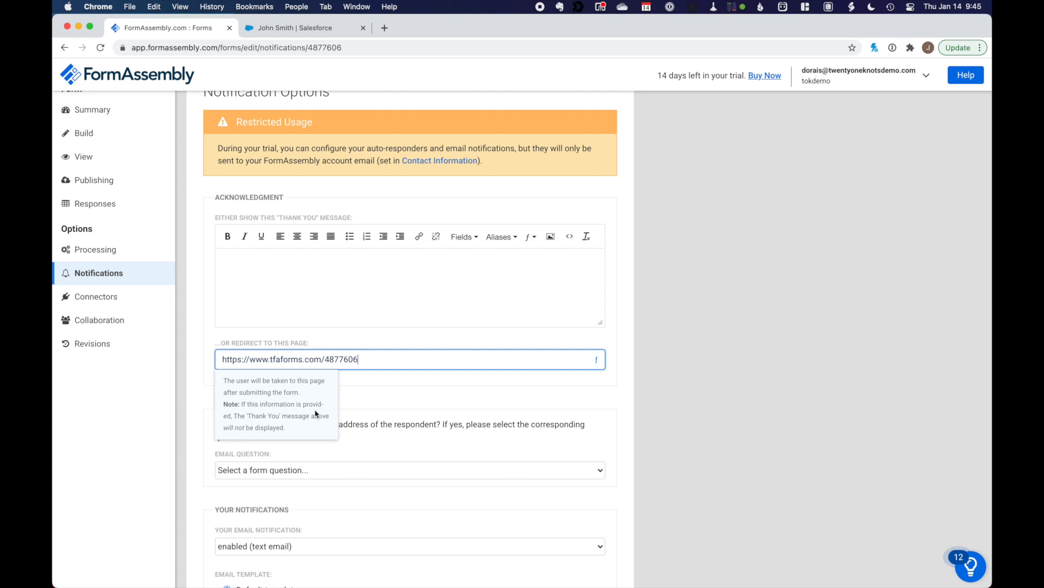
{"action": "scroll", "scroll_direction": "down", "scroll_amount": 3}
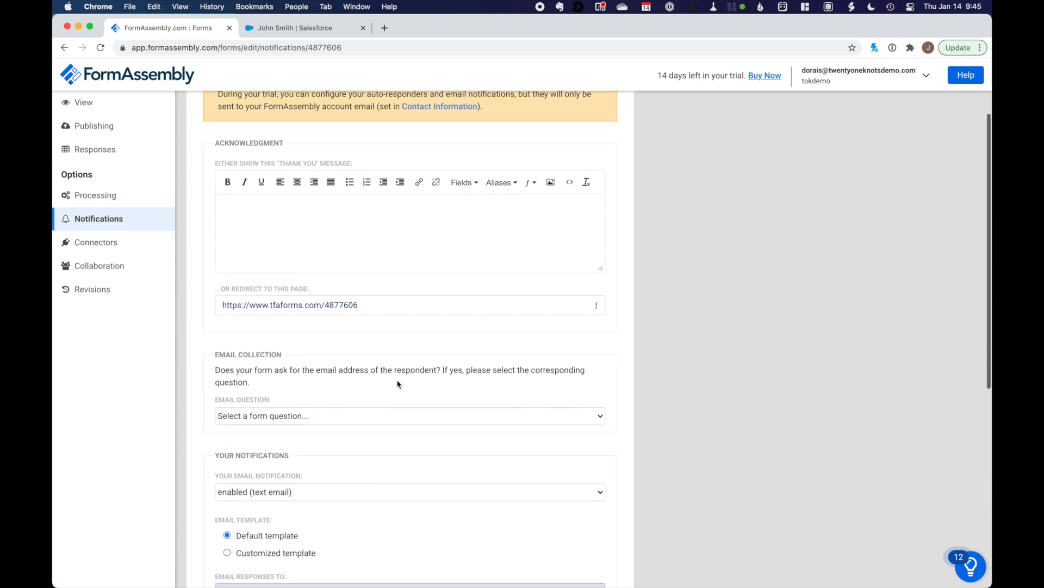
{"action": "scroll", "scroll_direction": "down", "scroll_amount": 3}
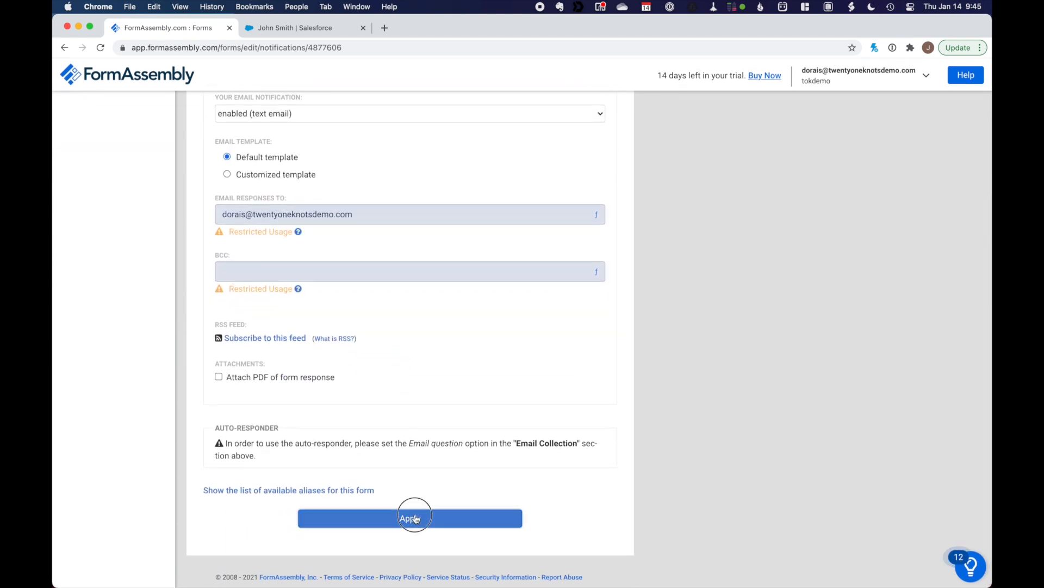
{"action": "left_click", "coordinate": [409, 518]}
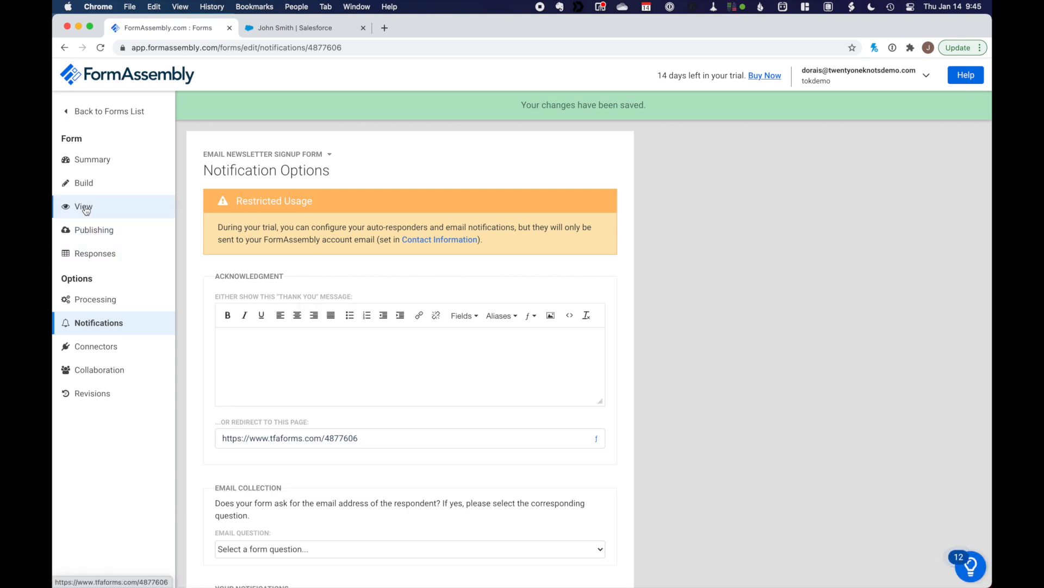
On the live form, enter test signup Jane Doe of ABC Corp
{"action": "left_click", "coordinate": [83, 207]}
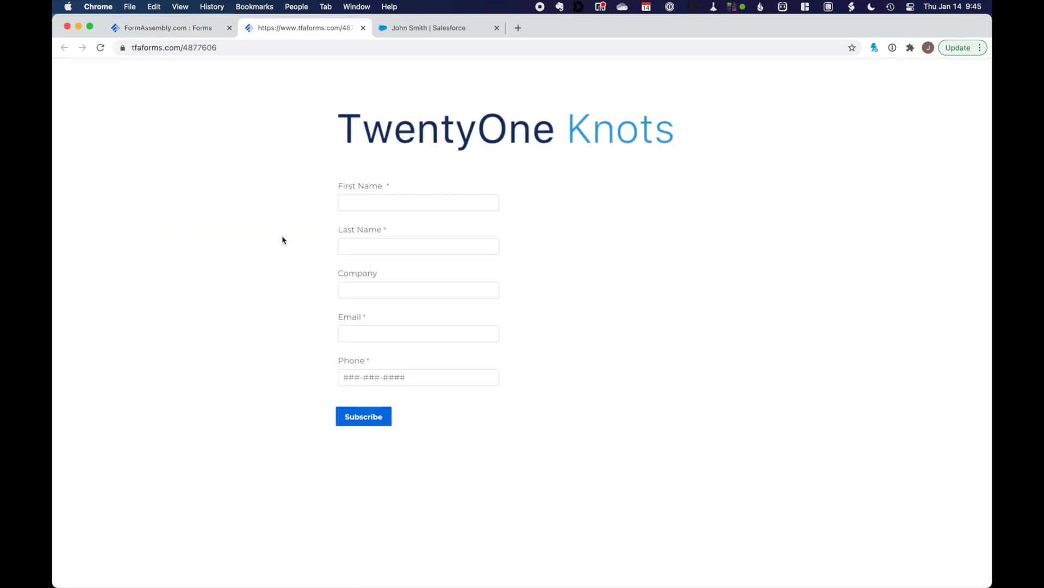
{"action": "left_click", "coordinate": [418, 202]}
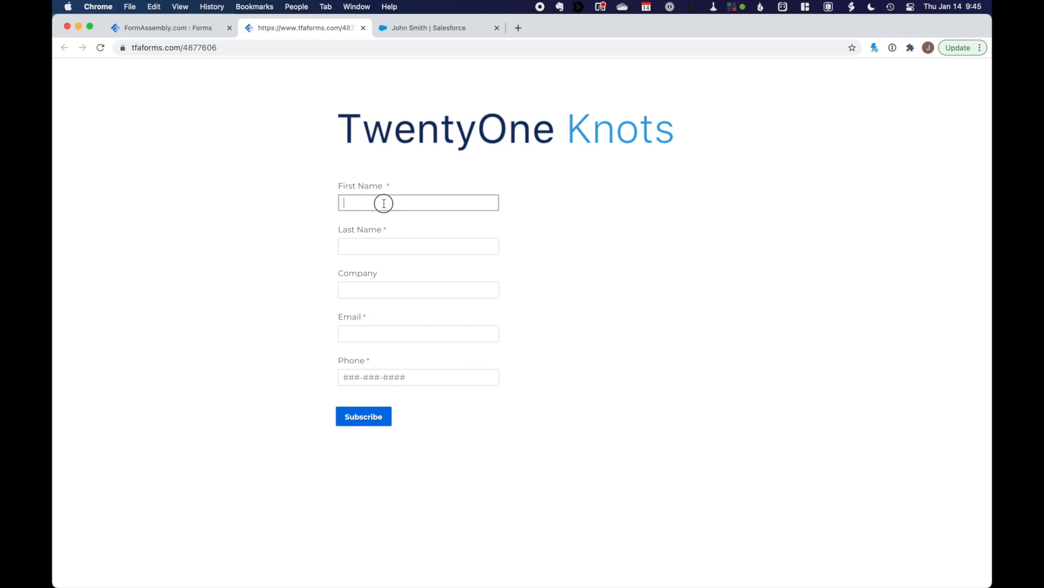
{"action": "mouse_move", "coordinate": [383, 203]}
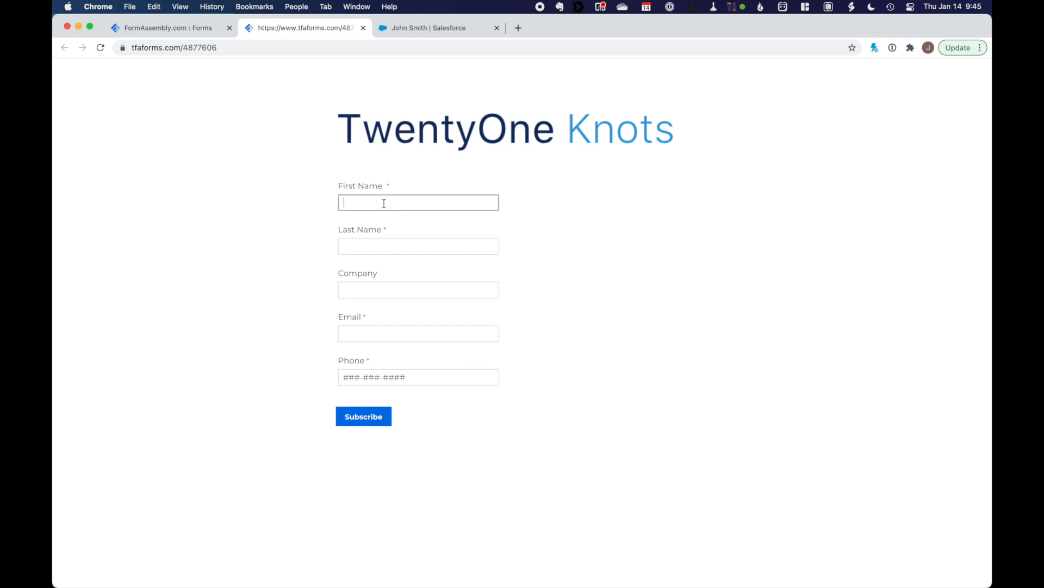
{"action": "type", "text": "Jane"}
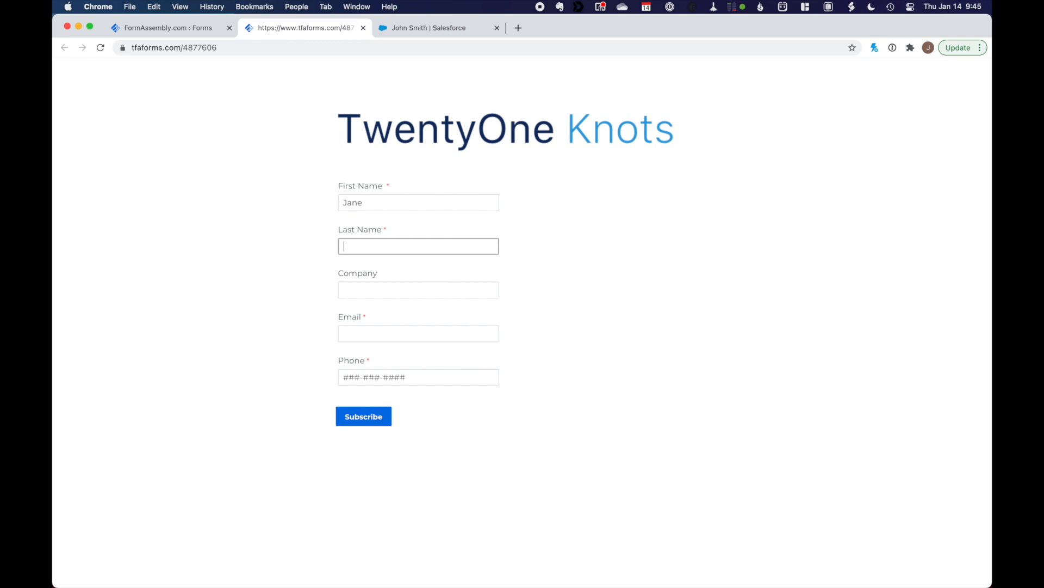
{"action": "type", "text": "Doe"}
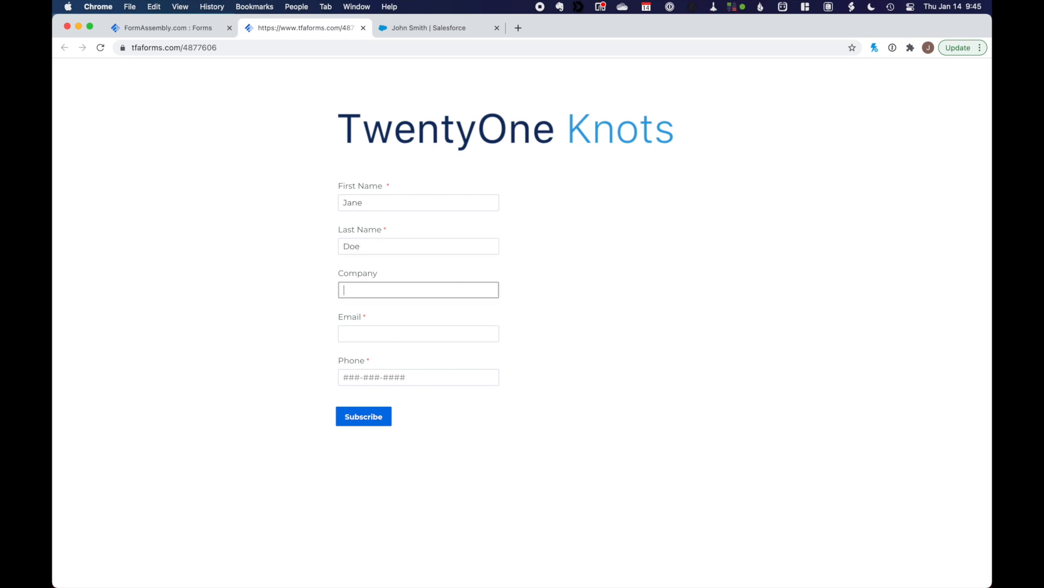
{"action": "type", "text": "ABC Core"}
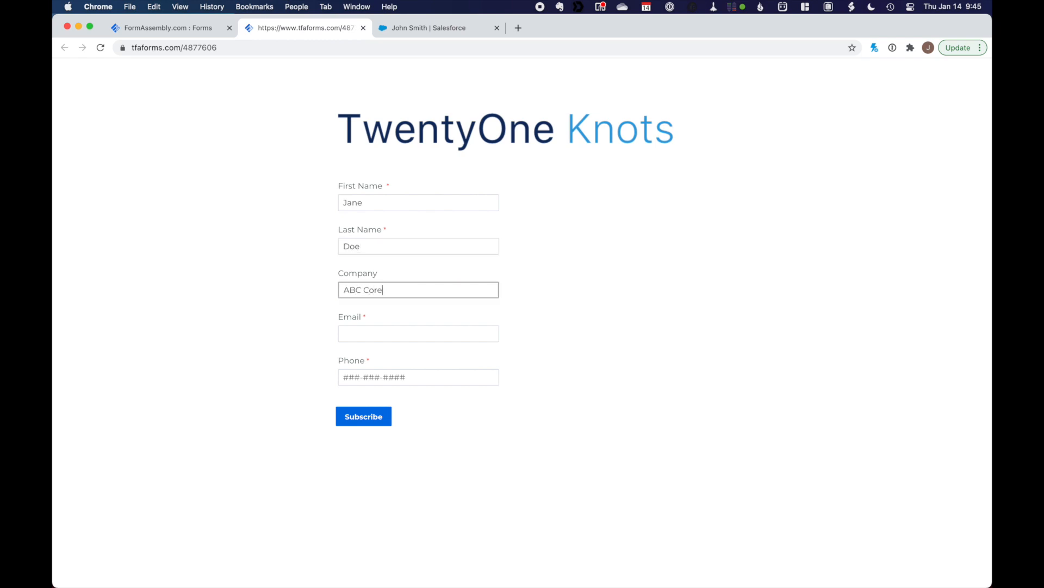
{"action": "left_click", "coordinate": [417, 332]}
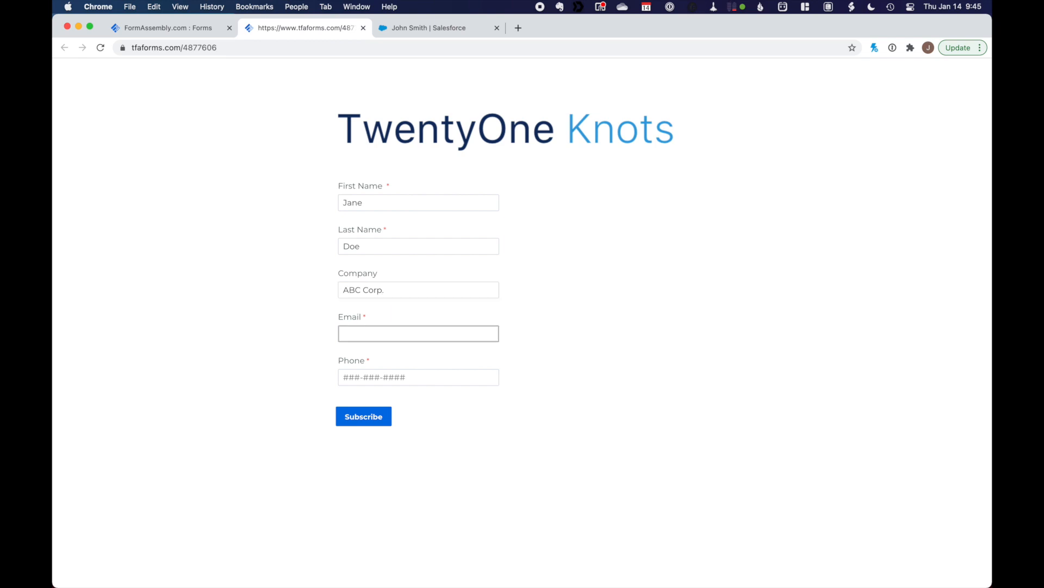
{"action": "type", "text": "jane@abc.com"}
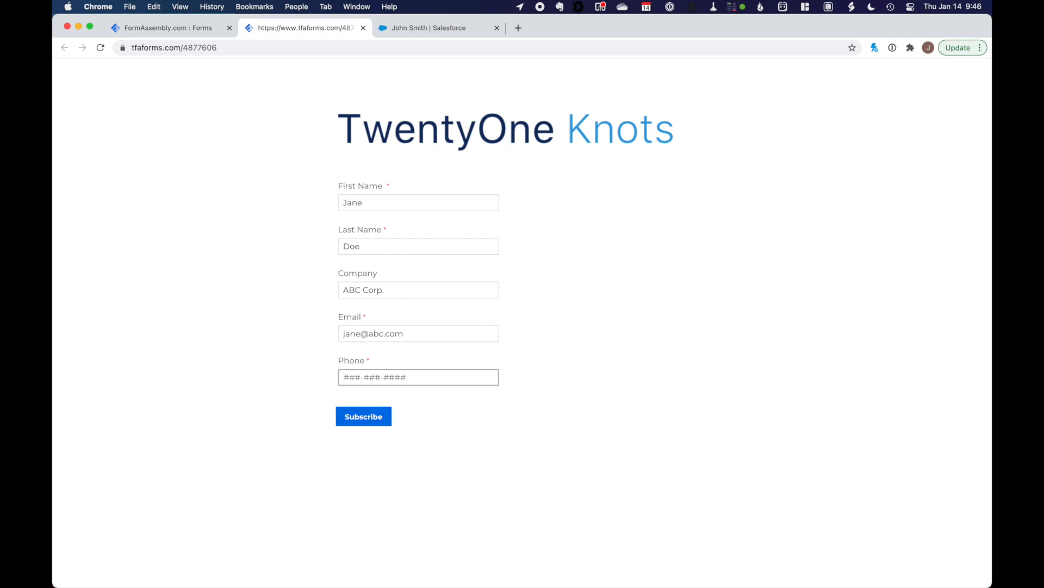
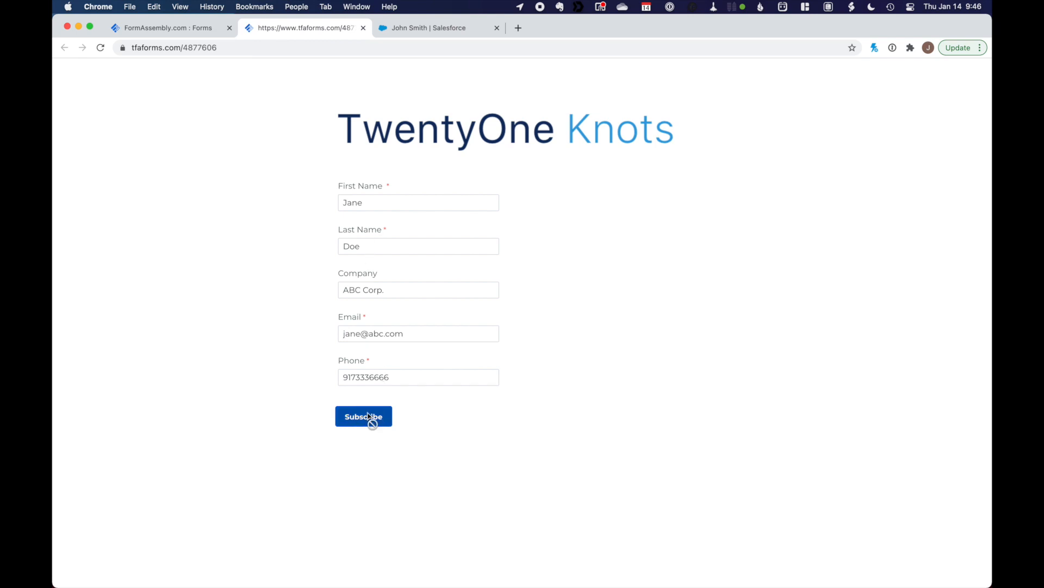
{"action": "left_click", "coordinate": [362, 416]}
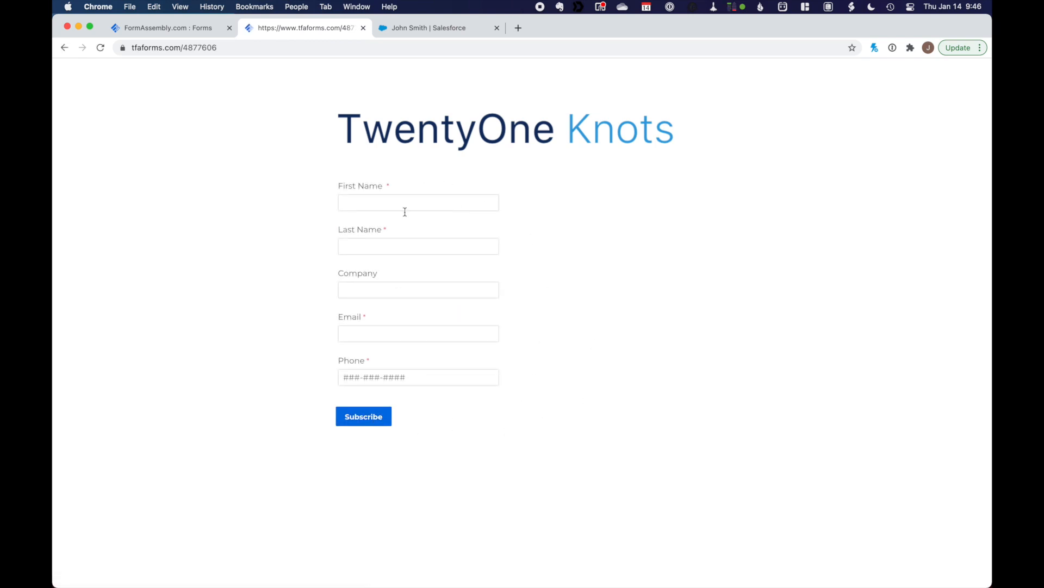
{"action": "mouse_move", "coordinate": [490, 78]}
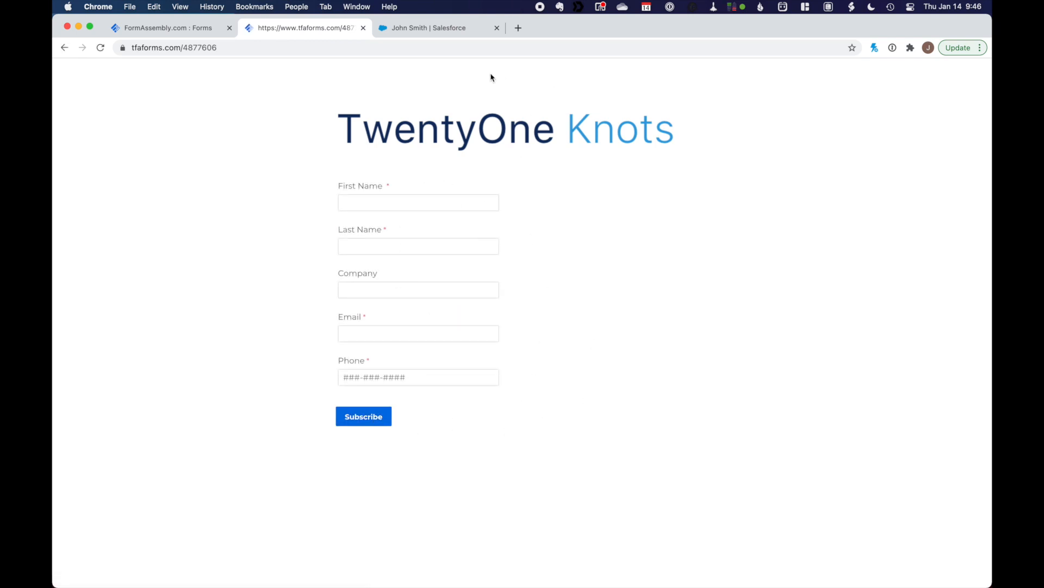
Show Salesforce's Today's Leads list with Jane Doe alongside John Smith
{"action": "left_click", "coordinate": [439, 28]}
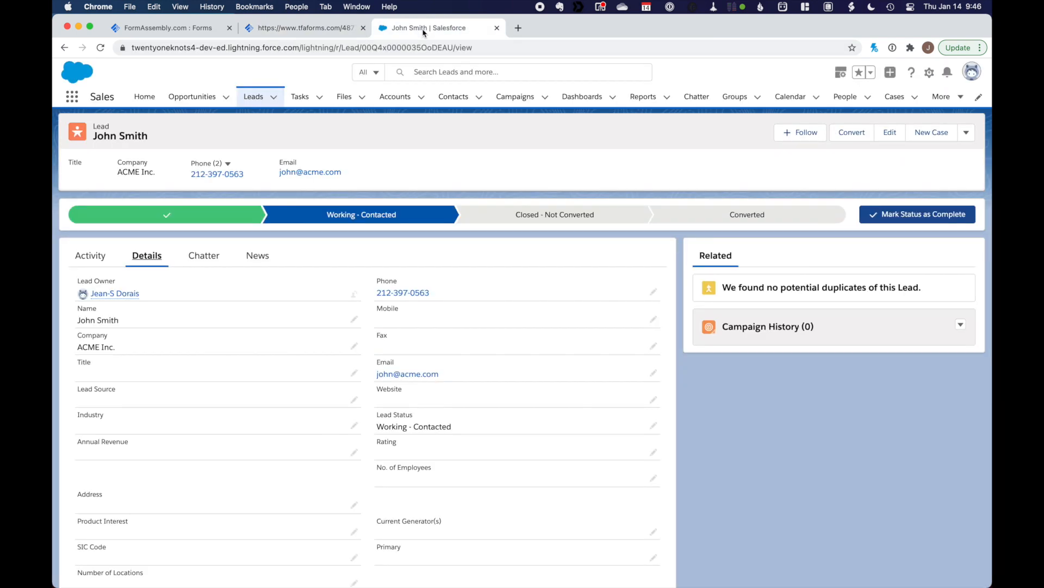
{"action": "left_click", "coordinate": [253, 96]}
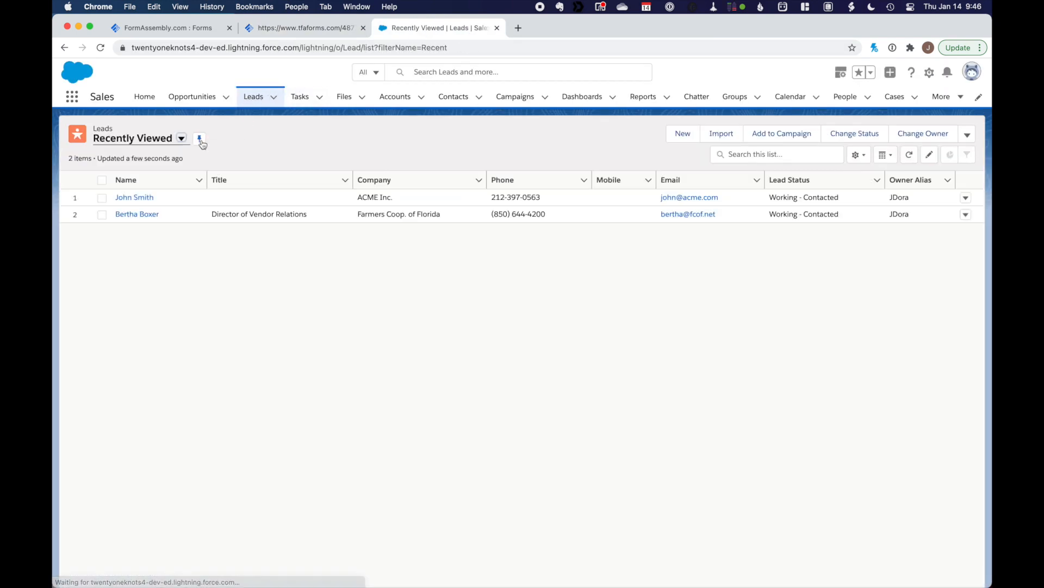
{"action": "left_click", "coordinate": [181, 137]}
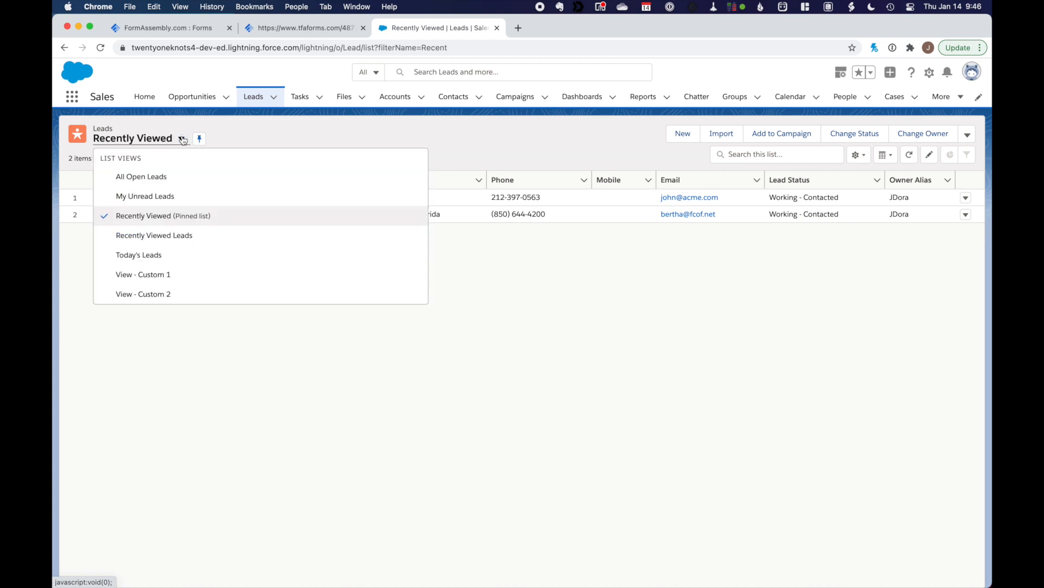
{"action": "left_click", "coordinate": [139, 255]}
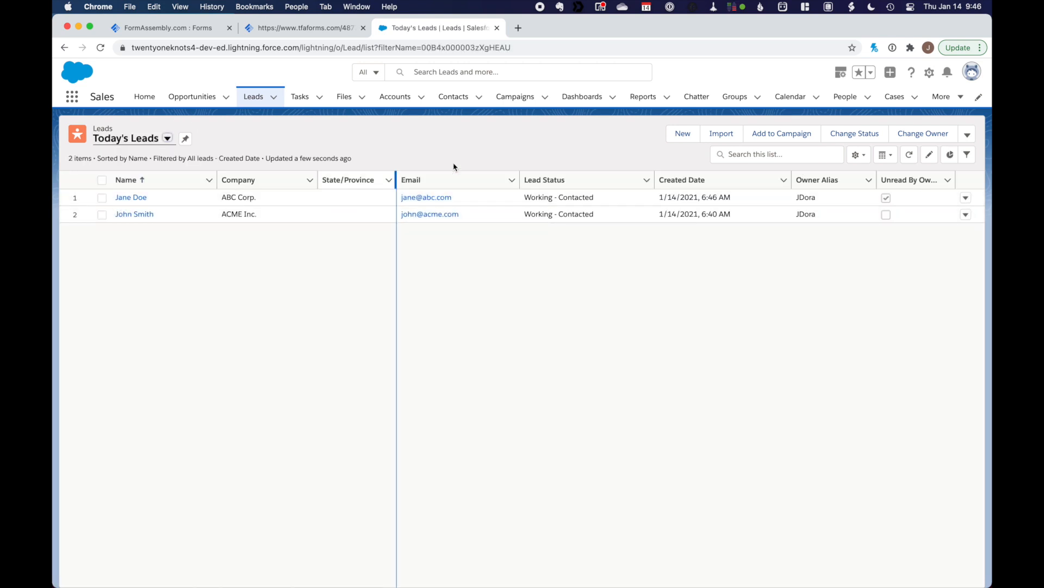
{"action": "mouse_move", "coordinate": [303, 27]}
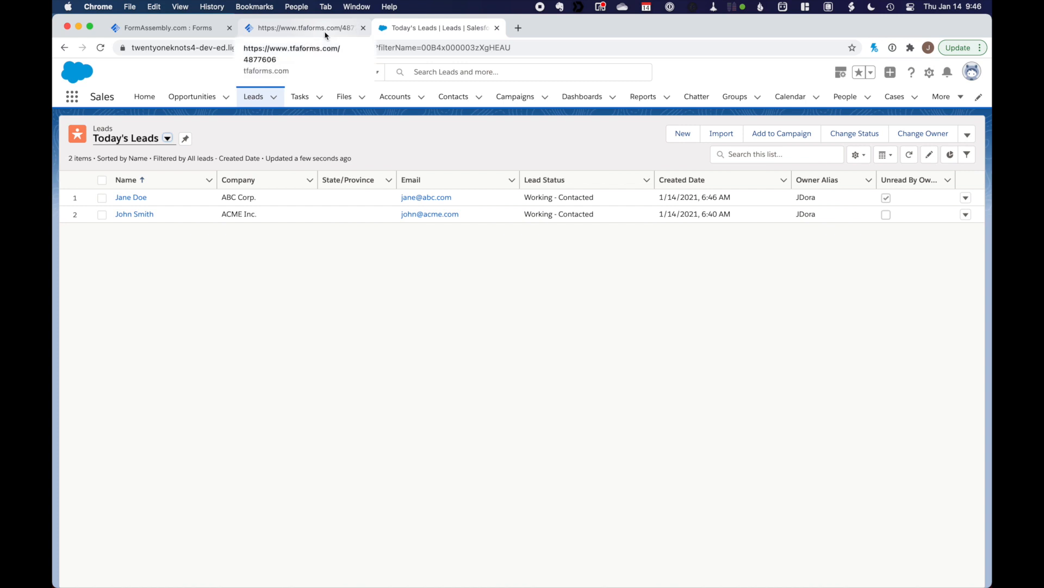